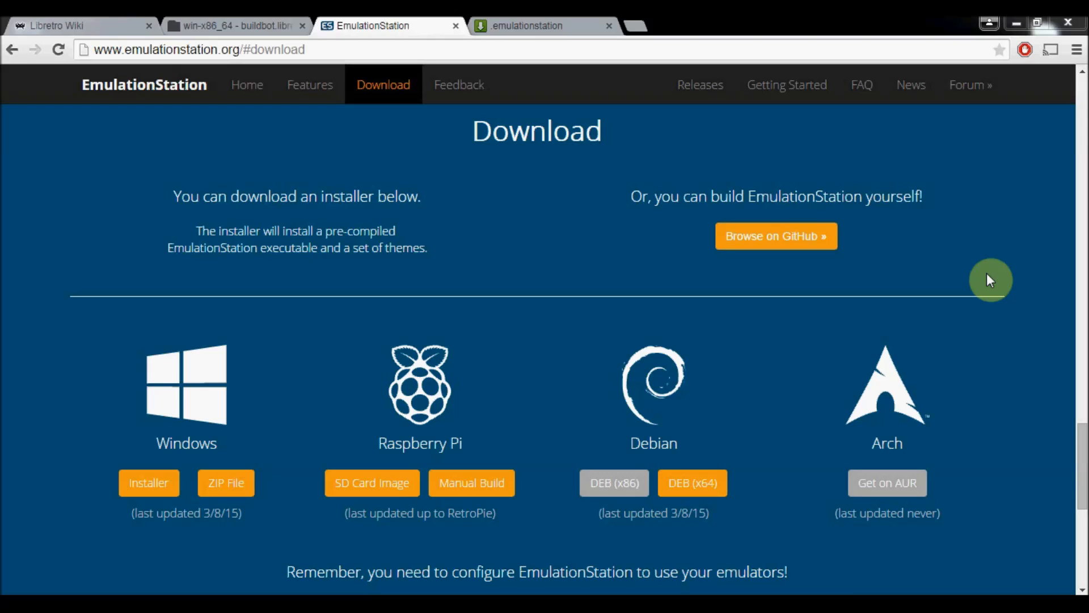
pyautogui.moveTo(396, 26)
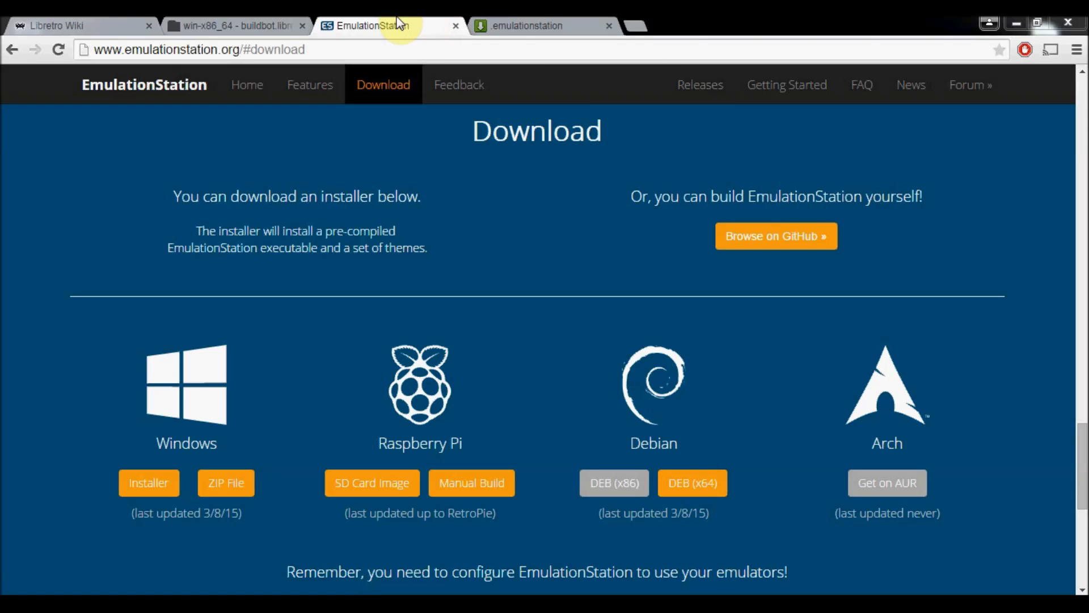
pyautogui.moveTo(379, 49)
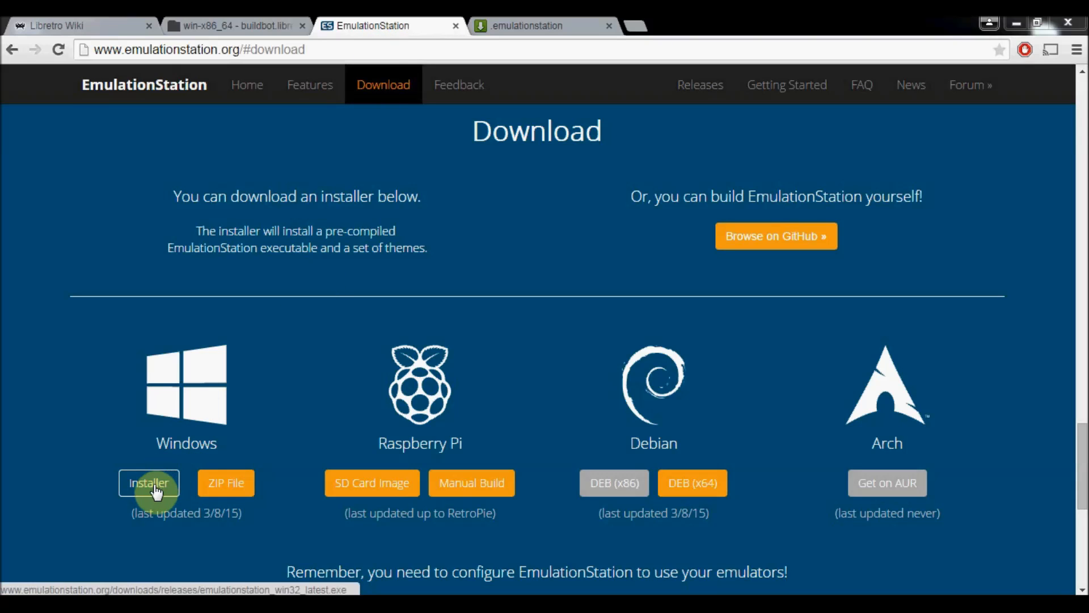
pyautogui.moveTo(146, 568)
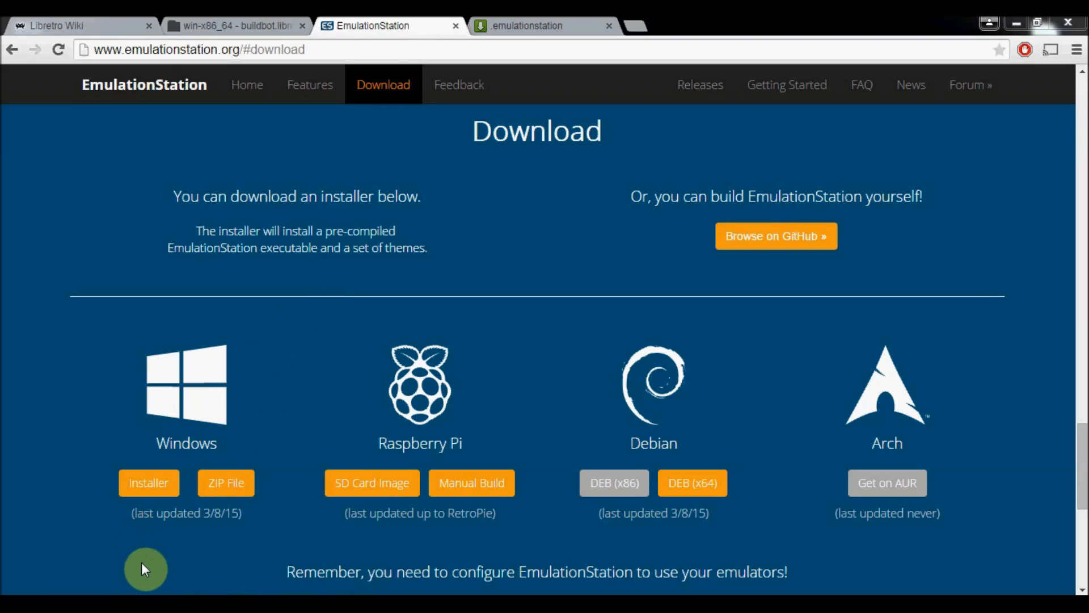
# Step: Launch the EmulationStation installer from Downloads with all default components and begin installing
pyautogui.click(148, 483)
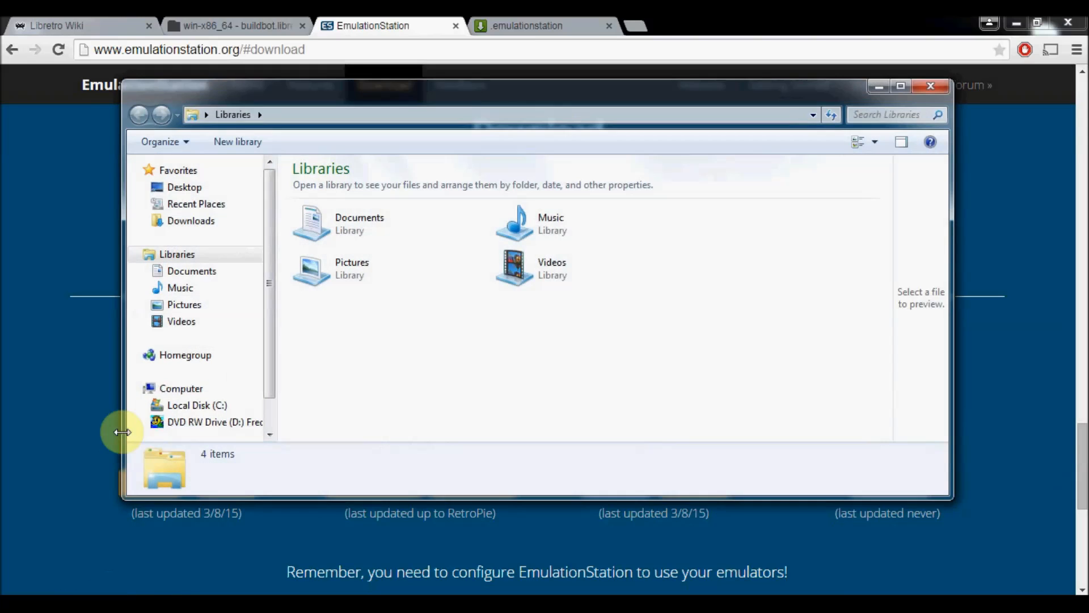
pyautogui.click(191, 220)
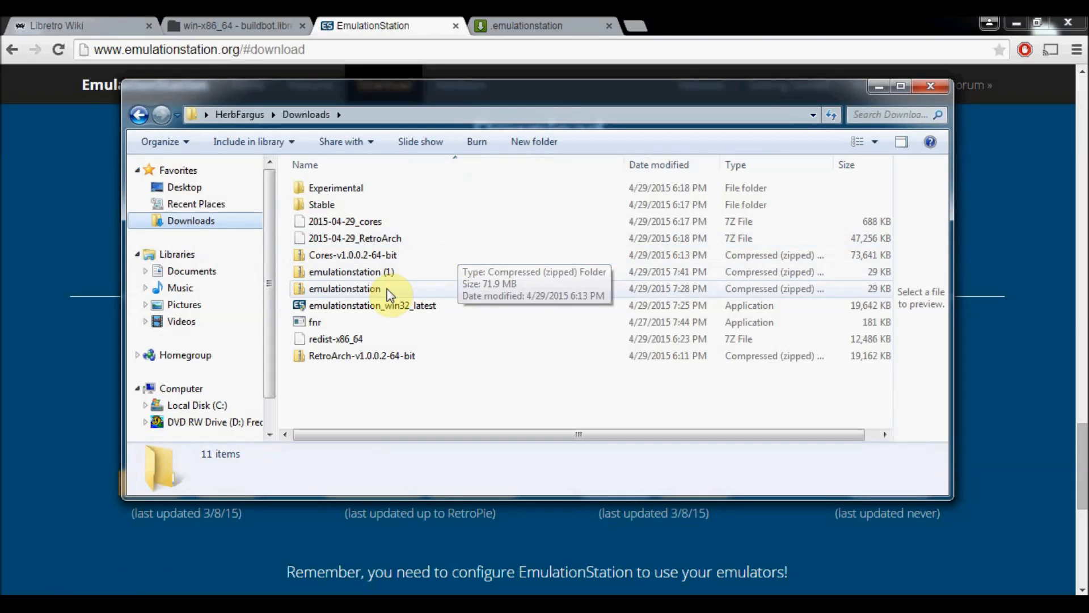
pyautogui.click(372, 305)
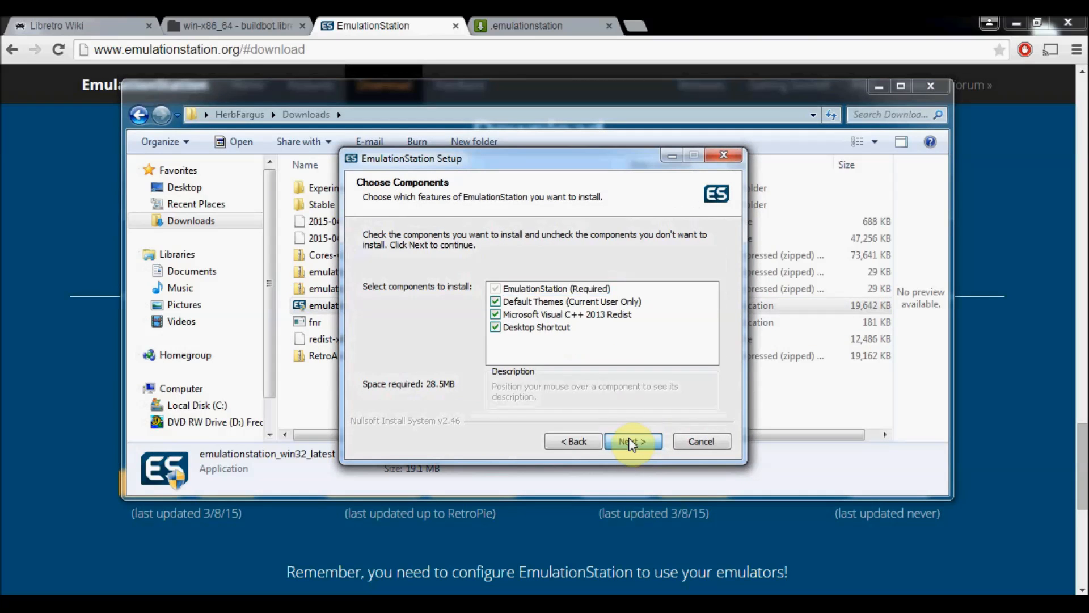
pyautogui.click(631, 442)
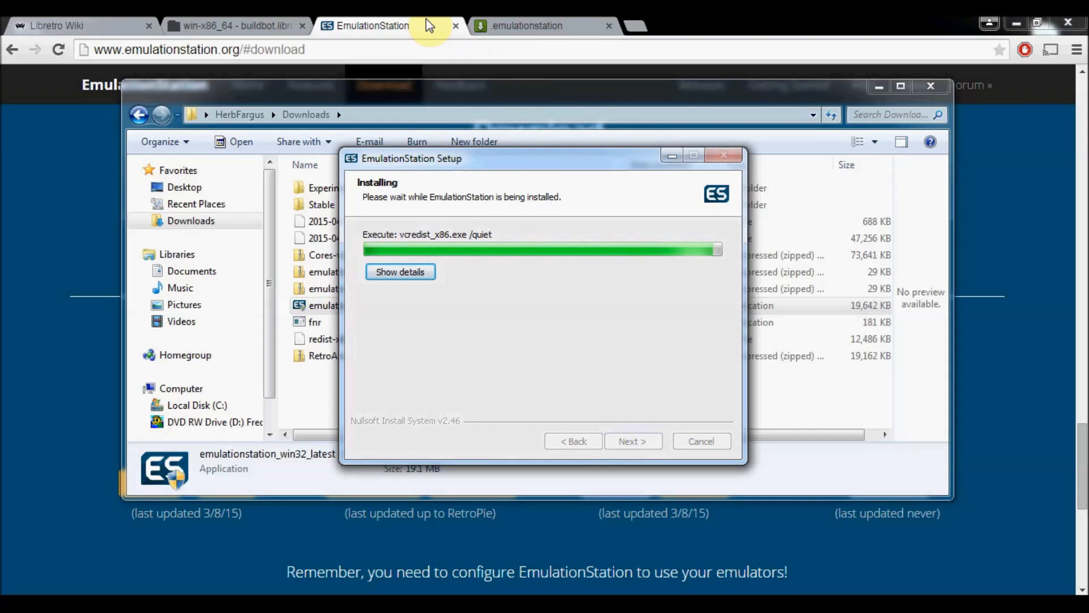
pyautogui.moveTo(431, 26)
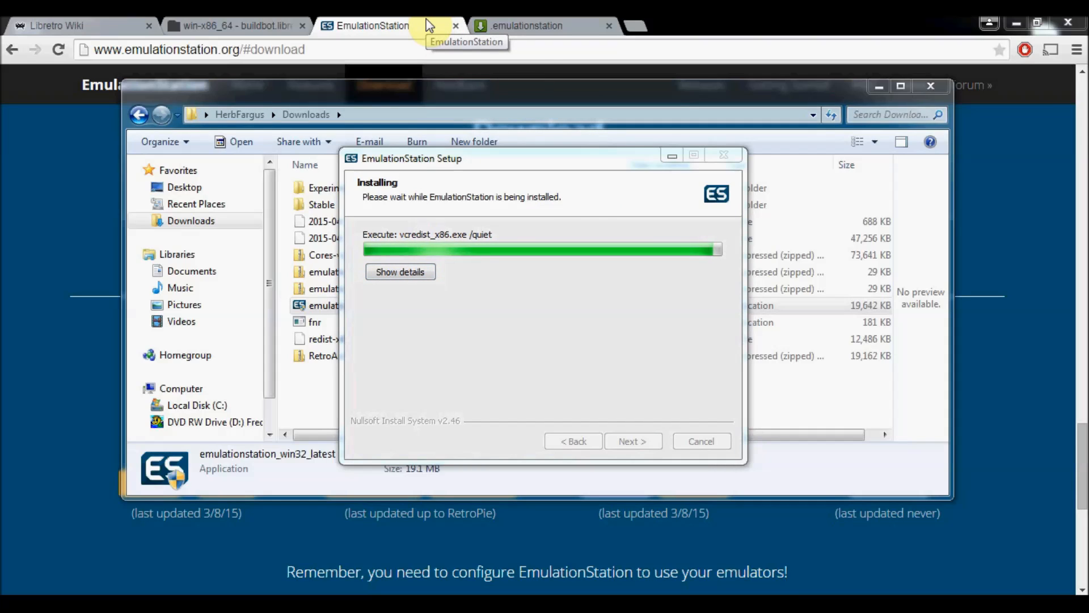
pyautogui.click(528, 27)
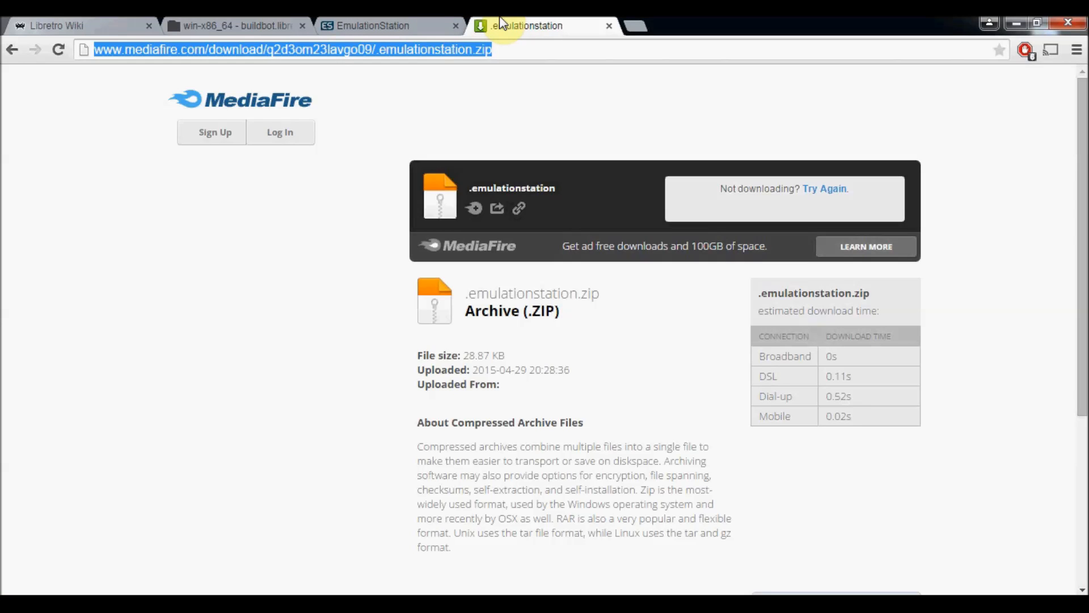
pyautogui.moveTo(641, 26)
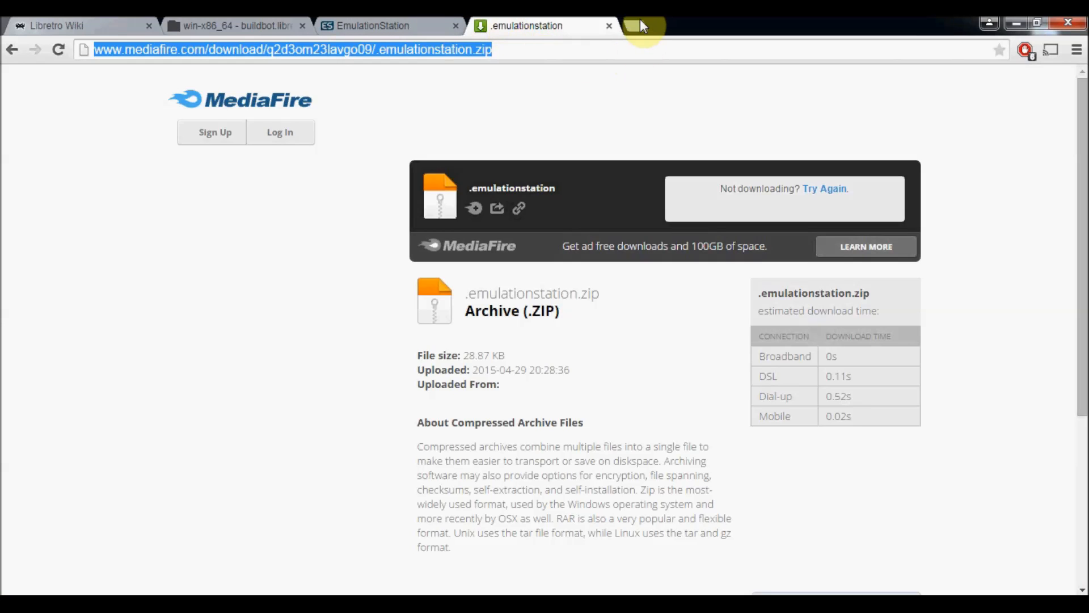
pyautogui.moveTo(826, 193)
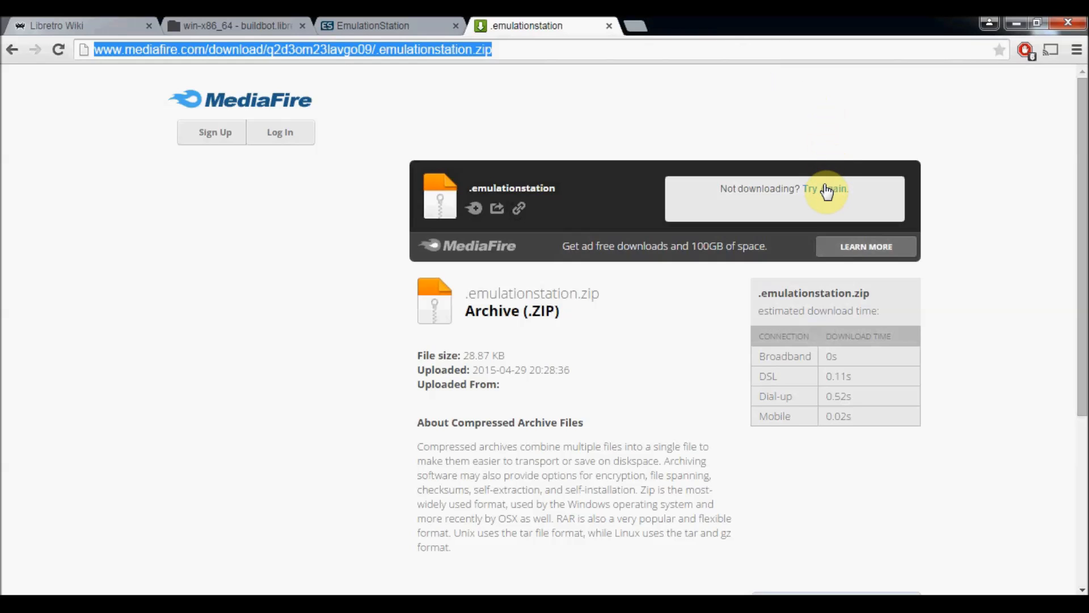
# Step: Retry the .emulationstation.zip download on MediaFire and finish the EmulationStation setup
pyautogui.click(825, 188)
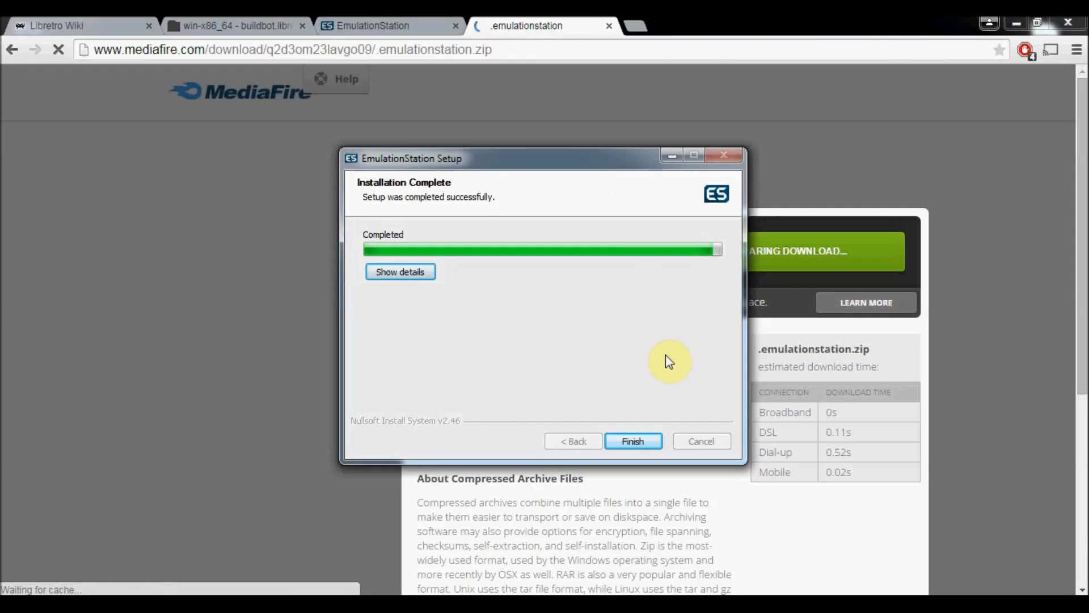
pyautogui.click(632, 442)
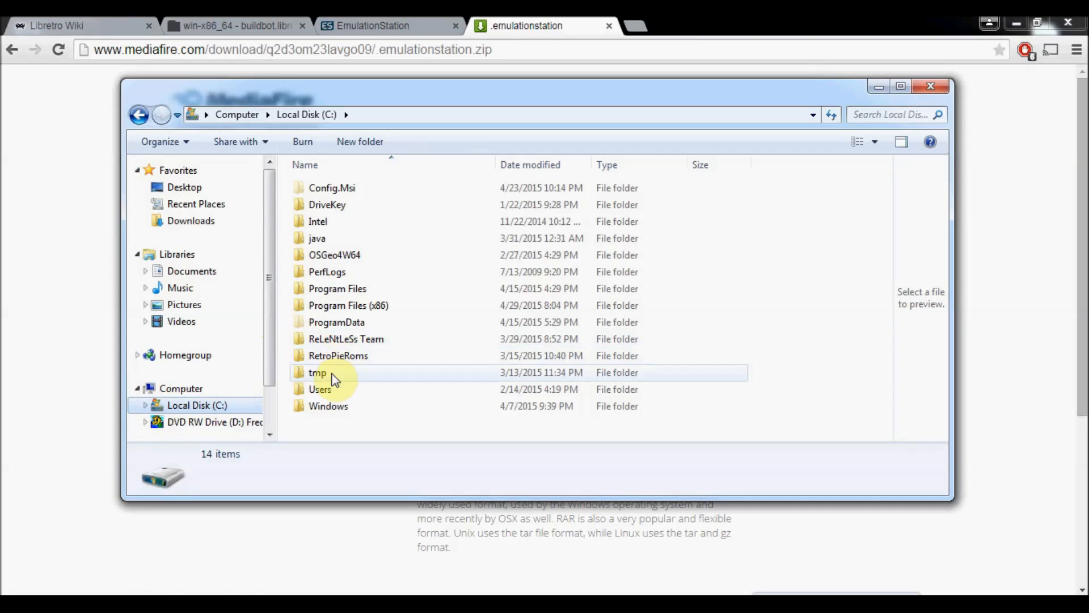
# Step: Browse to C:\Users\<user>\.emulationstation showing only a themes folder, then return to Downloads
pyautogui.doubleClick(320, 389)
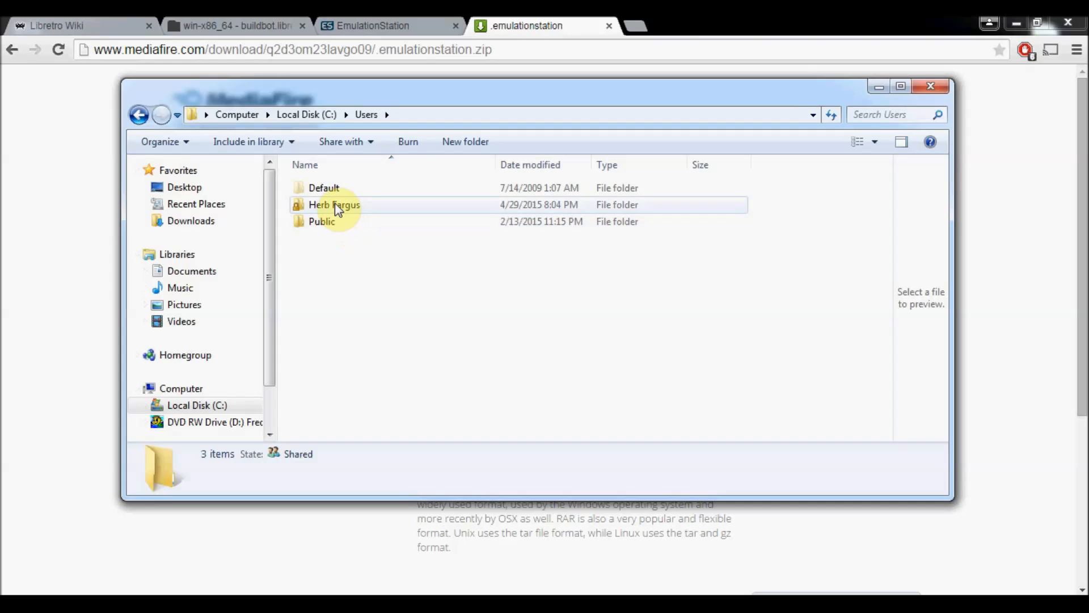
pyautogui.doubleClick(333, 205)
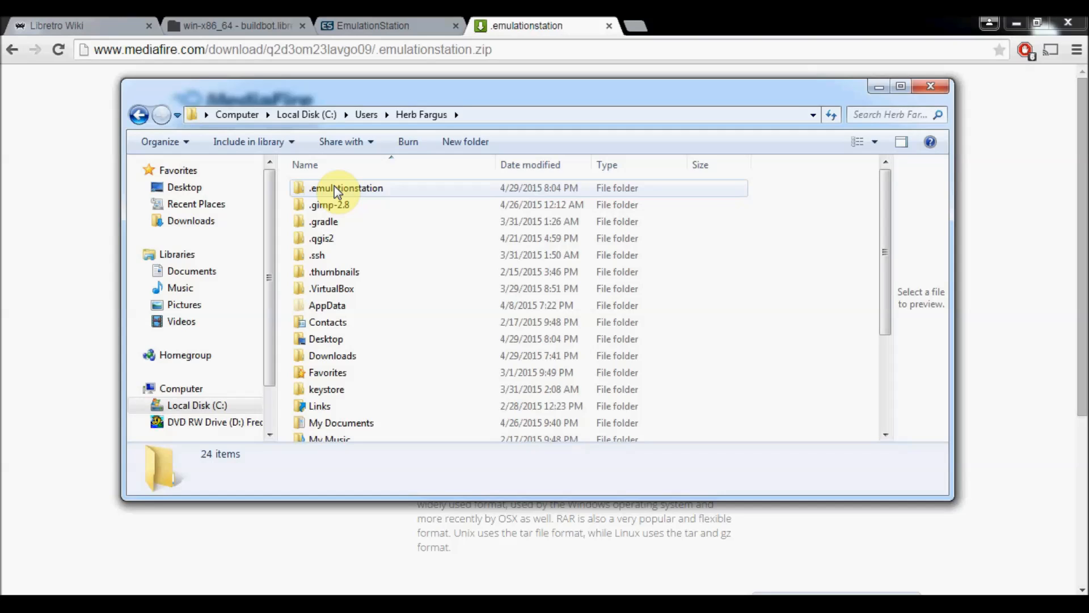
pyautogui.doubleClick(345, 187)
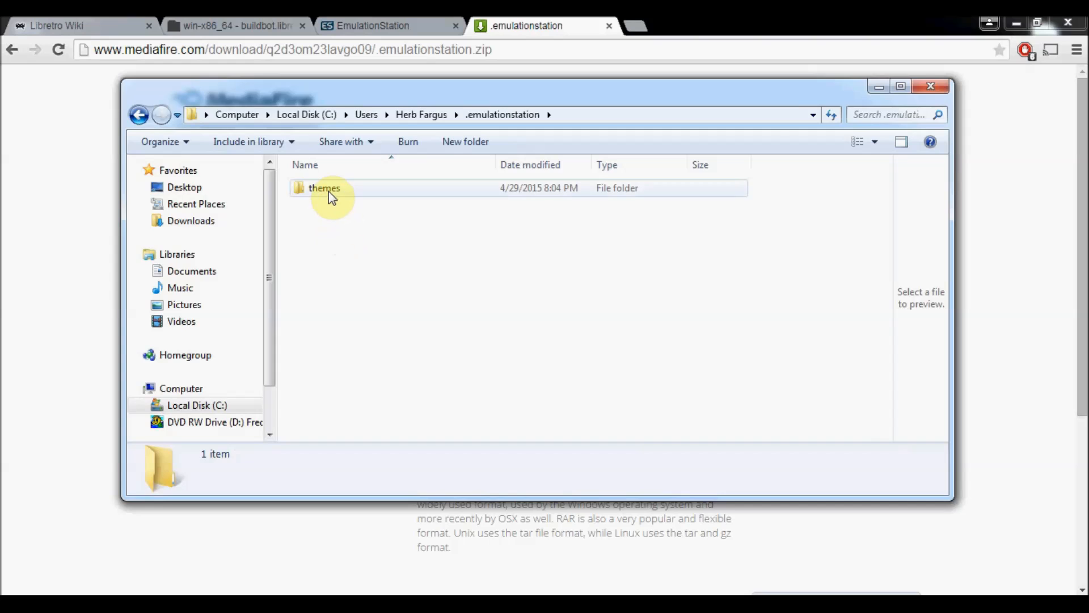
pyautogui.moveTo(194, 501)
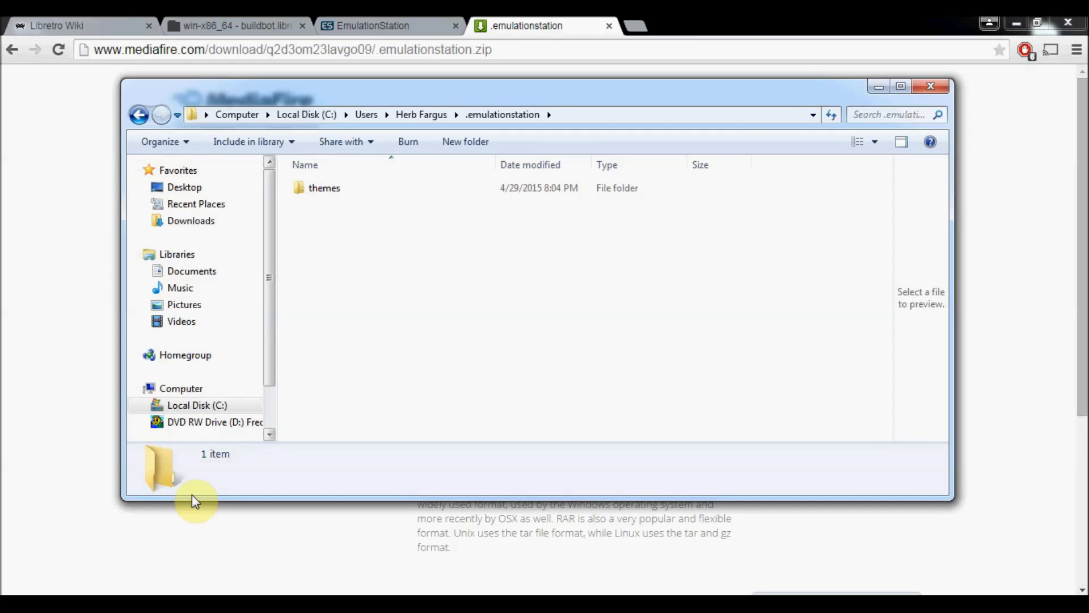
pyautogui.moveTo(261, 324)
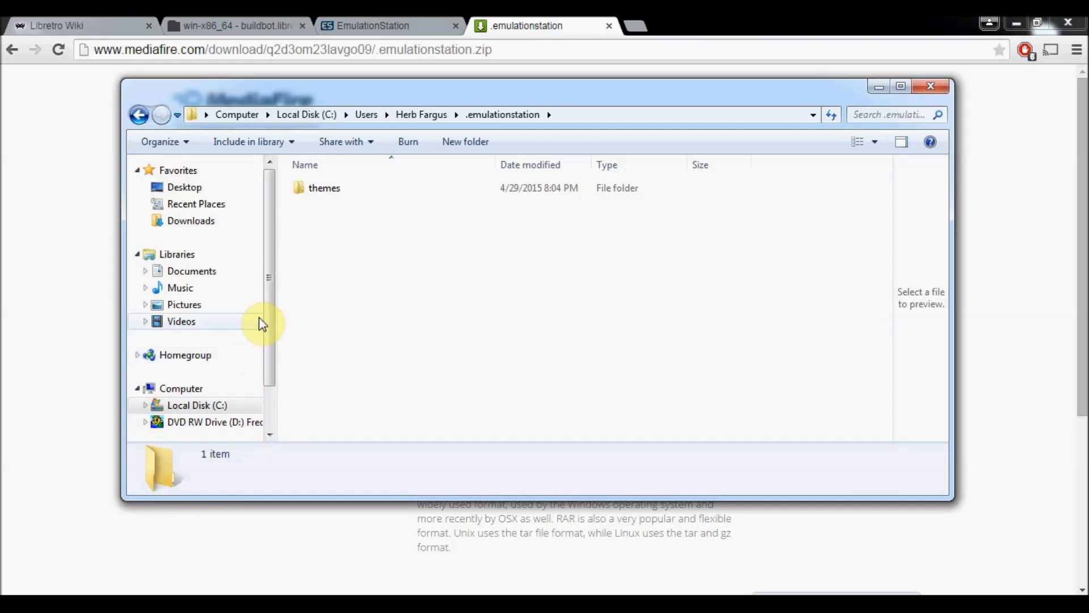
pyautogui.click(191, 221)
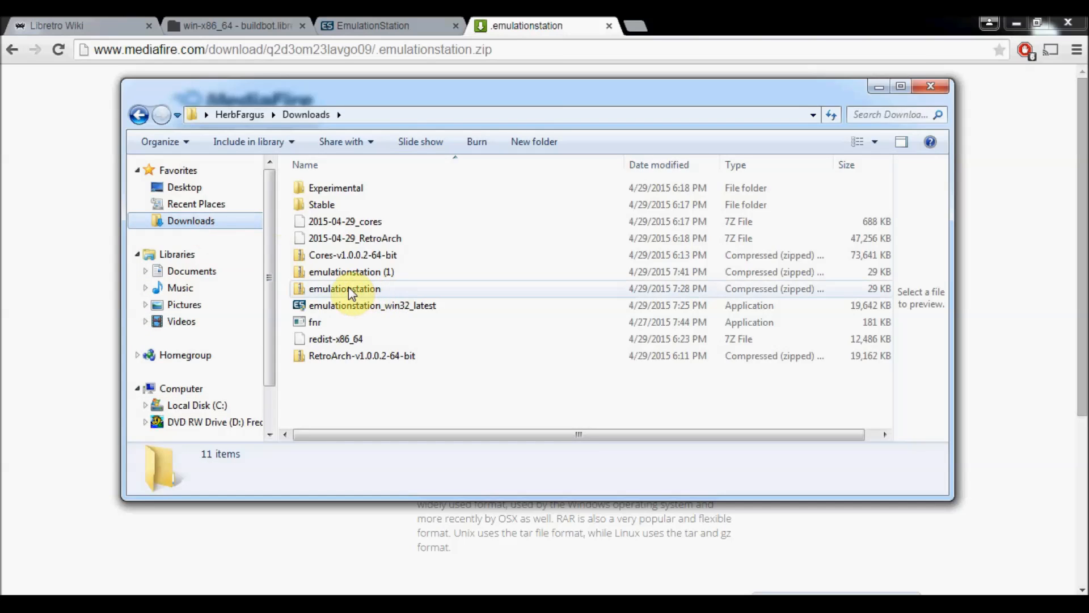
pyautogui.moveTo(341, 285)
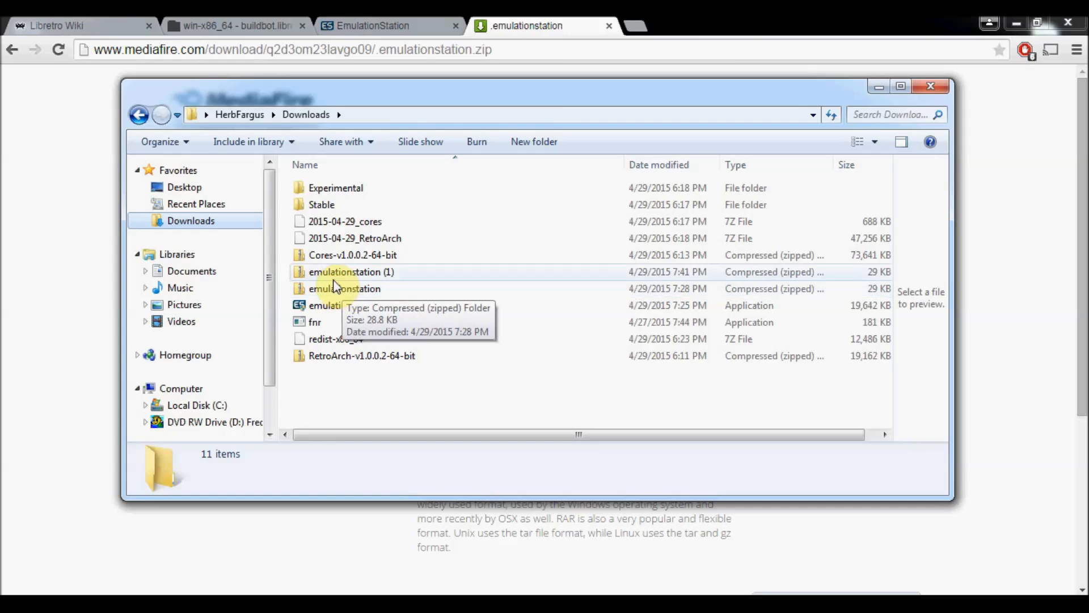
# Step: Extract the emulationstation zip into the .emulationstation folder in the user profile
pyautogui.click(345, 288)
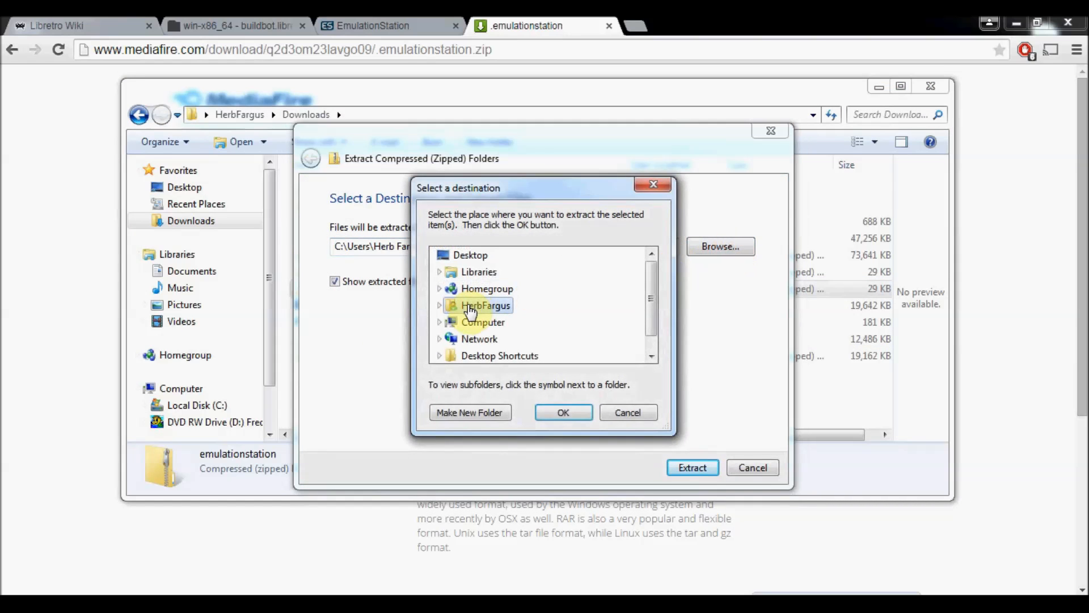
pyautogui.click(440, 305)
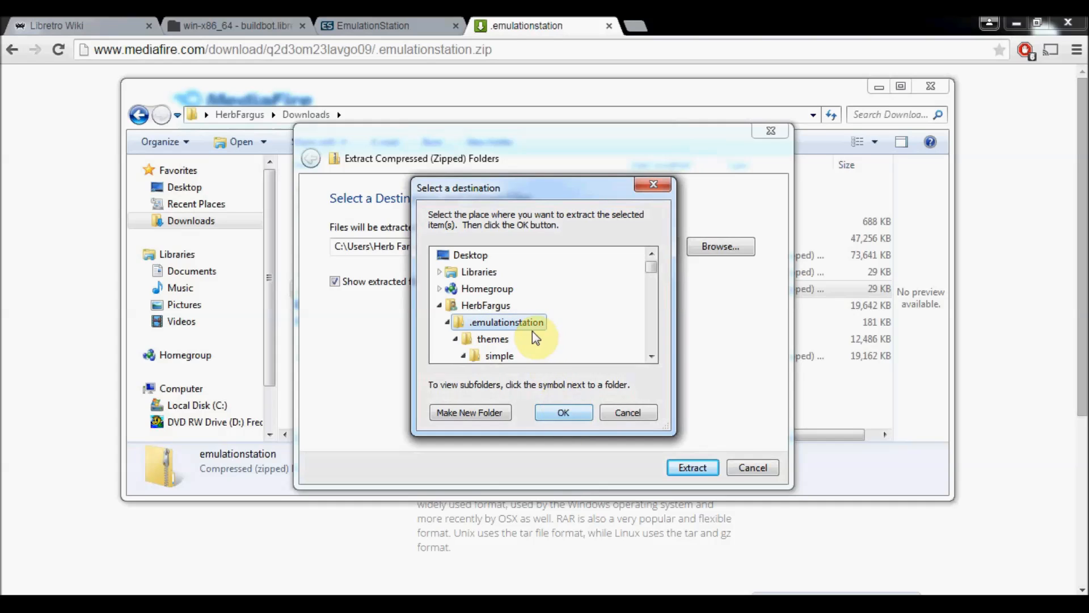
pyautogui.click(563, 412)
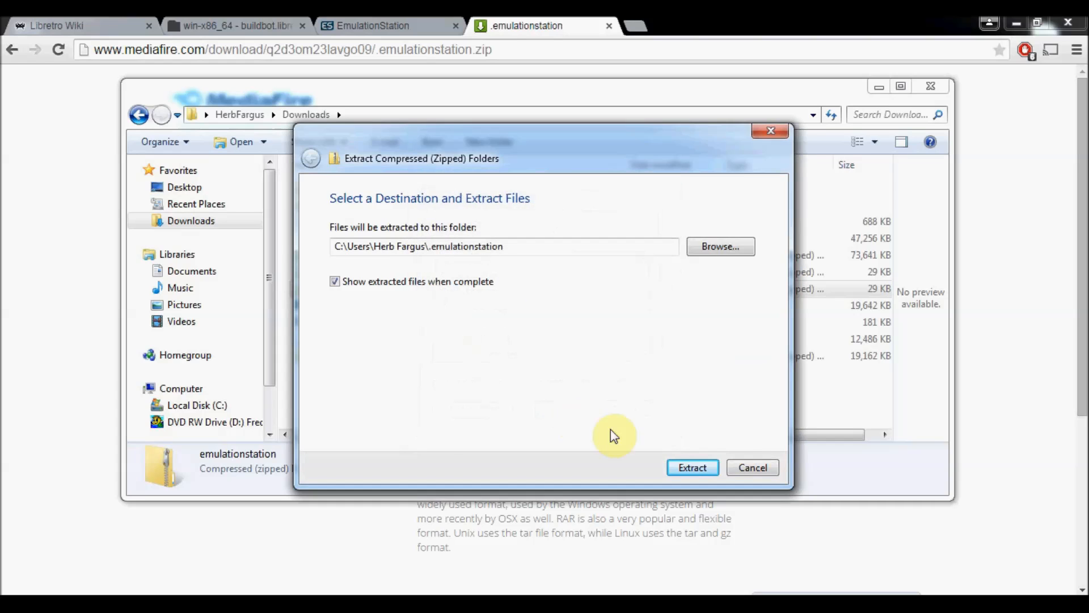
pyautogui.click(692, 466)
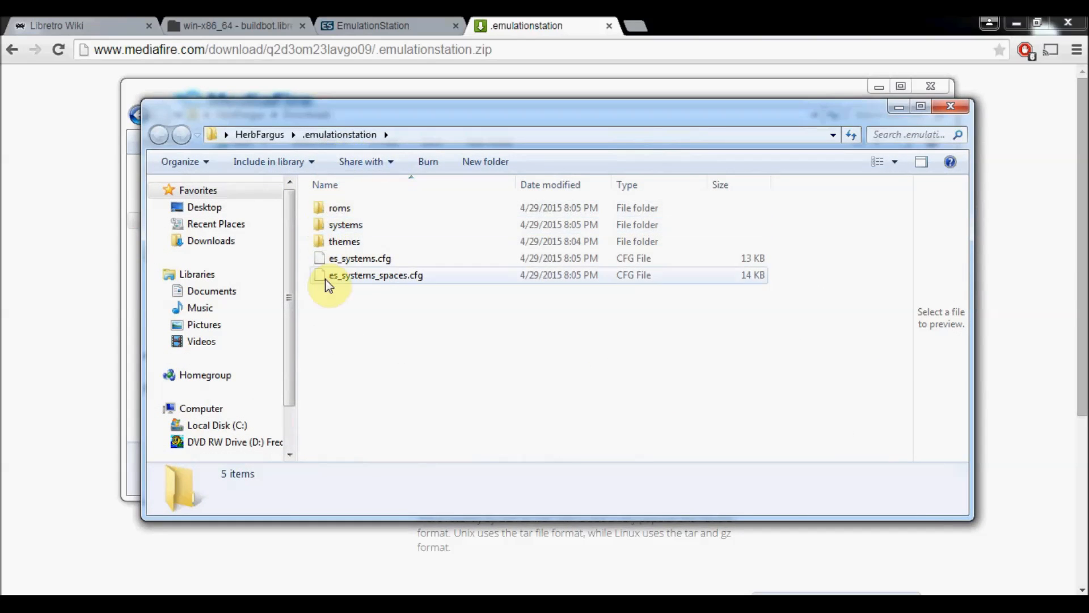
pyautogui.moveTo(348, 284)
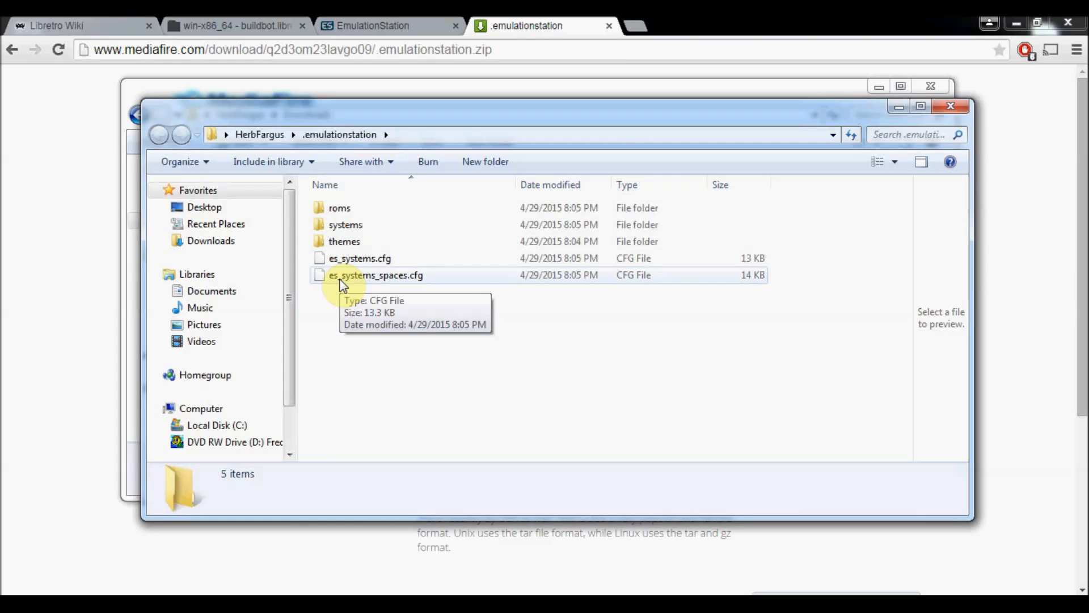
pyautogui.moveTo(345, 225)
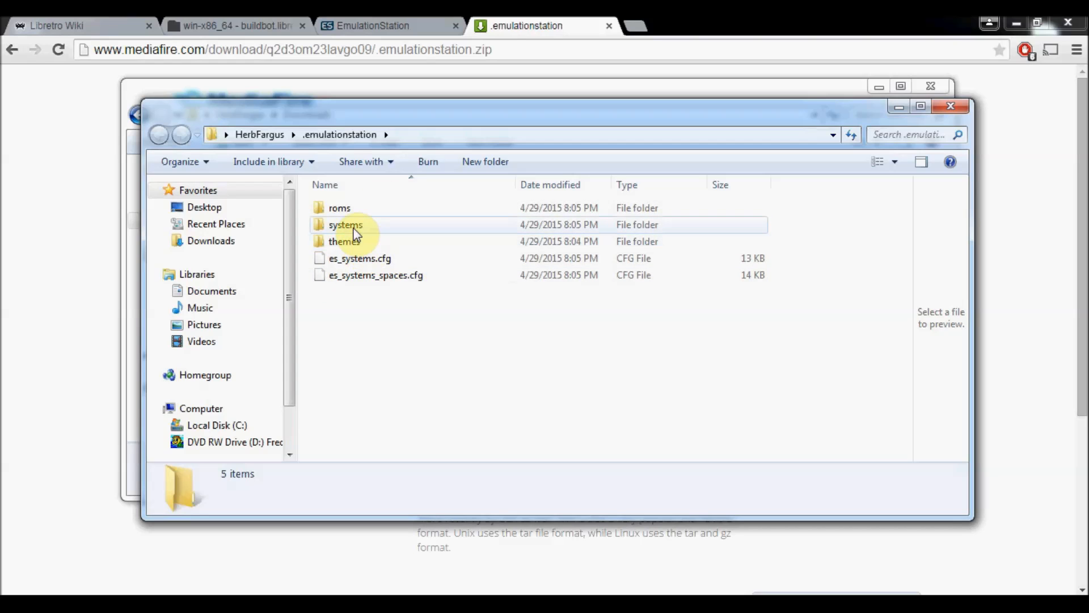
pyautogui.moveTo(345, 225)
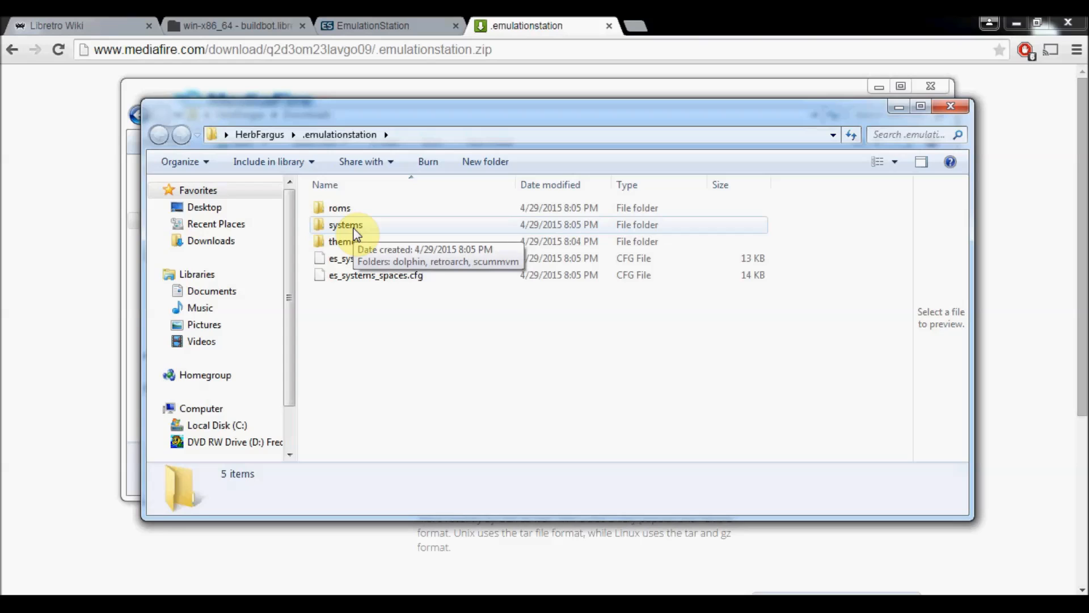
pyautogui.moveTo(251, 26)
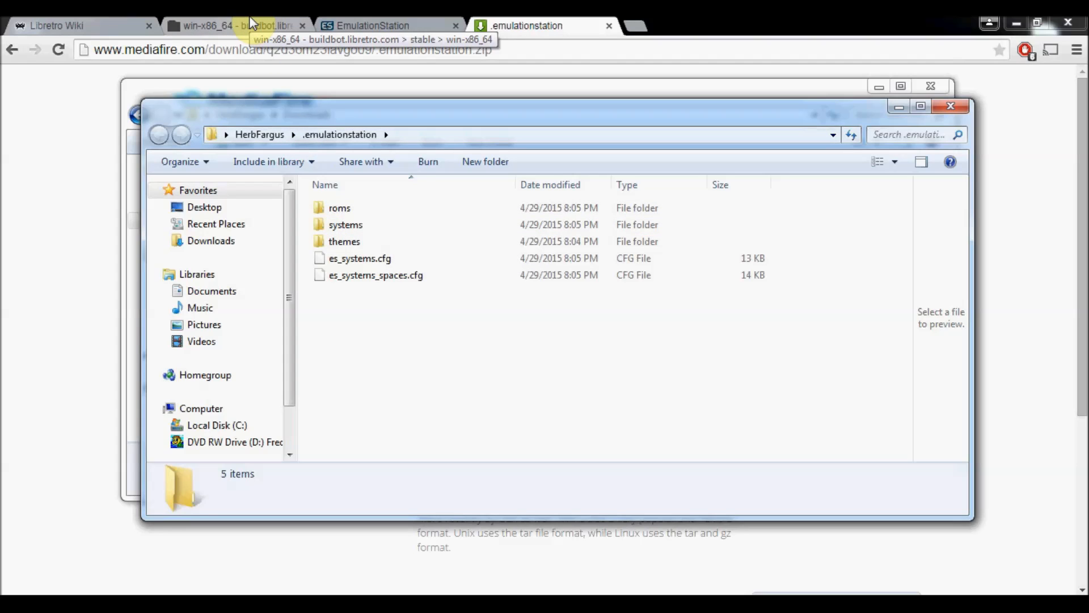
pyautogui.click(229, 26)
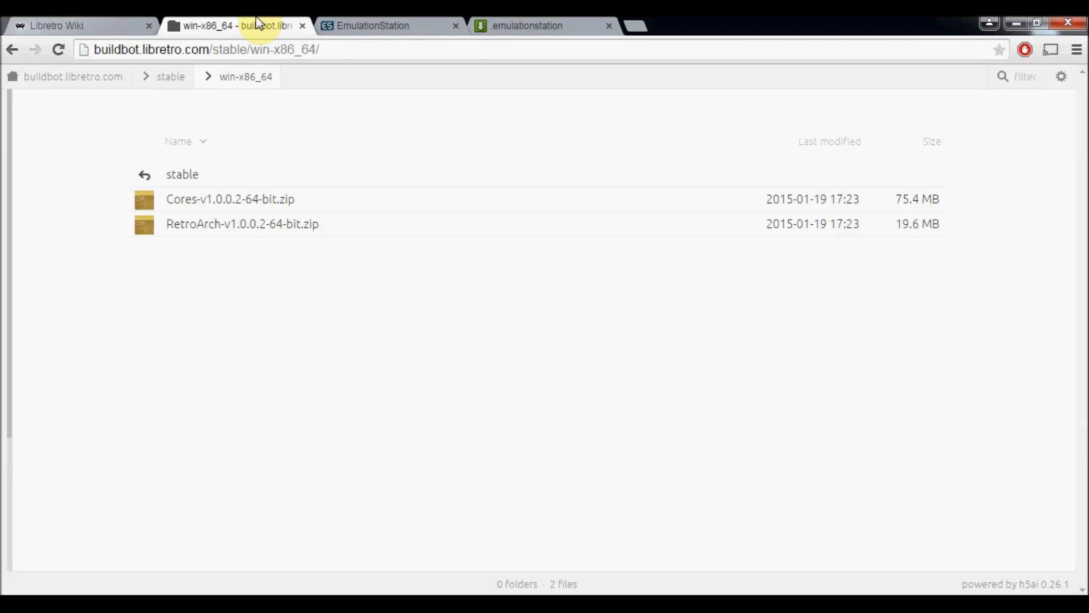
pyautogui.moveTo(170, 76)
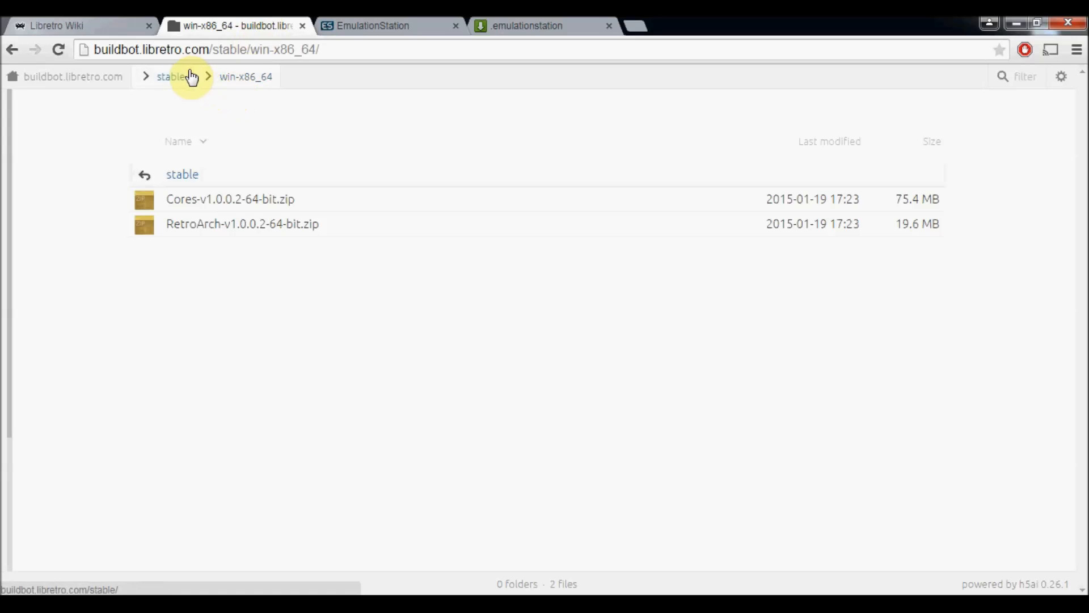
pyautogui.click(72, 76)
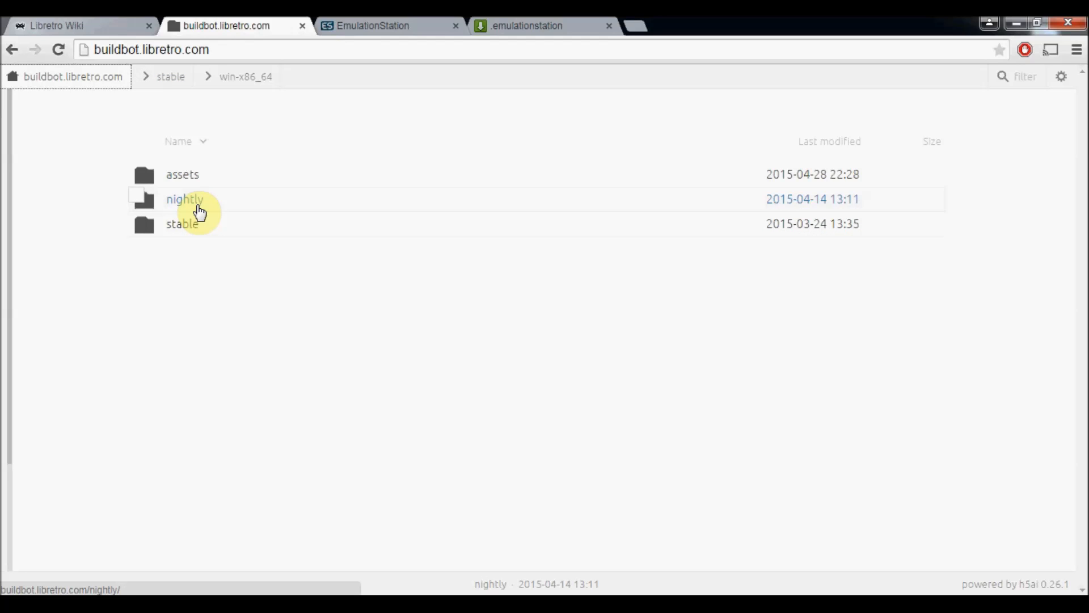
pyautogui.moveTo(202, 268)
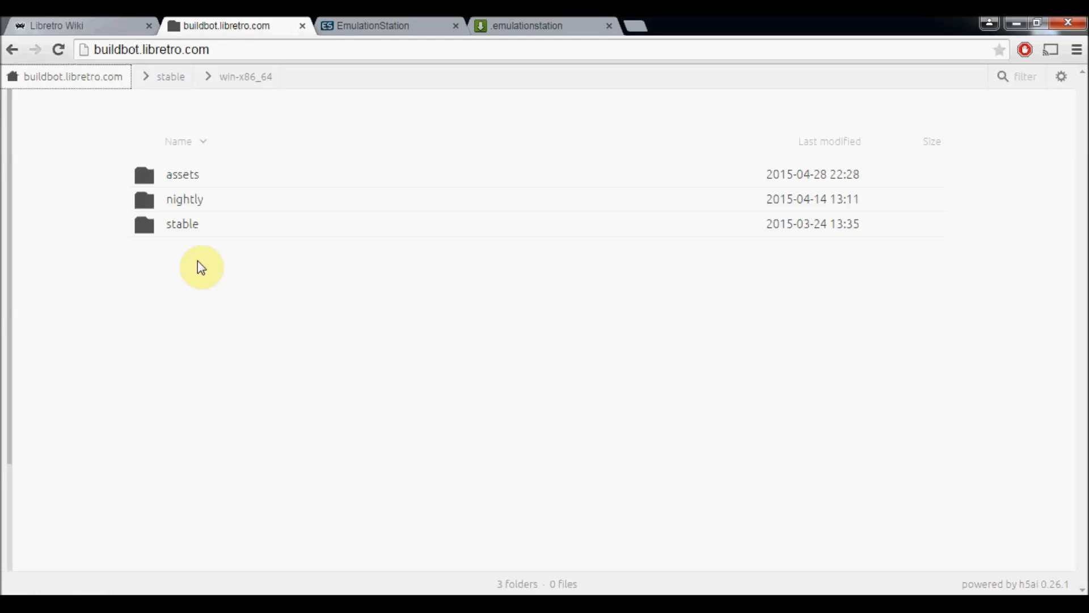
pyautogui.moveTo(197, 251)
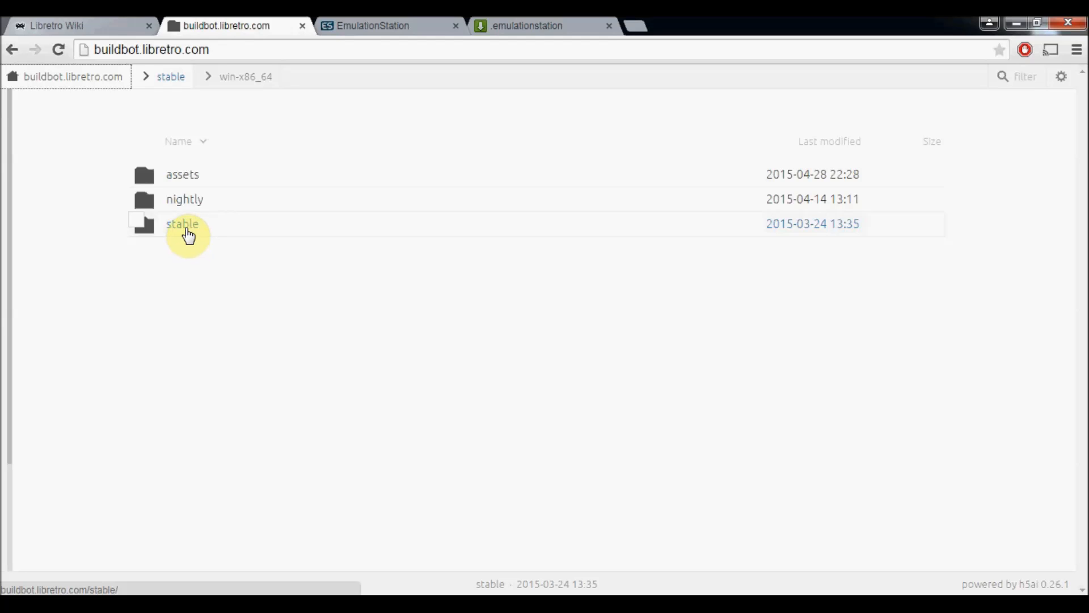
pyautogui.click(182, 224)
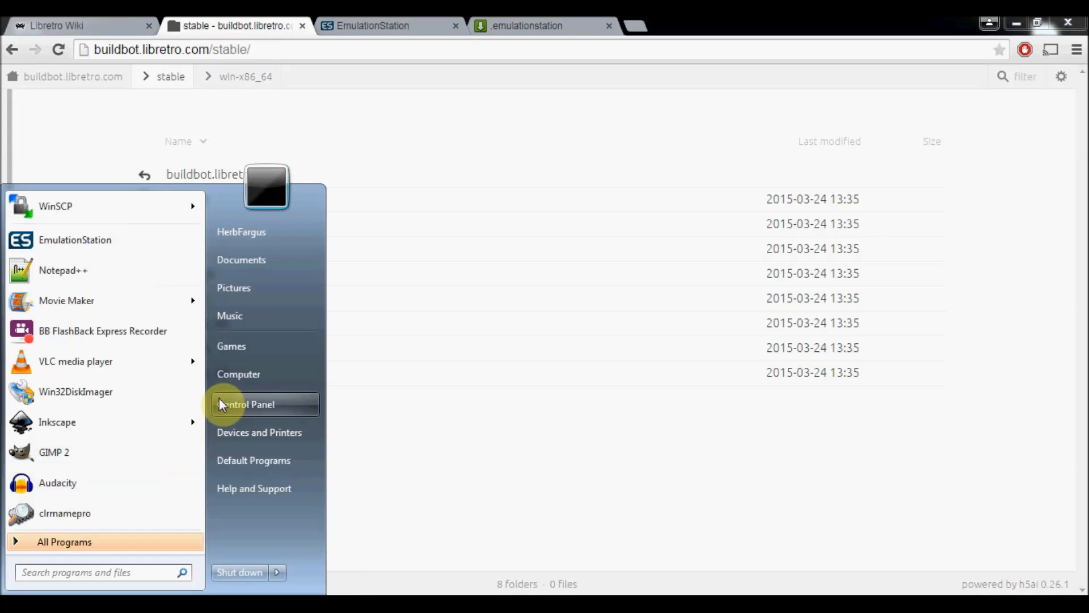
pyautogui.rightClick(238, 374)
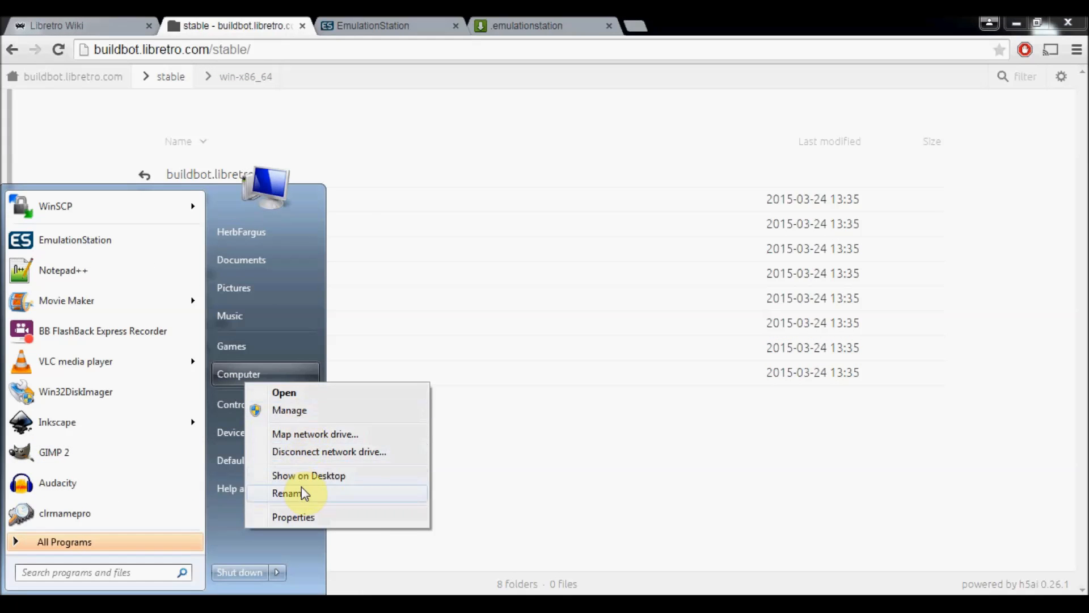
pyautogui.click(292, 517)
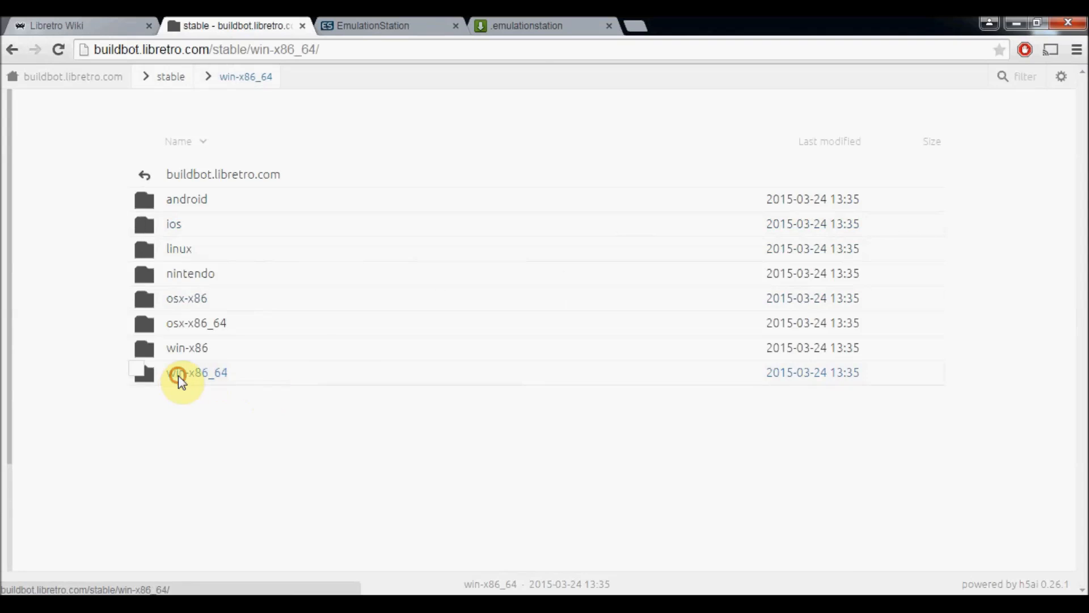
pyautogui.click(196, 372)
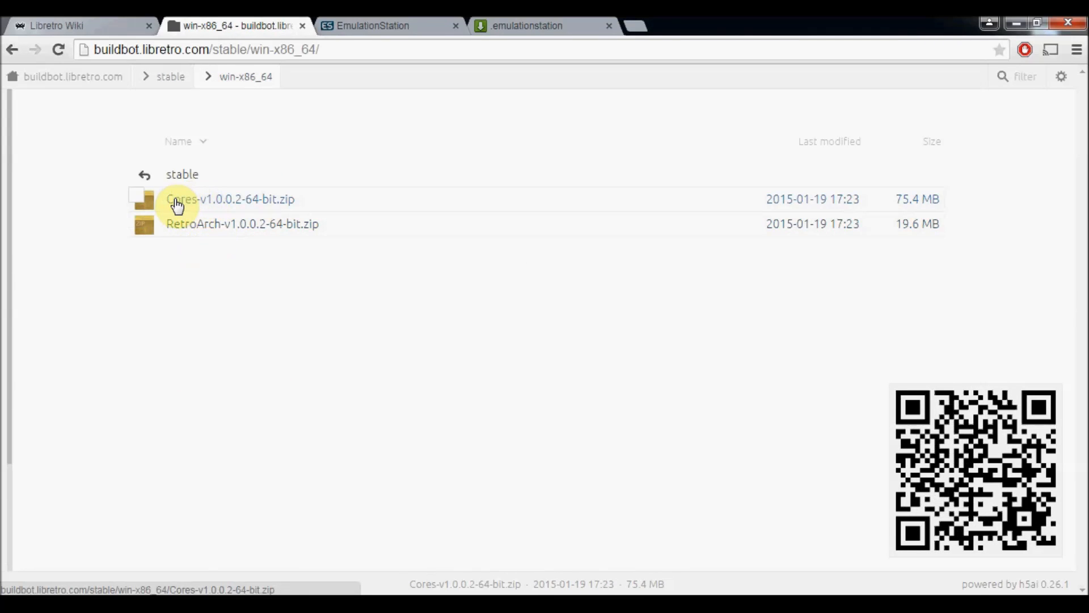
pyautogui.moveTo(194, 249)
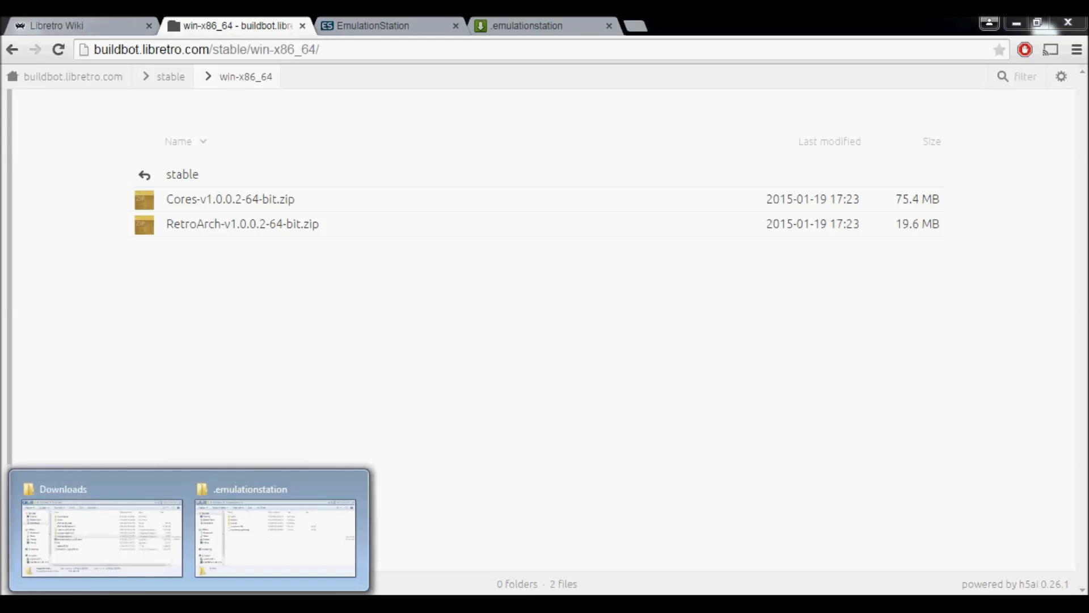
# Step: Start Extract All on the RetroArch-v1.0.0.2-64-bit zip in Downloads and browse for a destination
pyautogui.click(101, 535)
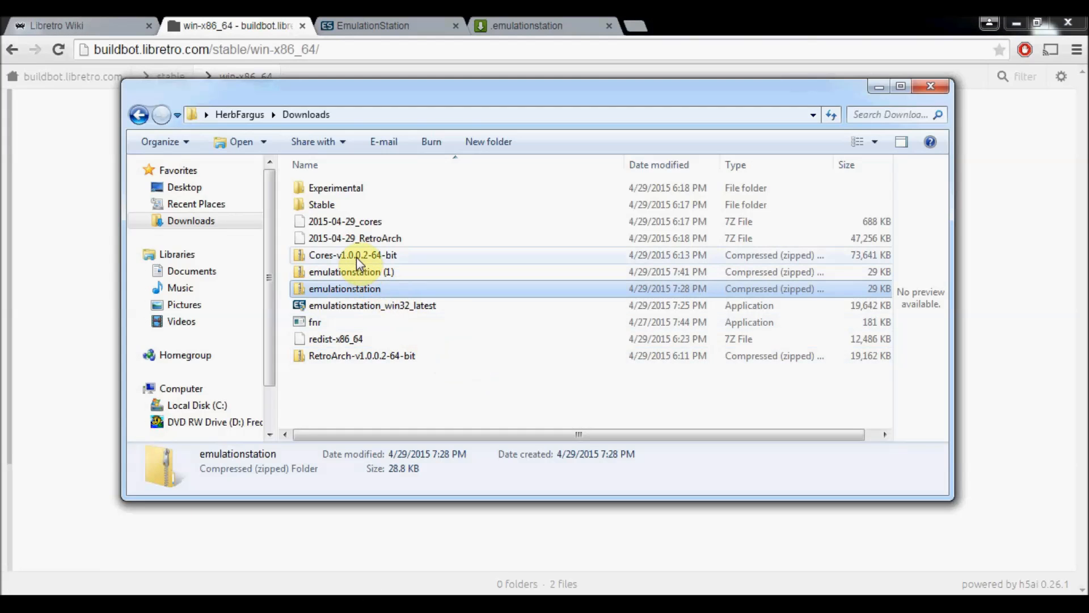
pyautogui.moveTo(360, 355)
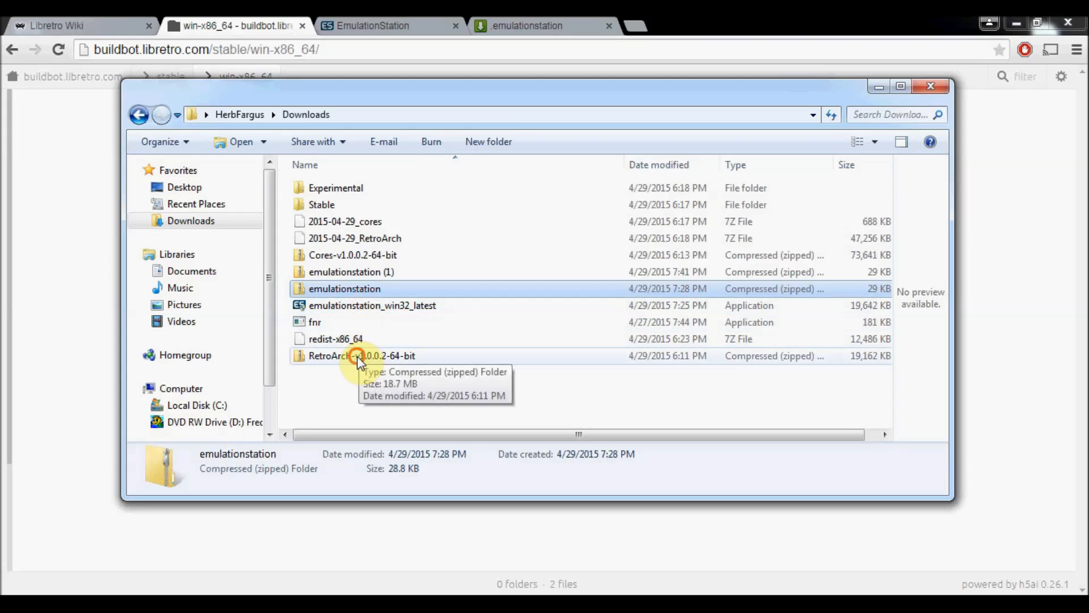
pyautogui.rightClick(360, 356)
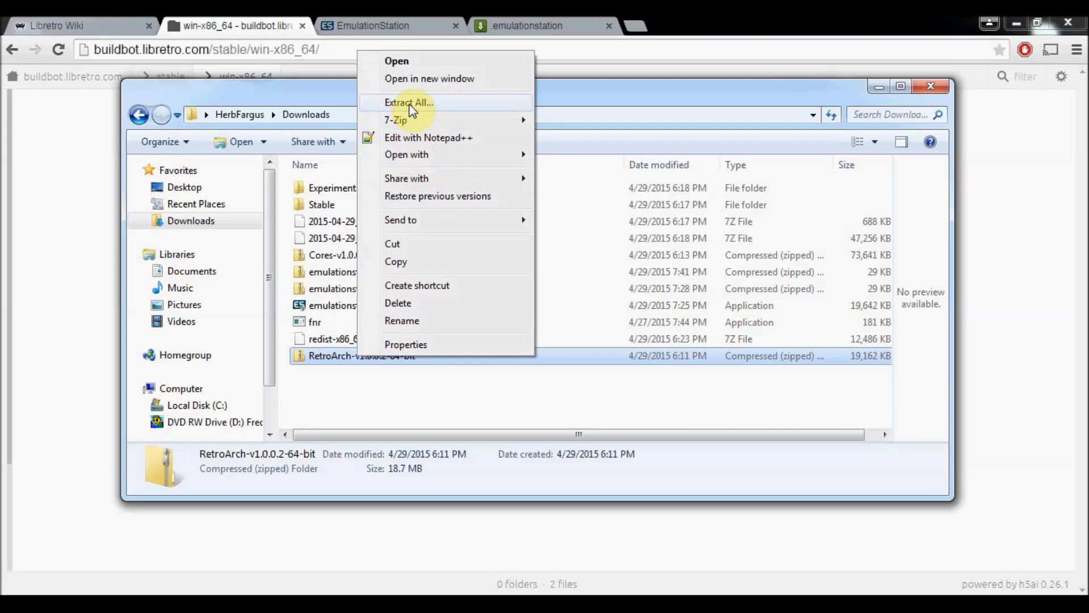
pyautogui.click(409, 102)
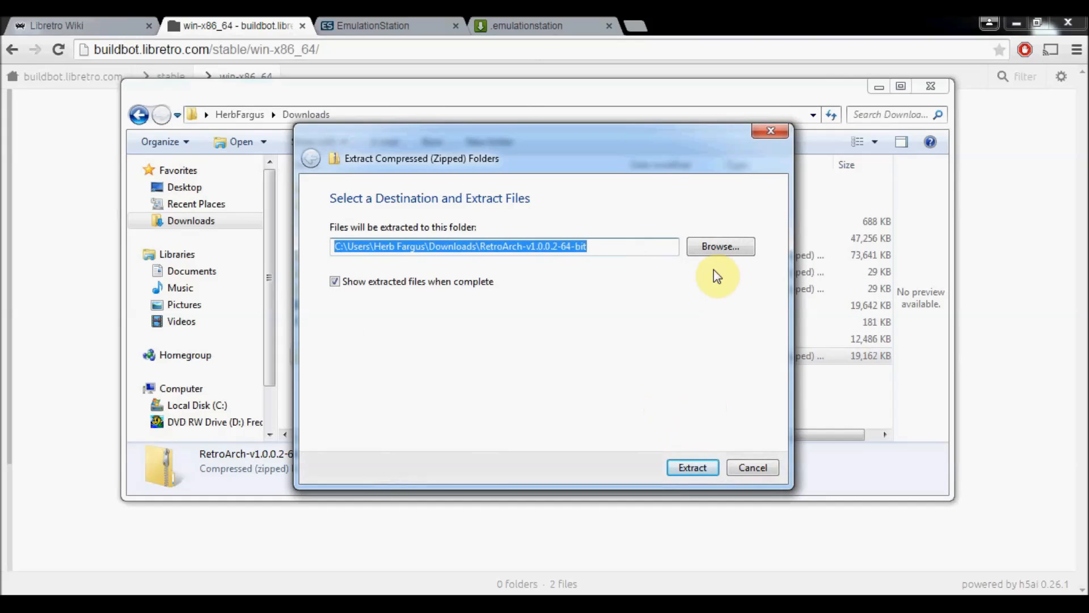
pyautogui.click(720, 246)
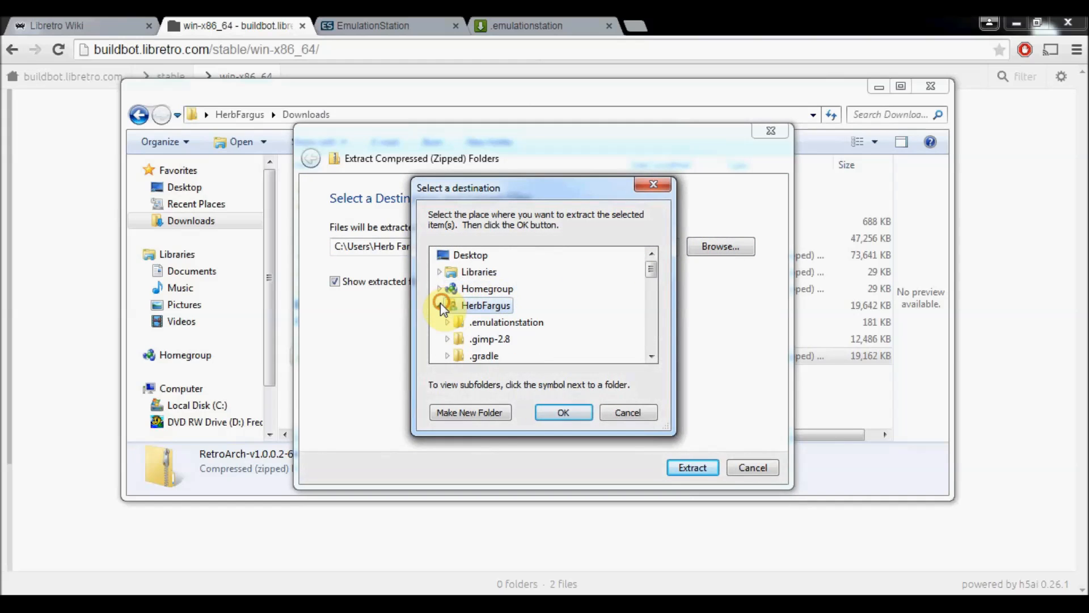
# Step: Extract the RetroArch archive into .emulationstation\systems\retroarch
pyautogui.click(439, 305)
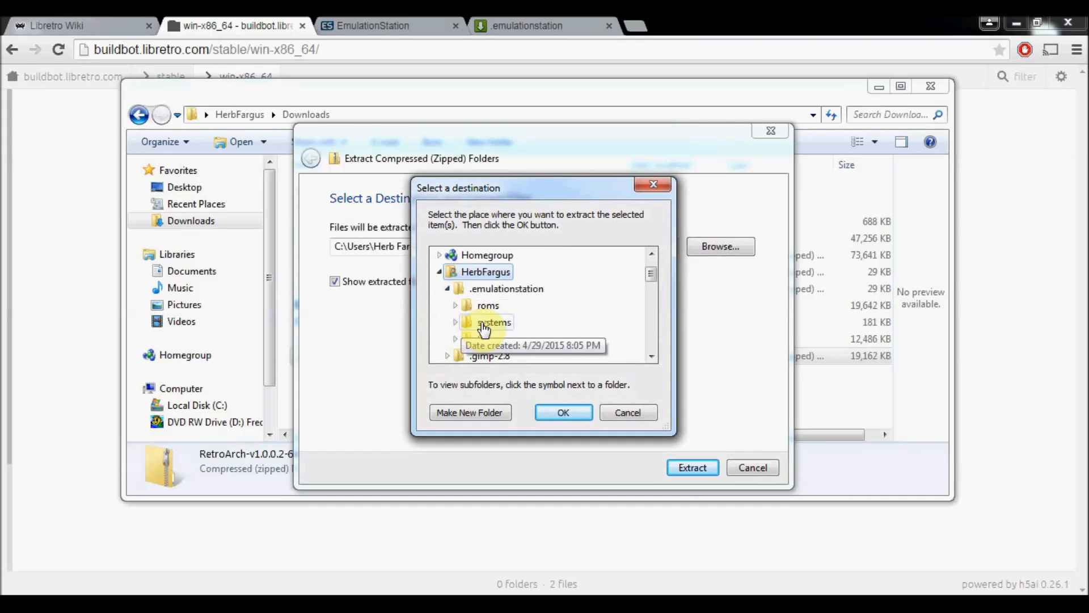
pyautogui.click(457, 322)
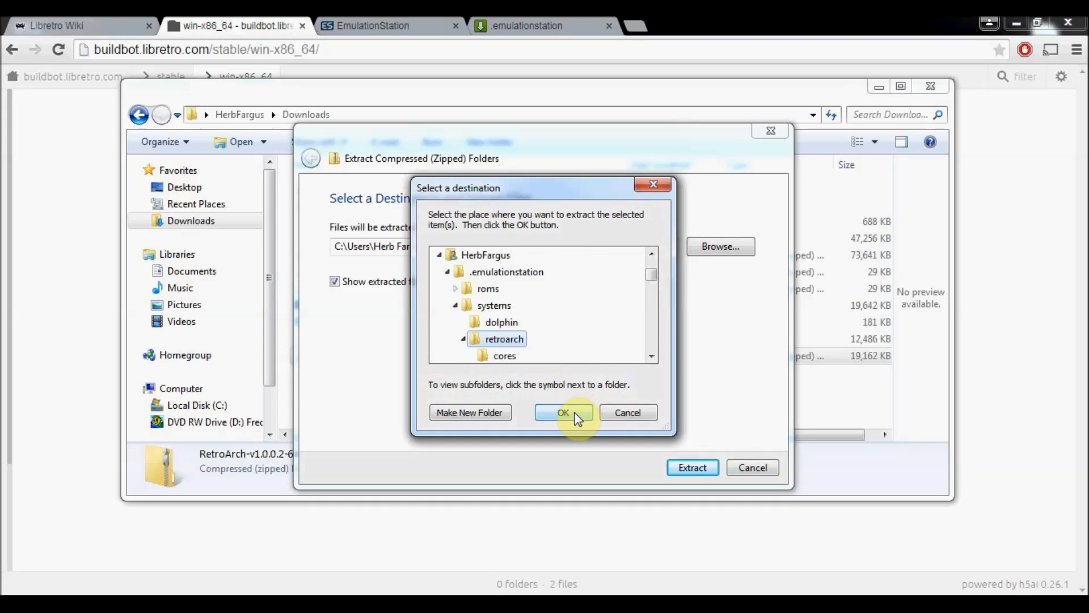
pyautogui.click(564, 412)
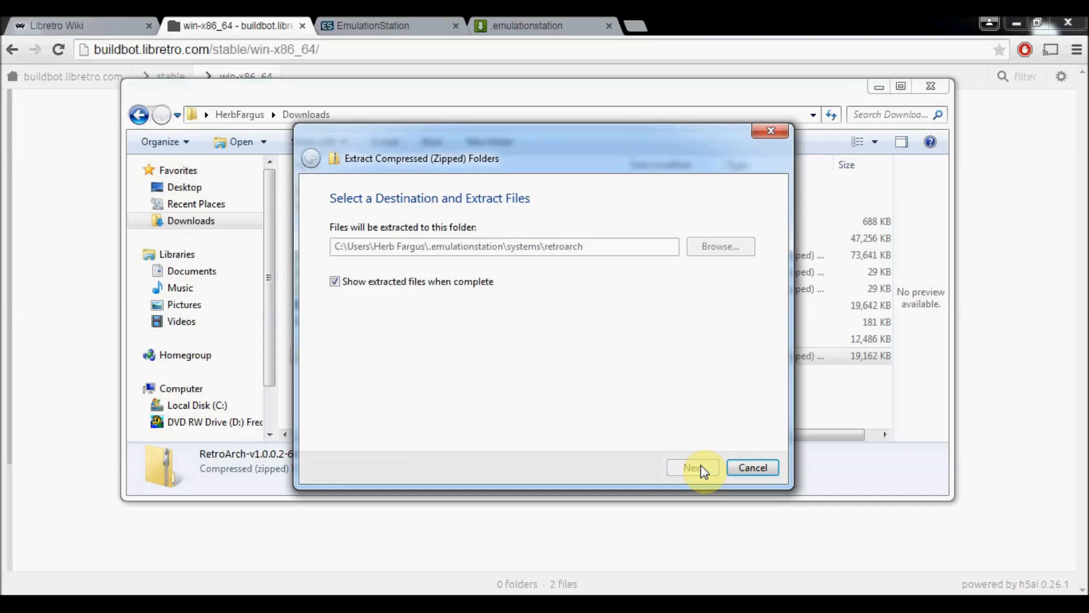
pyautogui.click(692, 466)
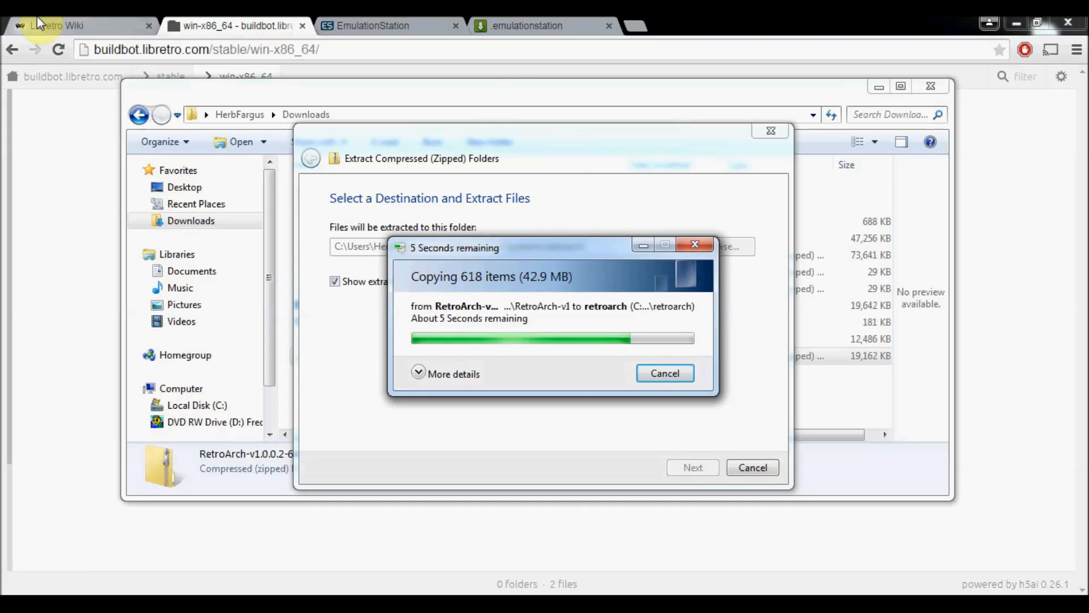
pyautogui.moveTo(63, 26)
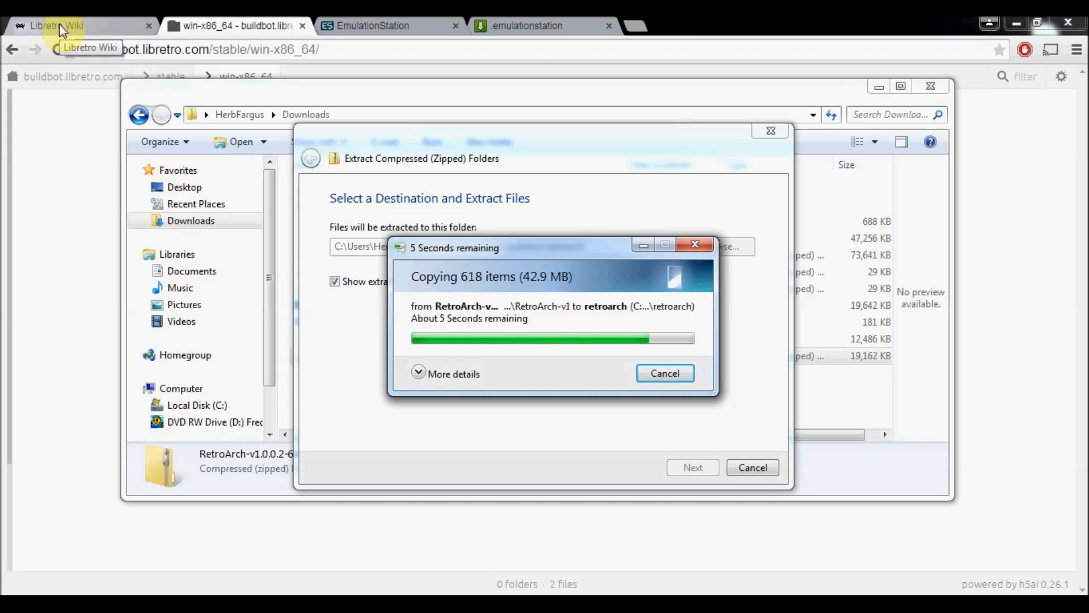
# Step: View the Nintendo SNES Core Compatibility page on the Libretro Wiki
pyautogui.click(56, 26)
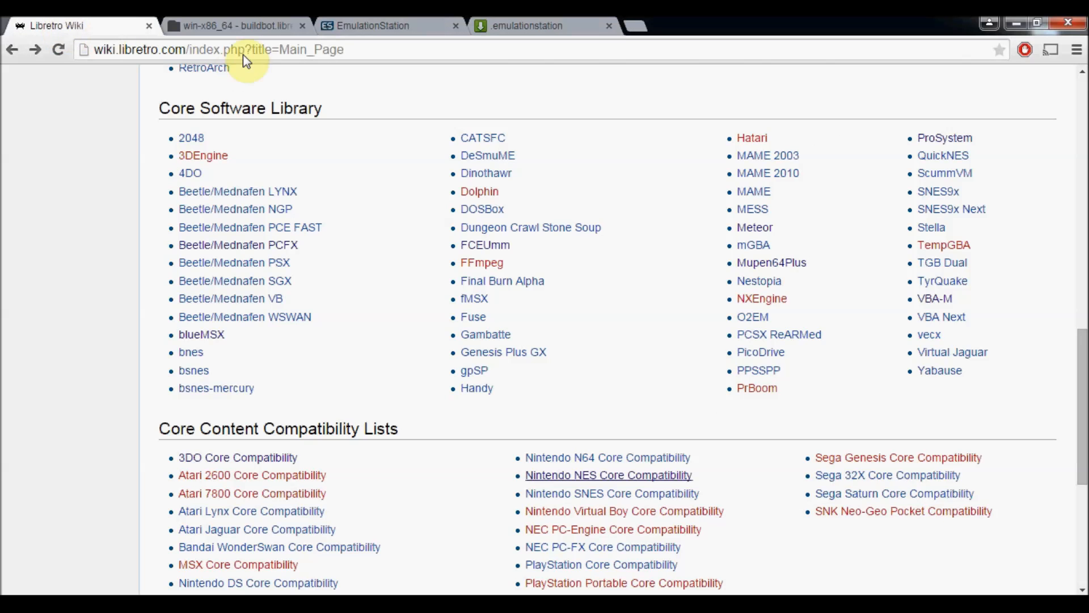
pyautogui.moveTo(615, 305)
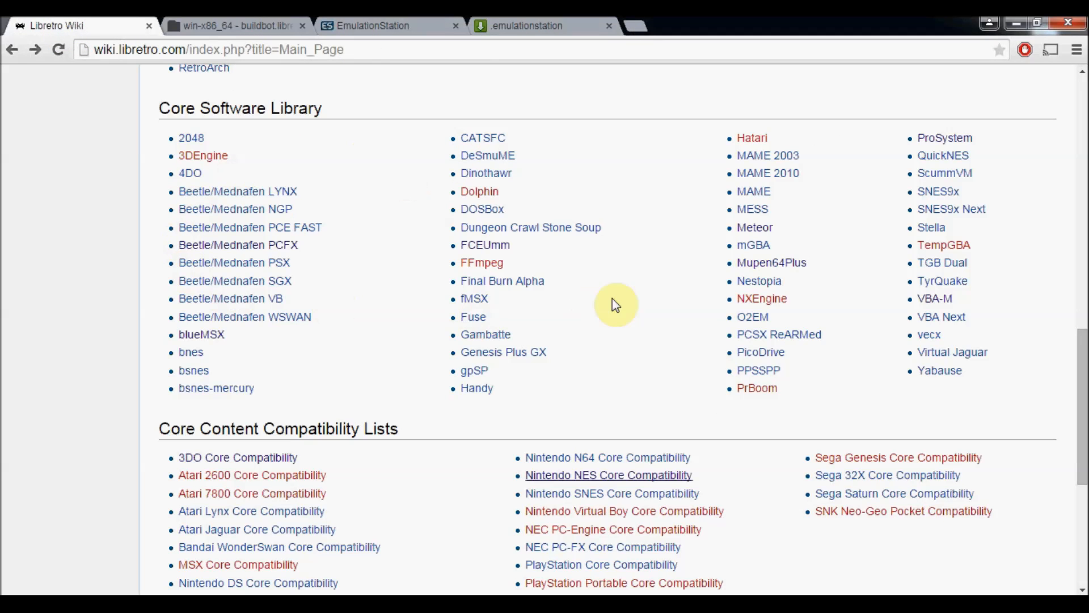
pyautogui.moveTo(594, 298)
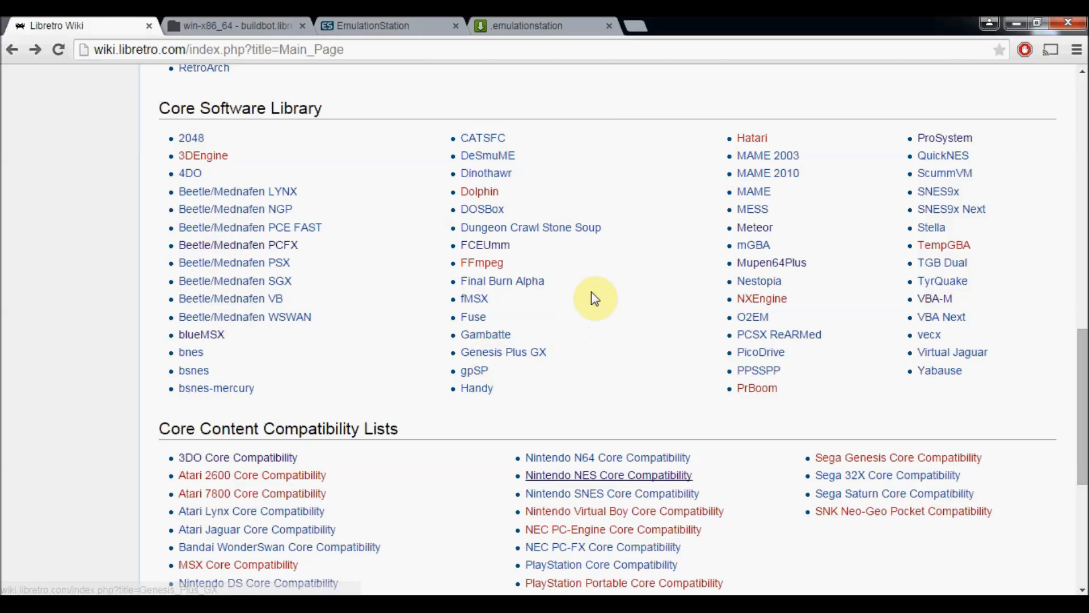
pyautogui.scroll(-3)
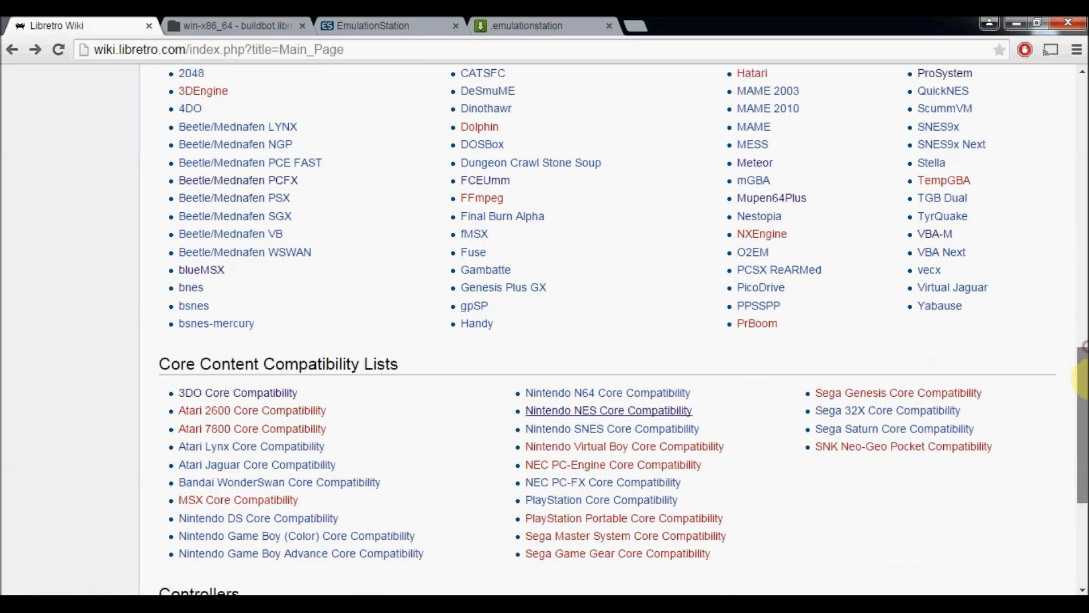
pyautogui.scroll(-3)
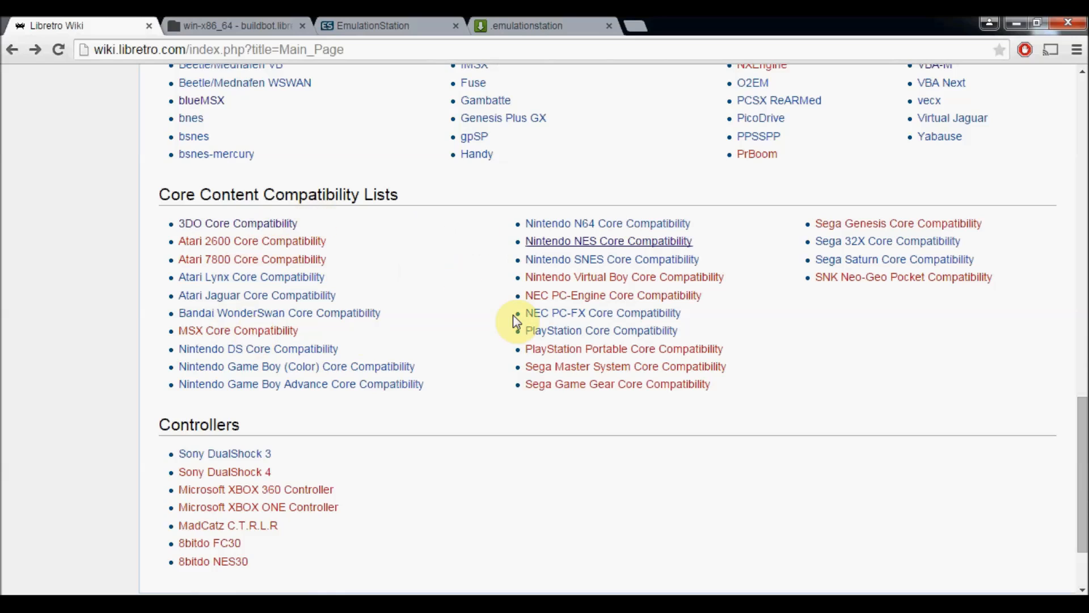
pyautogui.moveTo(632, 265)
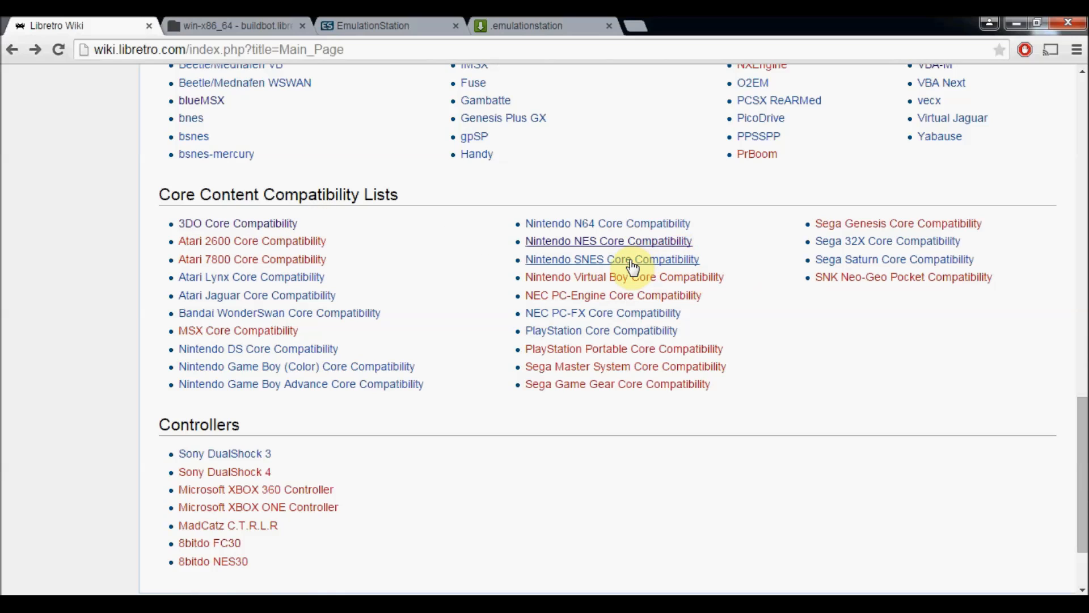
pyautogui.click(612, 259)
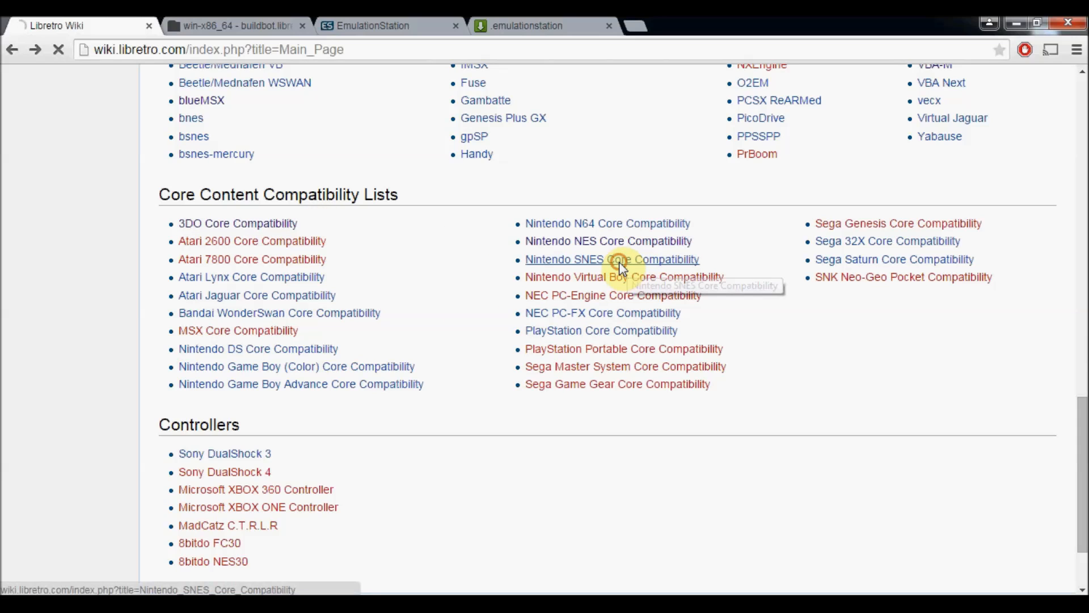
pyautogui.click(612, 258)
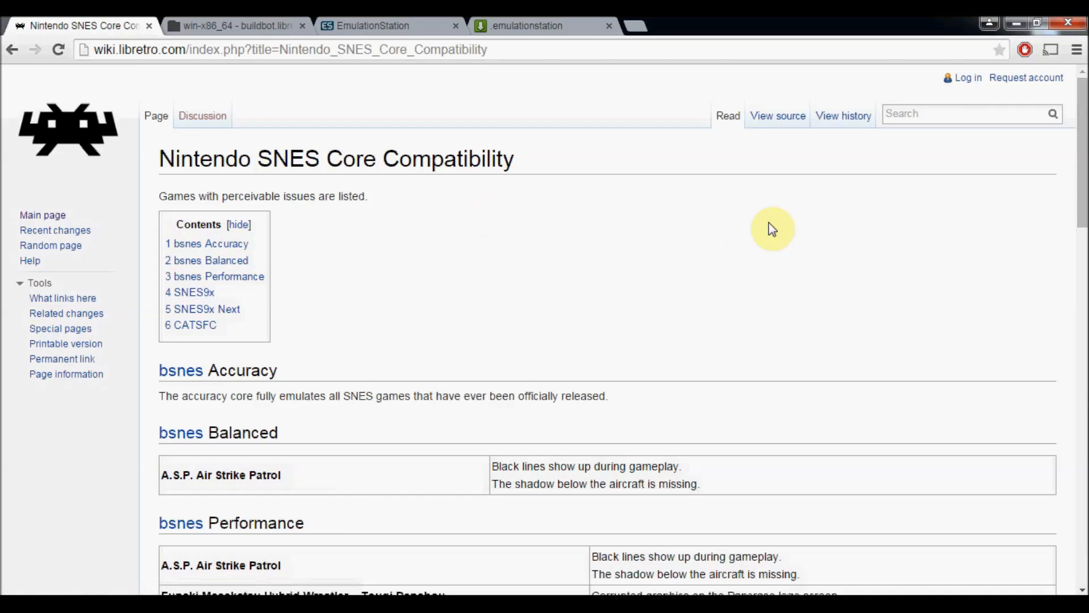
pyautogui.scroll(-3)
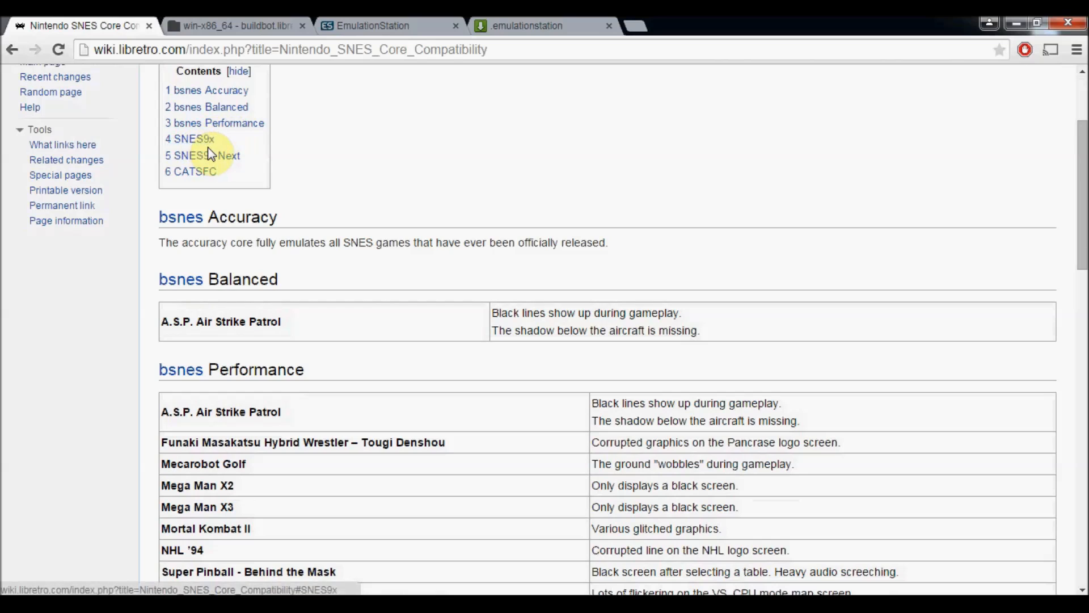
pyautogui.moveTo(134, 95)
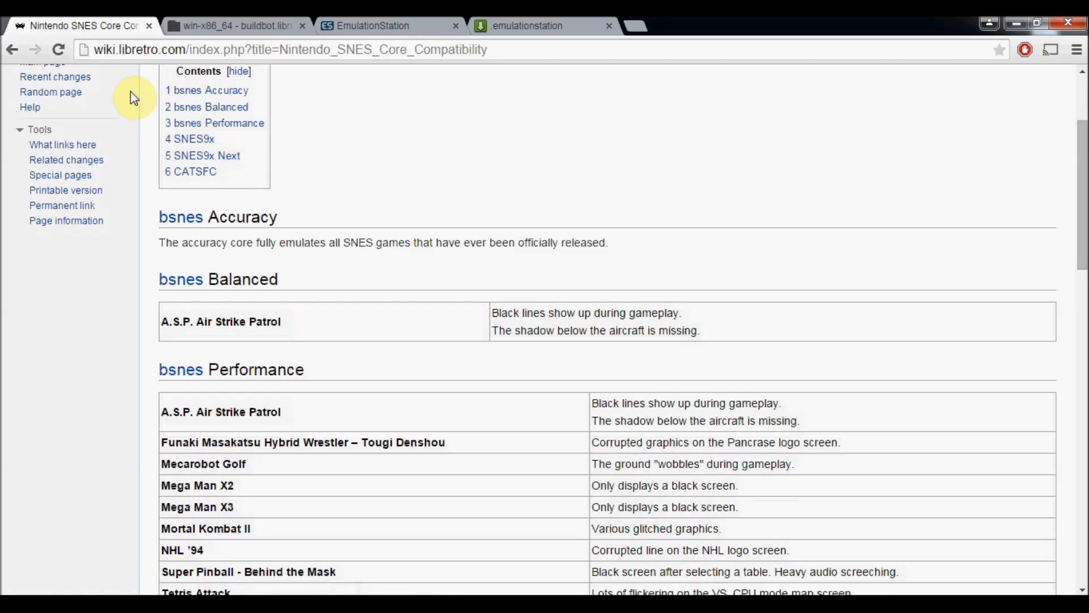
pyautogui.moveTo(14, 50)
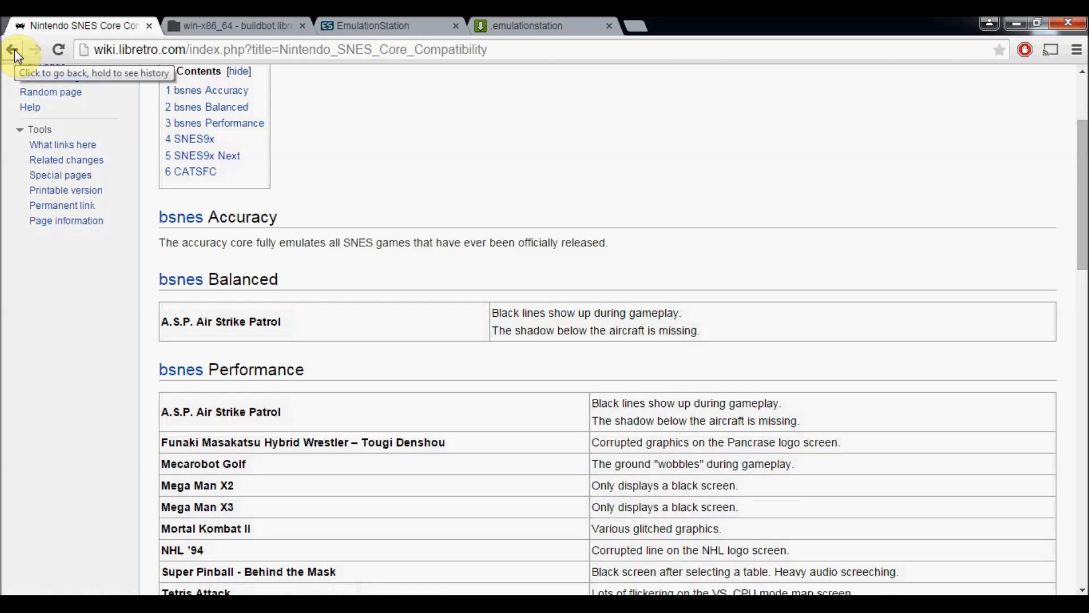
# Step: Go back to the Libretro Wiki main page with the Core Content Compatibility Lists
pyautogui.click(13, 49)
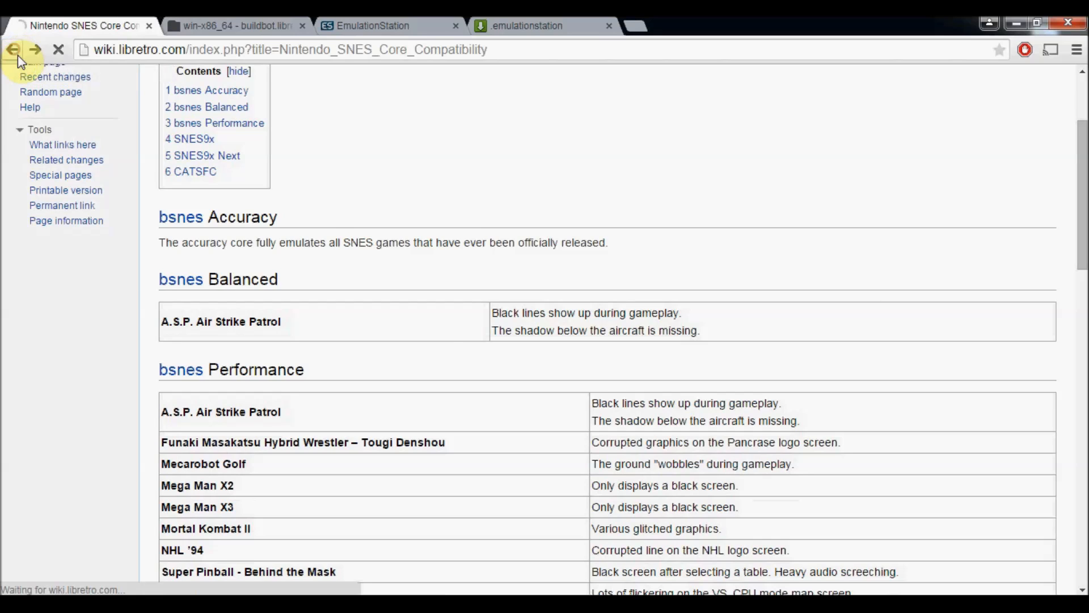
pyautogui.click(13, 48)
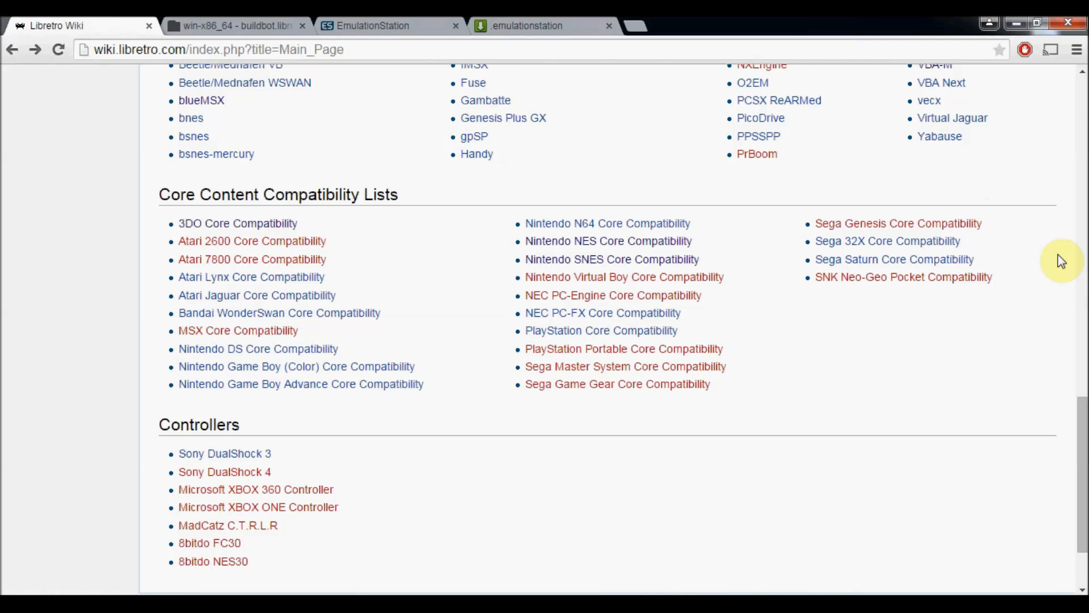
pyautogui.moveTo(1081, 450)
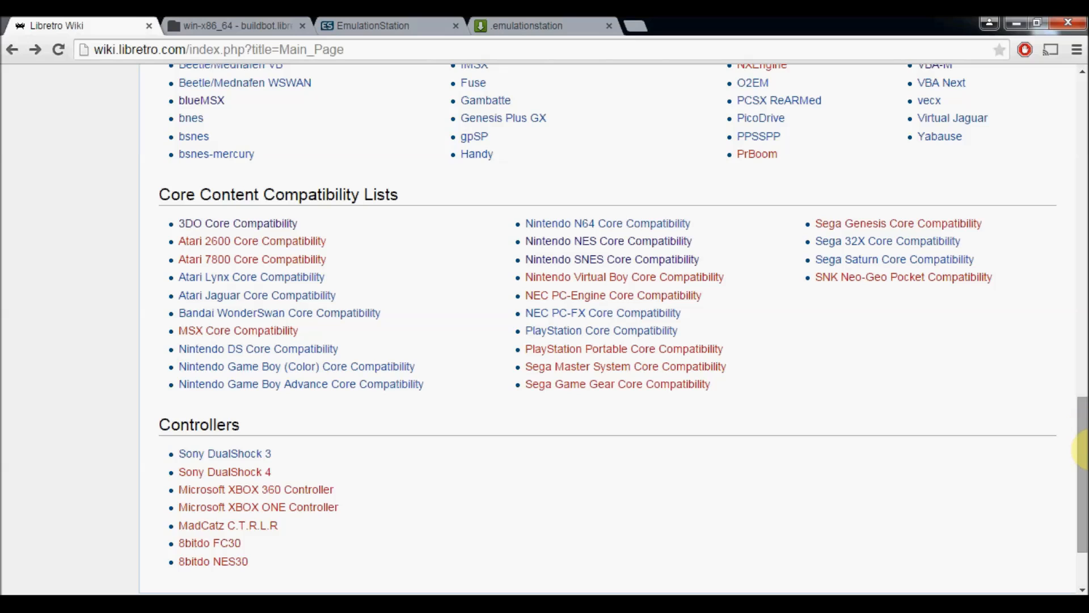
pyautogui.moveTo(449, 542)
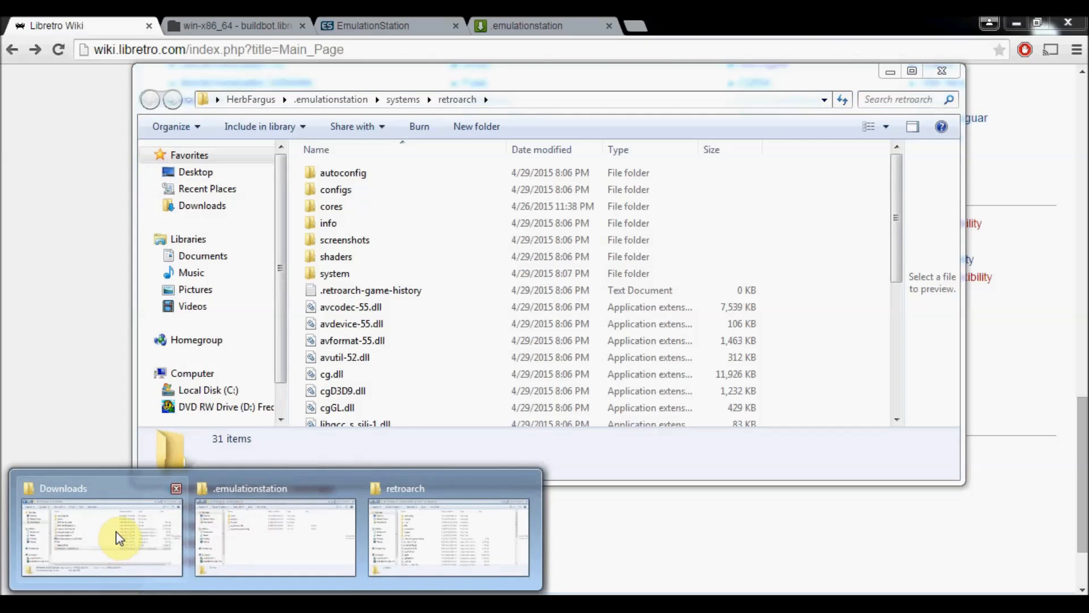
# Step: Extract Cores-v1.0.0.2-64-bit.zip into .emulationstation\systems\retroarch\cores
pyautogui.click(101, 534)
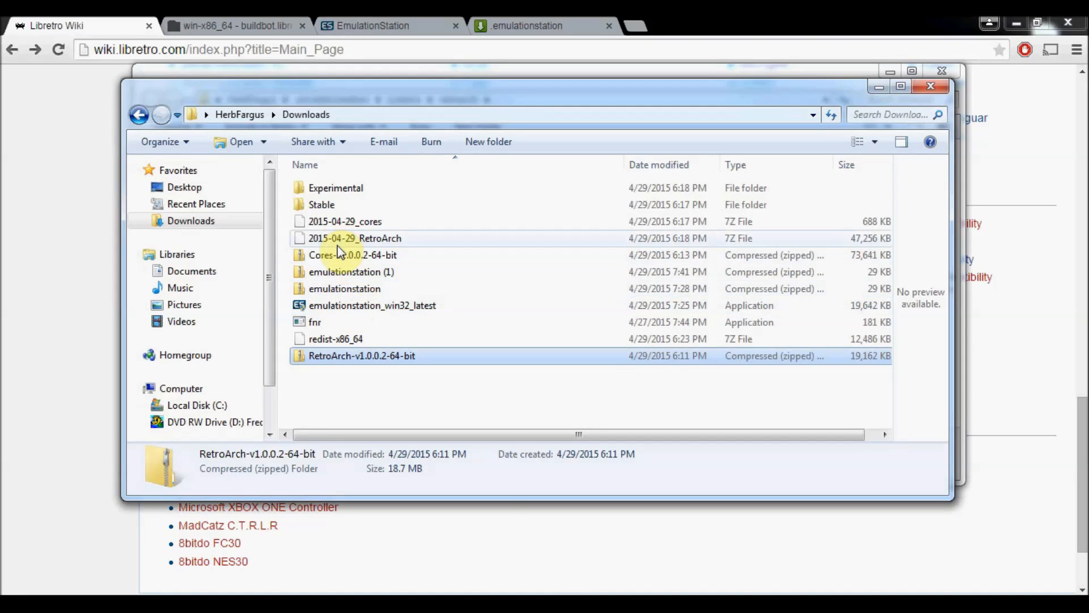
pyautogui.click(352, 254)
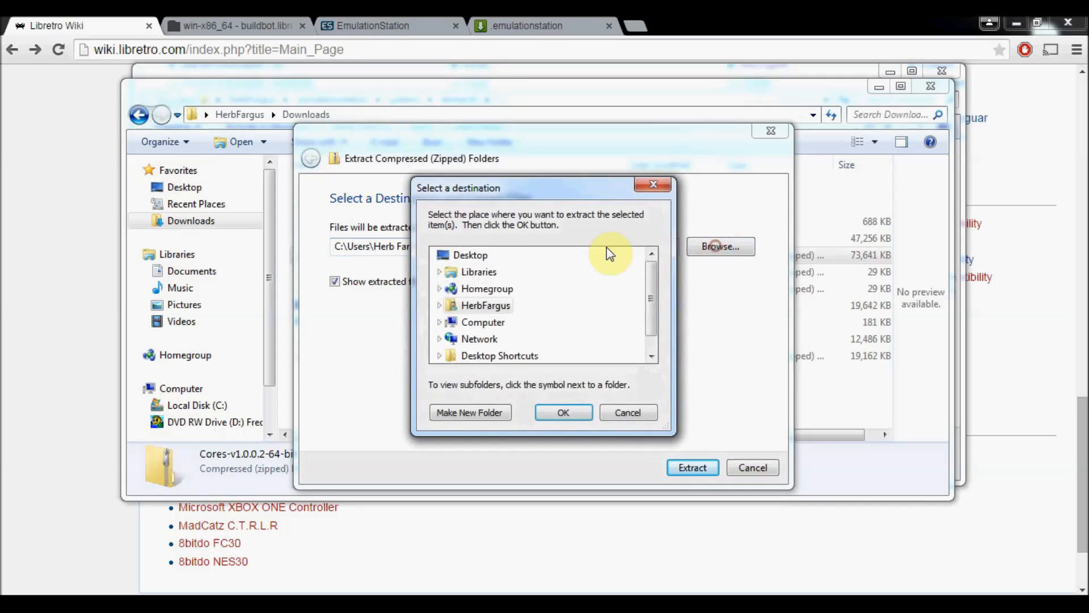
pyautogui.click(439, 306)
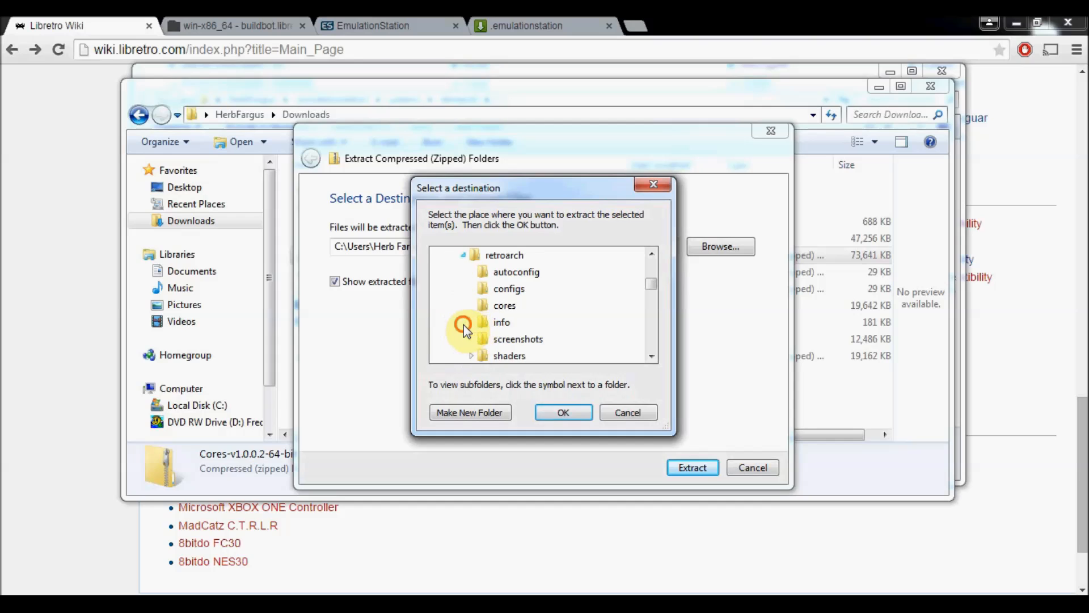
pyautogui.click(504, 305)
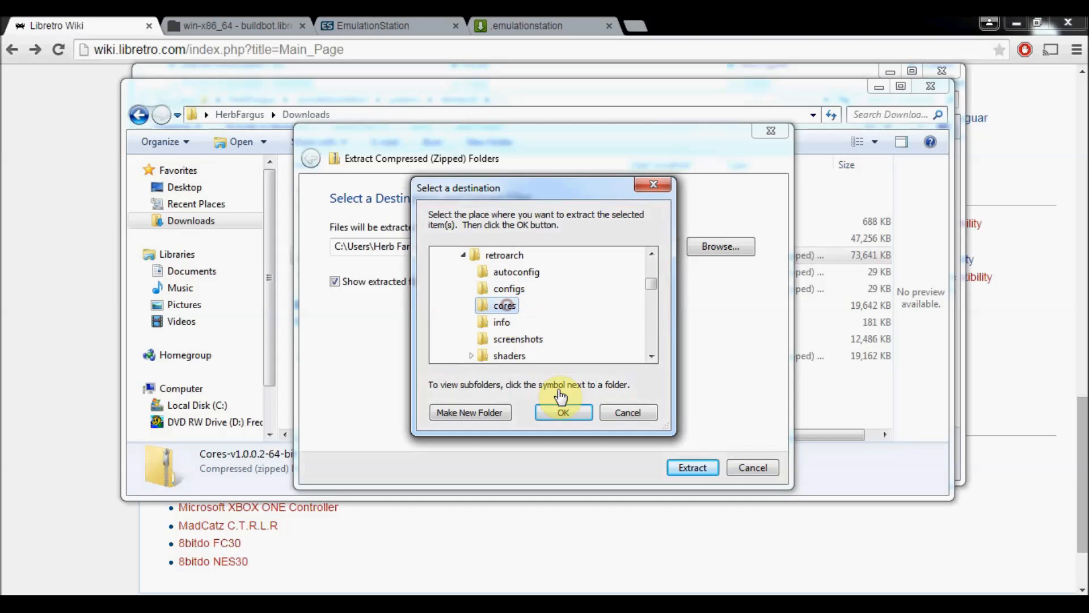
pyautogui.click(563, 412)
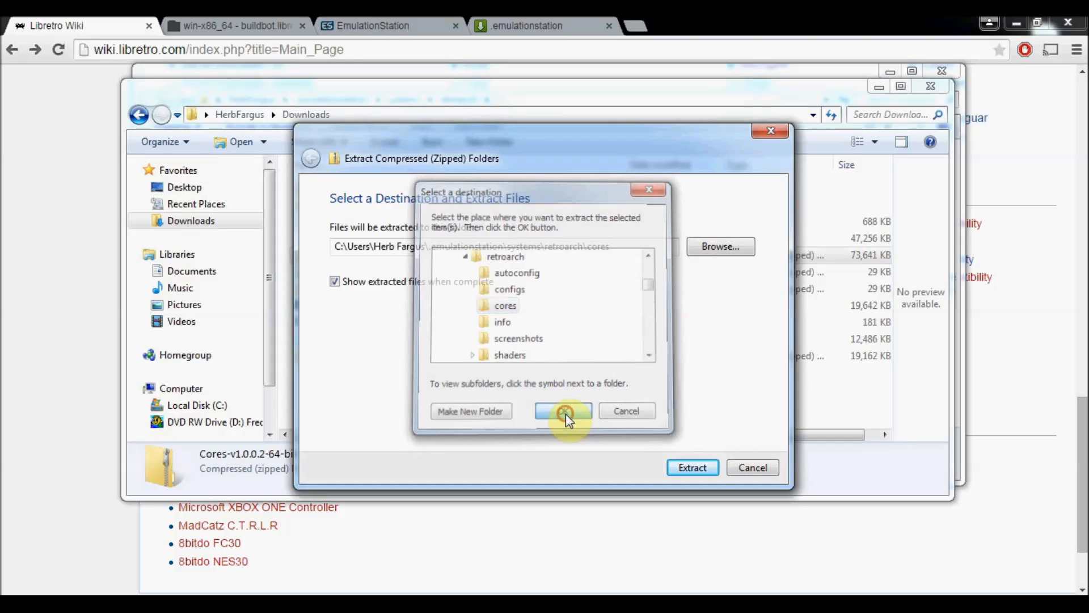
pyautogui.click(564, 411)
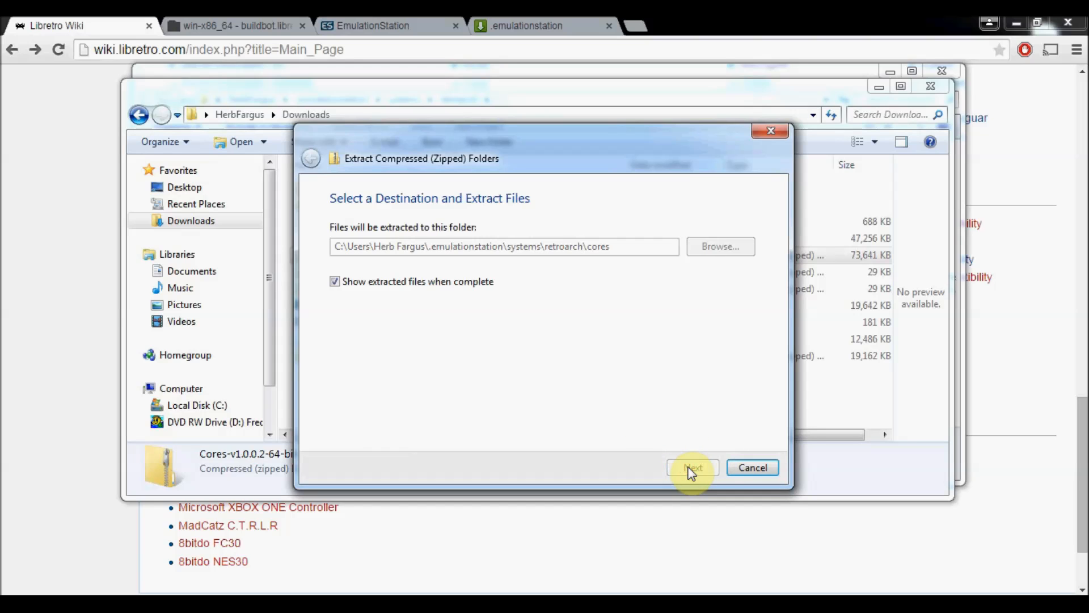
pyautogui.click(692, 466)
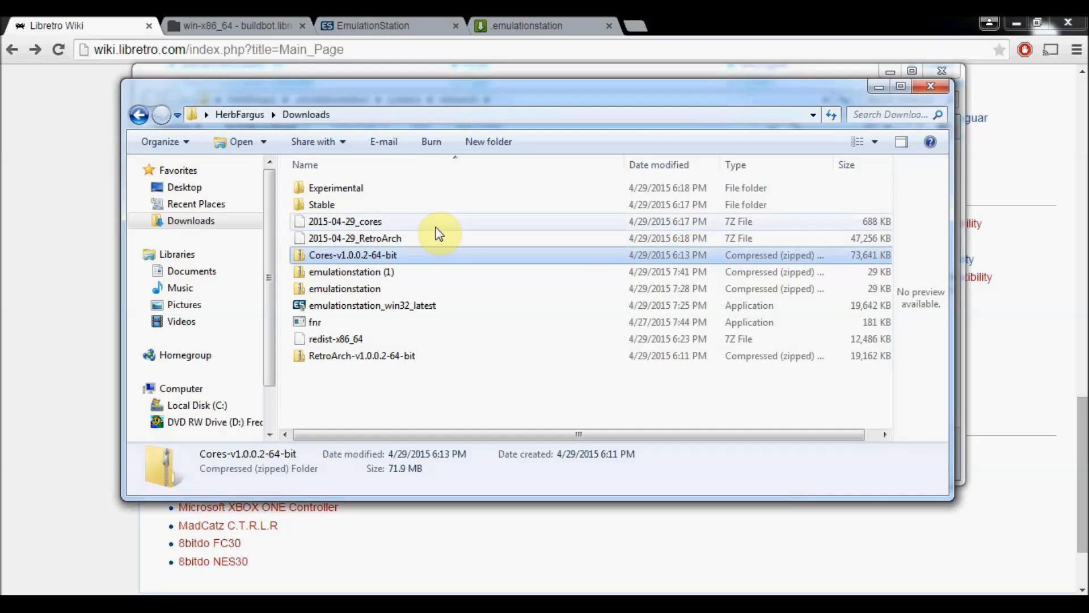
pyautogui.moveTo(291, 146)
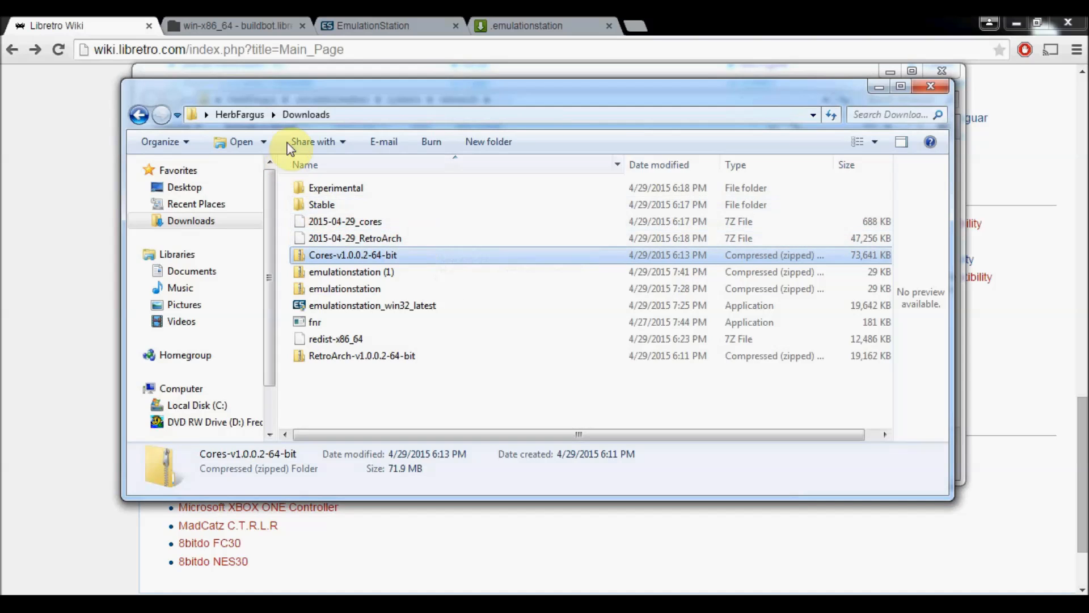
pyautogui.moveTo(295, 284)
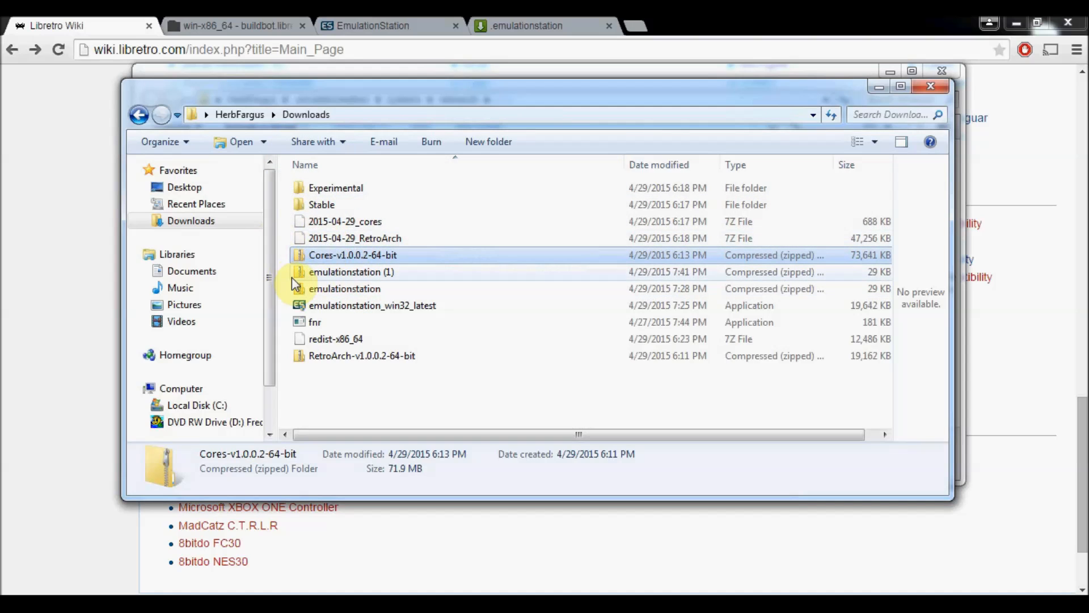
# Step: Navigate to the .emulationstation folder on C: and bring up actions for es_systems_spaces.cfg
pyautogui.click(197, 405)
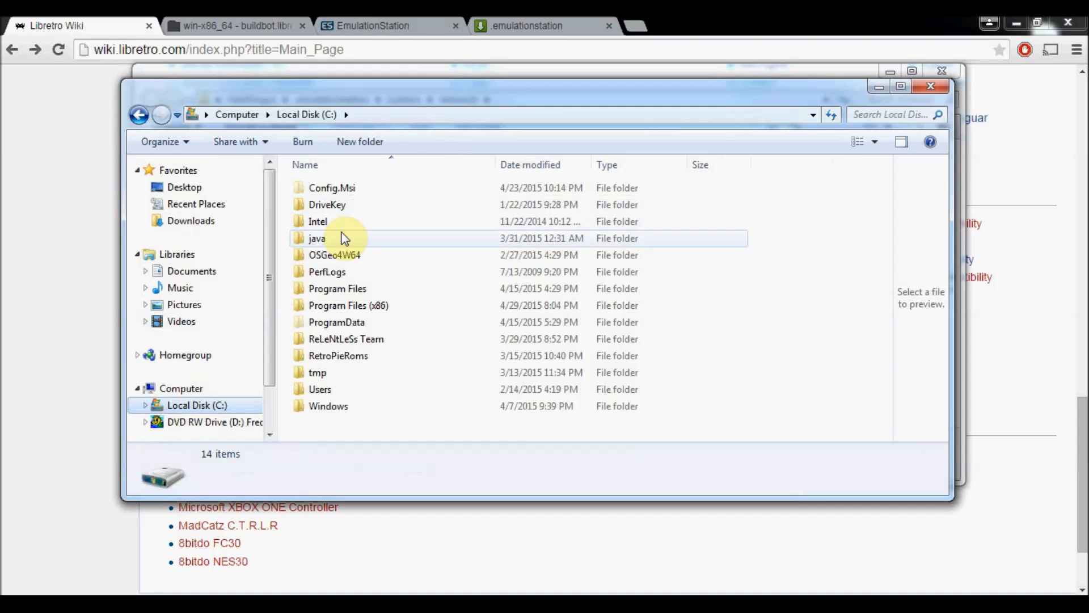
pyautogui.doubleClick(320, 389)
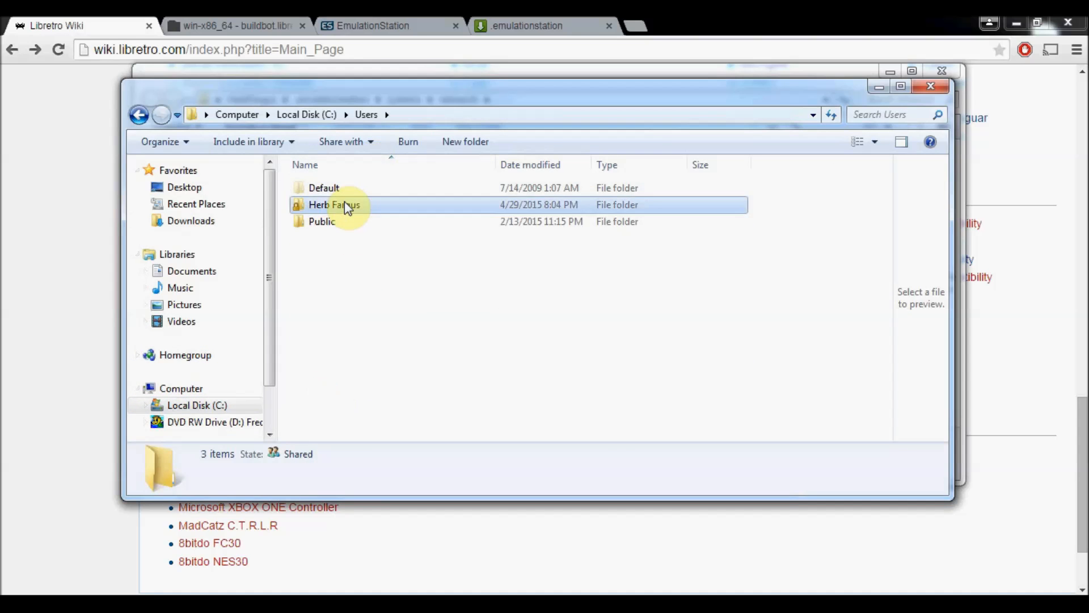
pyautogui.doubleClick(334, 204)
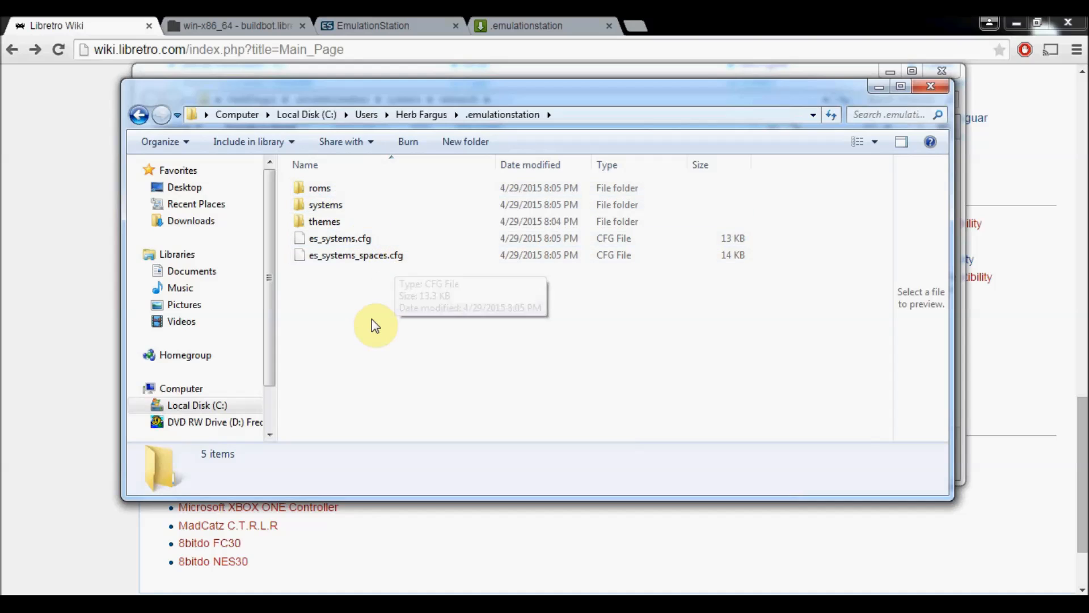
pyautogui.moveTo(376, 326)
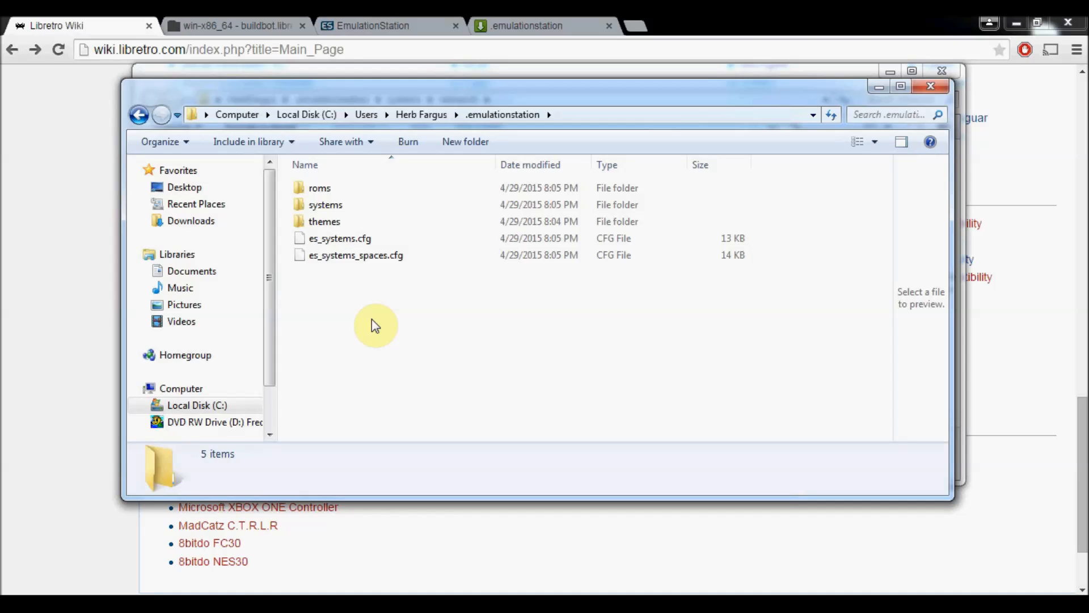
pyautogui.click(341, 238)
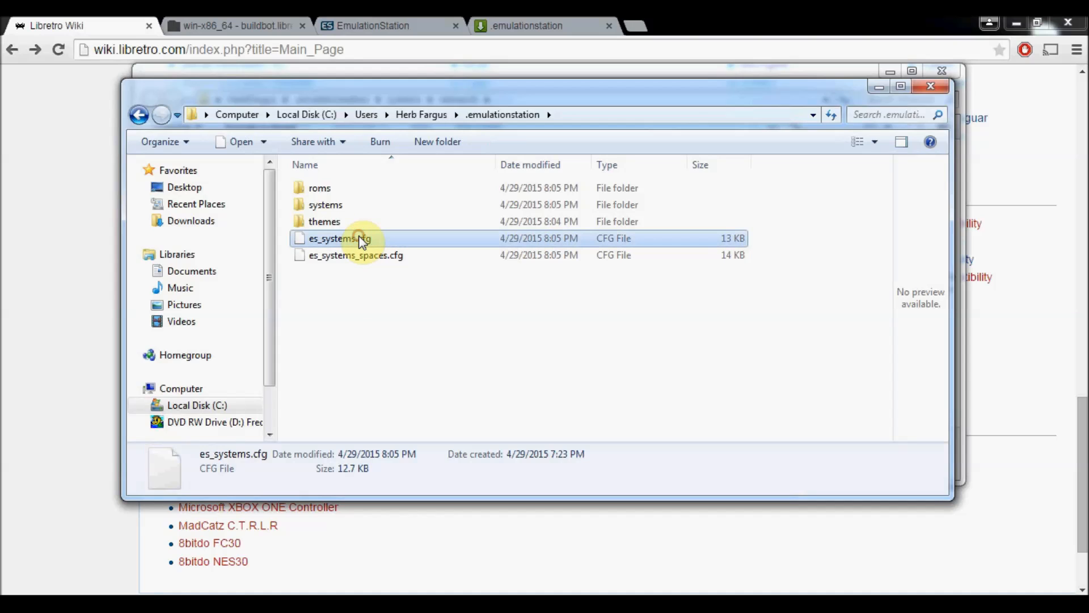
pyautogui.moveTo(347, 259)
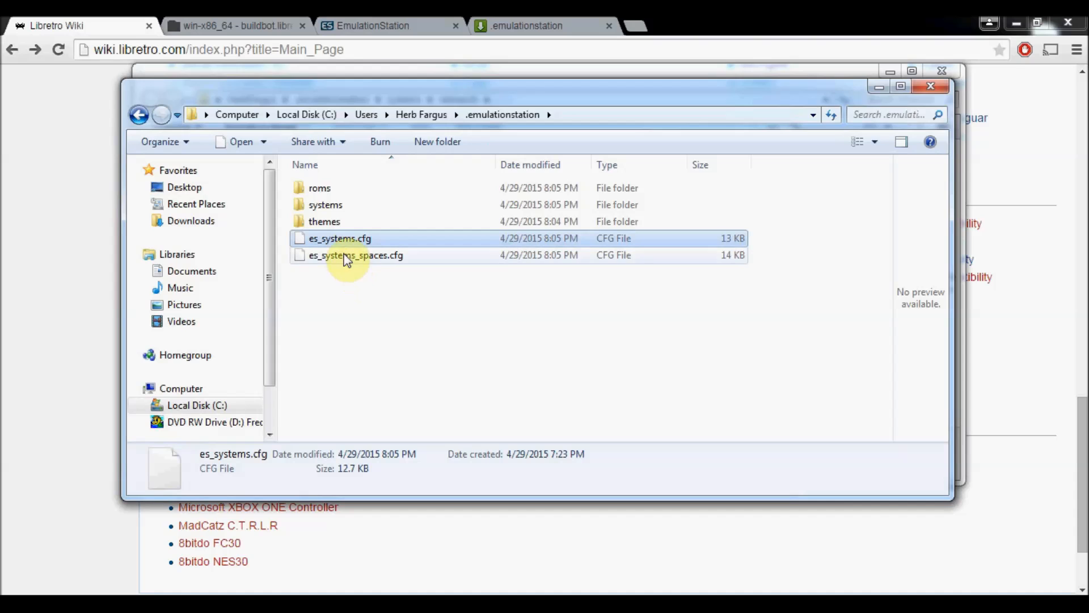
pyautogui.moveTo(350, 261)
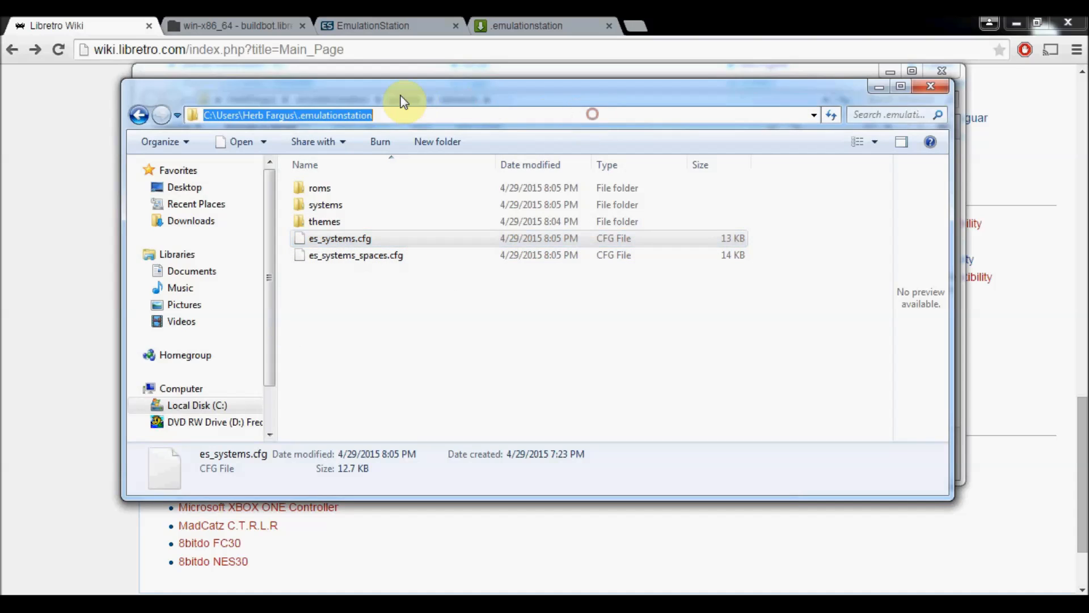
pyautogui.moveTo(326, 324)
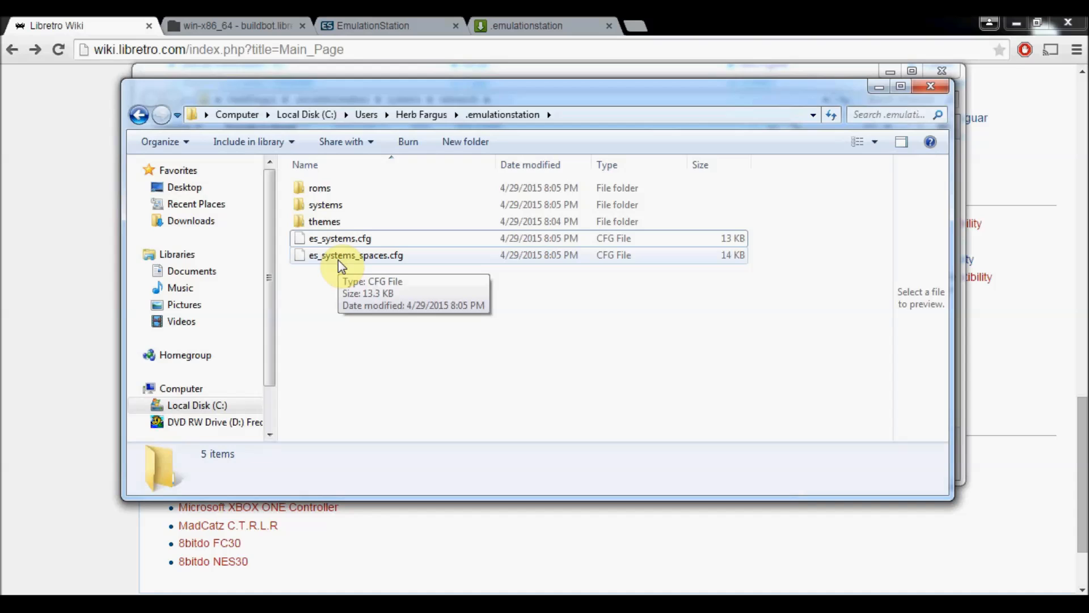
pyautogui.moveTo(328, 261)
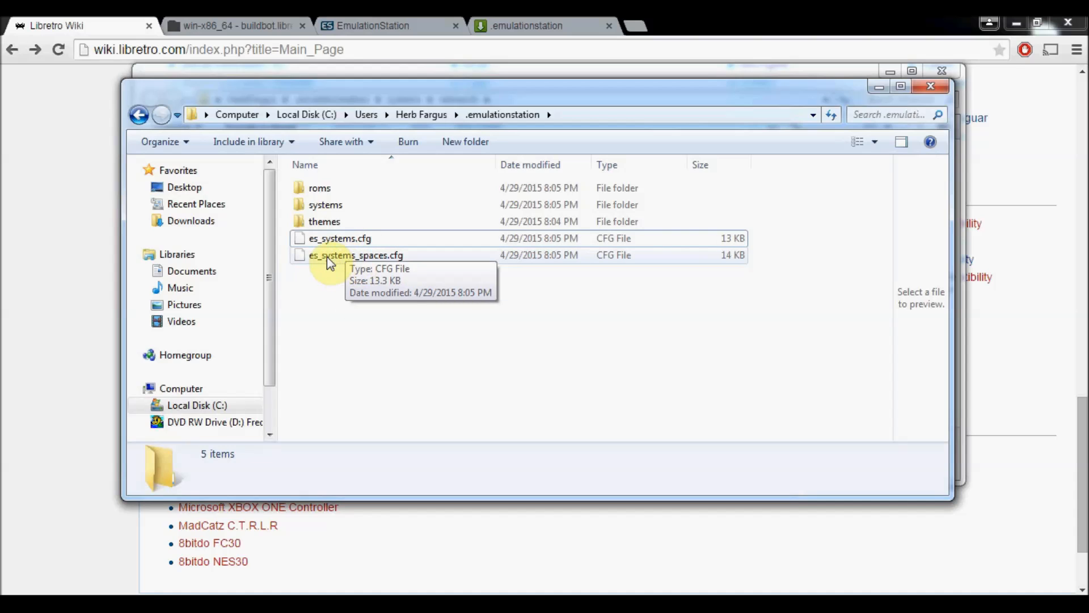
pyautogui.rightClick(355, 256)
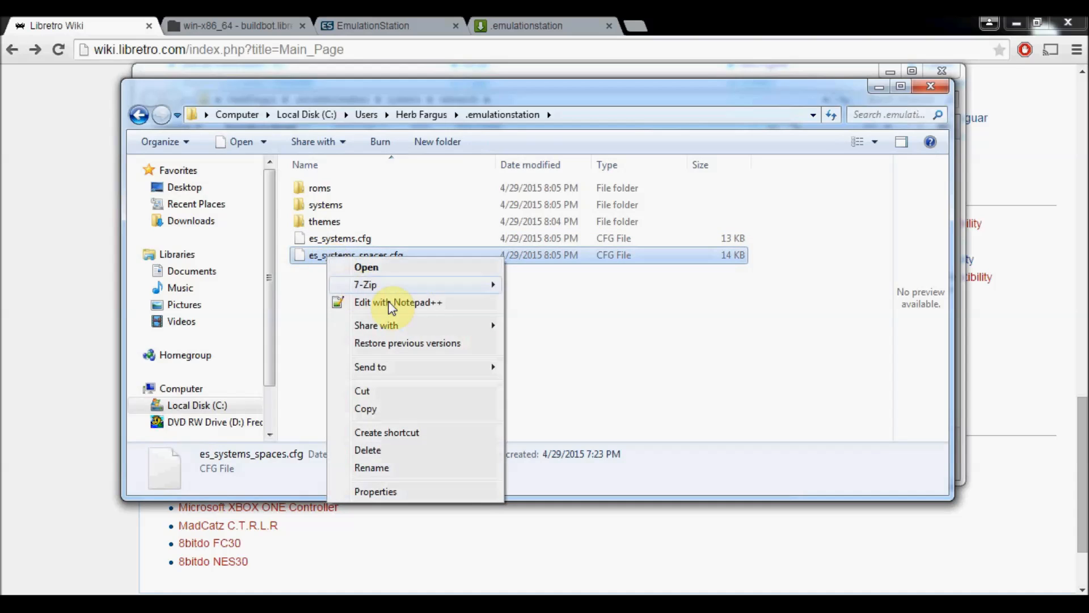
# Step: Edit es_systems_spaces.cfg in Notepad++ to review the system core paths
pyautogui.click(398, 302)
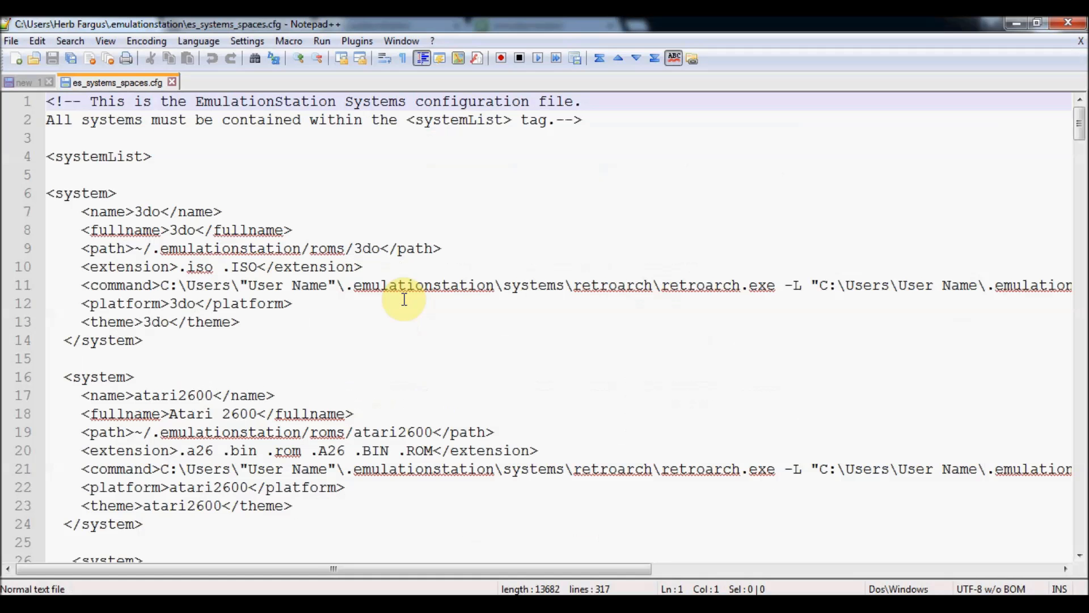
pyautogui.moveTo(318, 293)
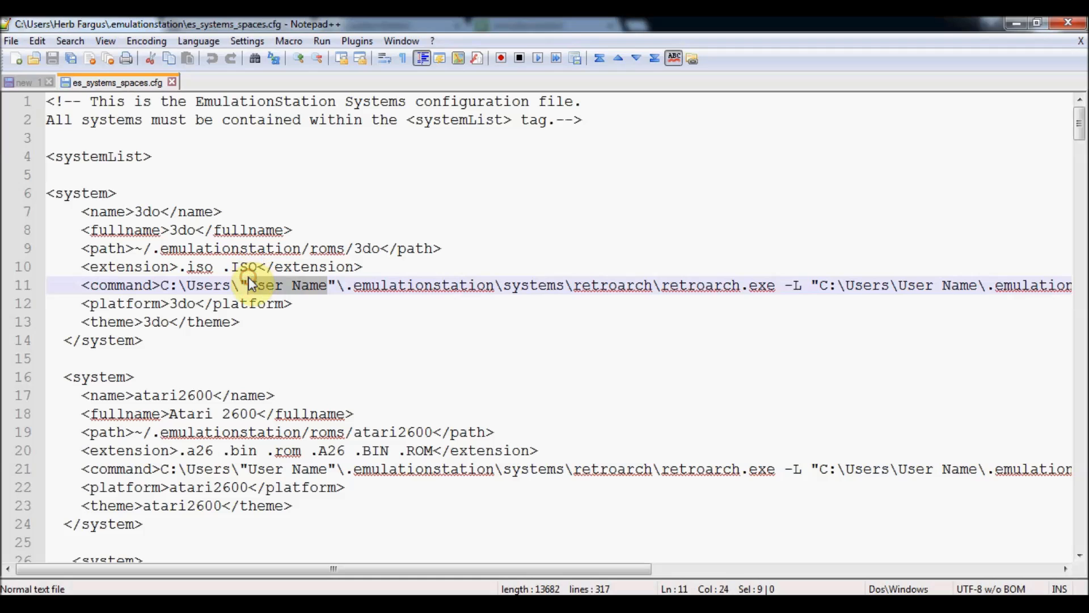
pyautogui.moveTo(264, 303)
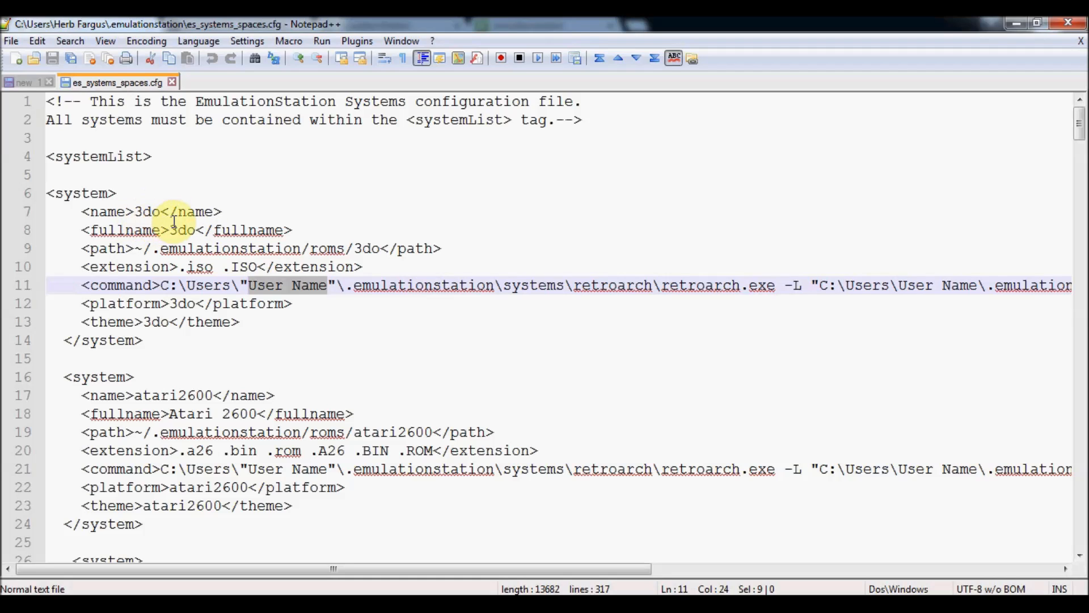
pyautogui.moveTo(143, 248)
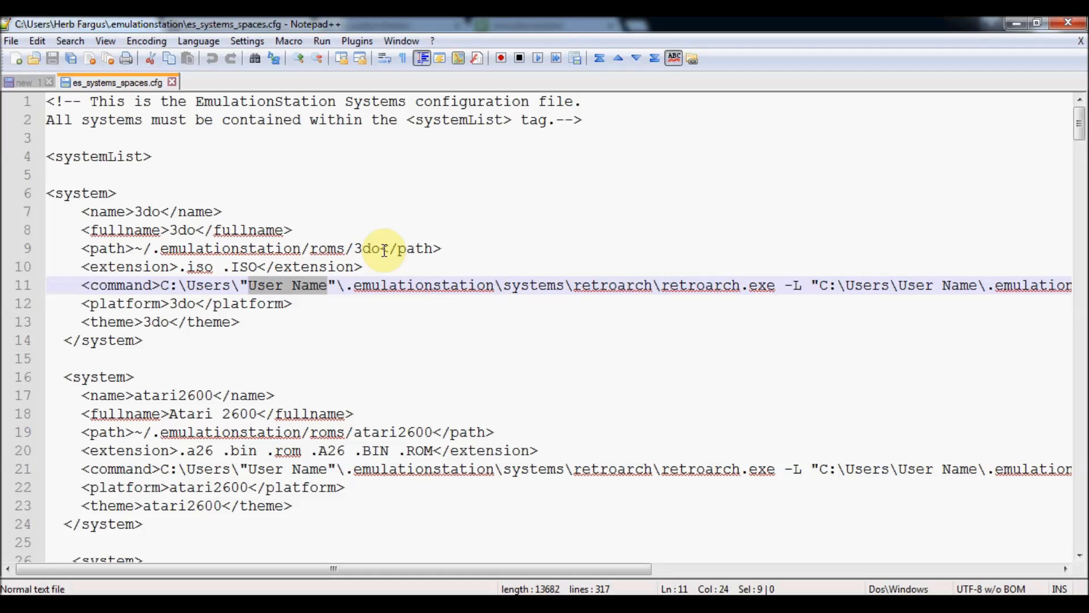
pyautogui.moveTo(233, 266)
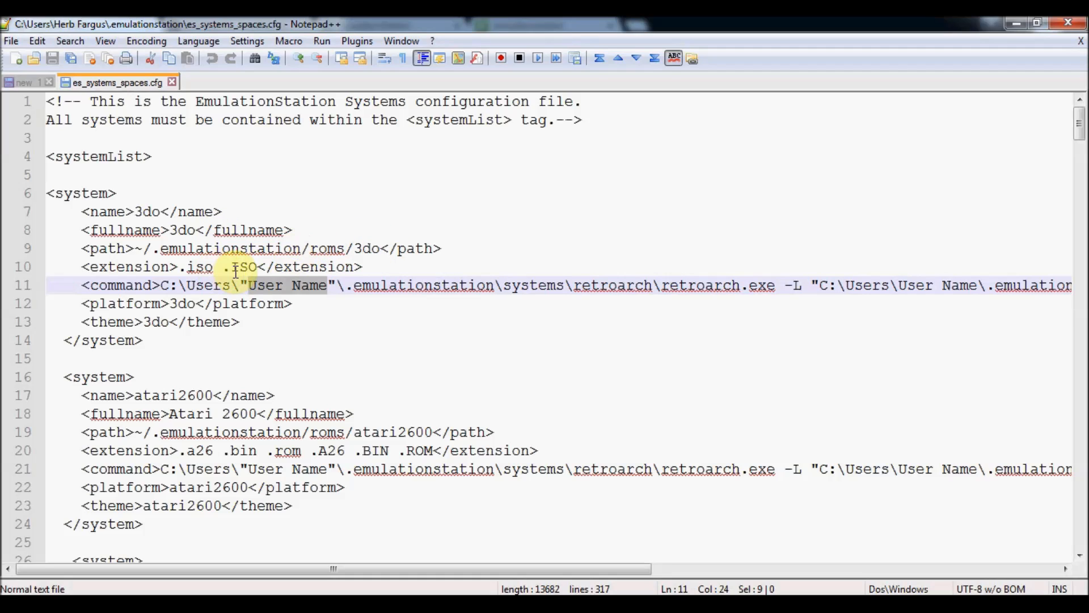
pyautogui.moveTo(243, 262)
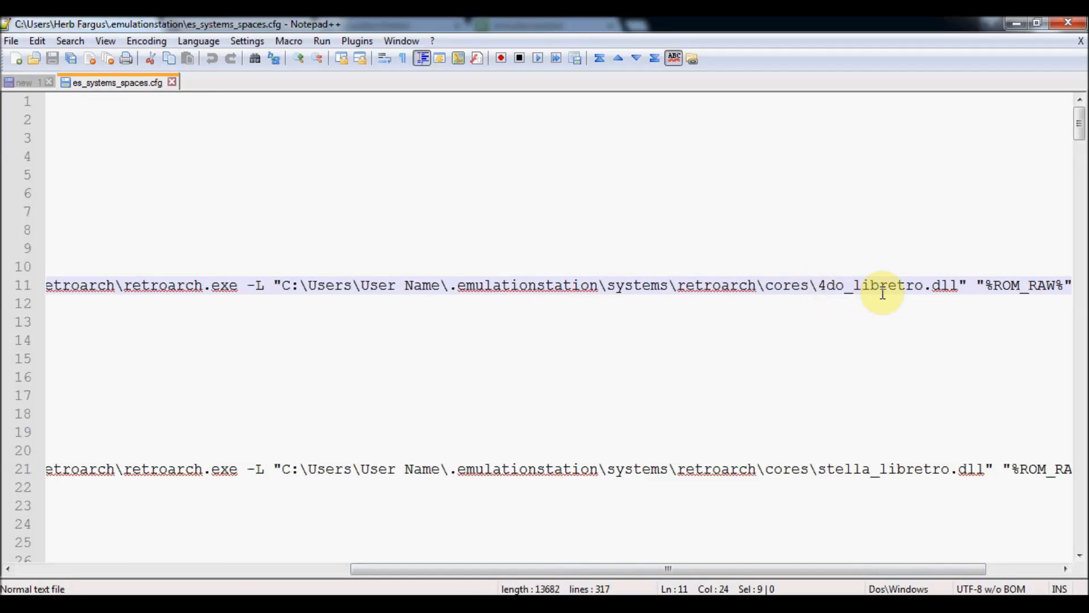
pyautogui.moveTo(879, 466)
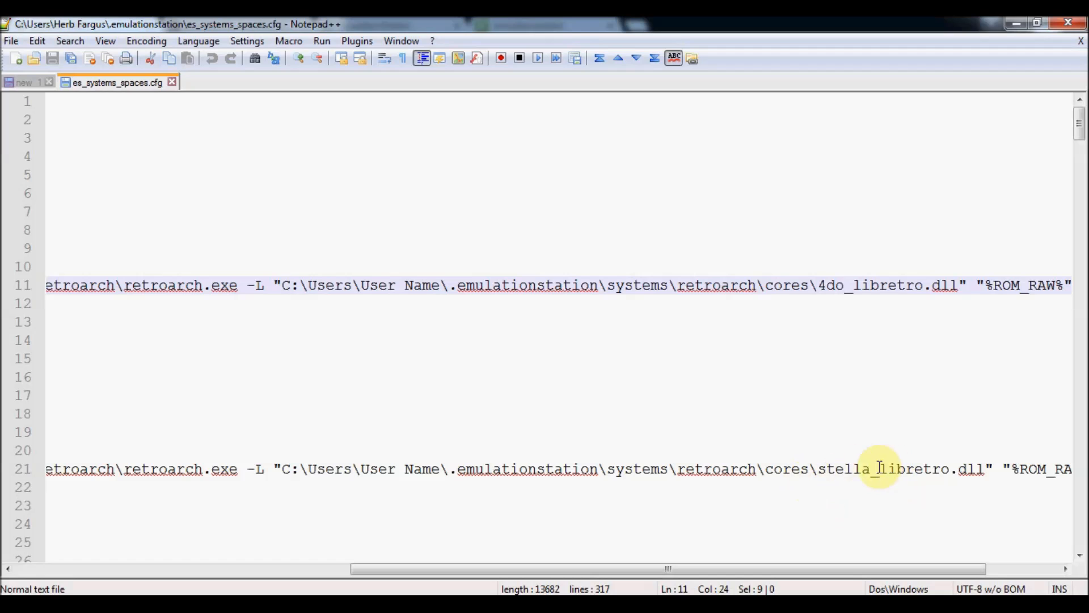
pyautogui.moveTo(1044, 332)
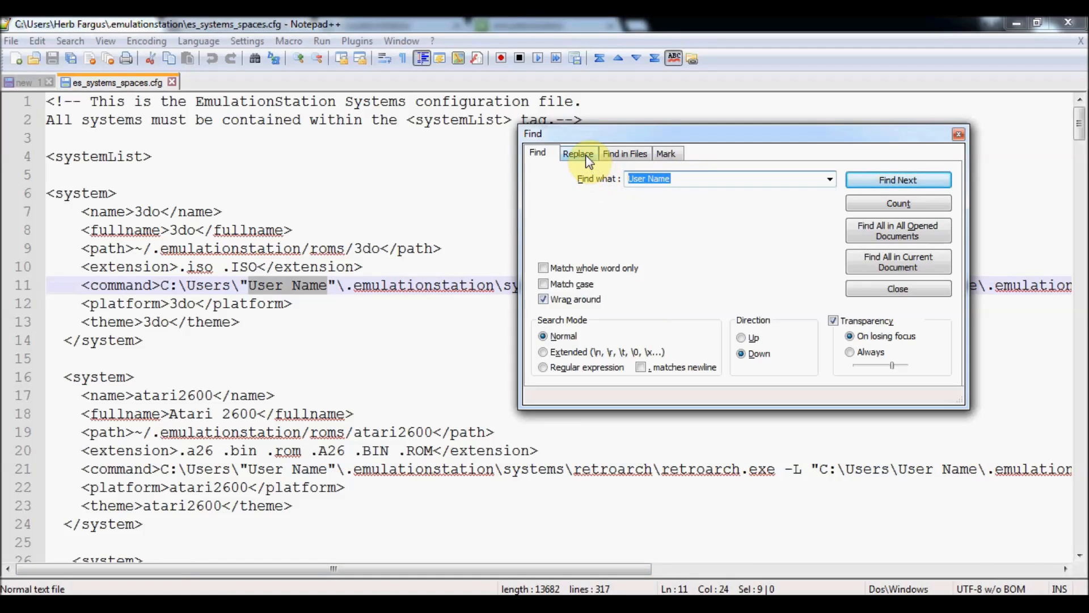
# Step: Replace all 59 User Name placeholders with the actual account name
pyautogui.click(577, 154)
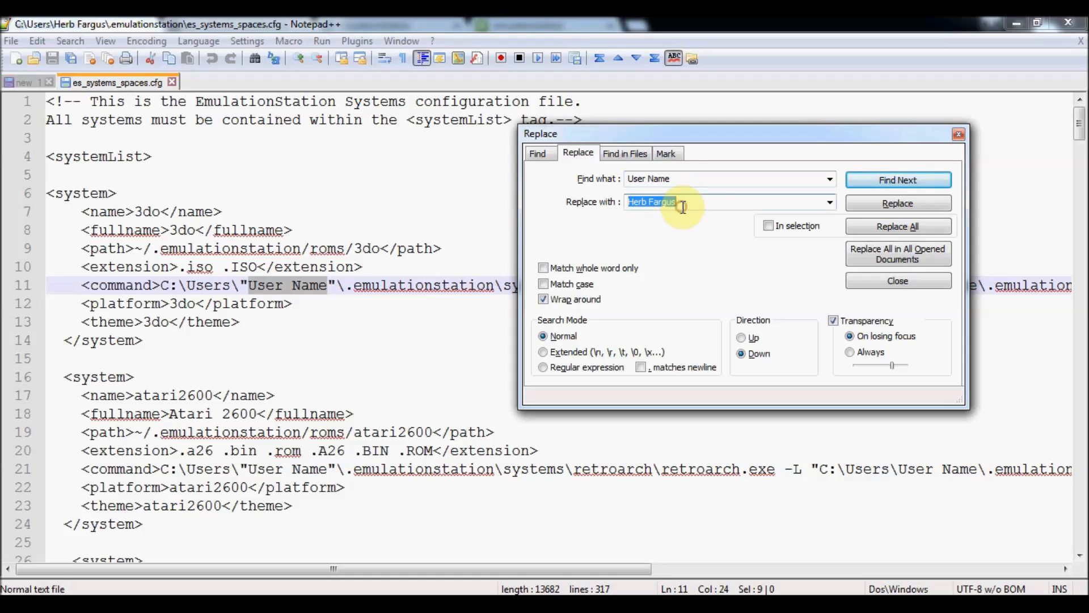
pyautogui.moveTo(841, 191)
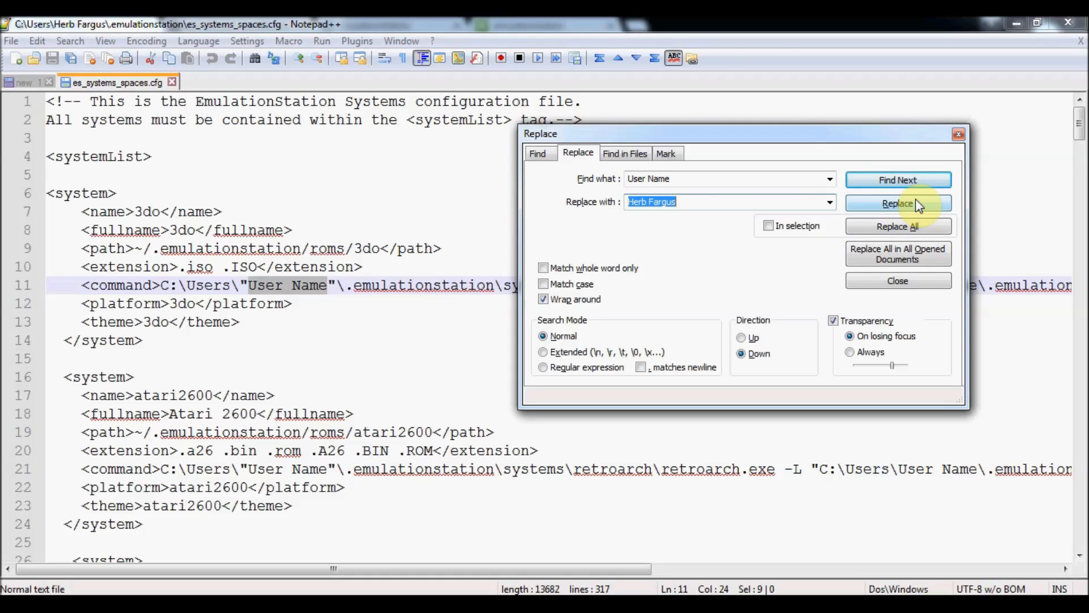
pyautogui.click(897, 226)
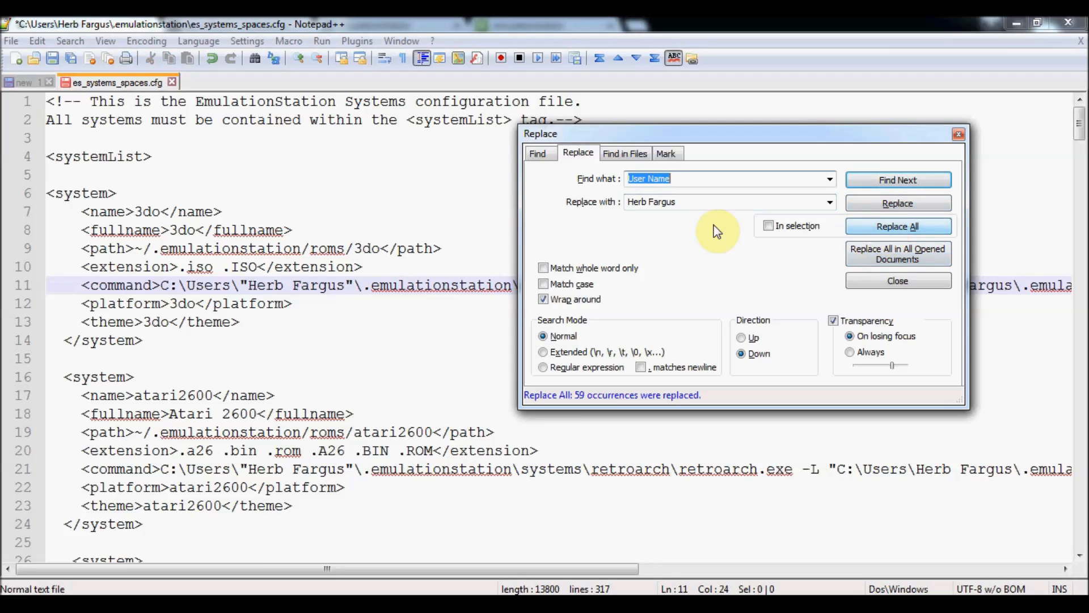
# Step: Save the edited configuration over the existing es_systems.cfg, confirming the overwrite
pyautogui.click(11, 41)
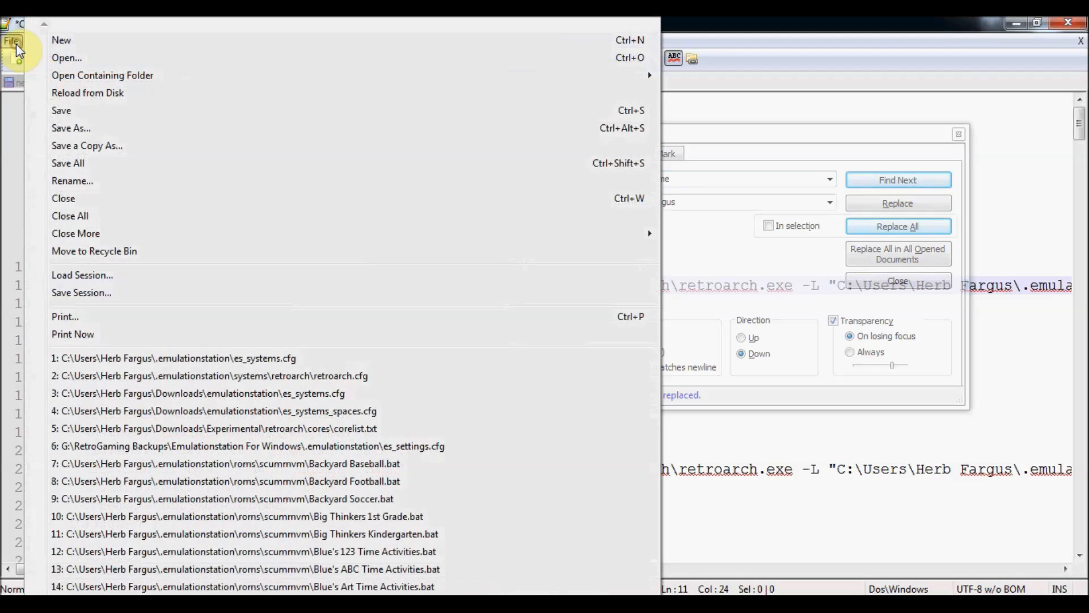
pyautogui.click(71, 128)
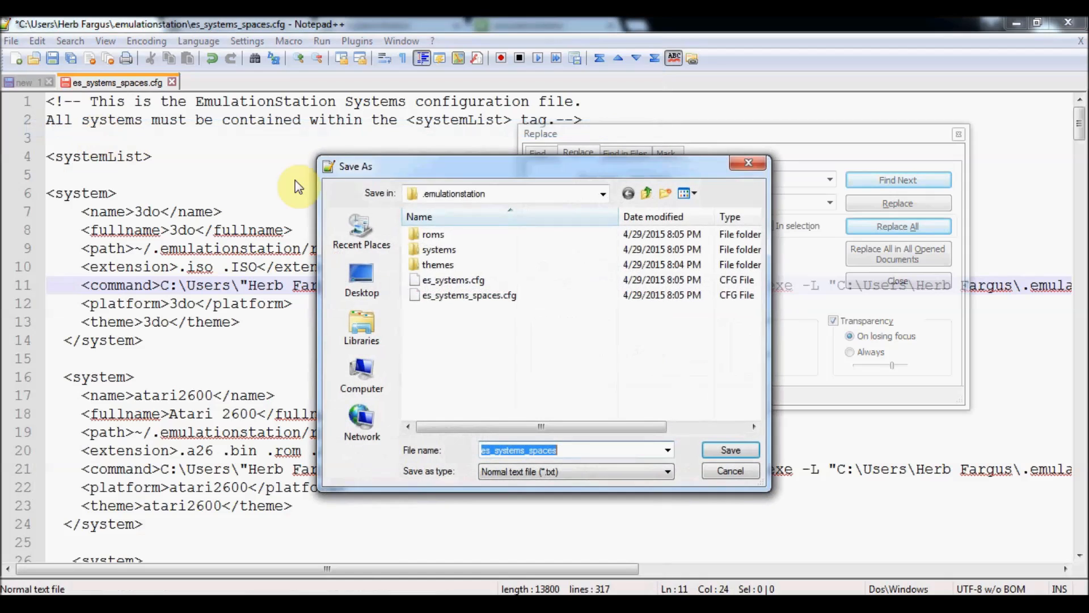
pyautogui.click(452, 279)
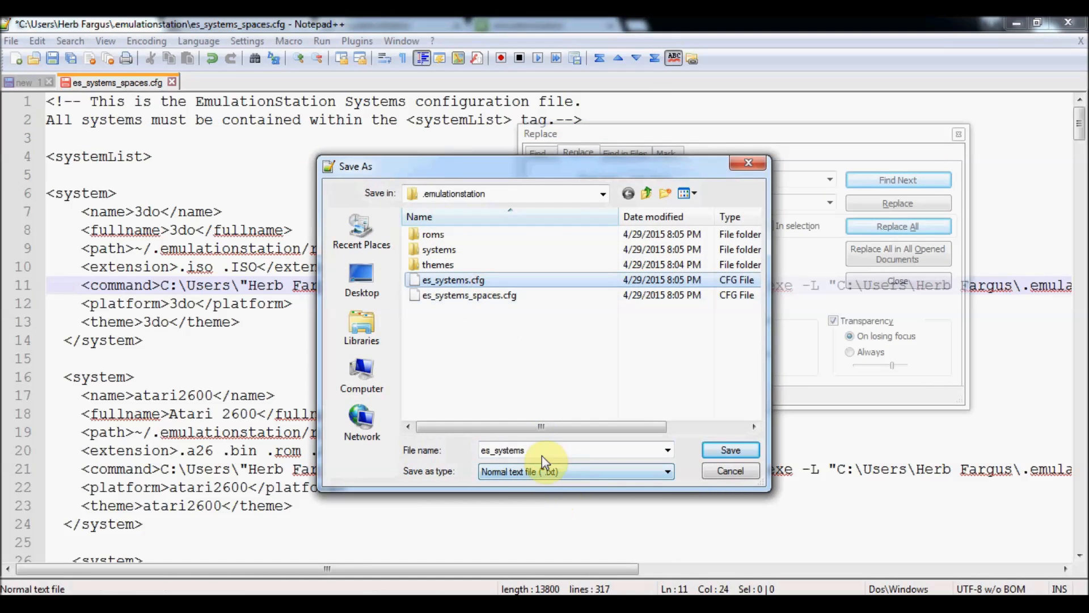
pyautogui.click(538, 449)
pyautogui.write('.cfg')
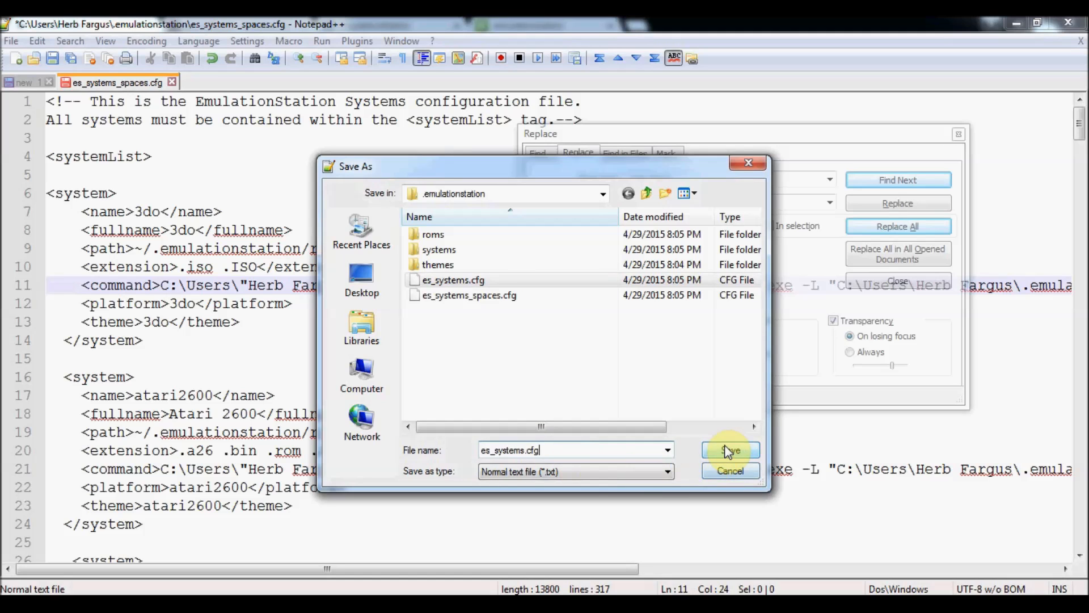
pyautogui.click(729, 451)
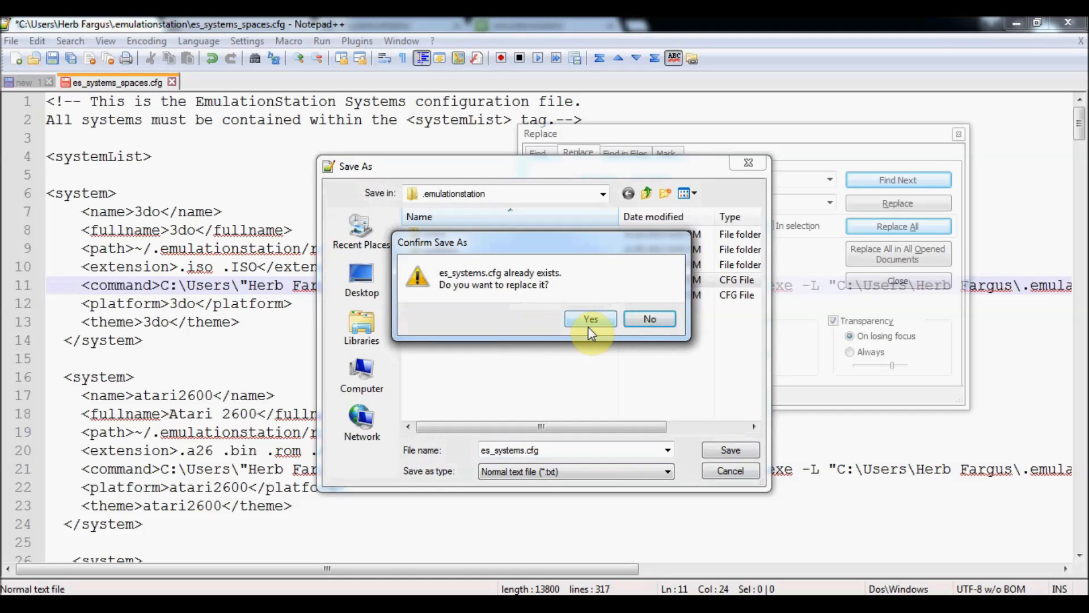
pyautogui.click(590, 319)
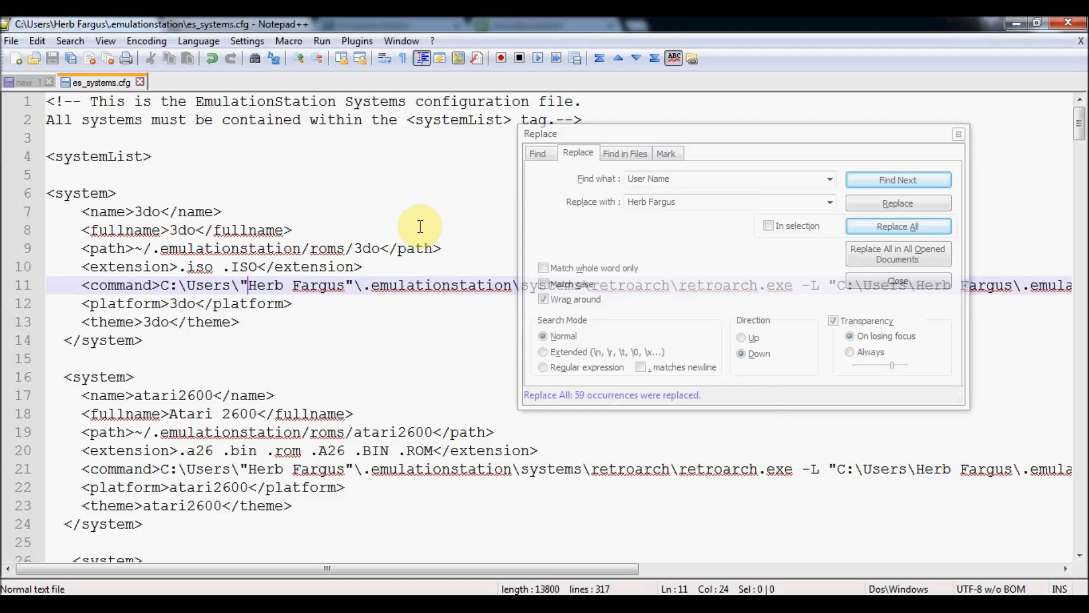
pyautogui.moveTo(792, 144)
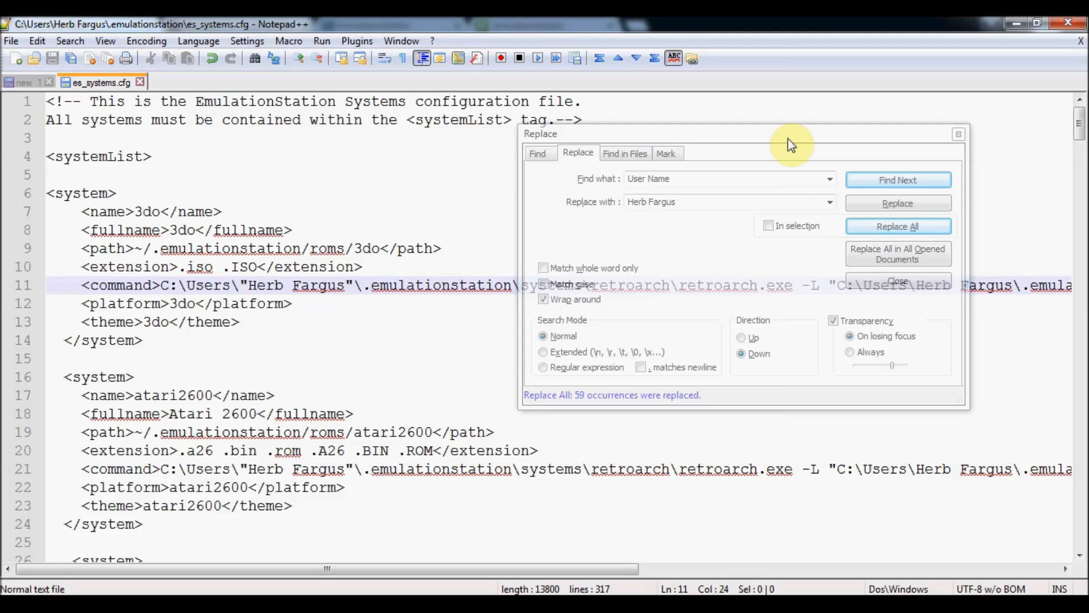
pyautogui.moveTo(131, 590)
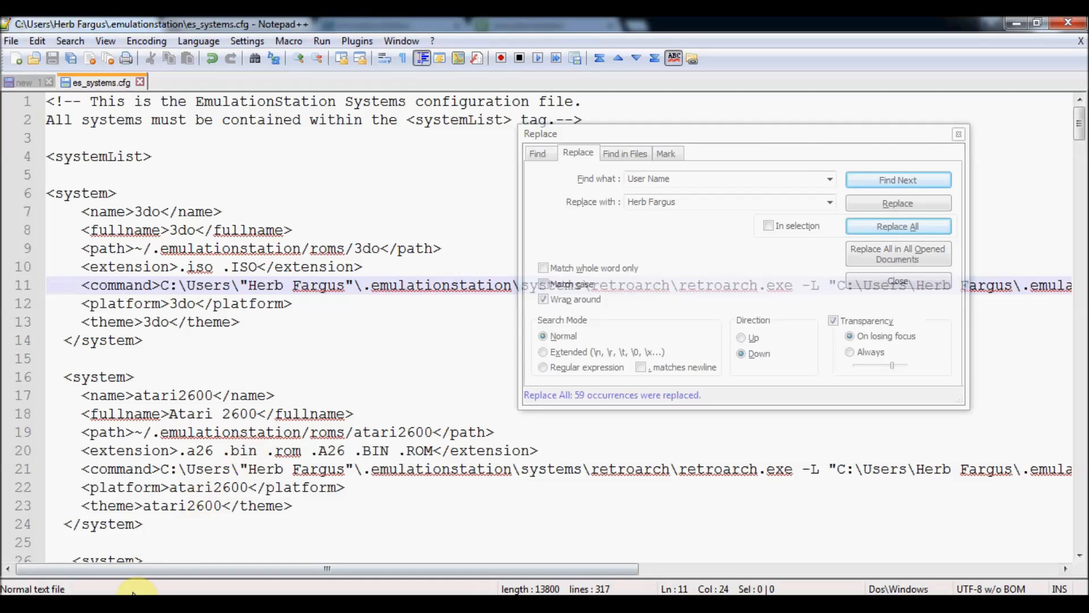
pyautogui.click(896, 280)
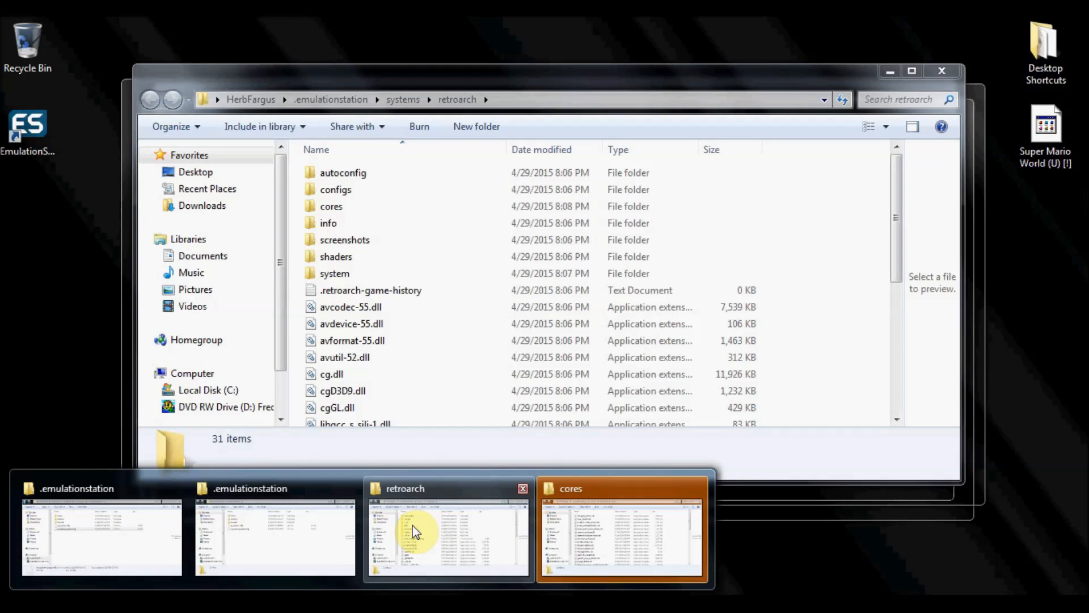
# Step: Check the contents of the cores folder inside systems\retroarch and return to retroarch
pyautogui.click(449, 528)
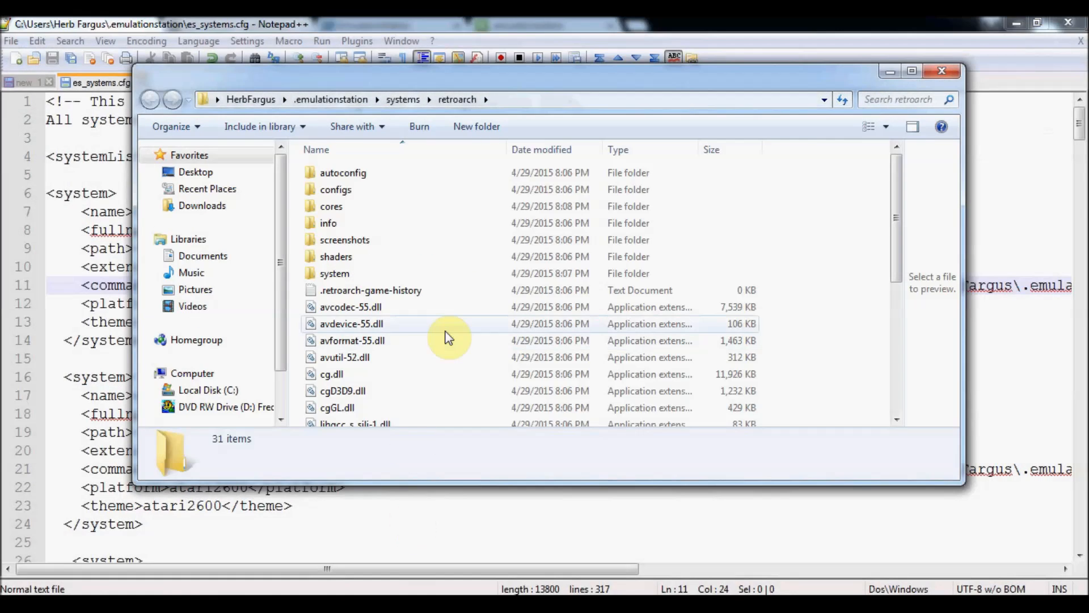
pyautogui.moveTo(331, 99)
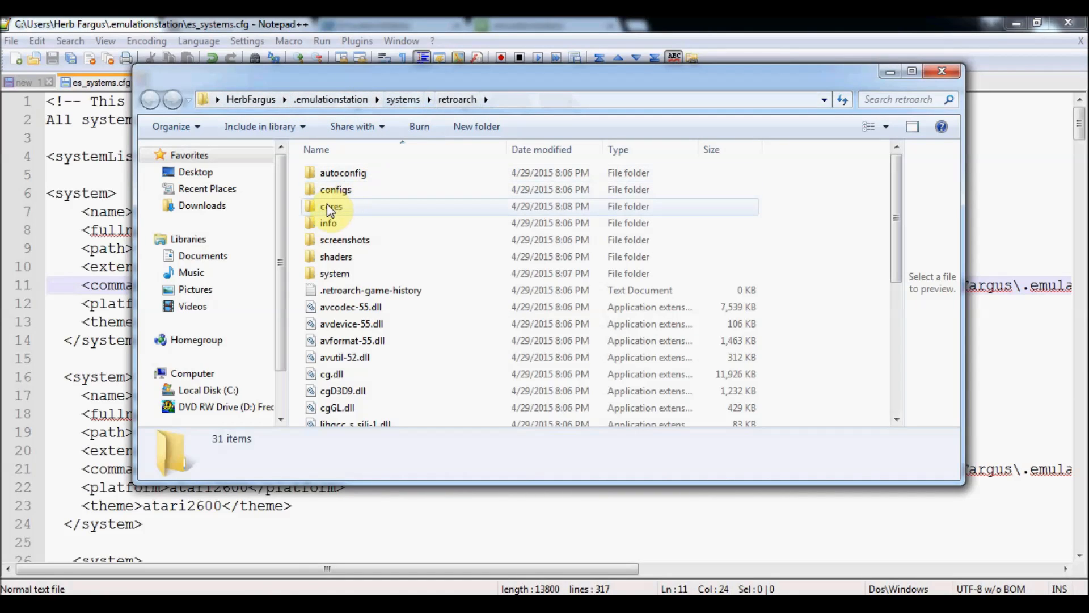
pyautogui.doubleClick(330, 205)
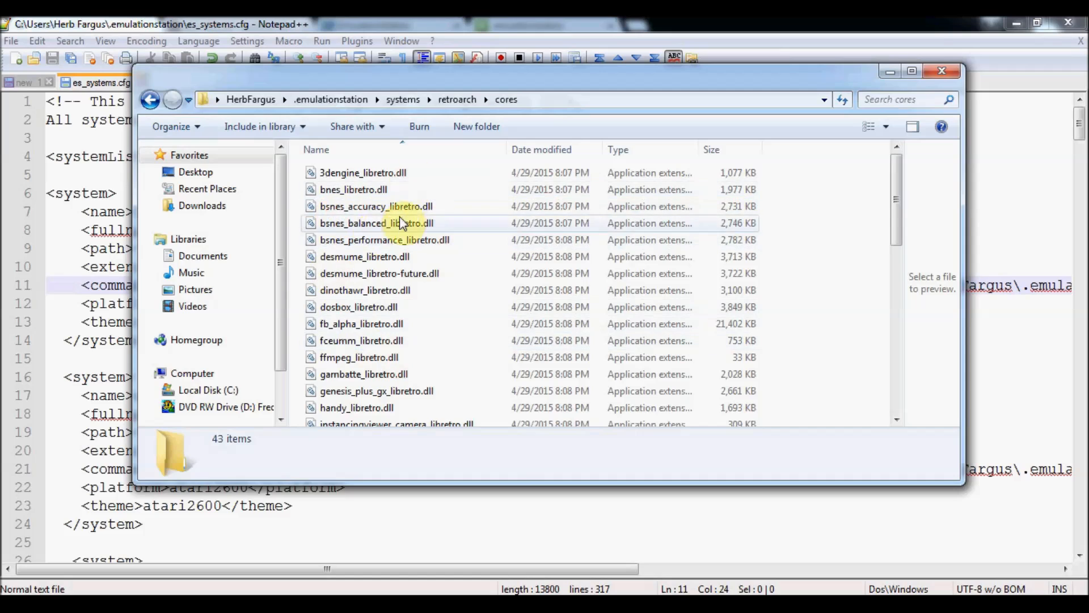
pyautogui.click(171, 98)
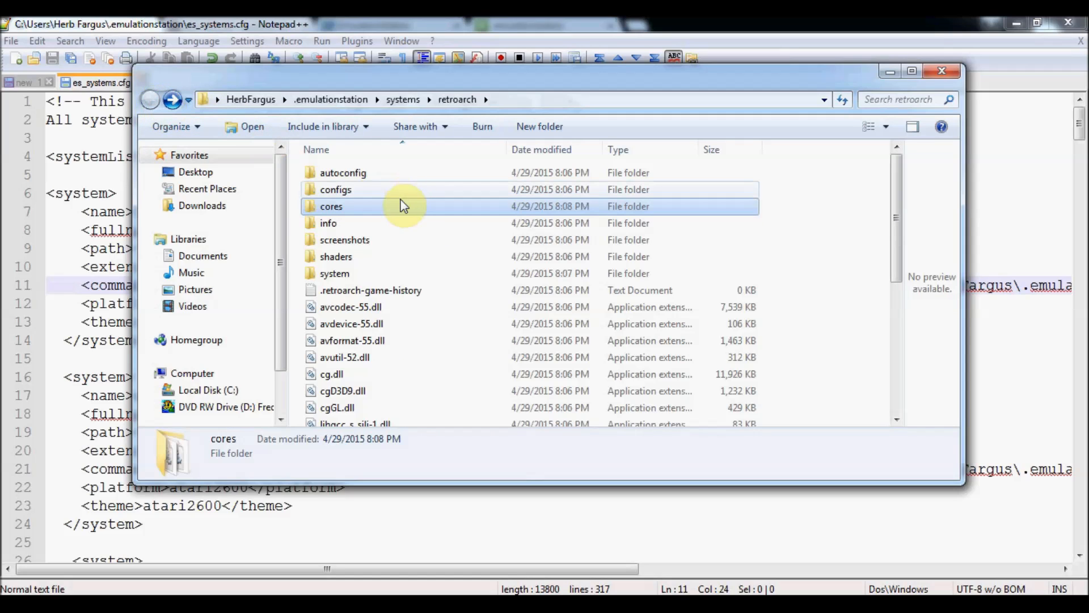
pyautogui.moveTo(465, 270)
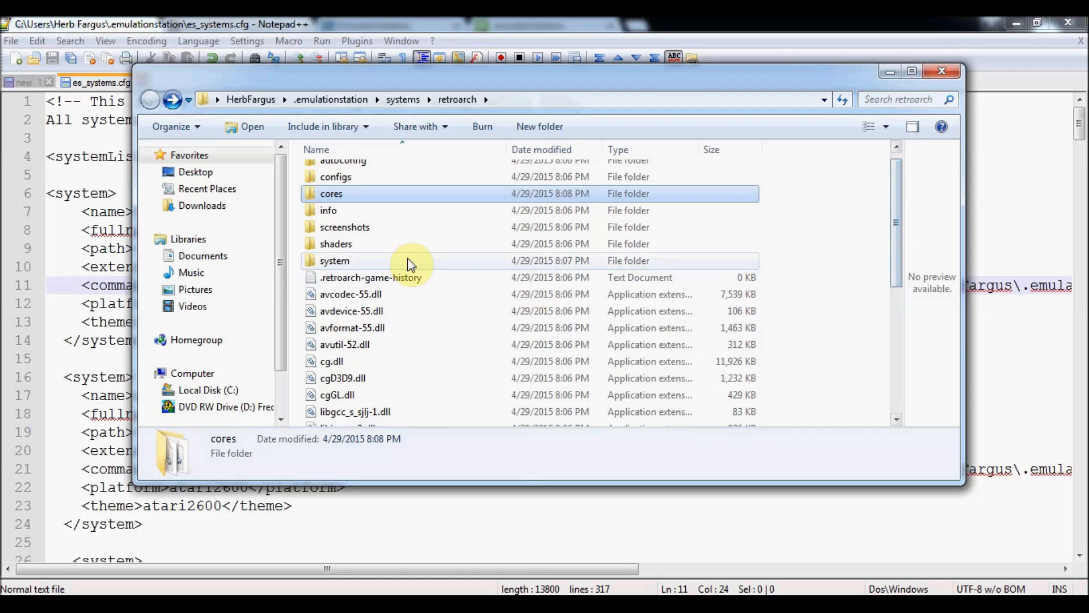
pyautogui.moveTo(337, 265)
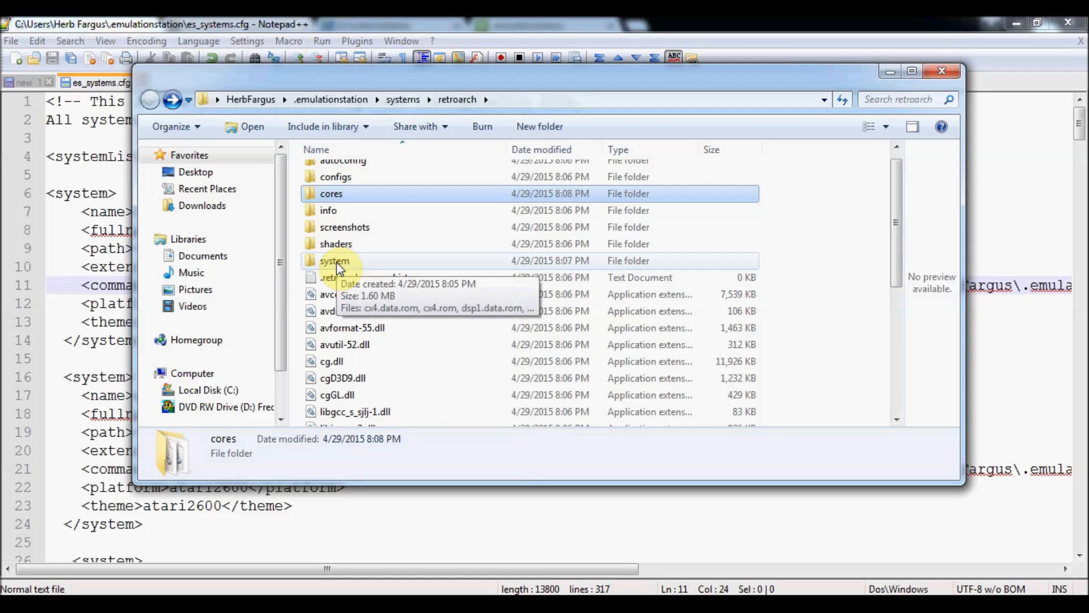
# Step: Browse down the retroarch folder and load retroarch.cfg into the editor
pyautogui.click(334, 261)
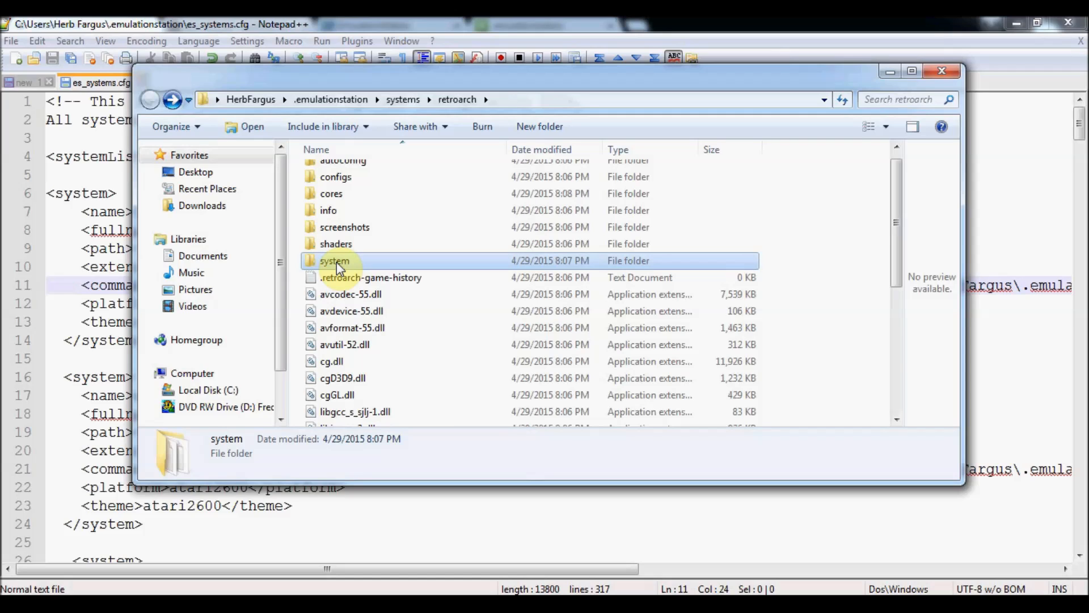
pyautogui.moveTo(507, 243)
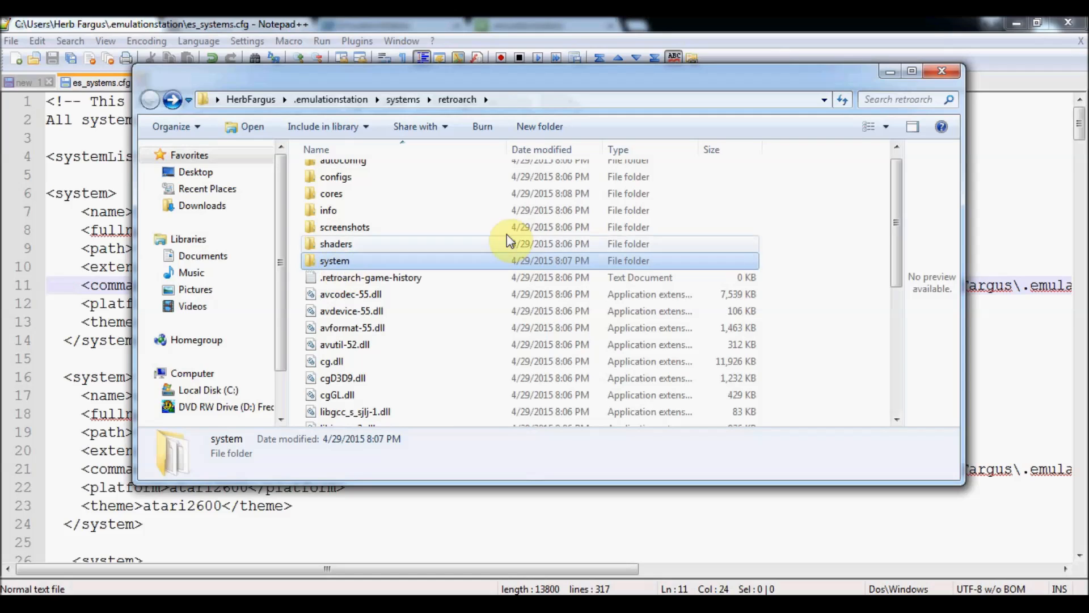
pyautogui.scroll(-3)
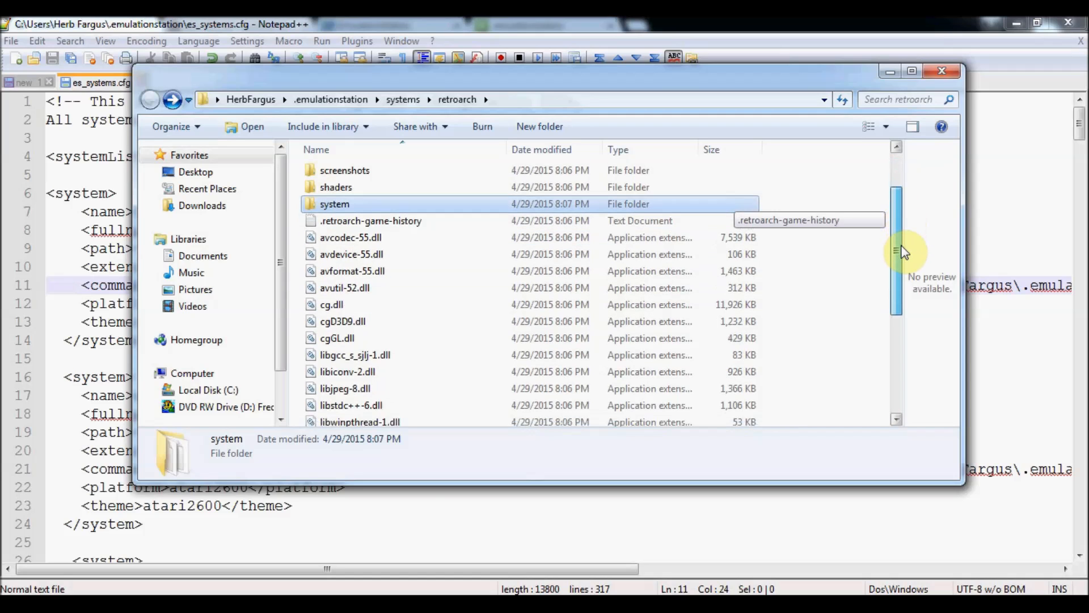
pyautogui.scroll(-3)
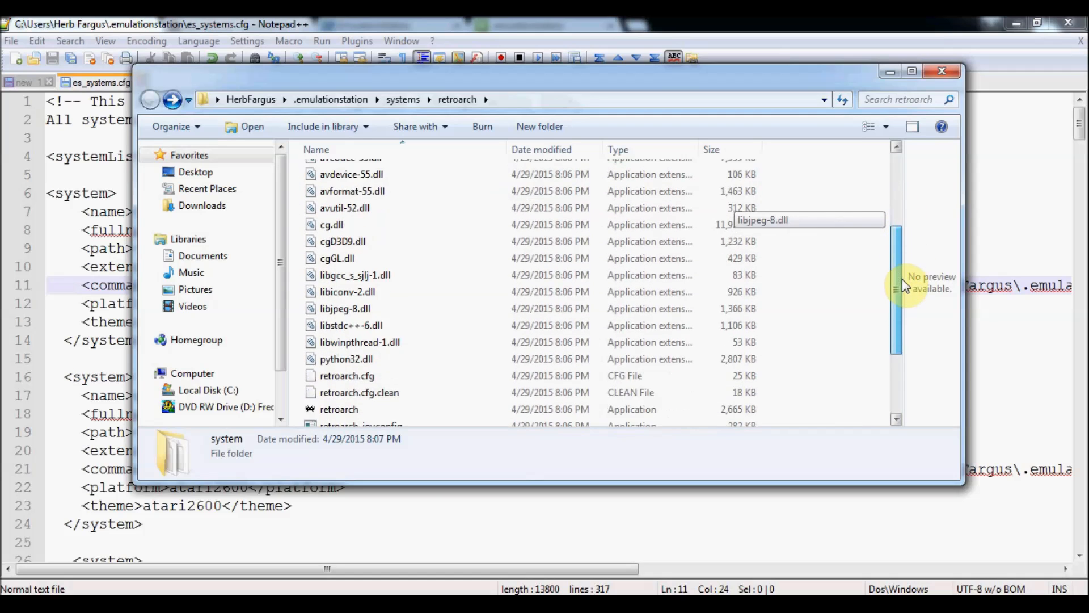
pyautogui.scroll(-3)
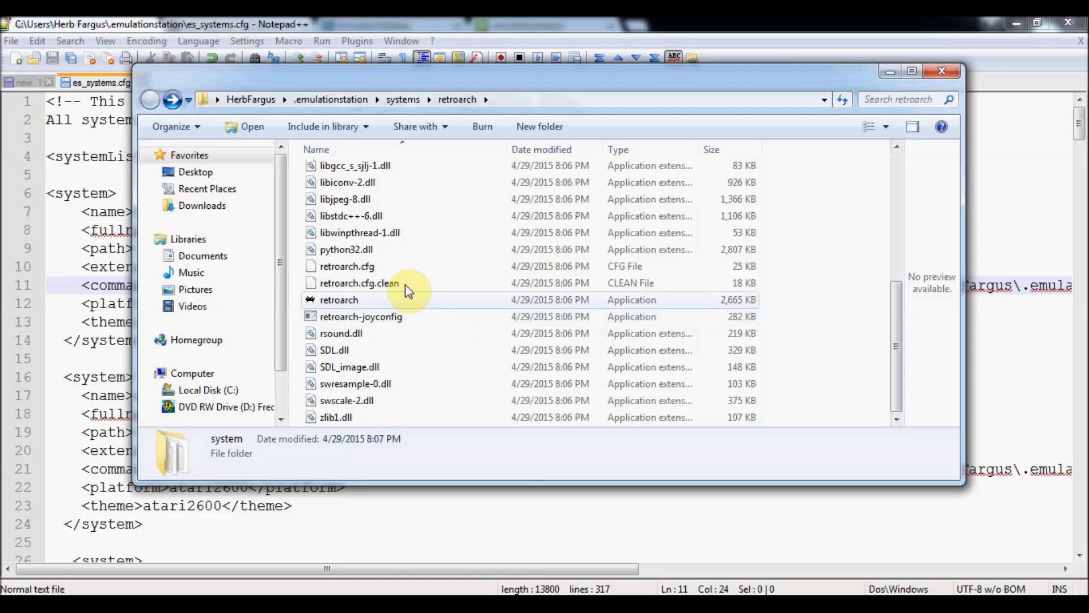
pyautogui.moveTo(347, 266)
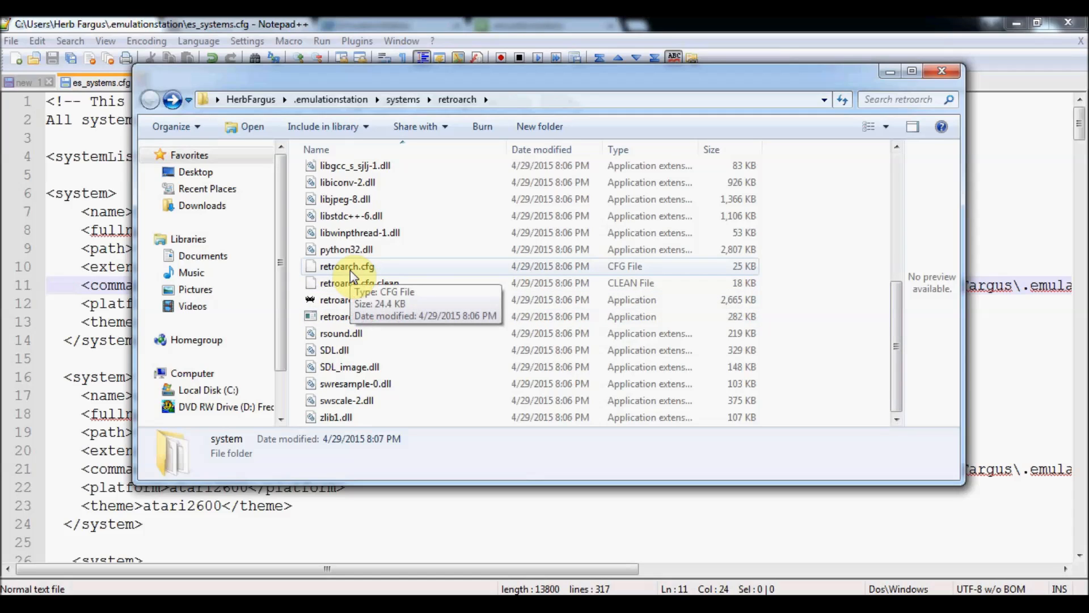
pyautogui.click(347, 266)
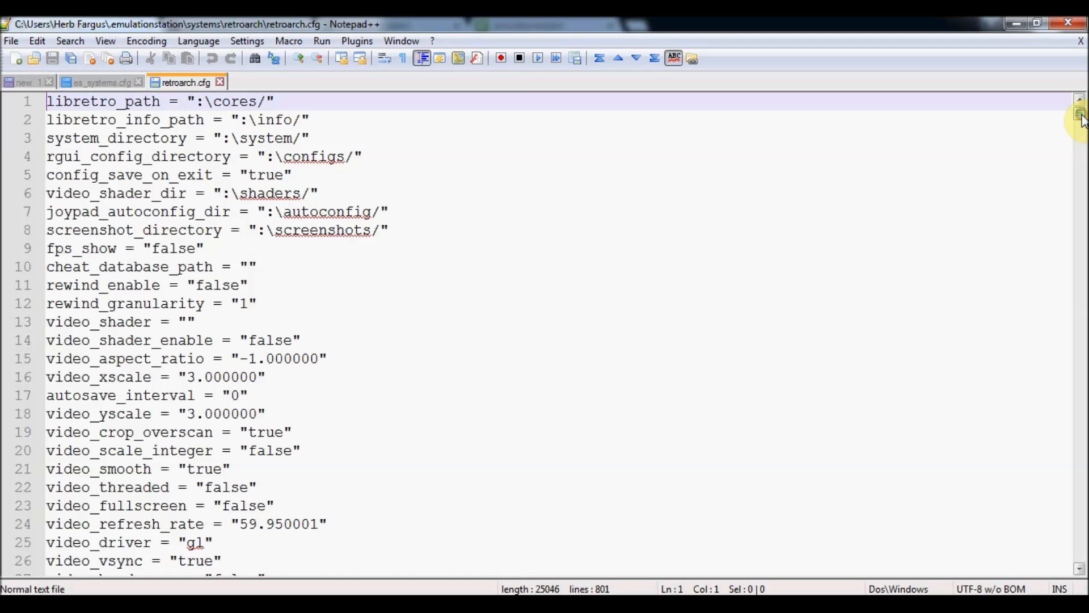
# Step: Find the video_threaded line by searching "thre" and change its value from false to true
pyautogui.press('Ctrl+f')
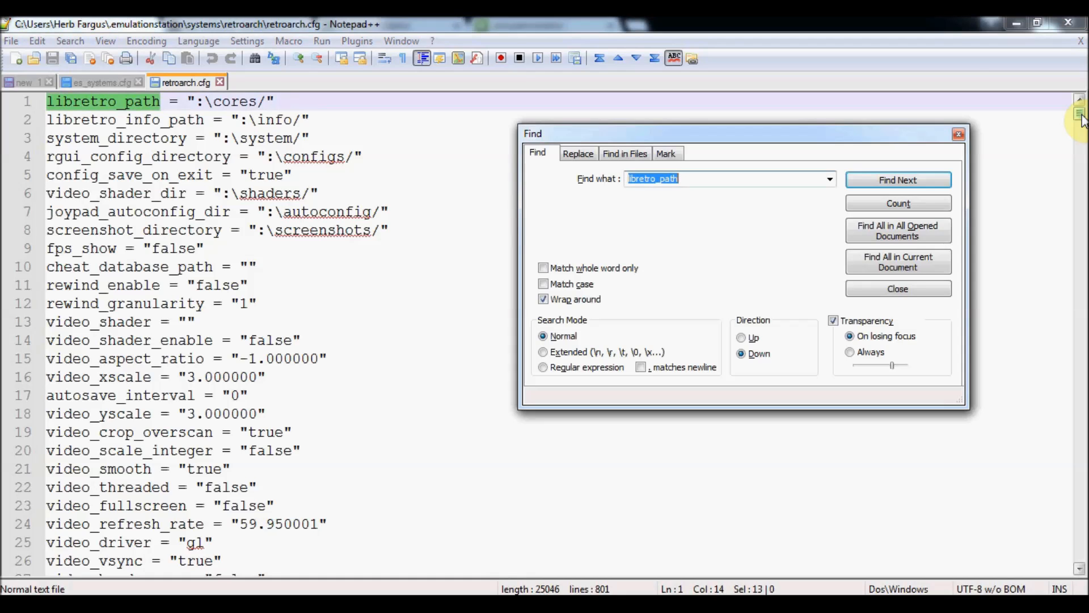
pyautogui.write('thre')
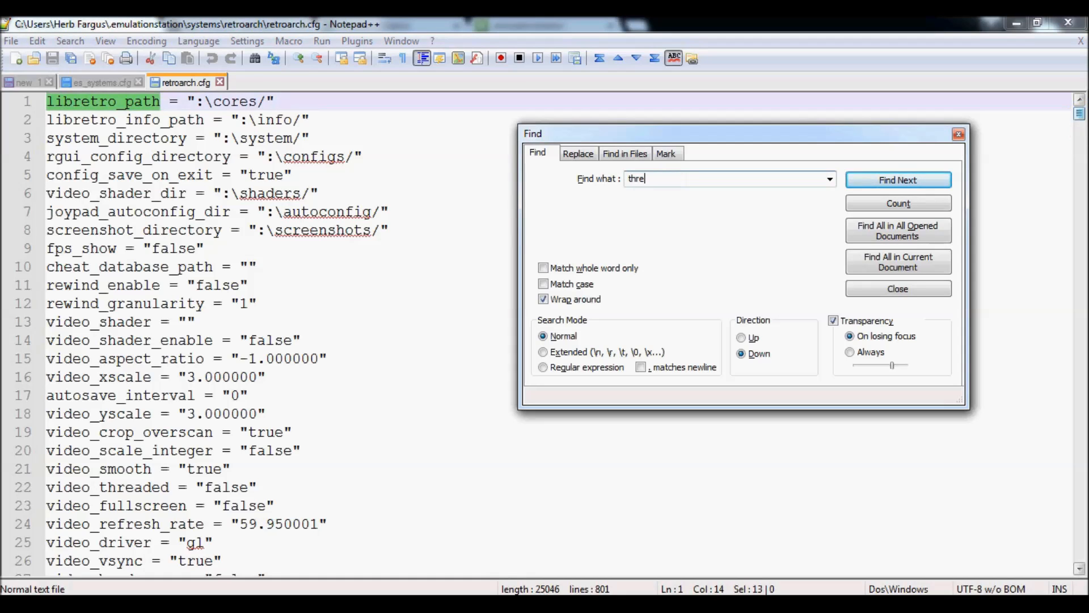
pyautogui.click(898, 180)
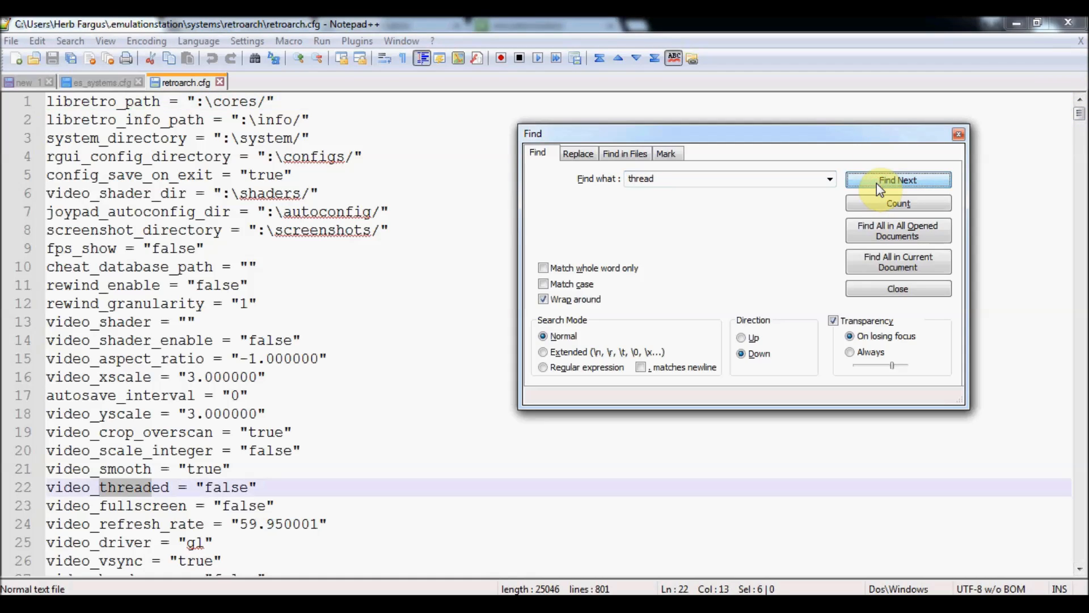
pyautogui.moveTo(426, 355)
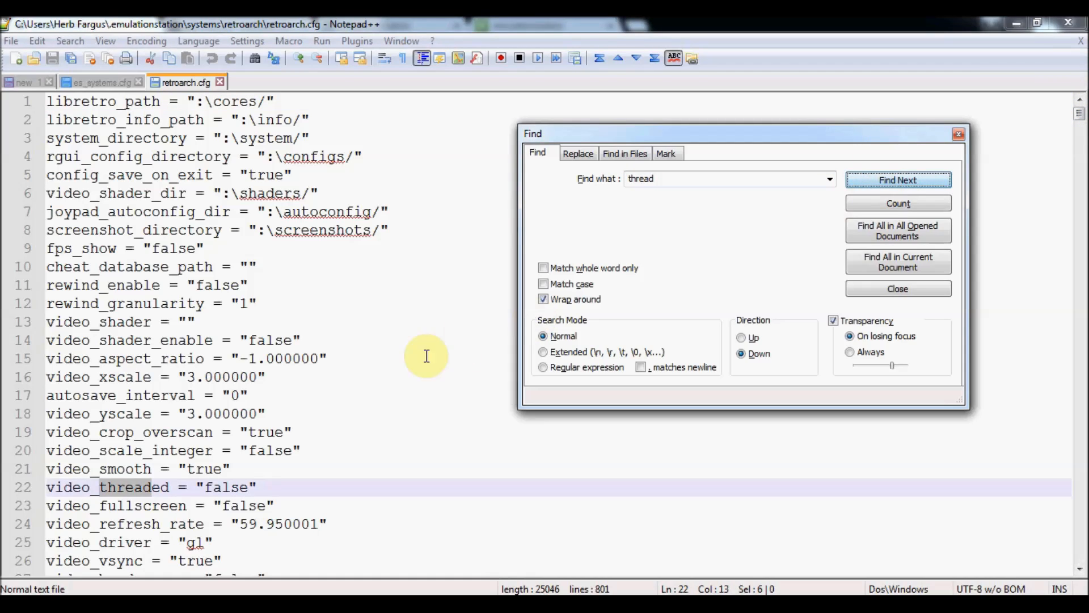
pyautogui.click(896, 180)
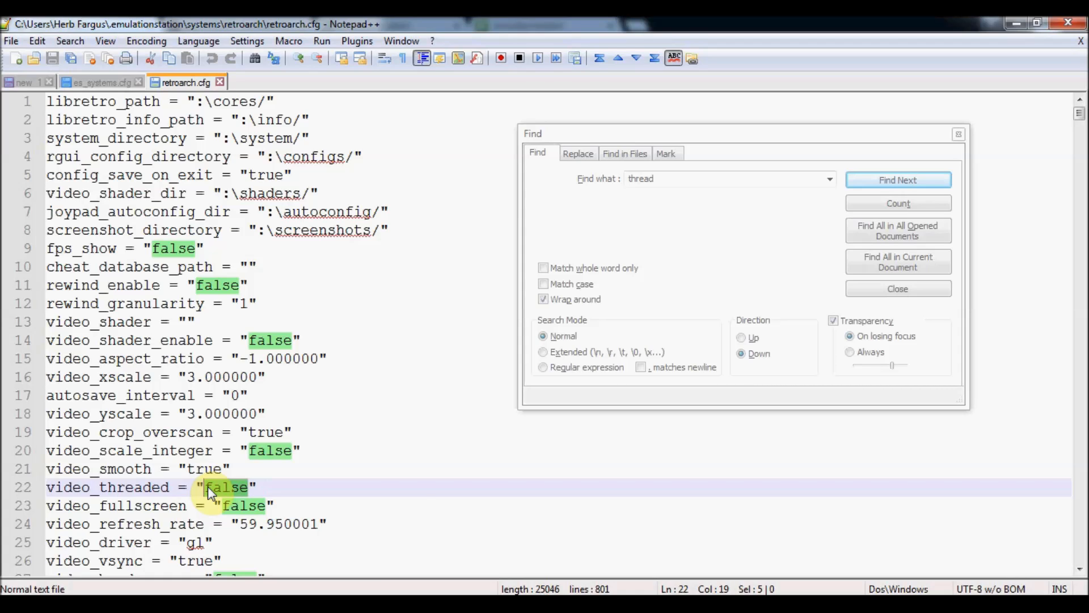
pyautogui.write('true')
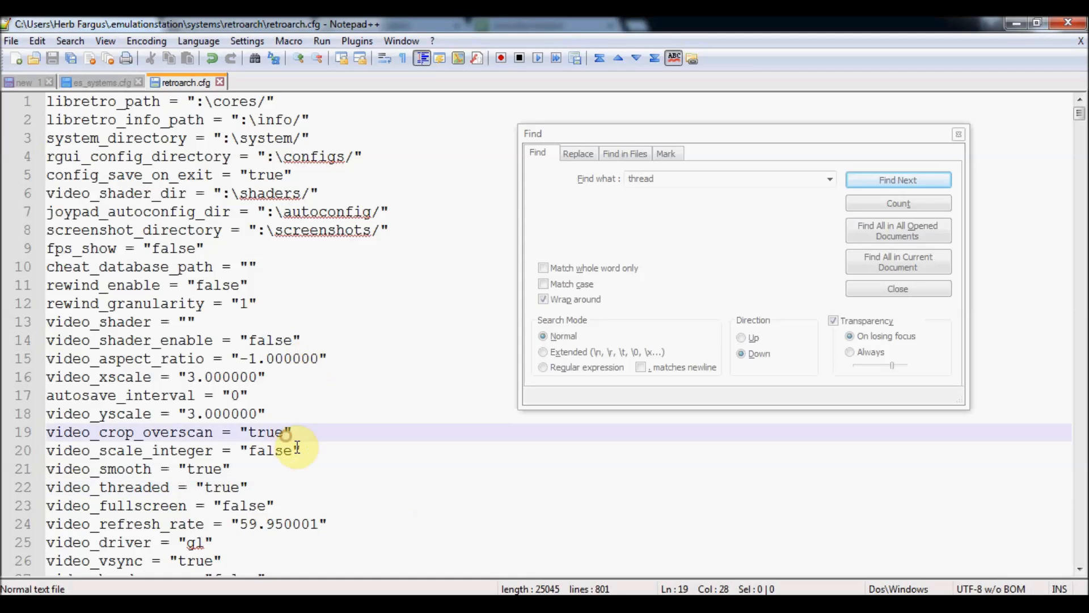
pyautogui.moveTo(969, 161)
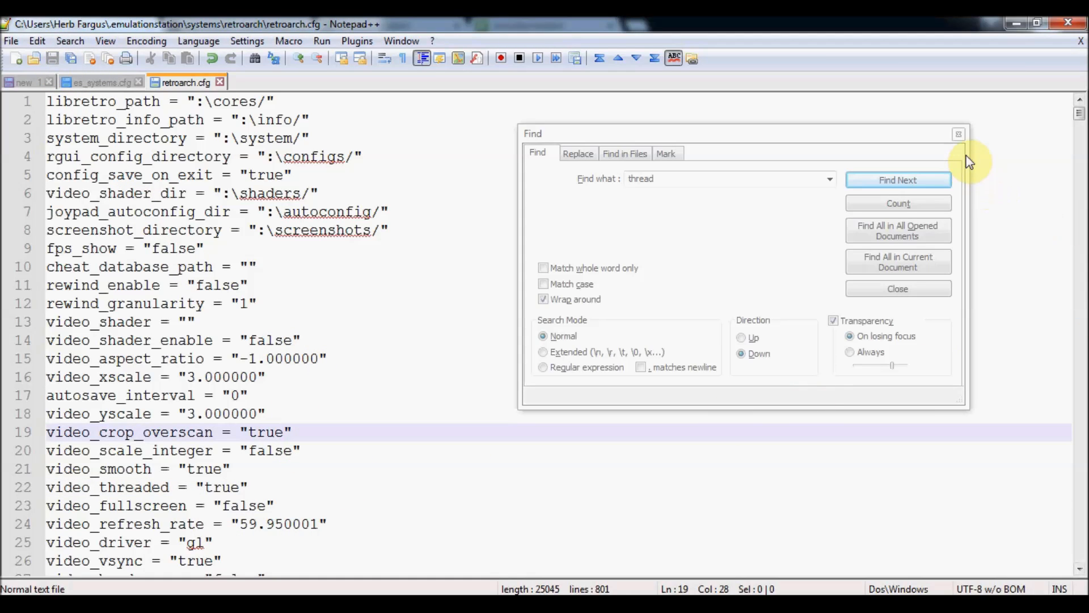
pyautogui.moveTo(960, 134)
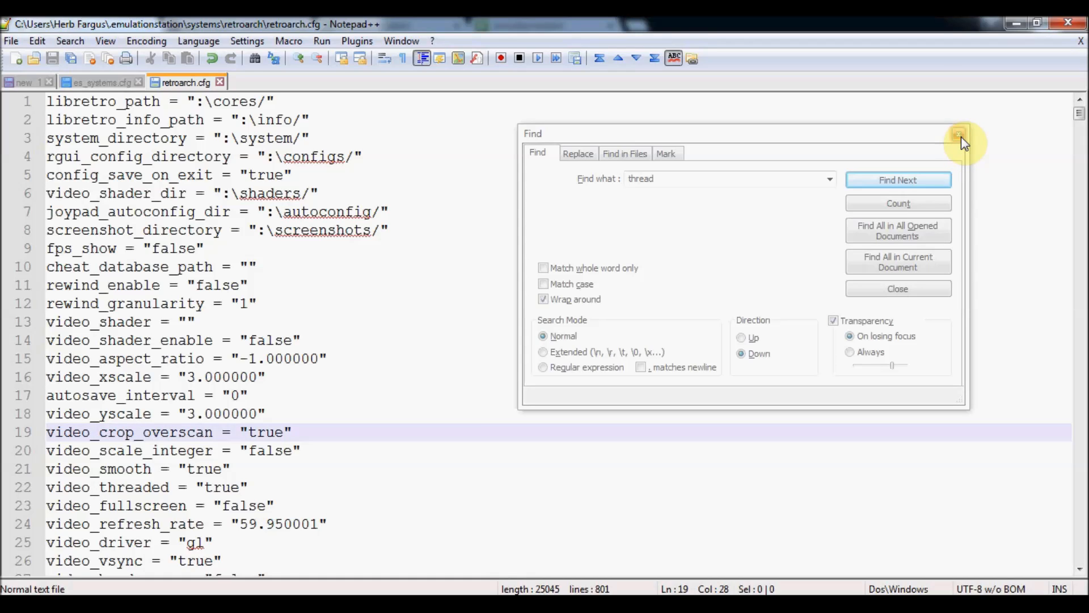
pyautogui.moveTo(960, 134)
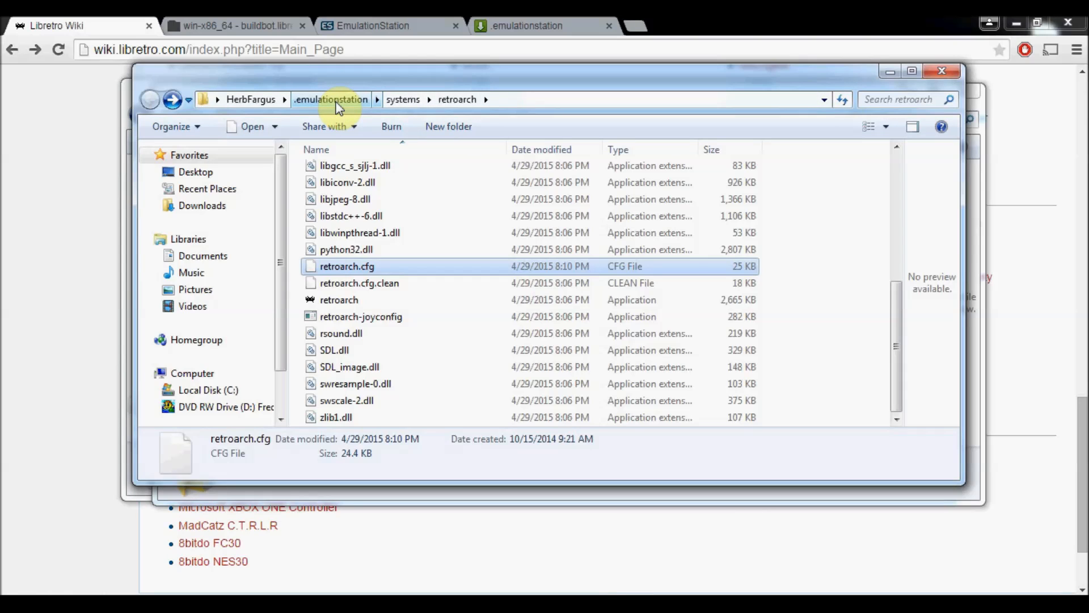
# Step: Navigate from .emulationstation into roms\snes, show it empty, then minimize the window
pyautogui.click(330, 100)
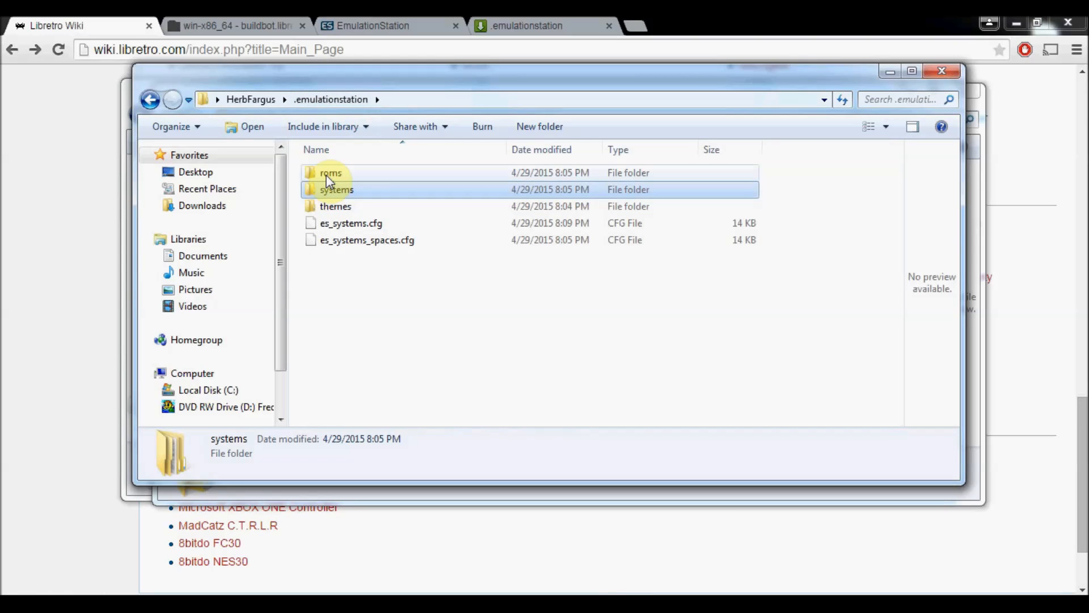
pyautogui.doubleClick(330, 172)
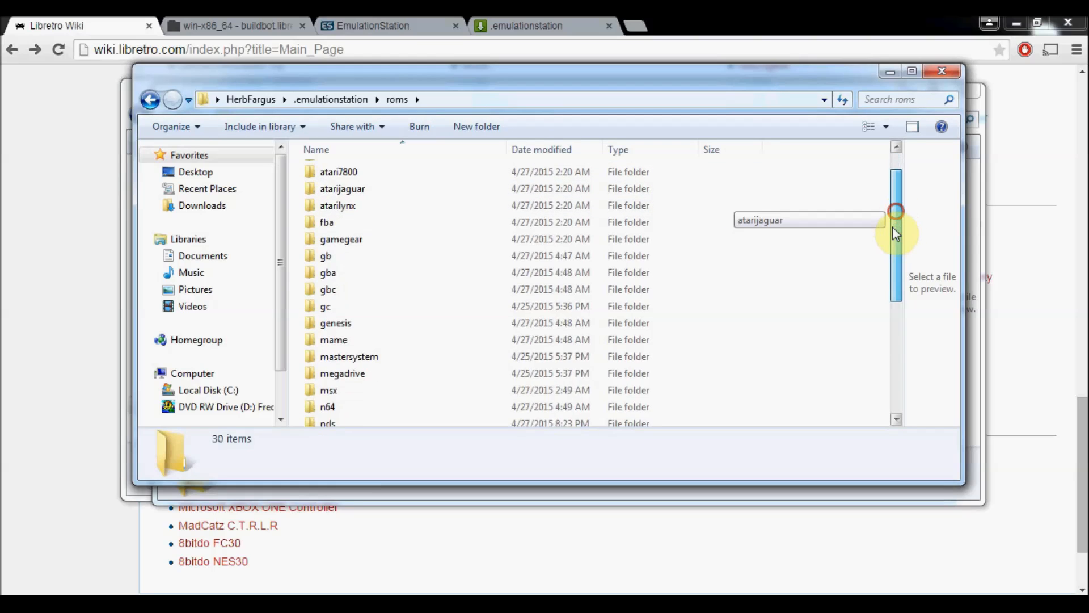
pyautogui.scroll(-3)
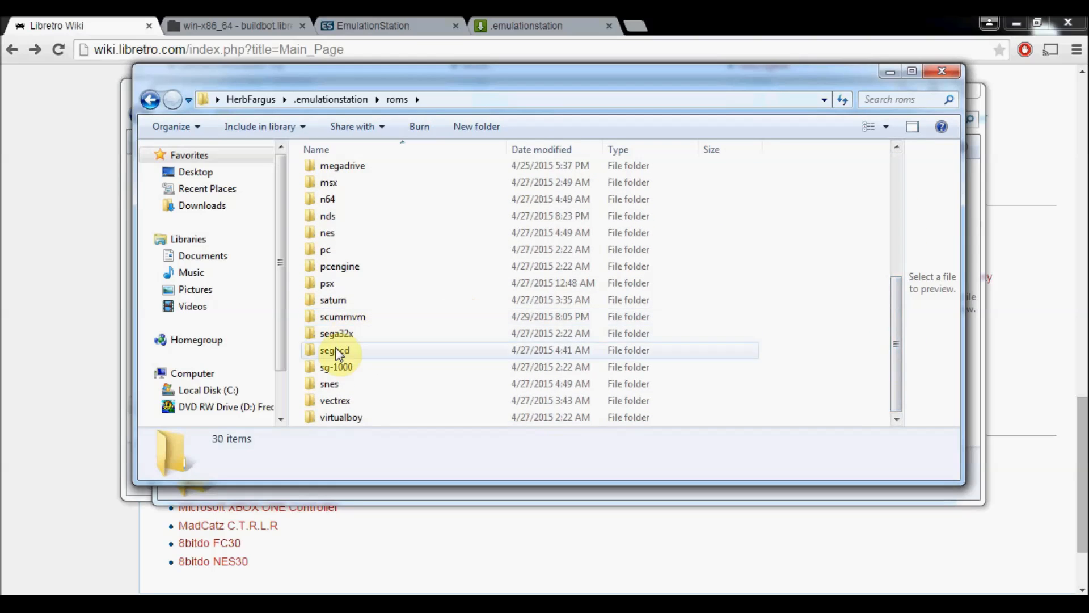
pyautogui.doubleClick(329, 383)
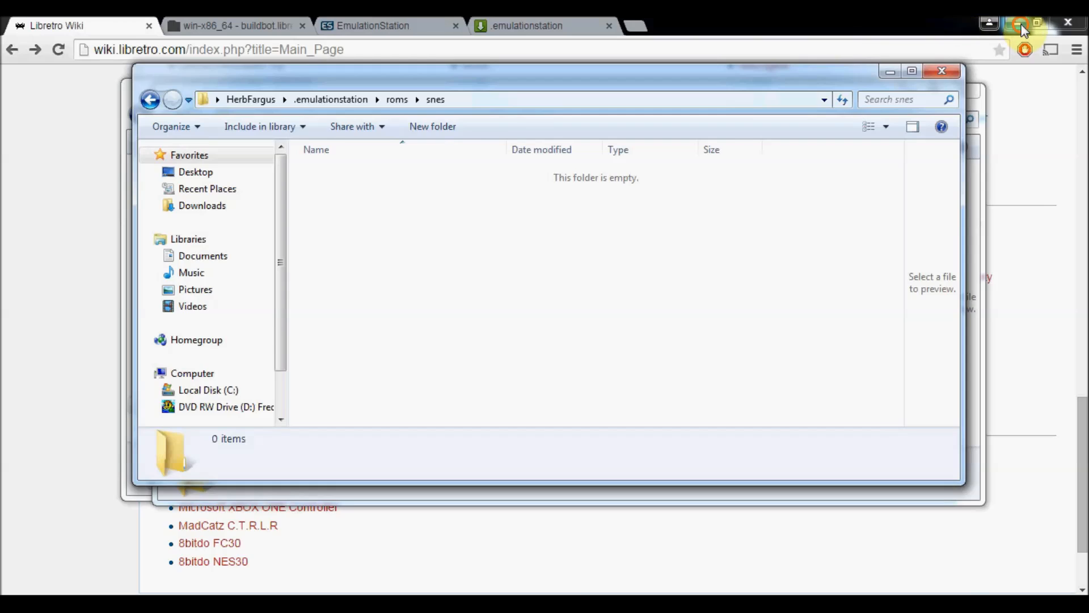
pyautogui.click(1020, 23)
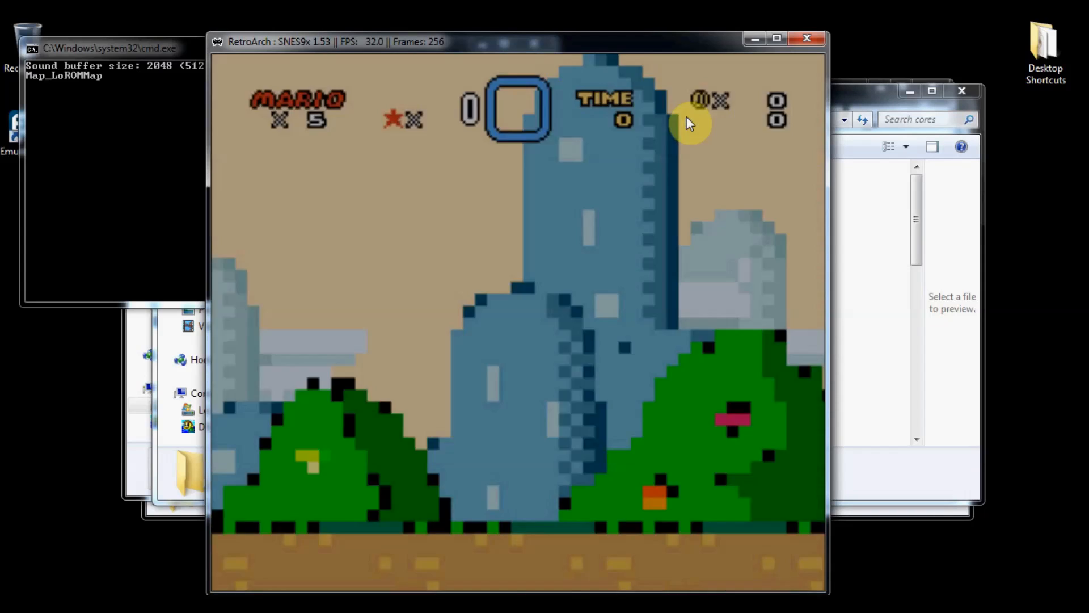
# Step: Bring up the in-game RetroArch menu with F1 and move down to Settings
pyautogui.press('F1')
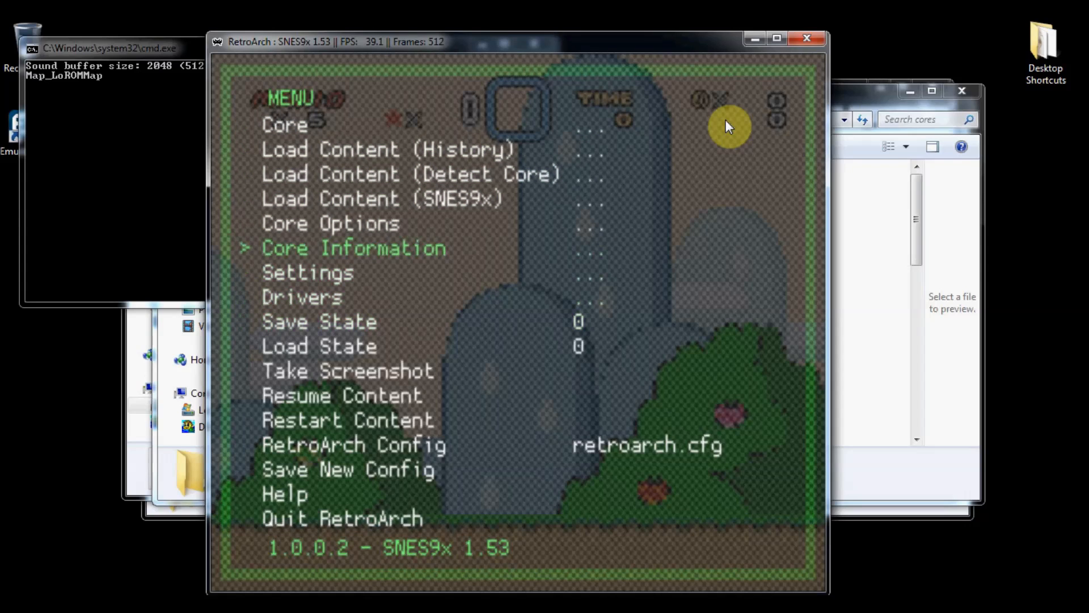
pyautogui.press('Down')
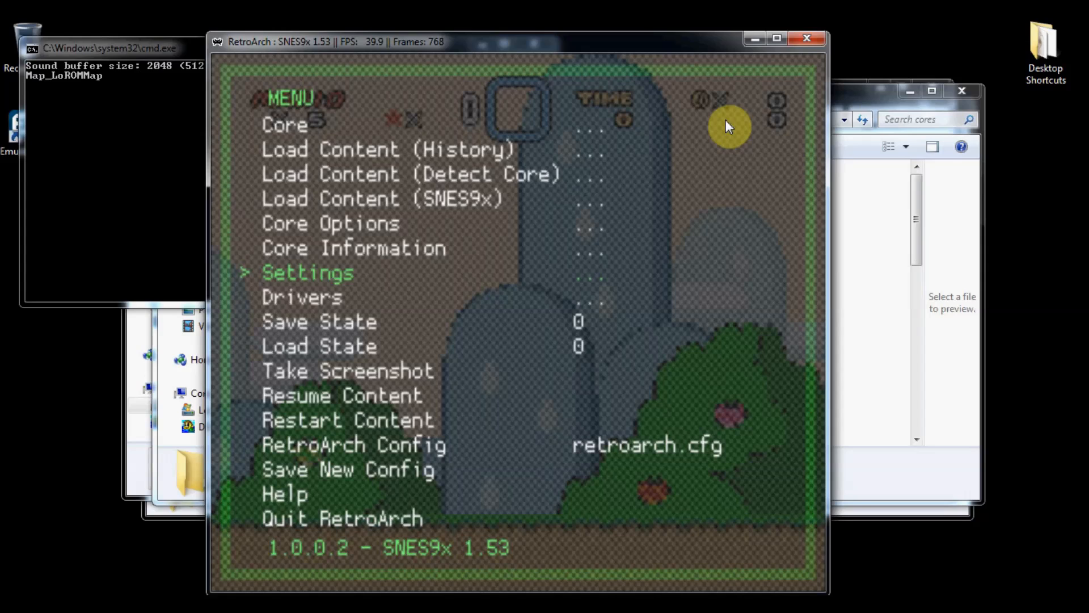
pyautogui.moveTo(629, 182)
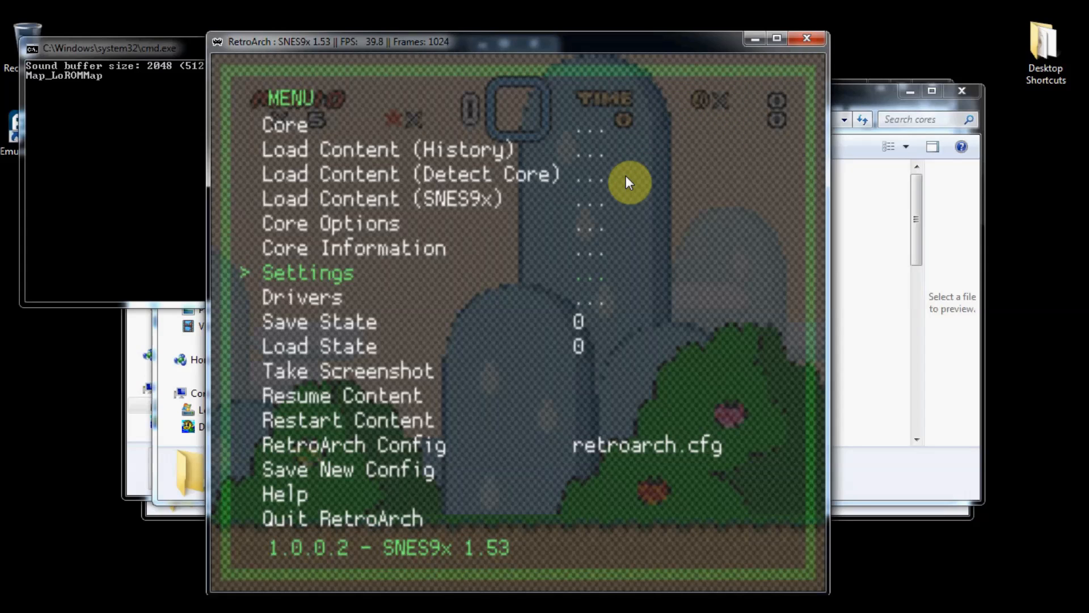
pyautogui.moveTo(807, 39)
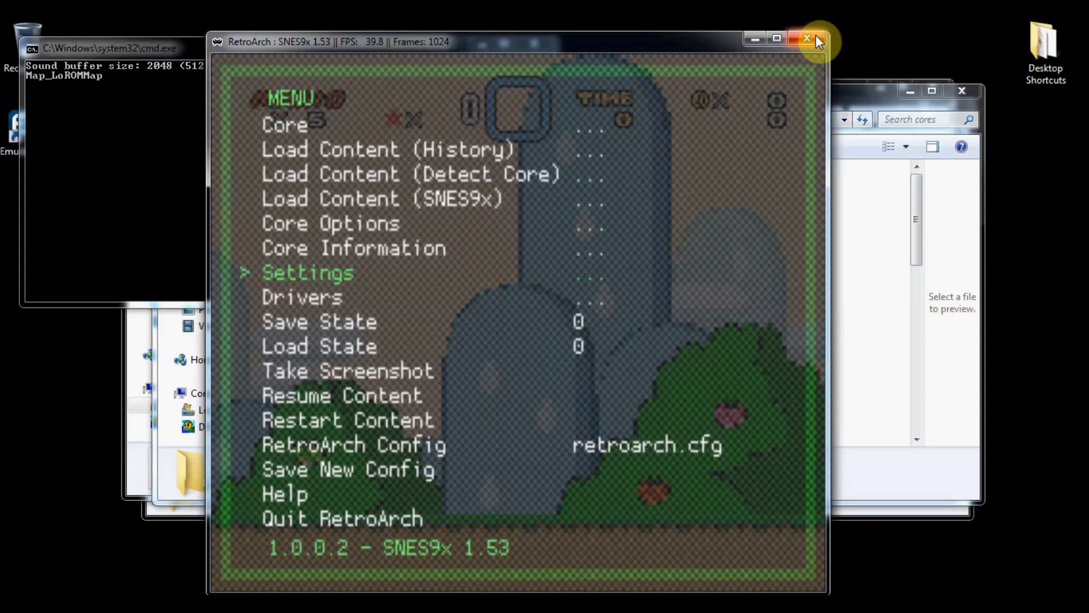
pyautogui.moveTo(816, 43)
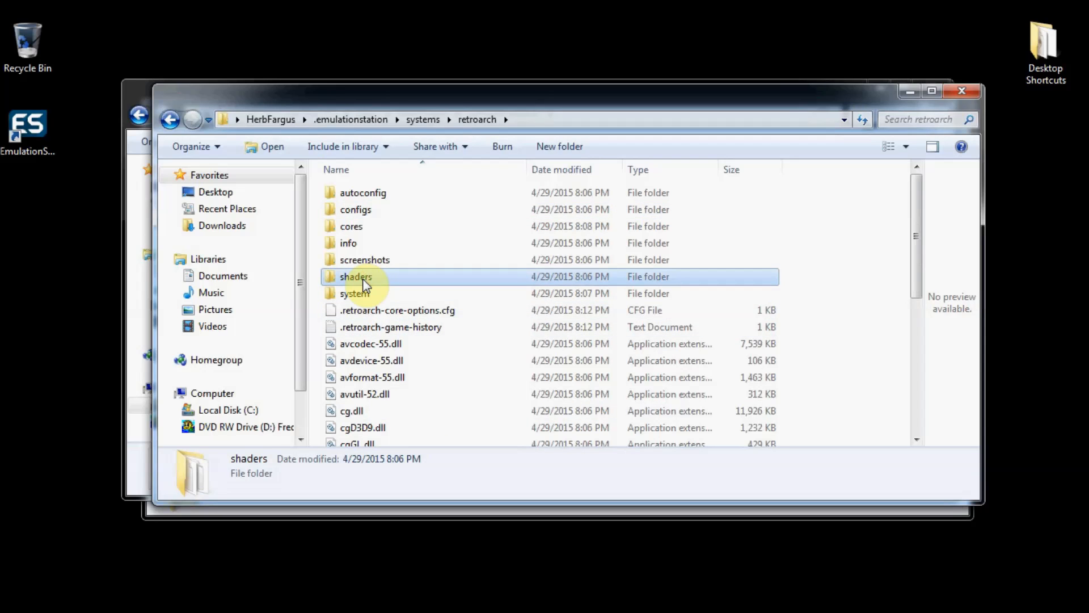
# Step: Delete all selected files and folders in systems\retroarch via the context menu
pyautogui.rightClick(361, 281)
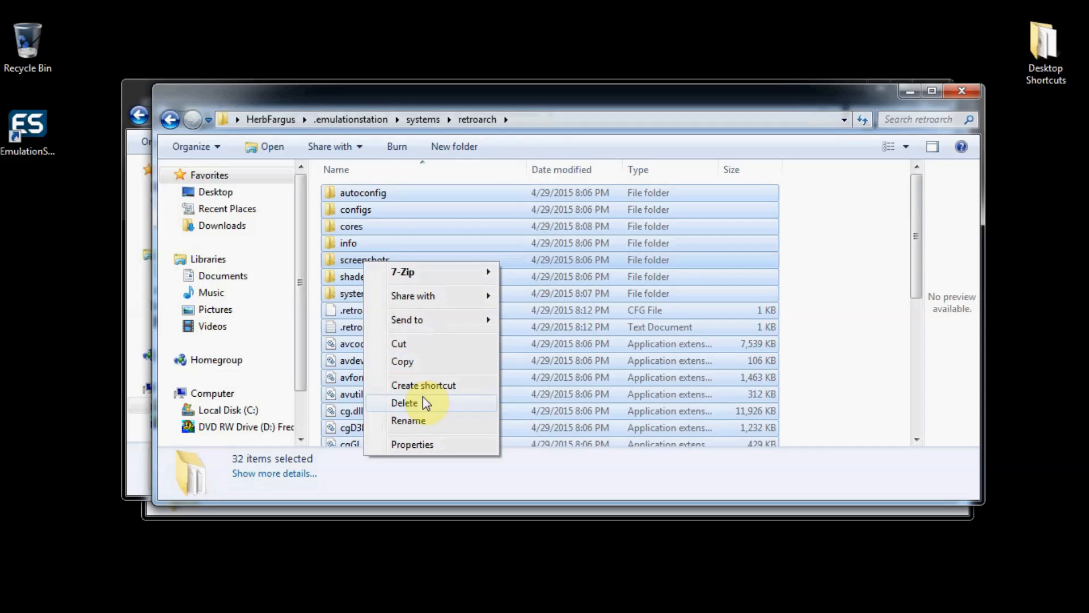
pyautogui.click(404, 401)
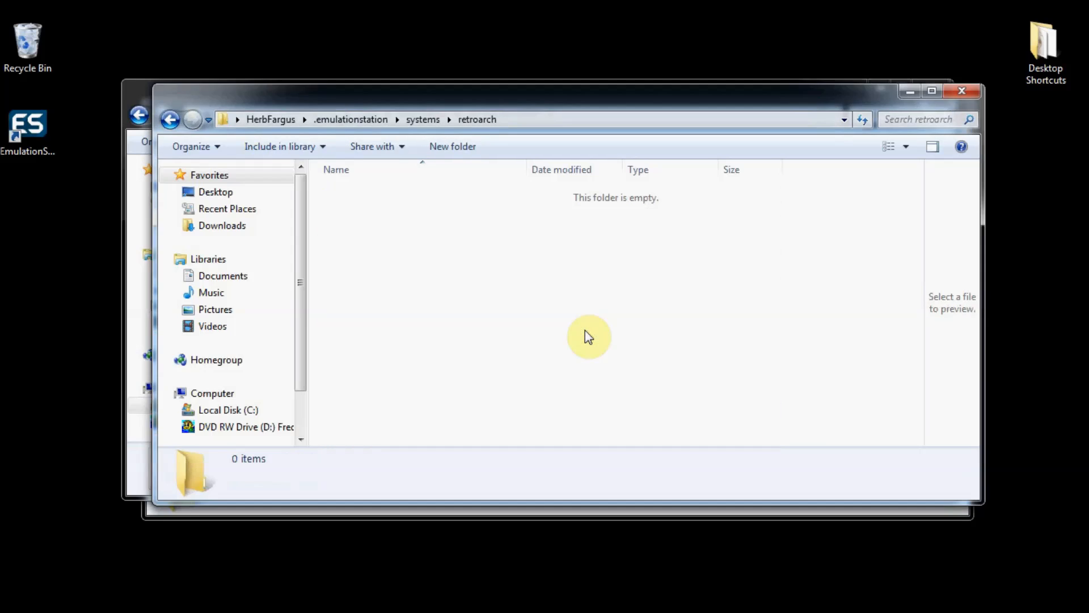
pyautogui.moveTo(253, 131)
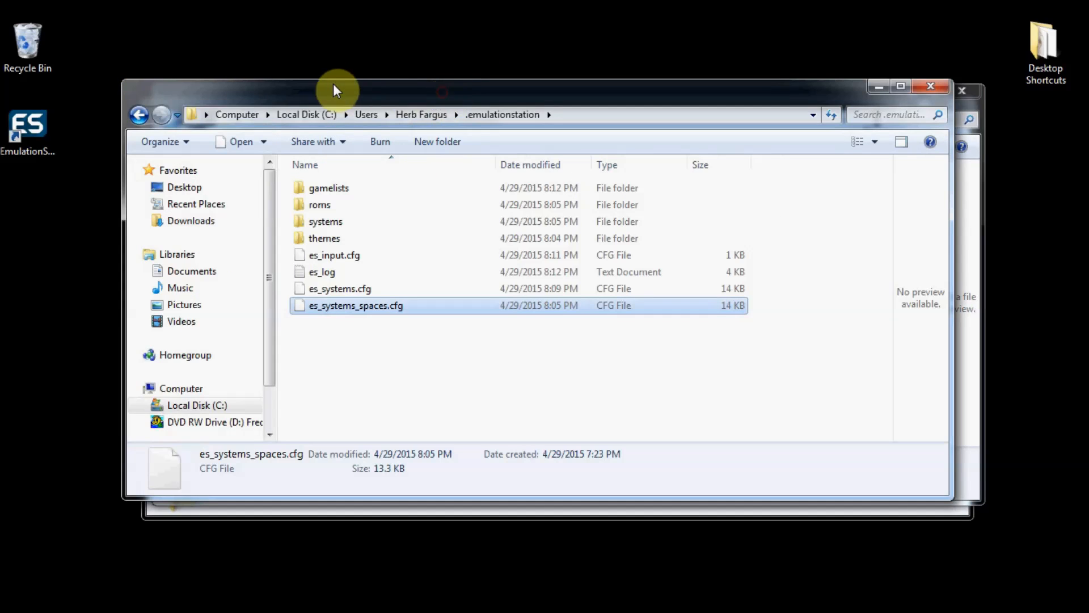
pyautogui.scroll(-3)
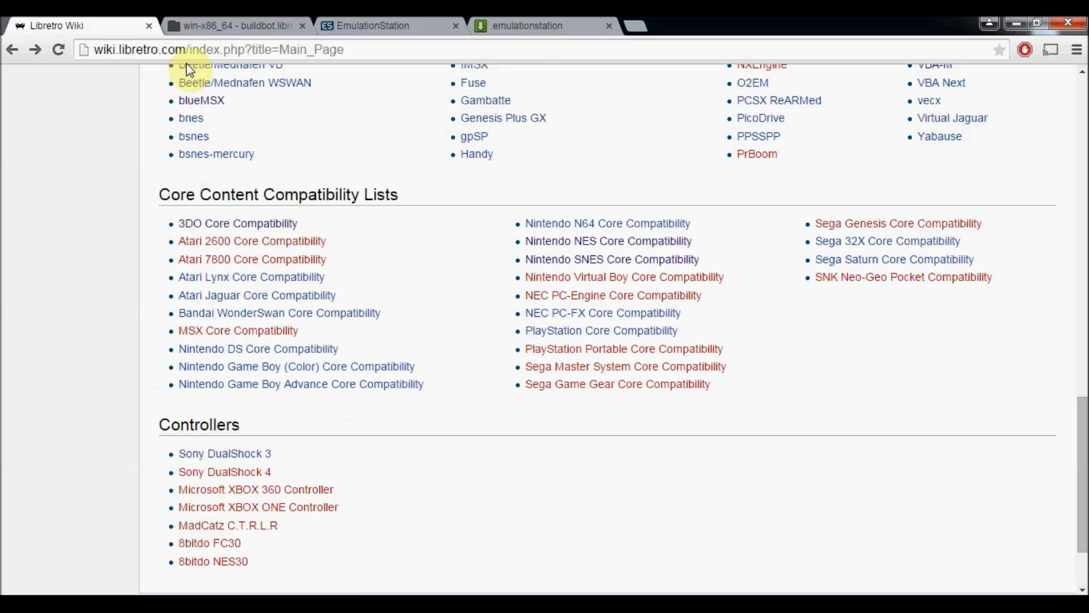
# Step: Navigate buildbot from the root into nightly win-x86_64 and scroll to the latest 2015-04-29 archives
pyautogui.click(236, 26)
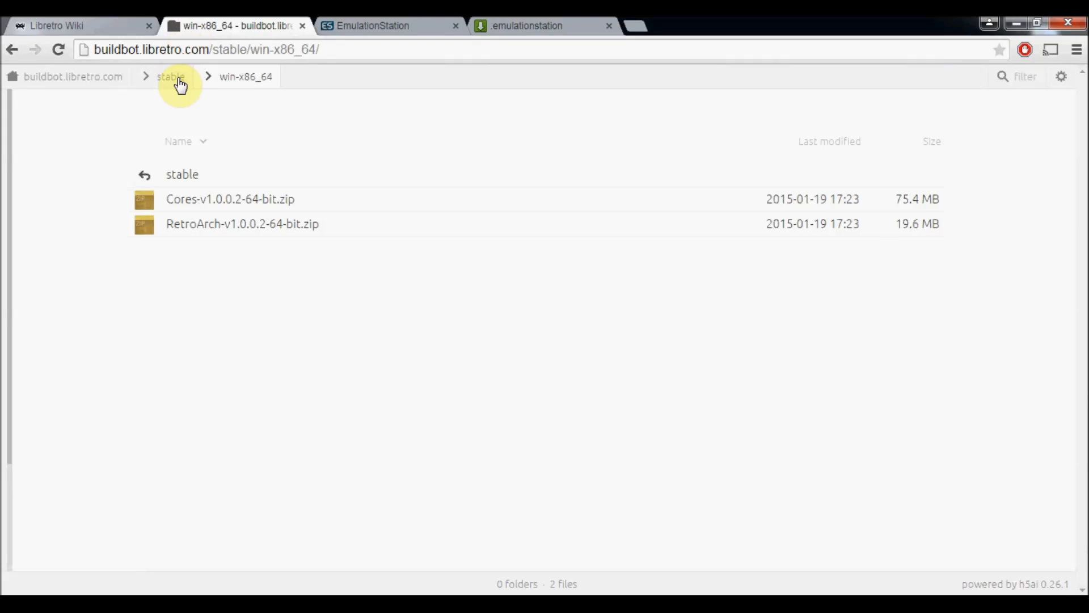
pyautogui.click(72, 76)
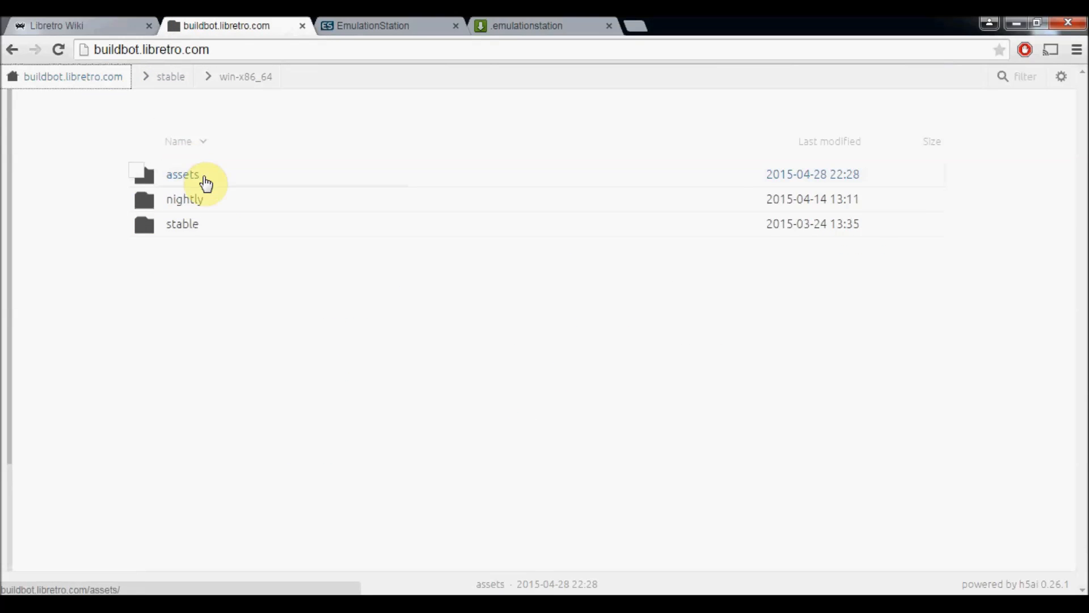
pyautogui.click(185, 199)
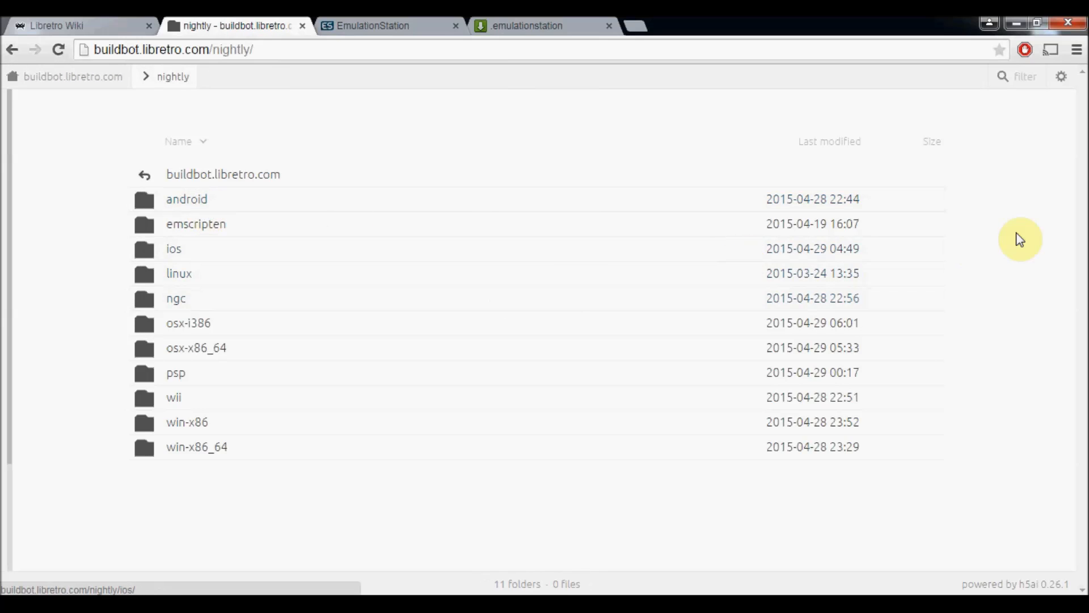
pyautogui.click(196, 448)
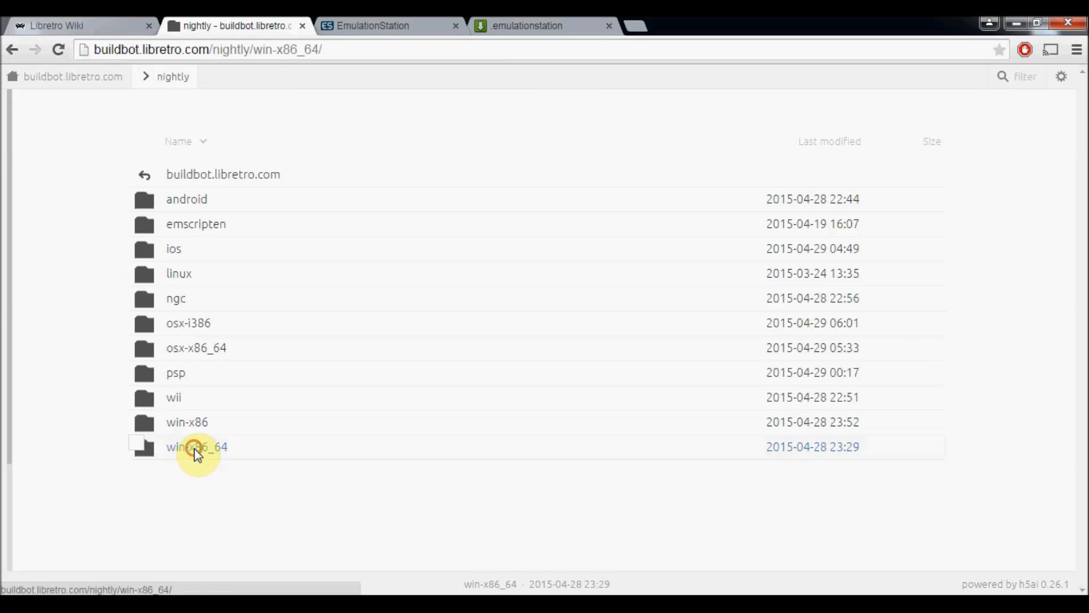
pyautogui.click(197, 447)
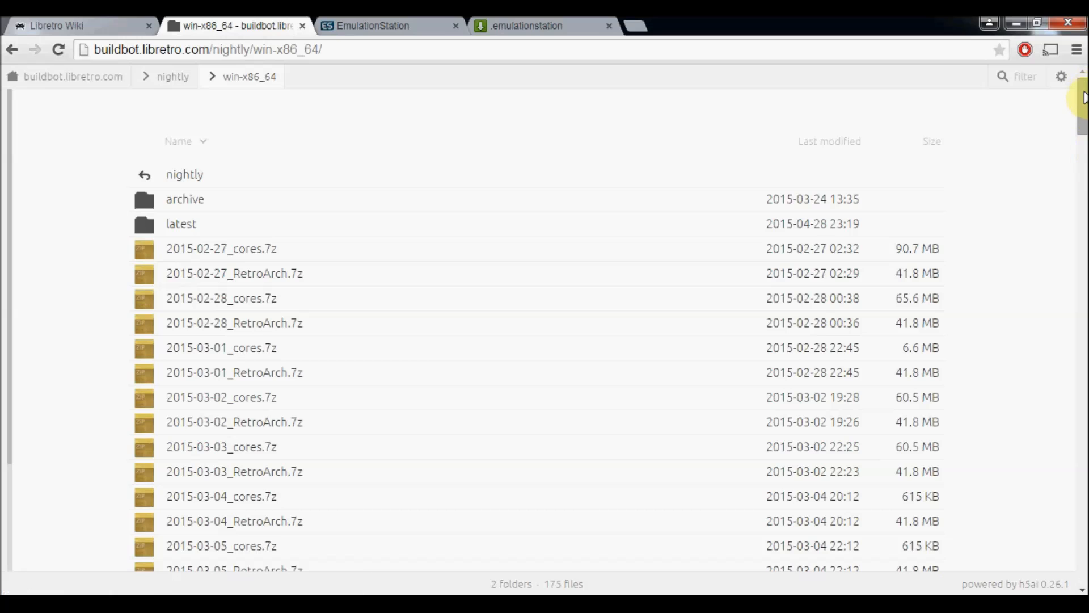
pyautogui.scroll(-3)
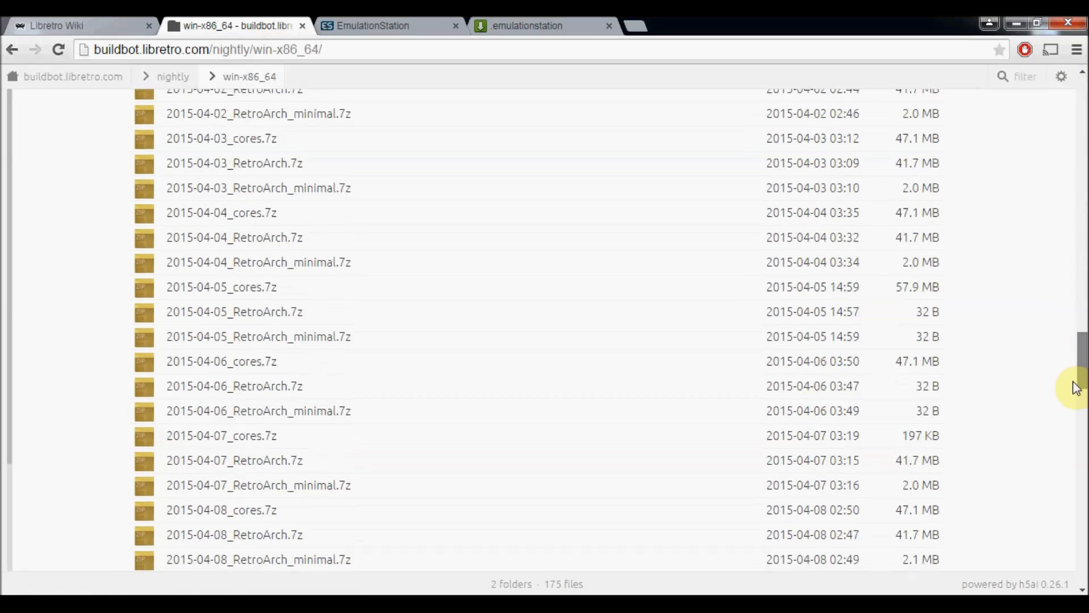
pyautogui.scroll(-3)
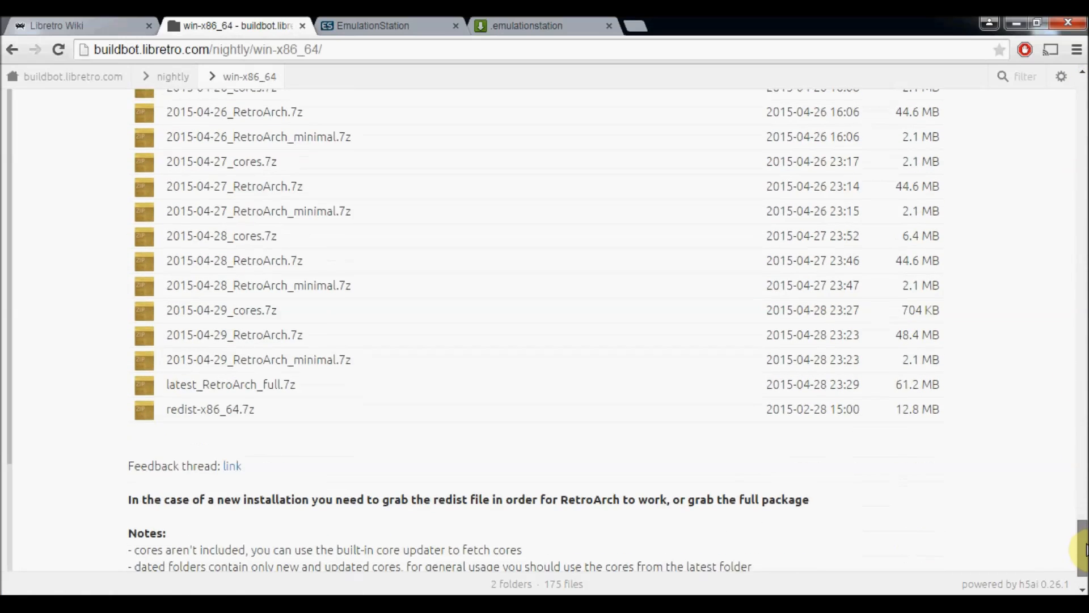
pyautogui.moveTo(231, 385)
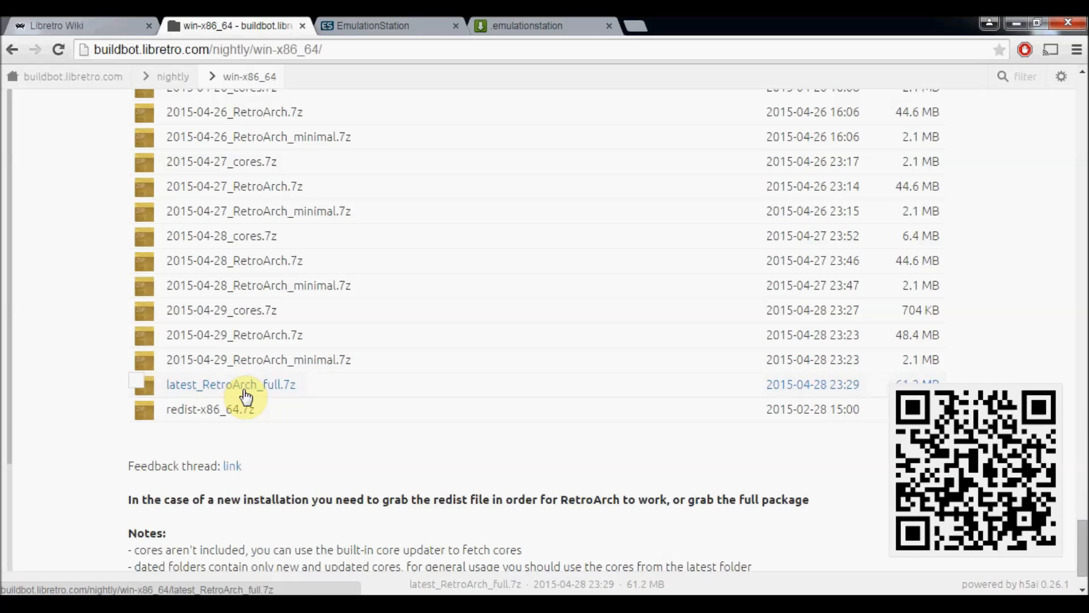
pyautogui.moveTo(258, 323)
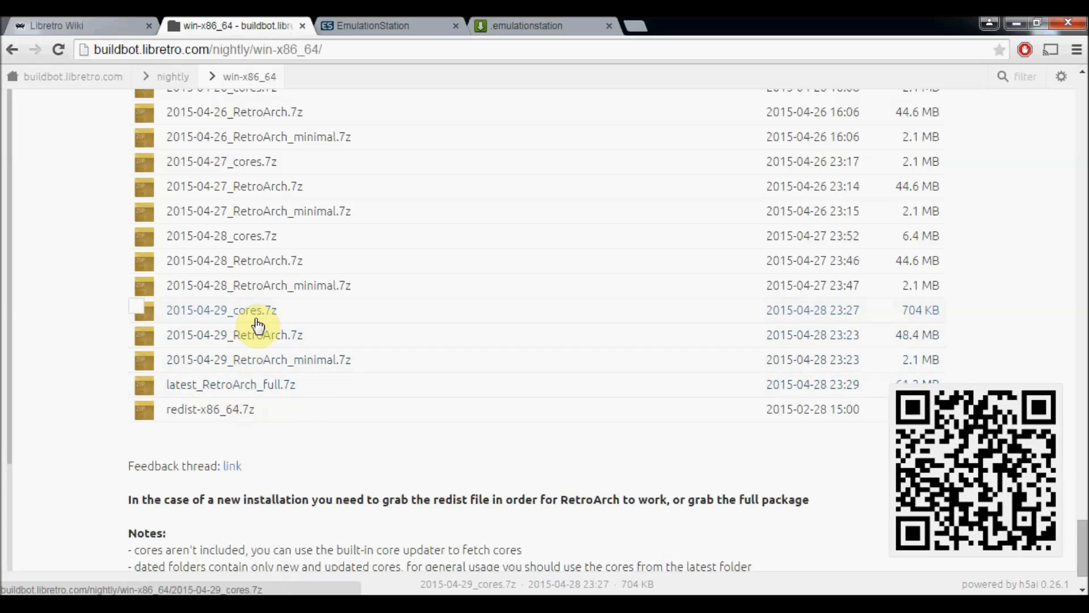
pyautogui.moveTo(262, 344)
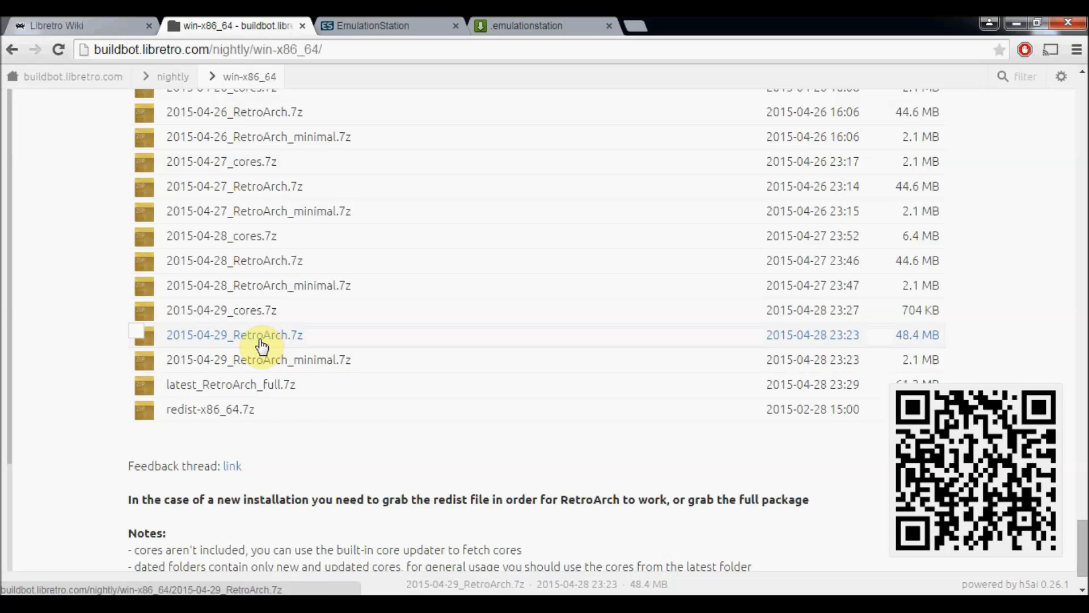
pyautogui.moveTo(224, 344)
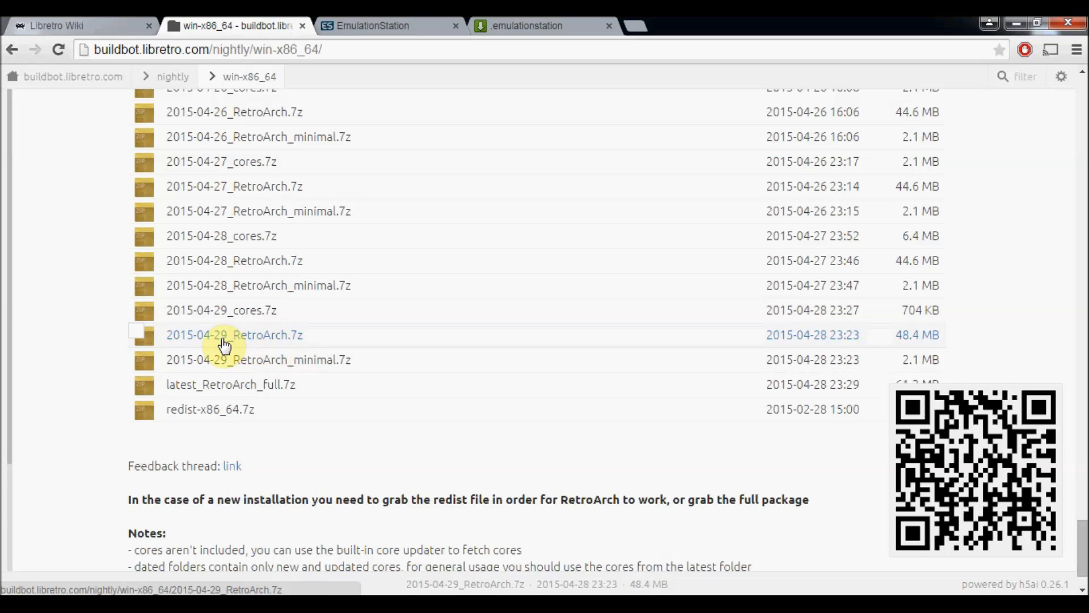
pyautogui.moveTo(268, 340)
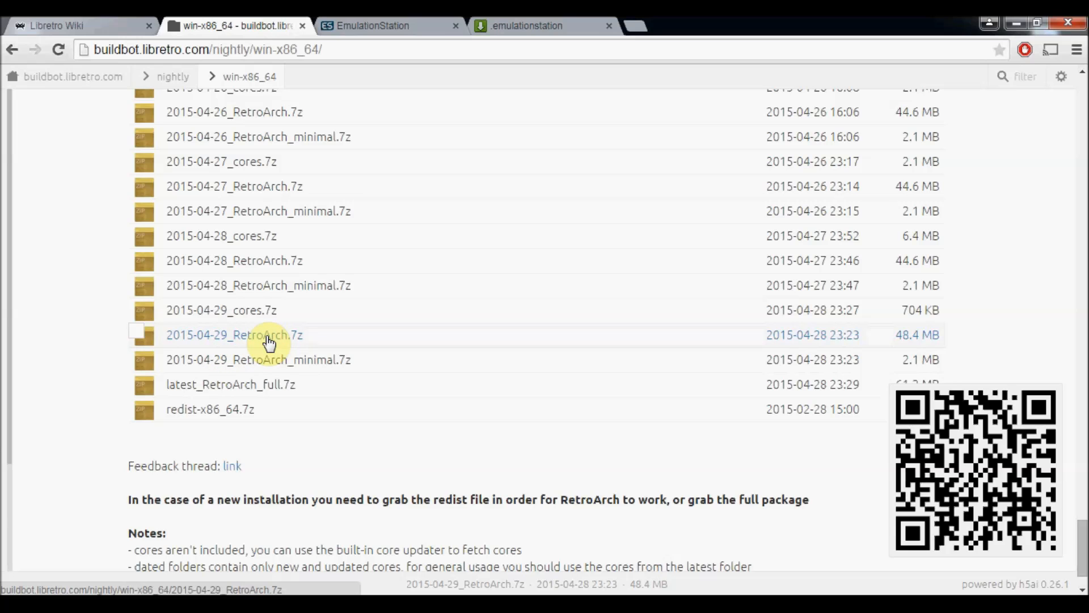
pyautogui.moveTo(166, 424)
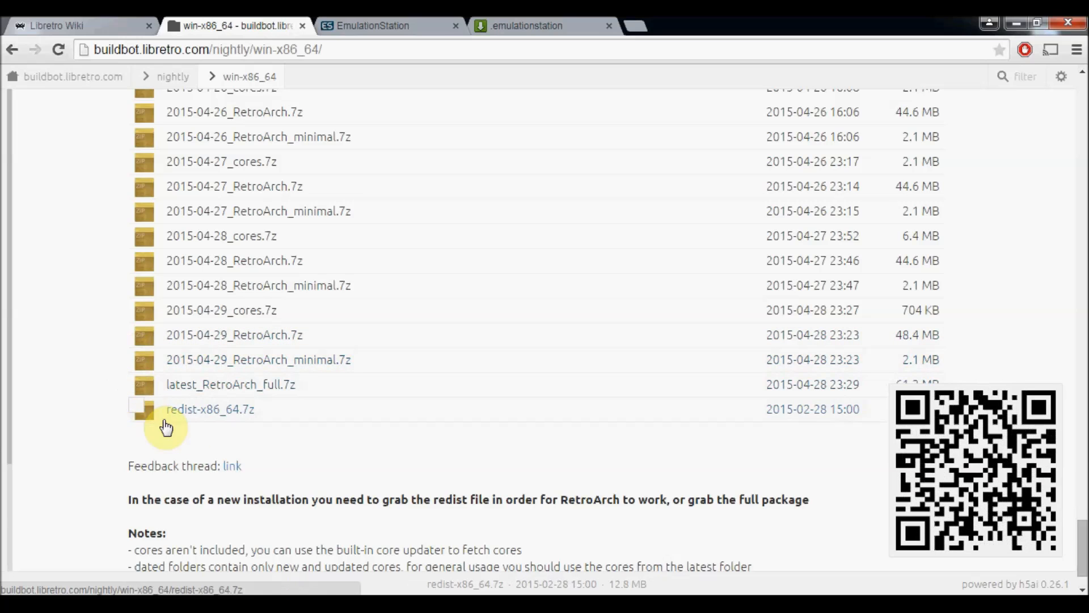
pyautogui.moveTo(179, 417)
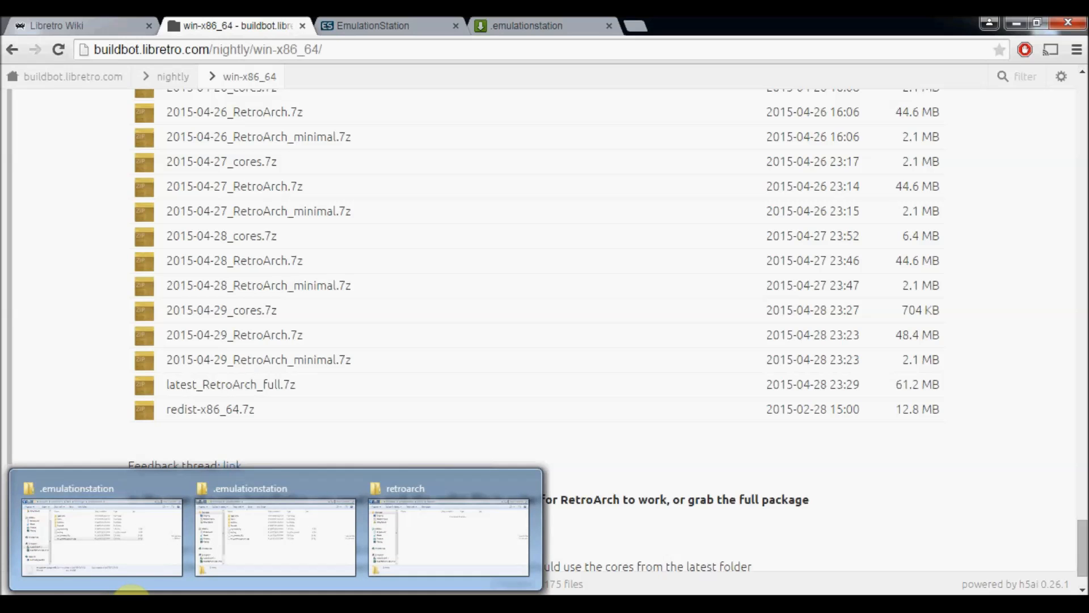
# Step: In Downloads, start 7-Zip's Extract files... on the 2015-04-29_RetroArch.7z archive
pyautogui.click(449, 535)
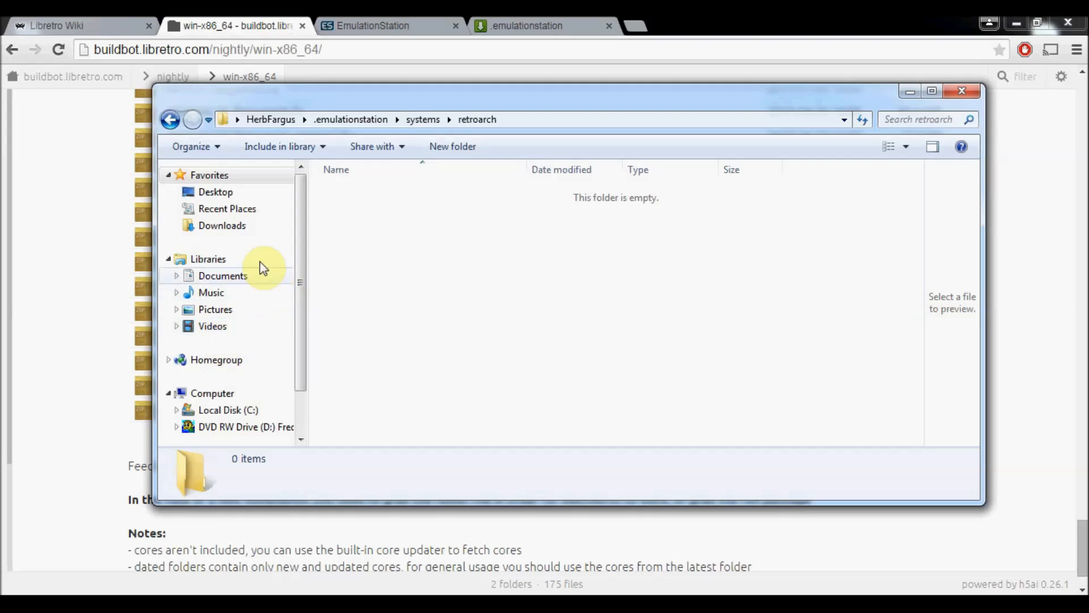
pyautogui.click(223, 225)
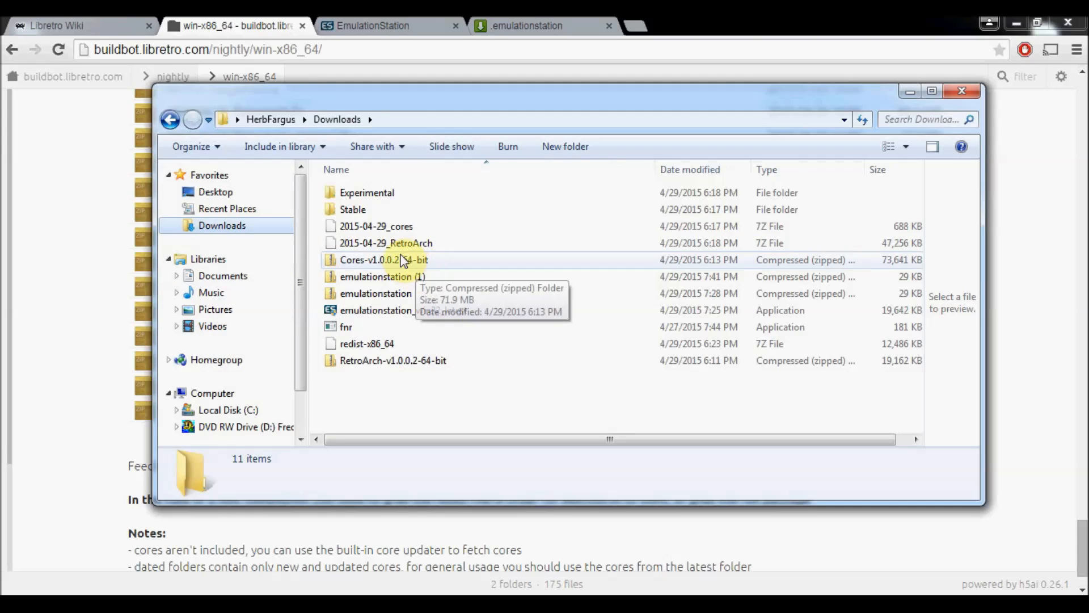
pyautogui.click(386, 243)
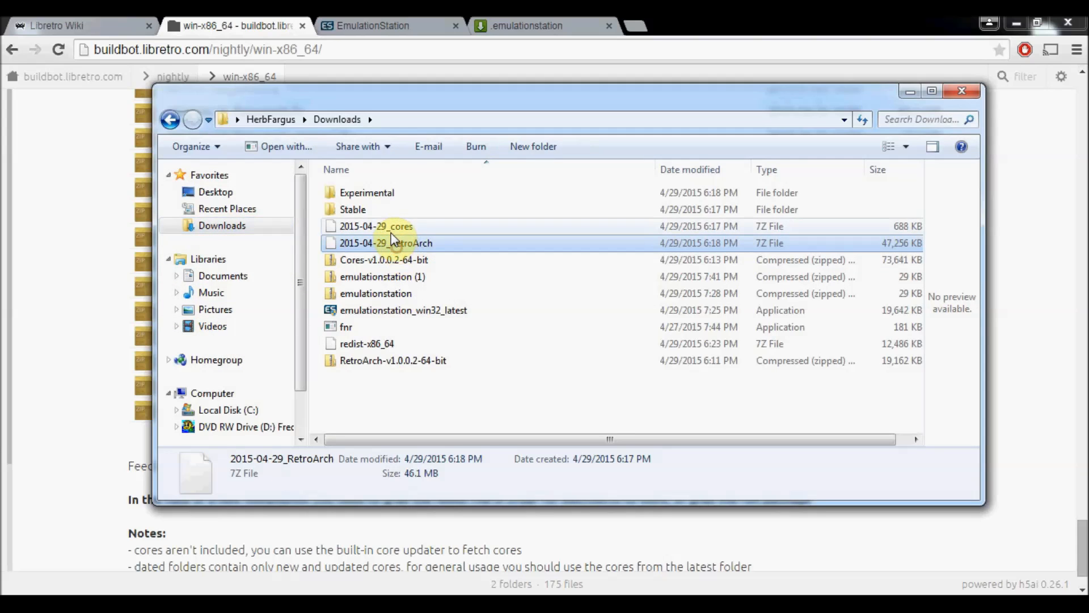
pyautogui.click(366, 343)
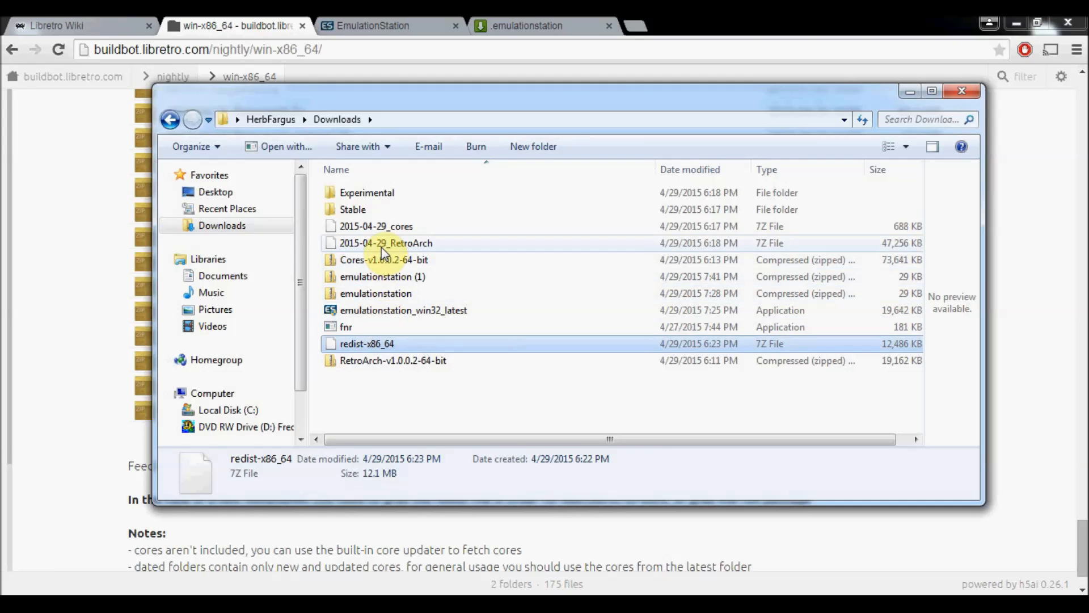
pyautogui.rightClick(386, 243)
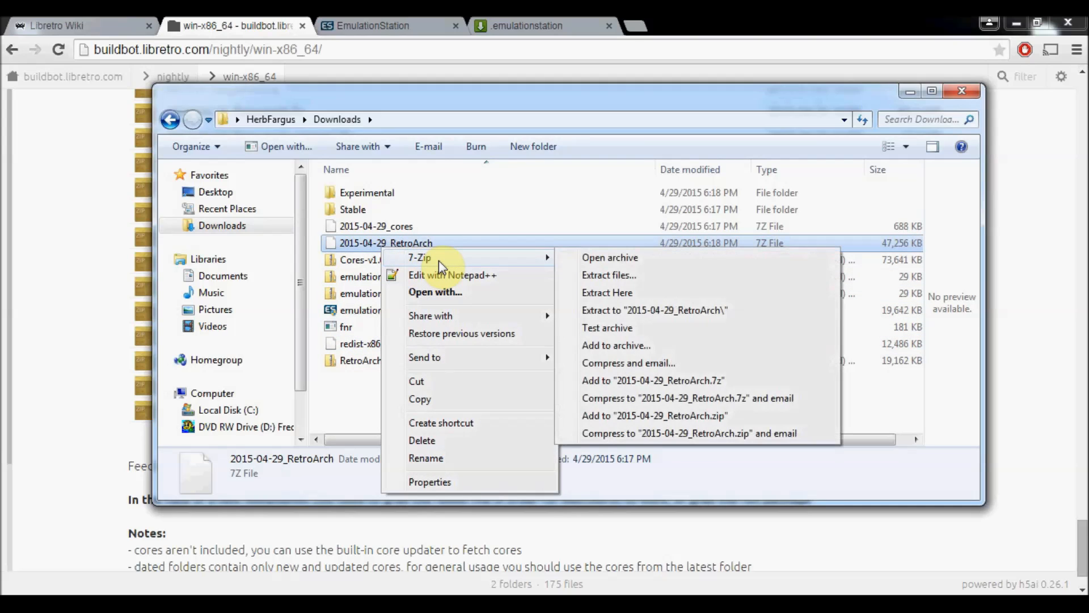
pyautogui.moveTo(608, 275)
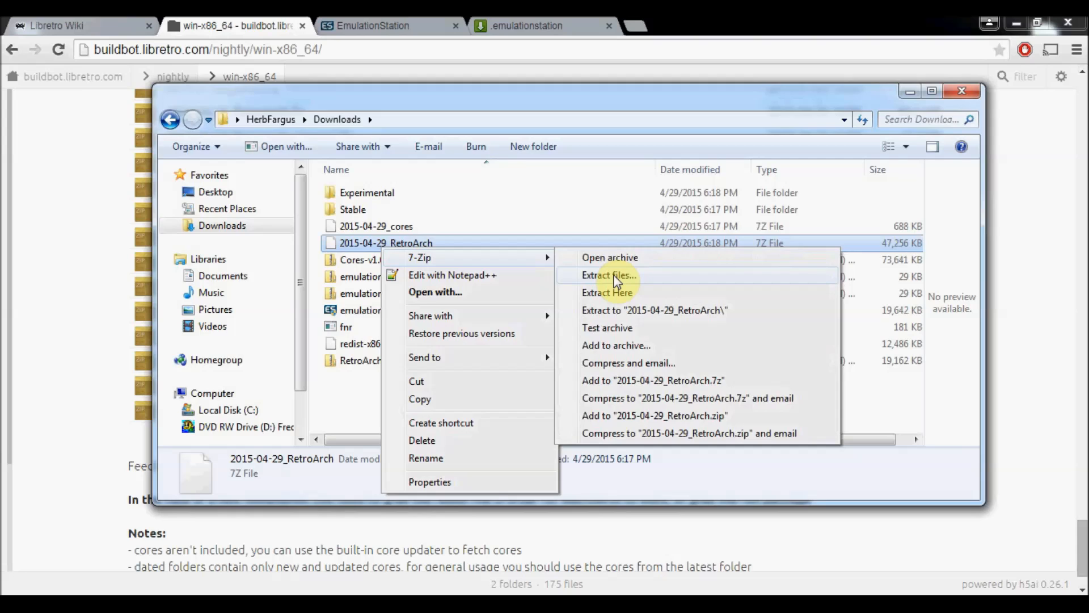
pyautogui.click(609, 275)
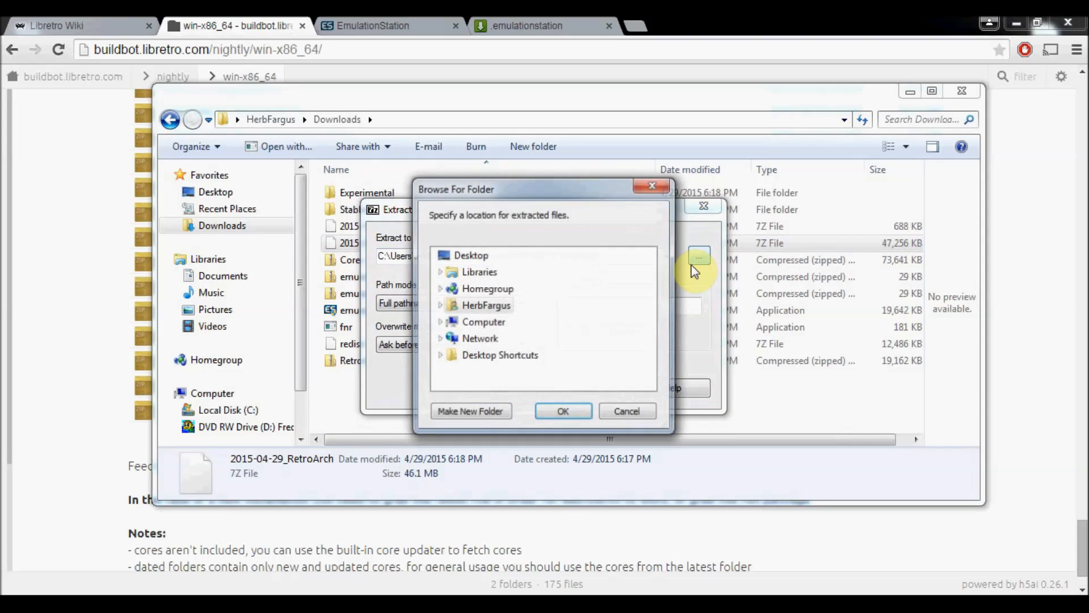
# Step: Set .emulationstation\systems\retroarch as the destination and run the extraction
pyautogui.click(440, 305)
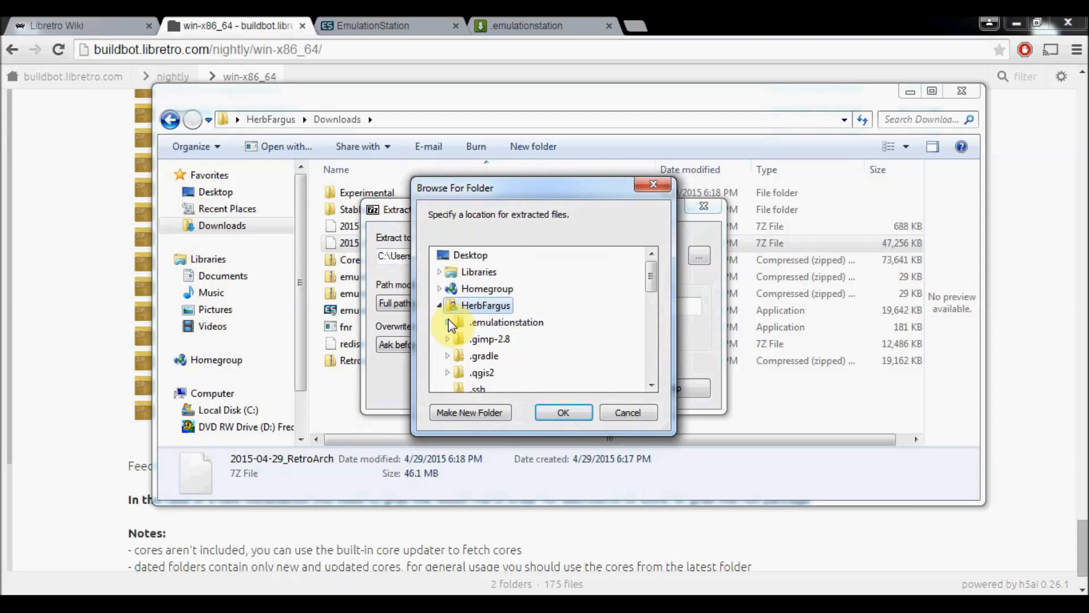
pyautogui.click(448, 321)
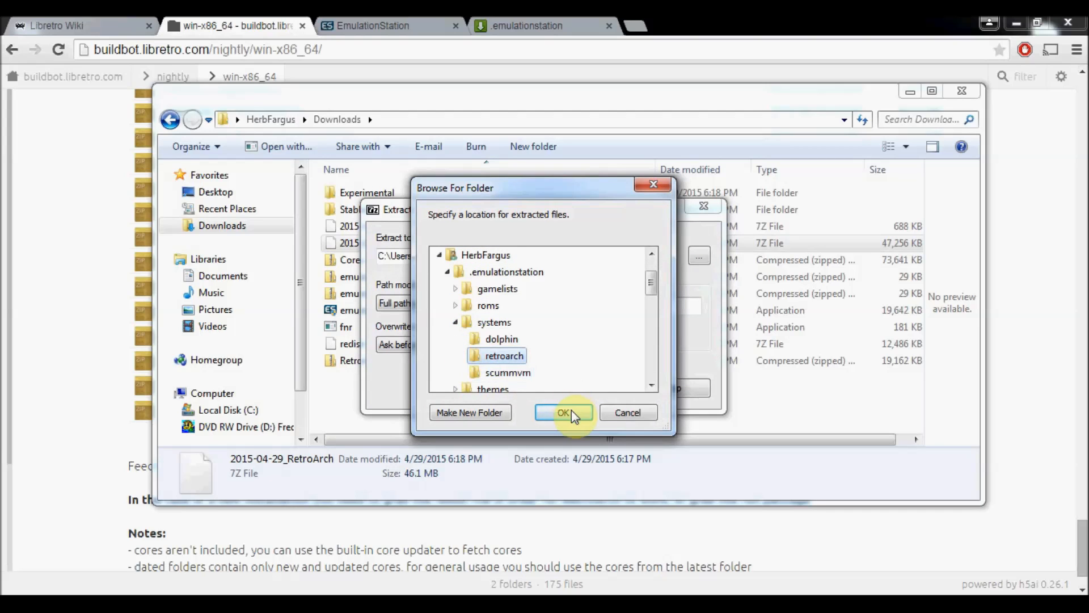
pyautogui.click(564, 412)
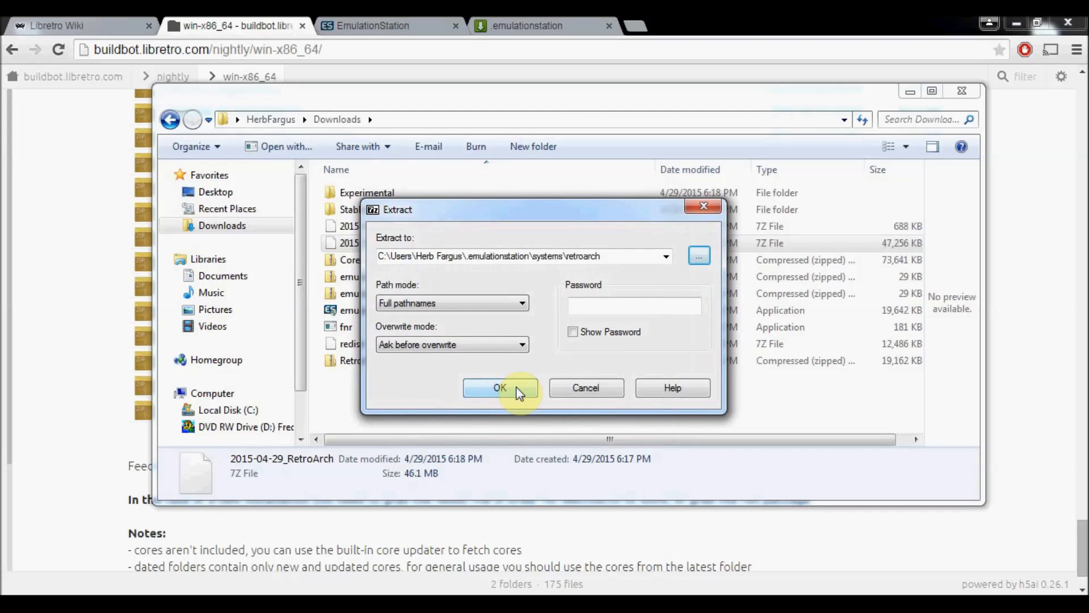
pyautogui.click(500, 389)
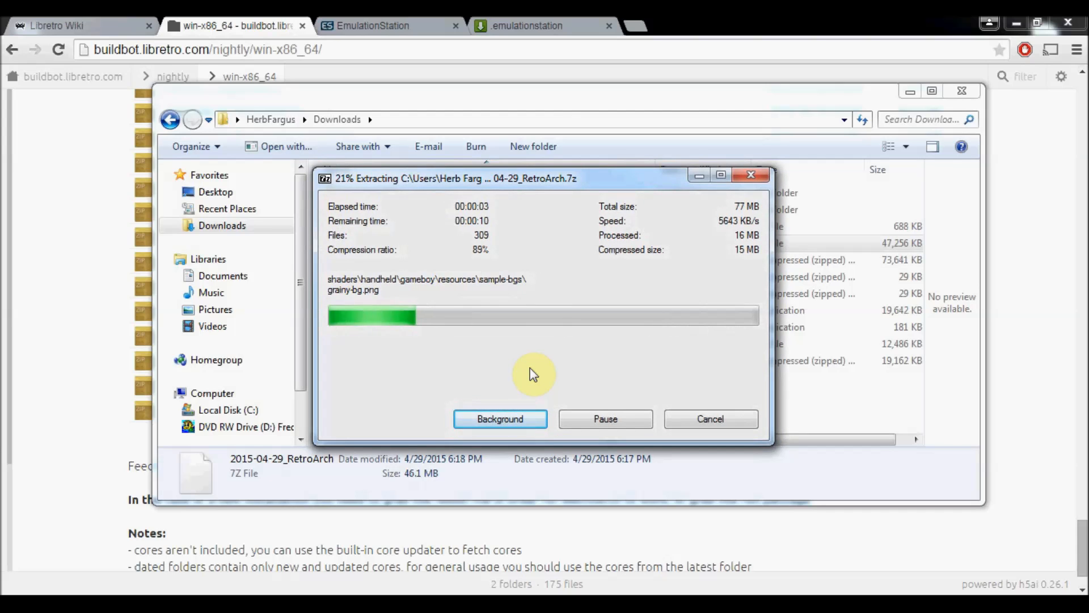
pyautogui.moveTo(643, 105)
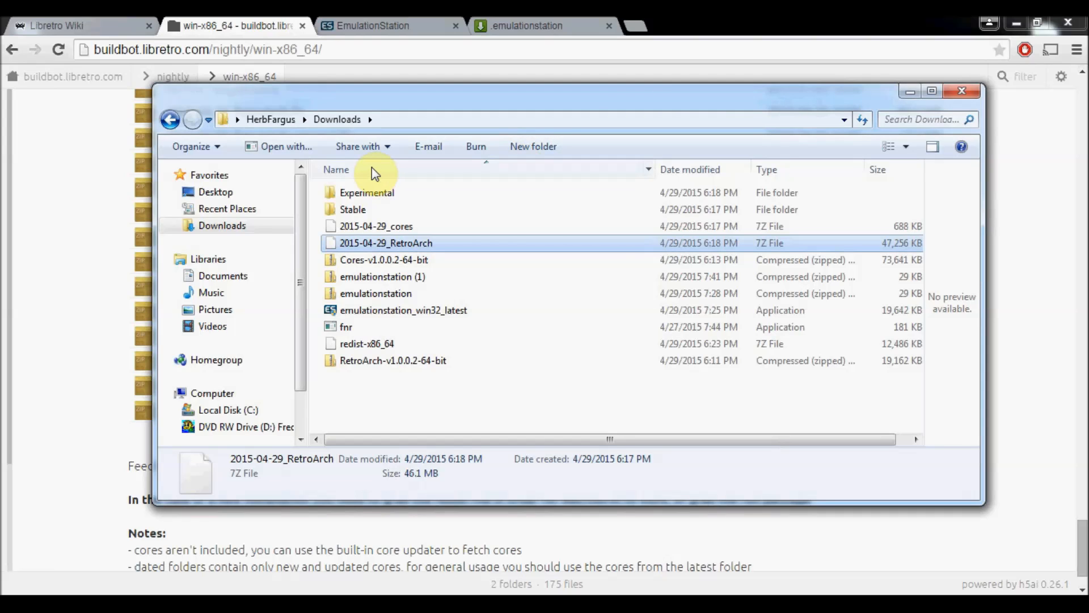
pyautogui.doubleClick(386, 243)
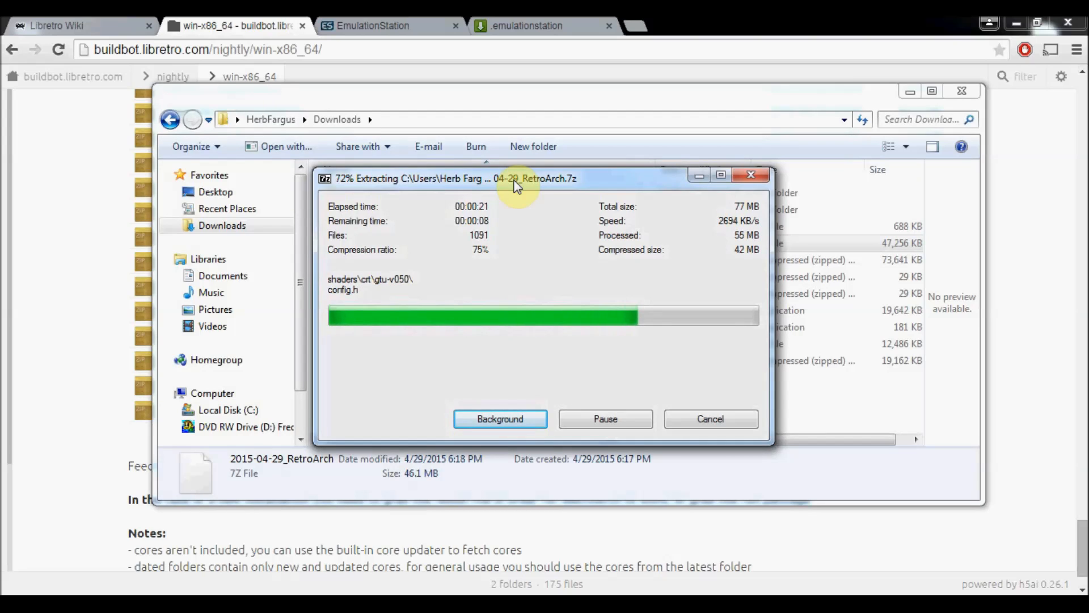
pyautogui.moveTo(543, 146)
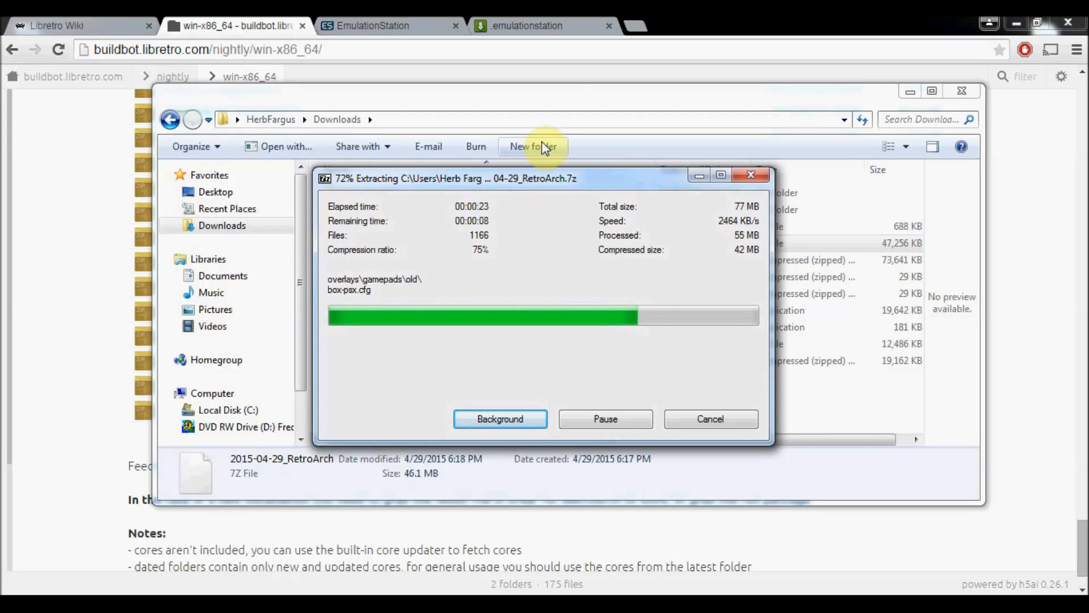
pyautogui.moveTo(559, 106)
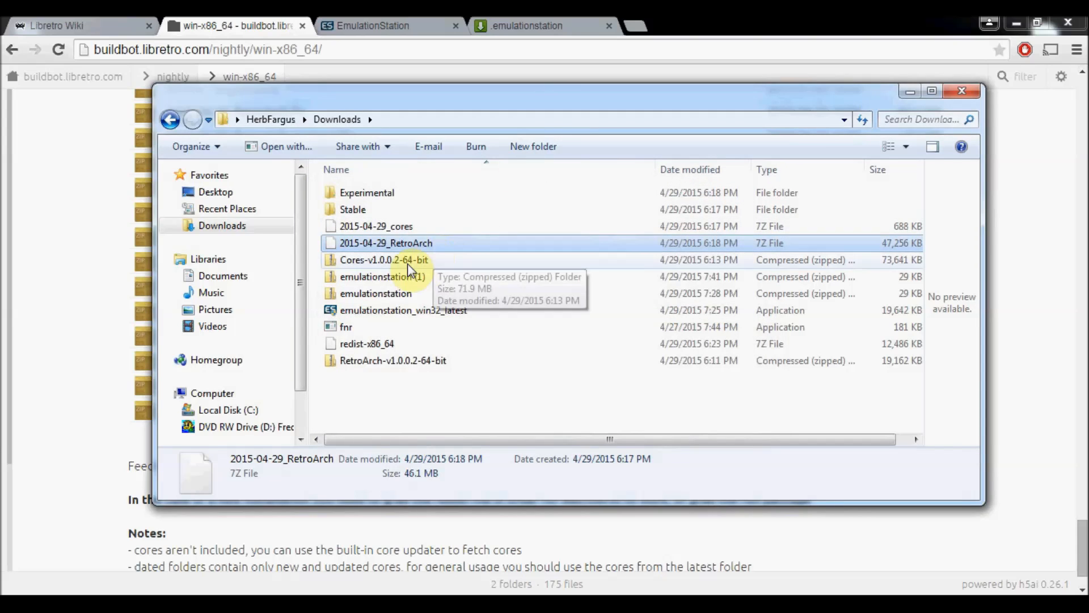
# Step: Extract redist-x86_64.7z with 7-Zip into the same systems\retroarch folder
pyautogui.click(367, 342)
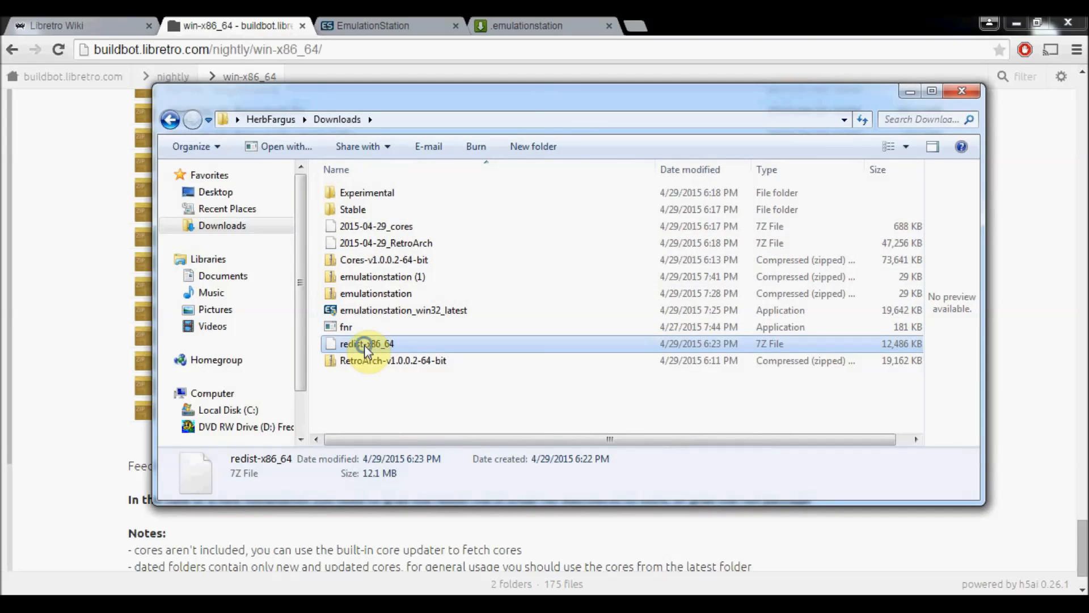
pyautogui.rightClick(367, 343)
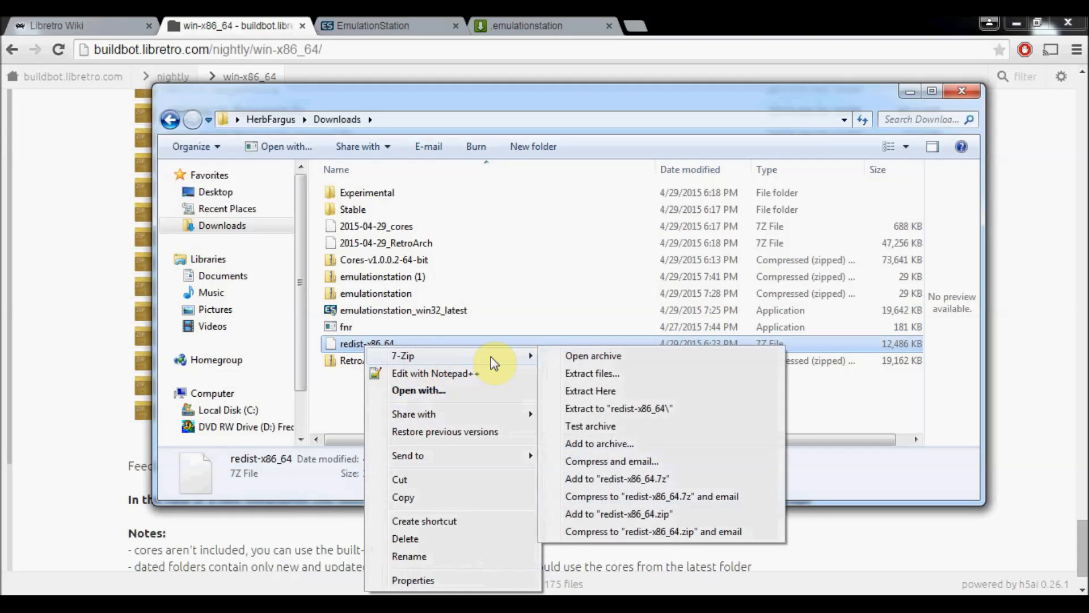
pyautogui.click(592, 373)
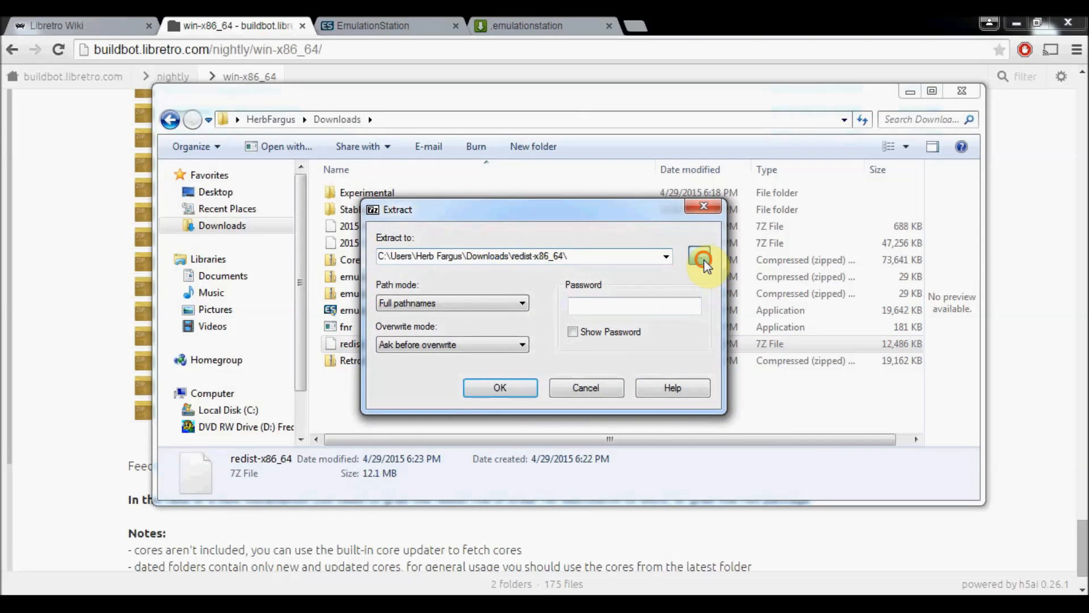
pyautogui.click(701, 261)
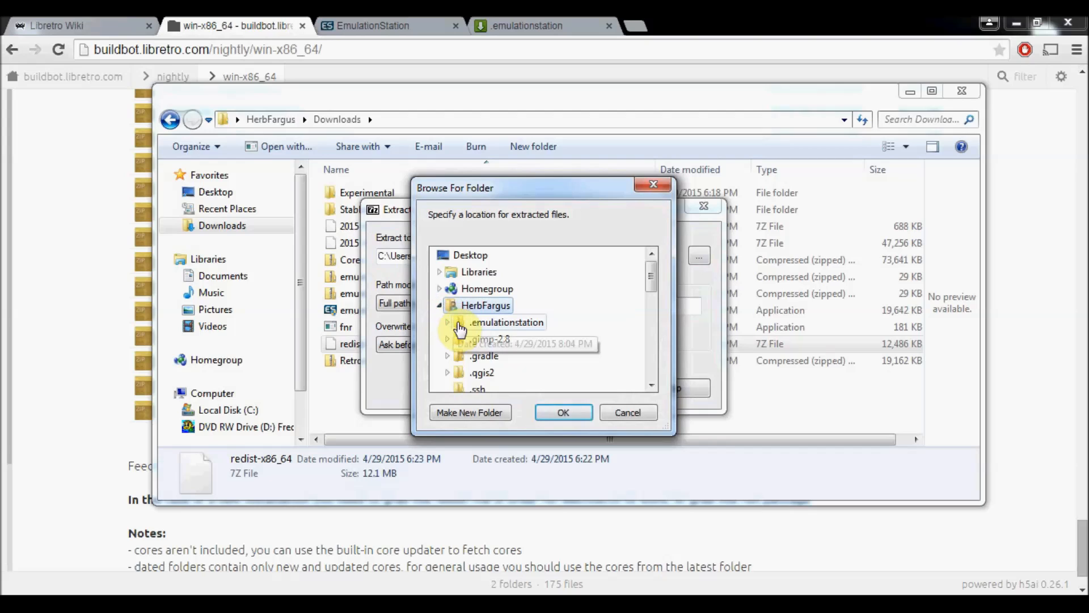
pyautogui.click(450, 322)
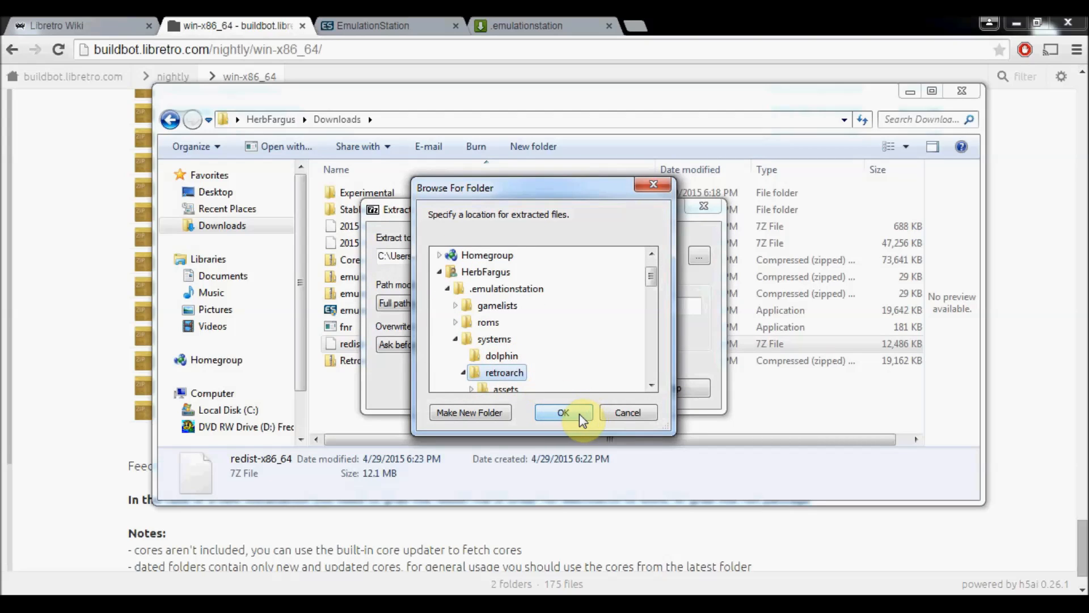
pyautogui.click(563, 412)
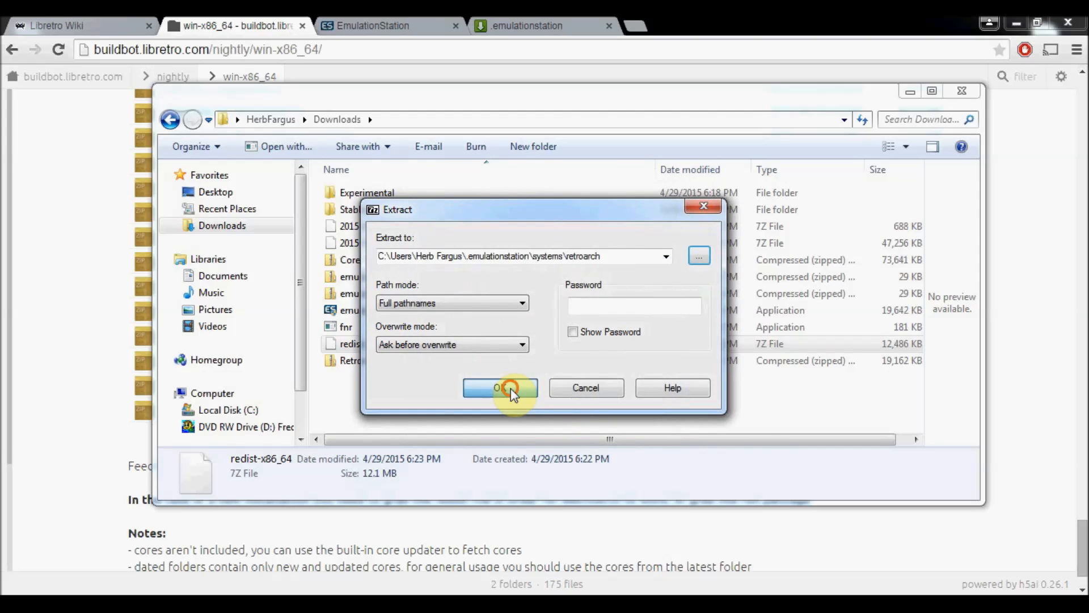
pyautogui.click(500, 389)
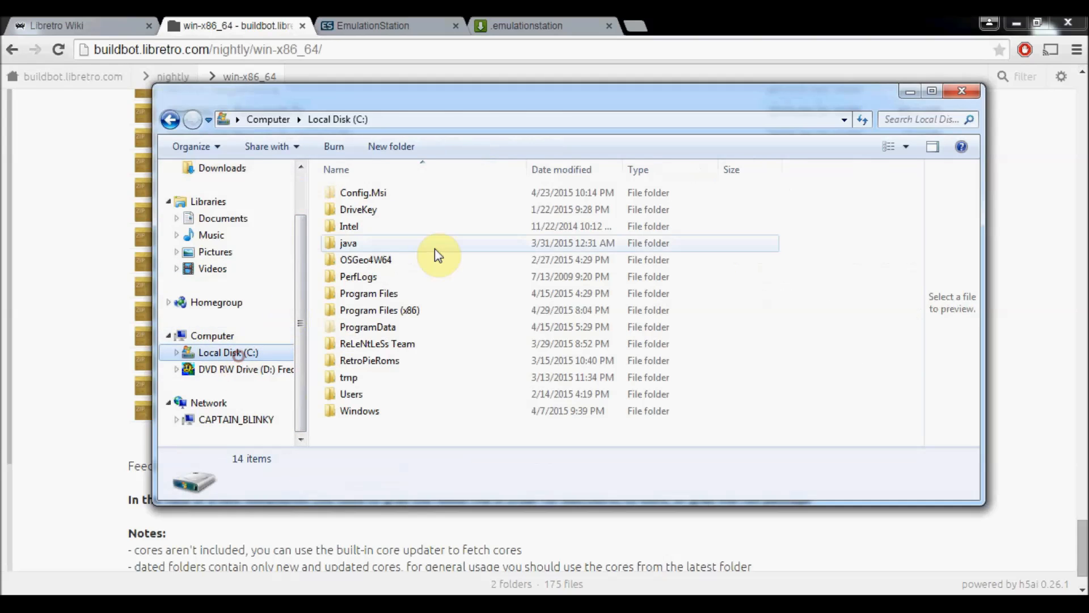
# Step: Browse into .emulationstation\systems\retroarch\cores and confirm it holds only info files
pyautogui.doubleClick(351, 394)
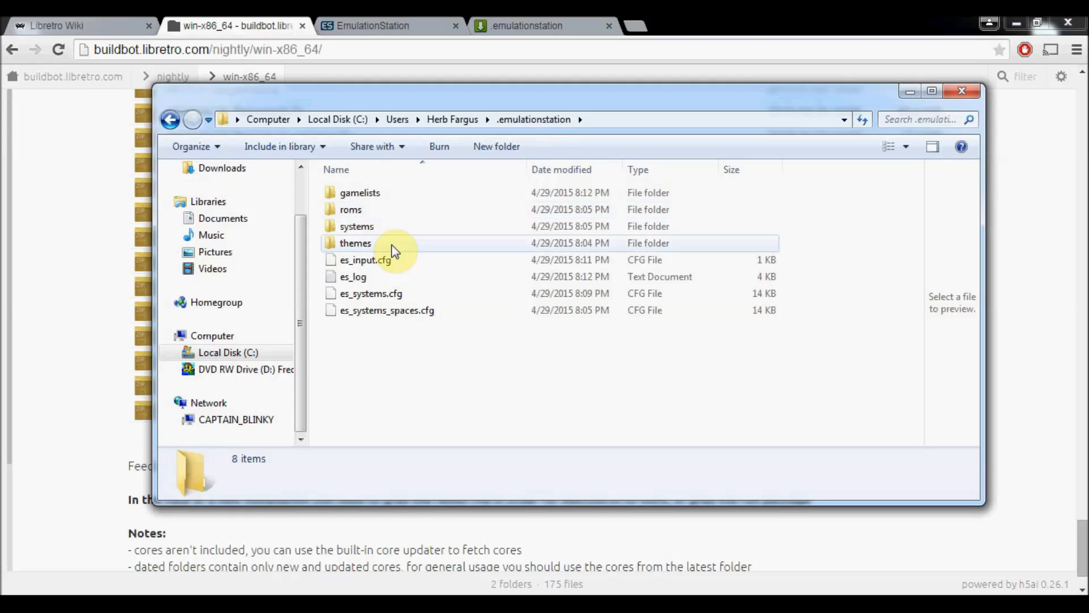
pyautogui.moveTo(358, 226)
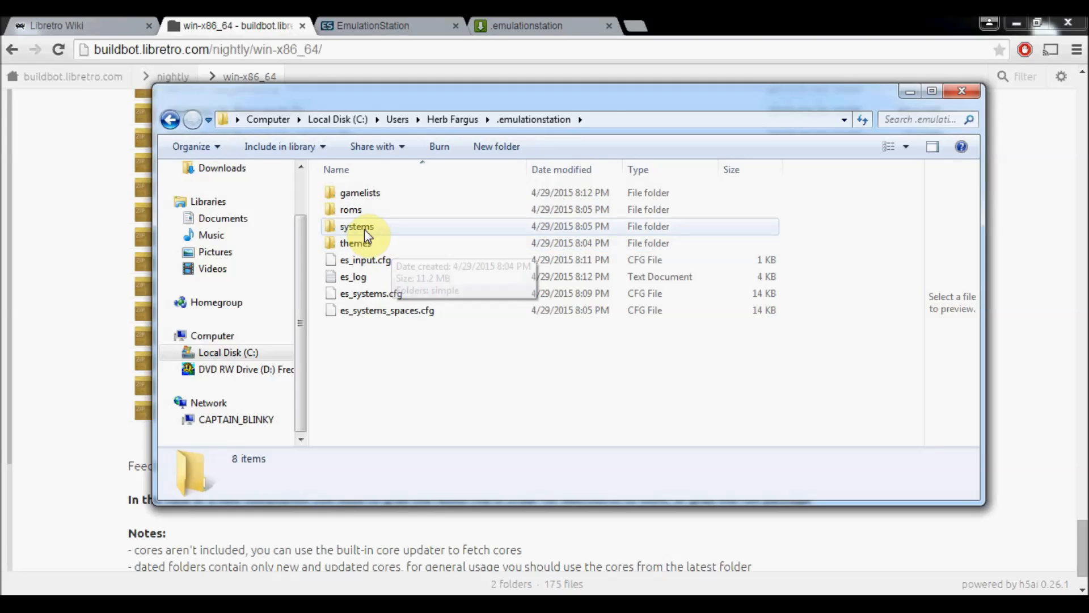
pyautogui.doubleClick(357, 226)
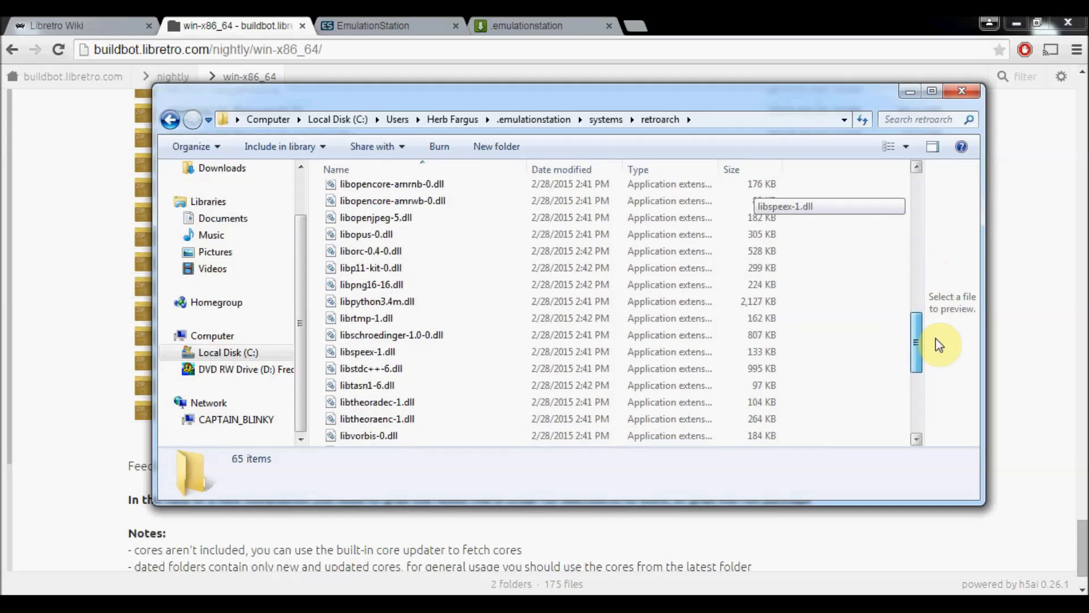
pyautogui.scroll(3)
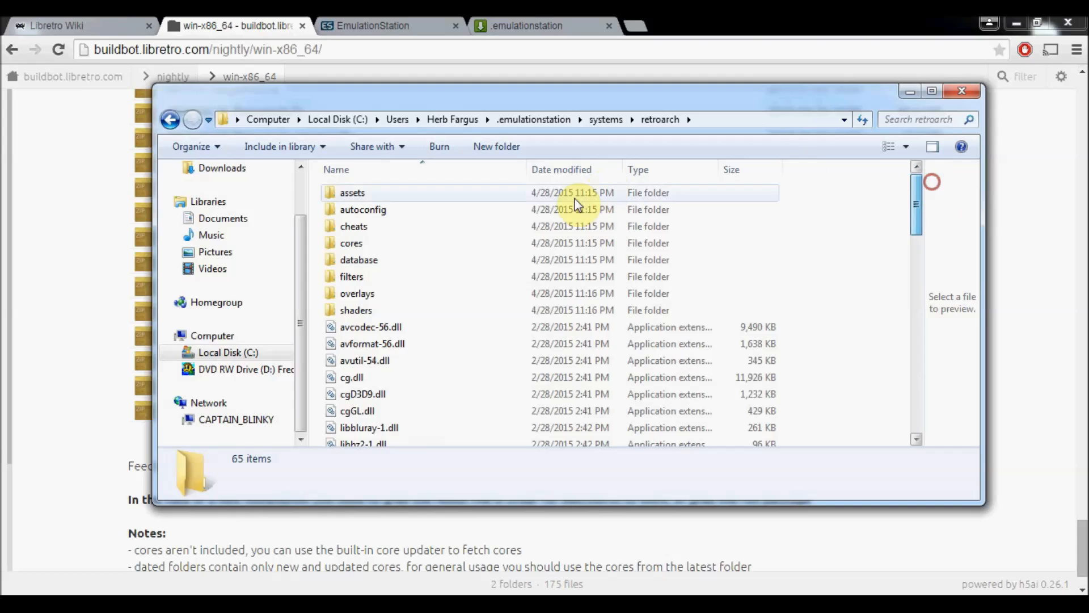
pyautogui.doubleClick(351, 243)
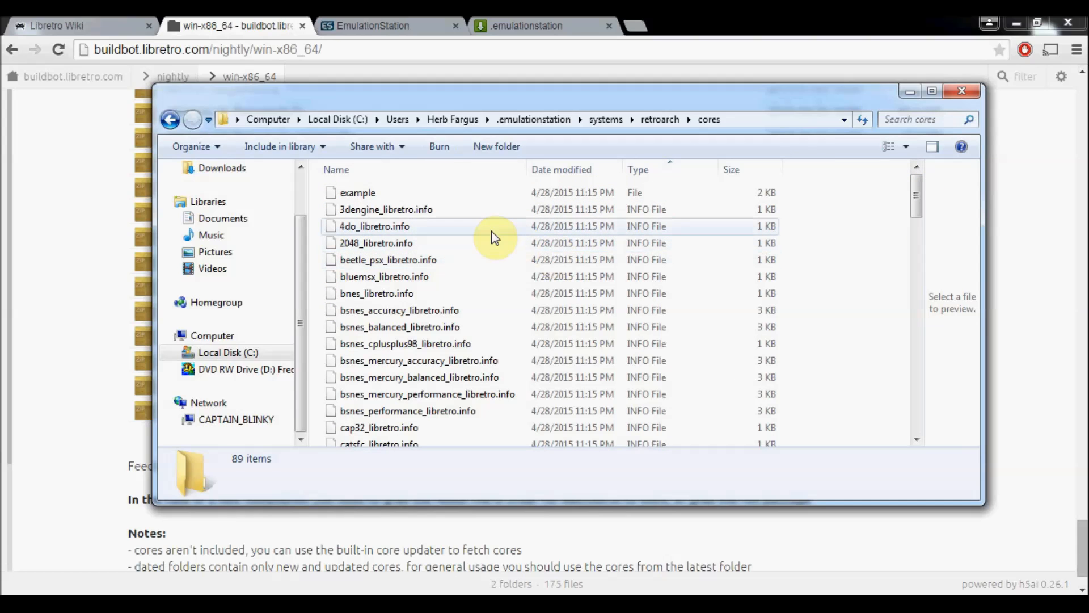
pyautogui.scroll(-3)
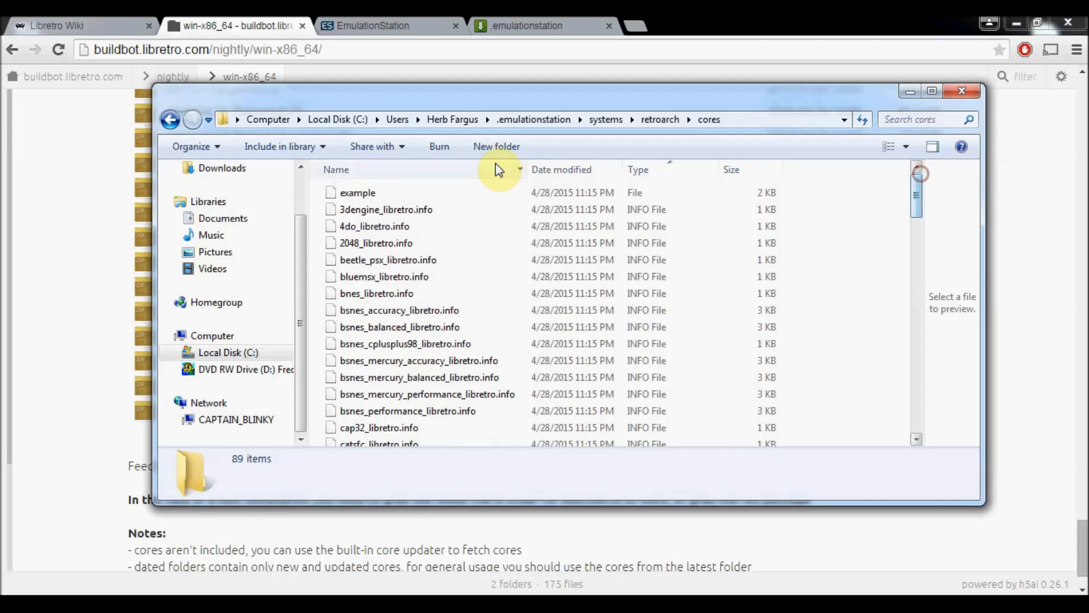
# Step: Return to the retroarch folder and scroll down to the RetroArch application
pyautogui.click(170, 119)
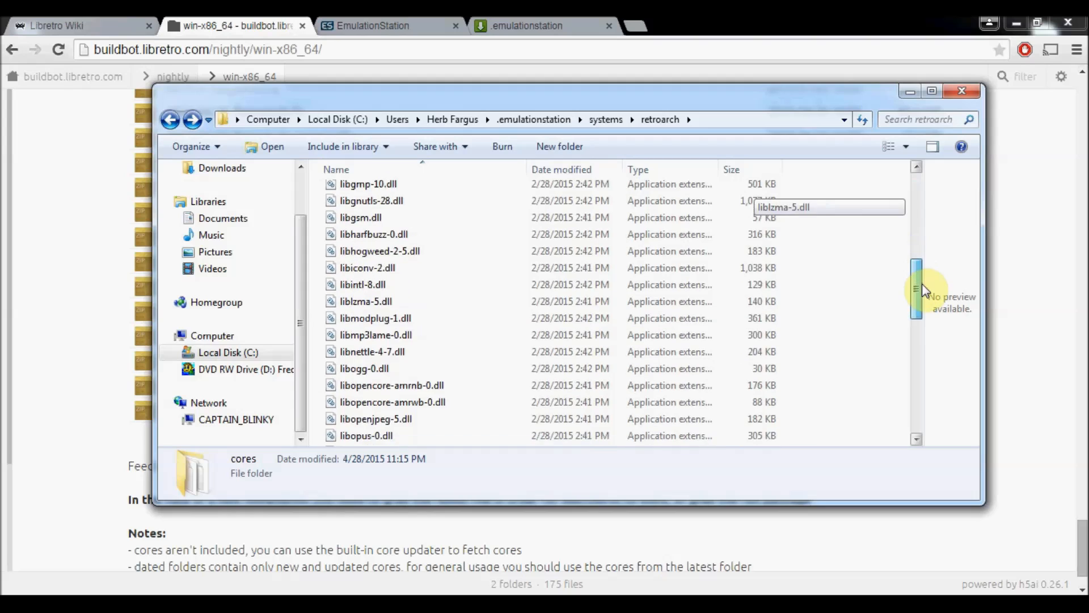
pyautogui.scroll(-3)
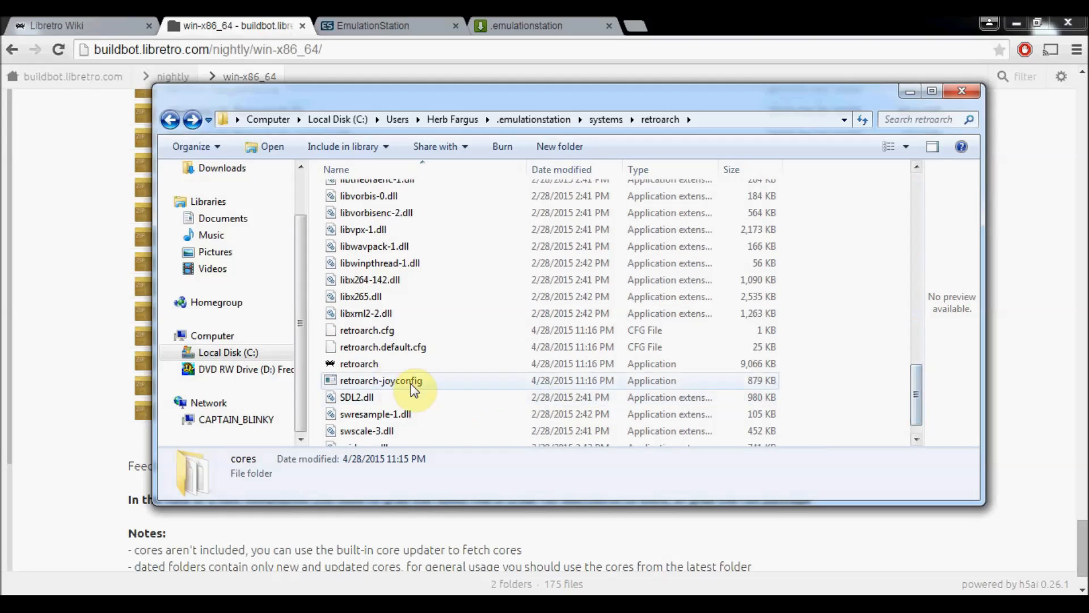
# Step: Launch retroarch.exe, dismiss the welcome screen and enter the Core Updater list
pyautogui.doubleClick(358, 363)
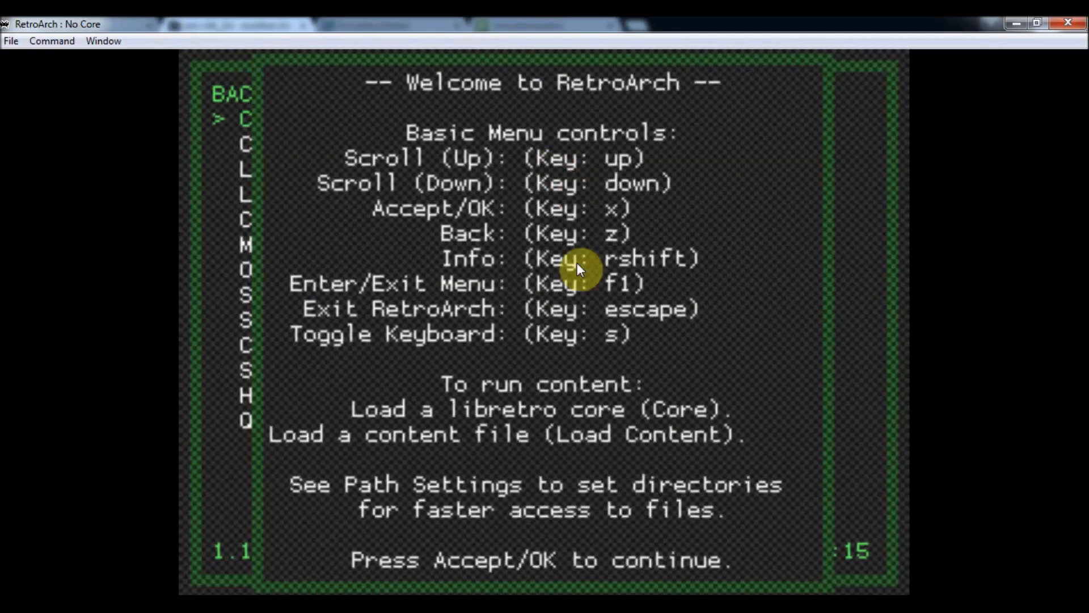
pyautogui.moveTo(549, 351)
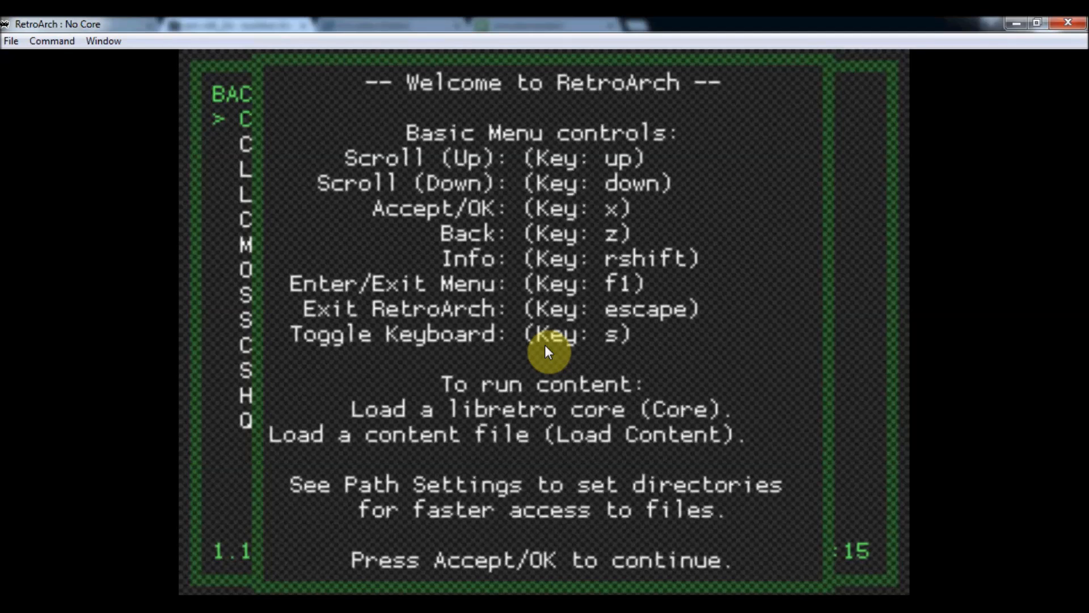
pyautogui.press('x')
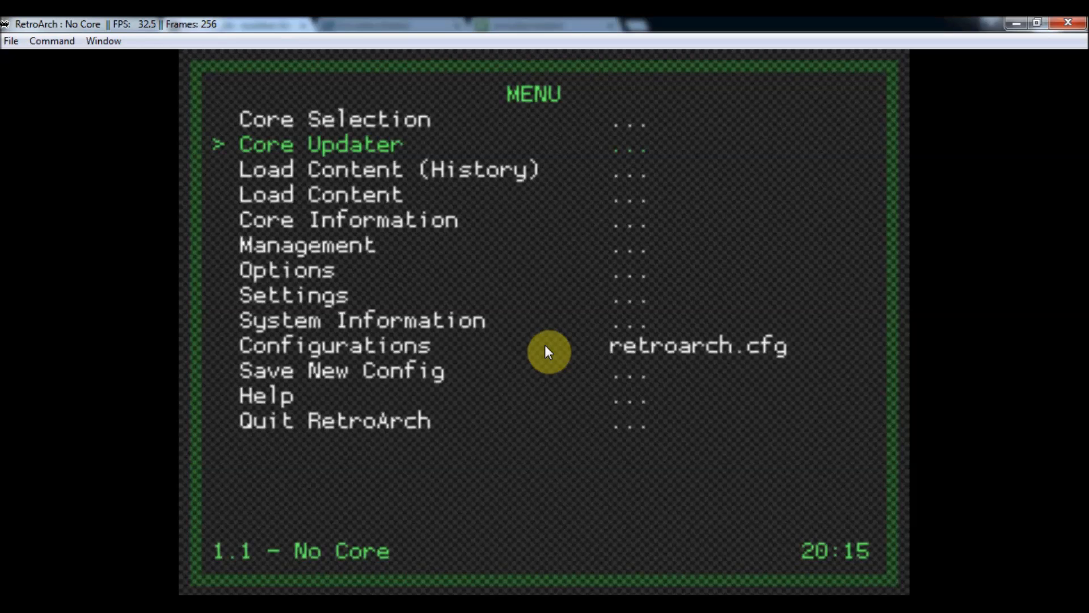
pyautogui.click(320, 145)
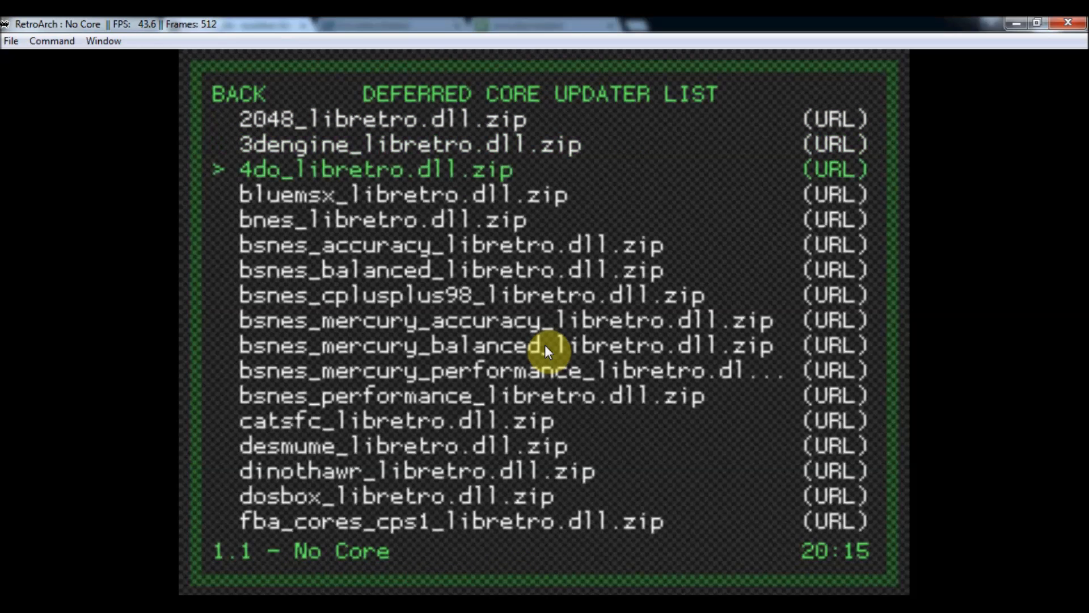
# Step: Move down to bsnes_accuracy_libretro.dll.zip and start its download
pyautogui.press('Down')
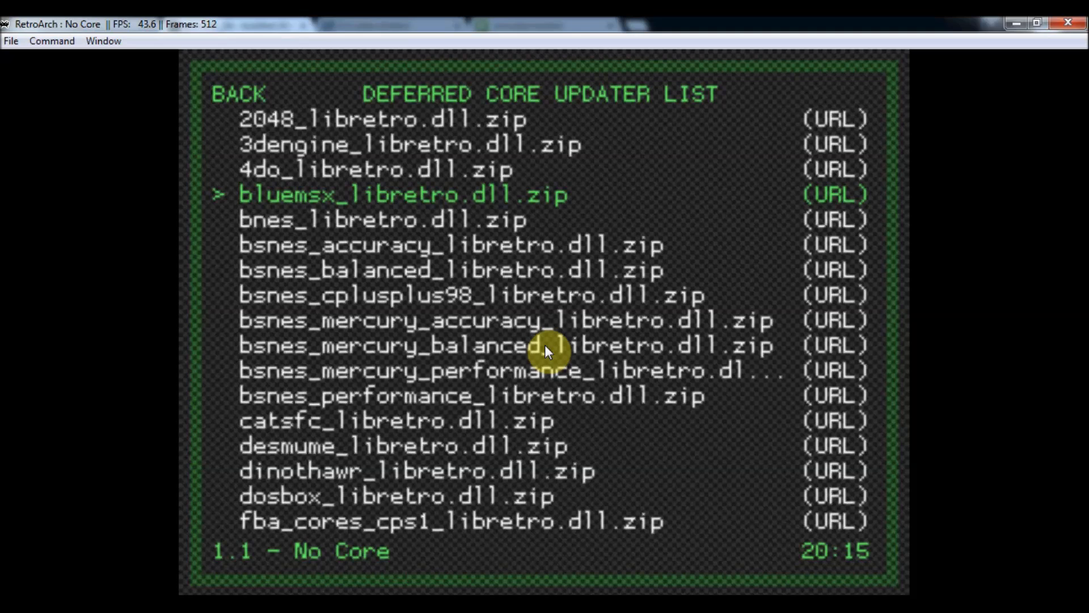
pyautogui.press('Down')
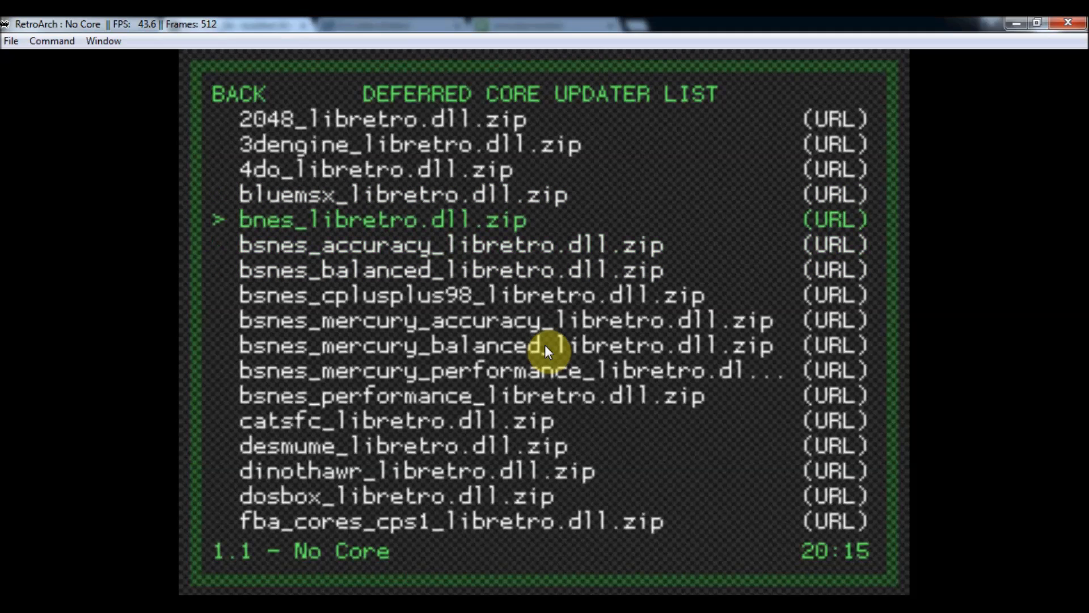
pyautogui.press('Down')
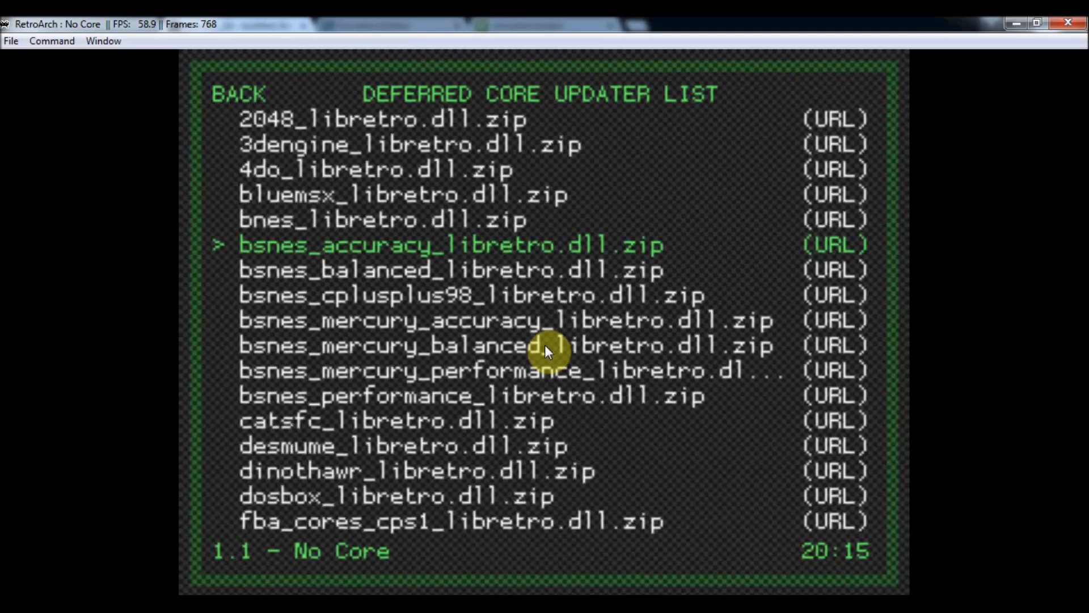
pyautogui.click(451, 245)
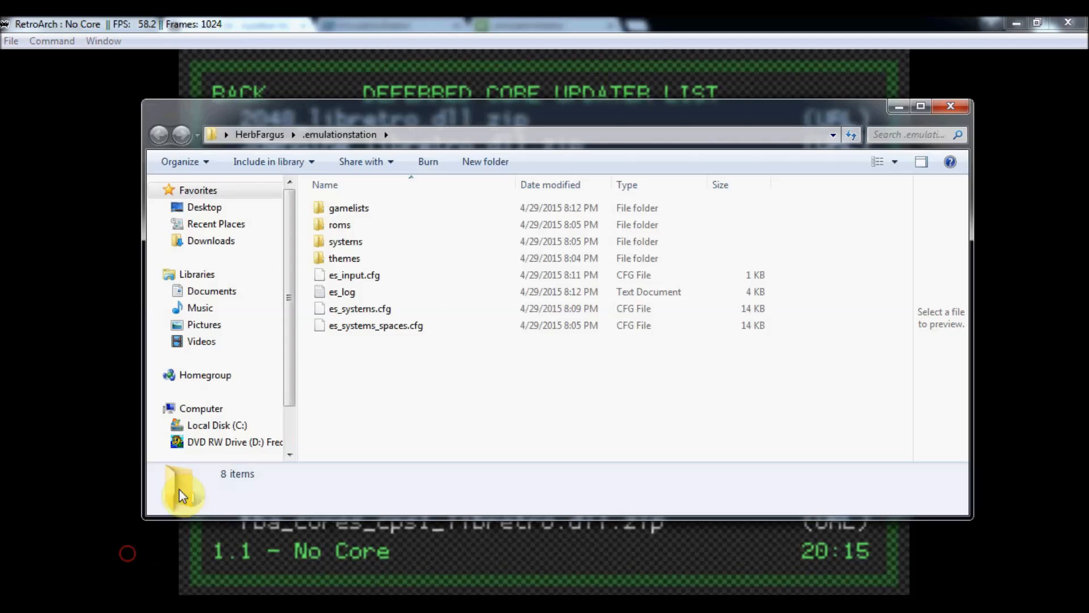
pyautogui.doubleClick(345, 241)
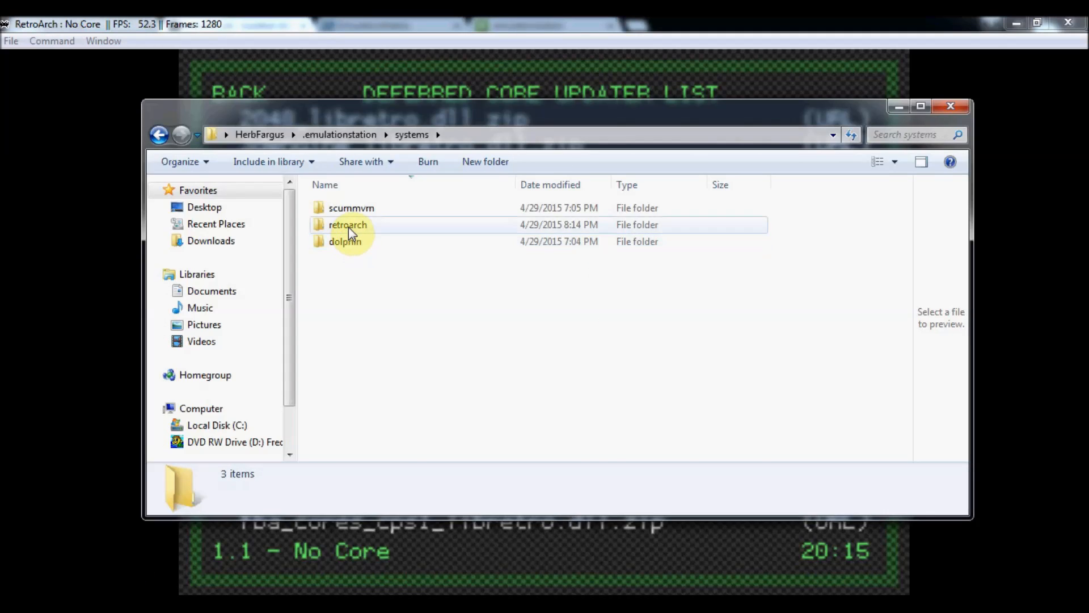
pyautogui.doubleClick(347, 225)
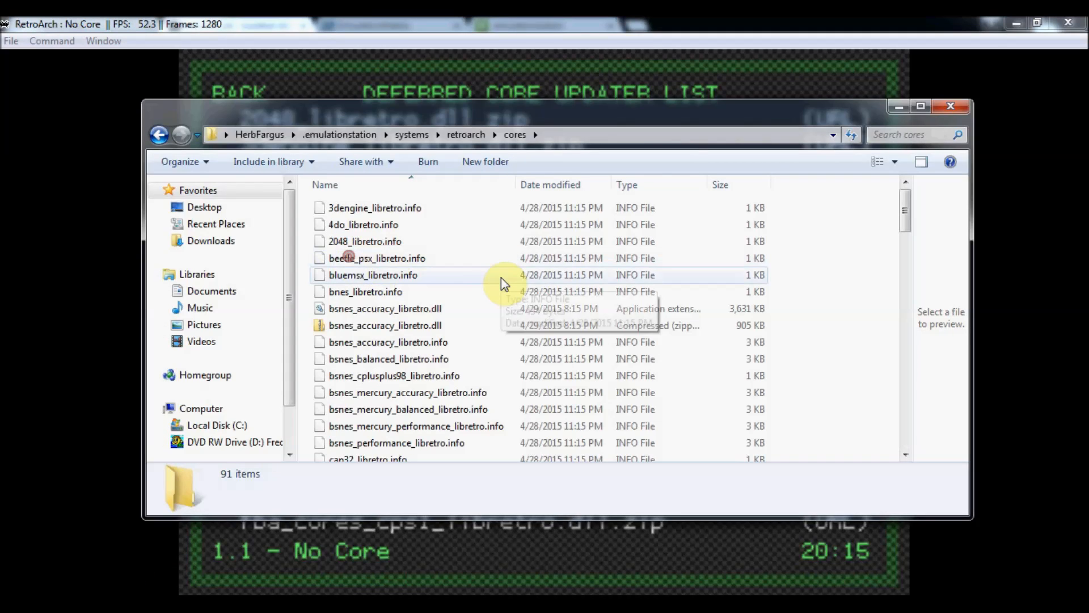
pyautogui.click(385, 309)
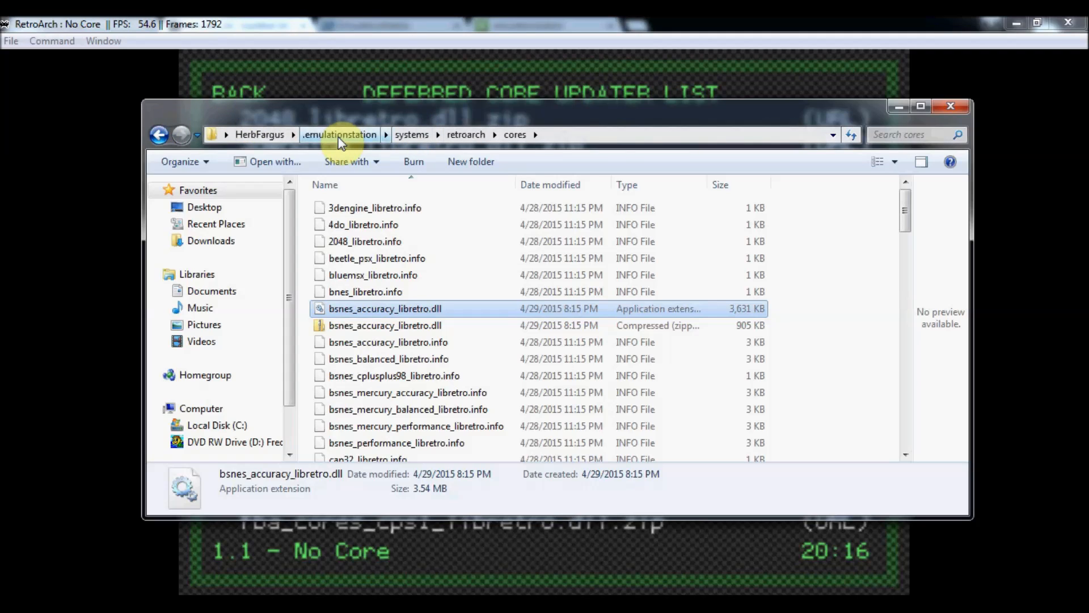
pyautogui.click(339, 134)
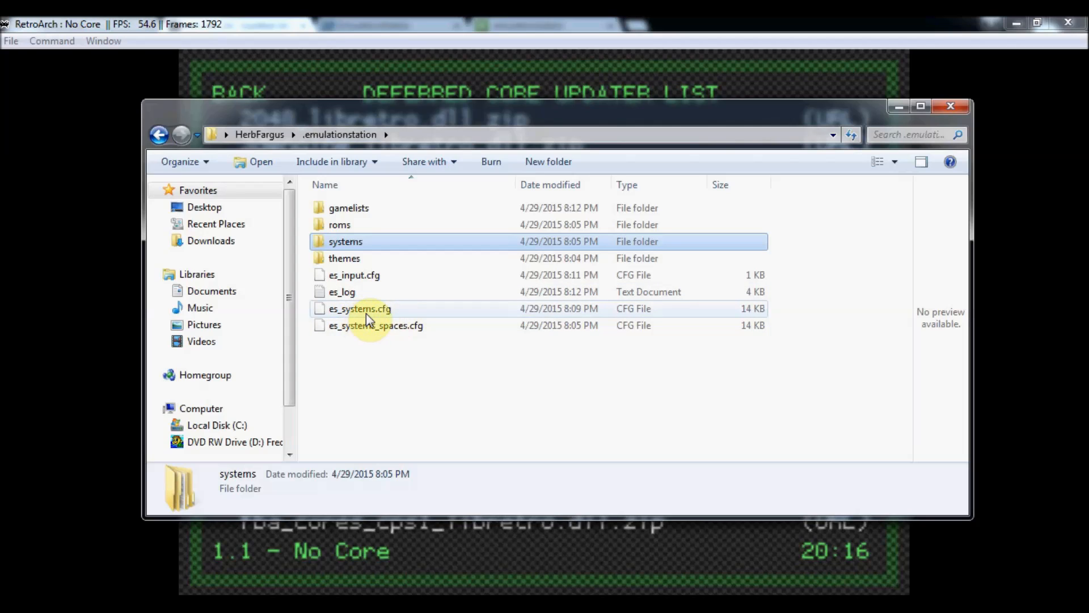
pyautogui.moveTo(355, 207)
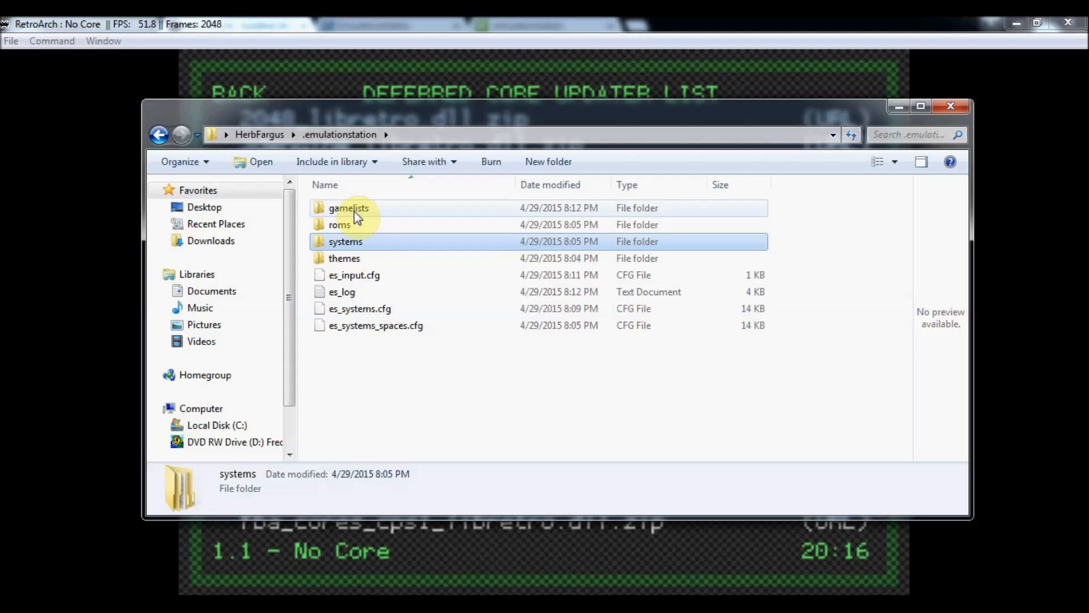
pyautogui.moveTo(337, 33)
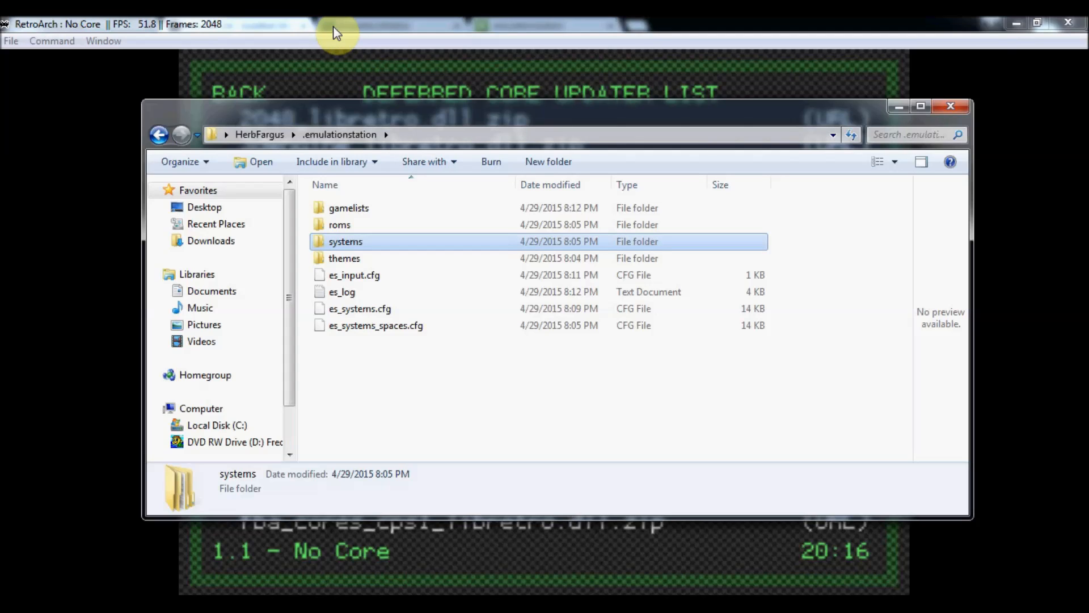
pyautogui.moveTo(351, 240)
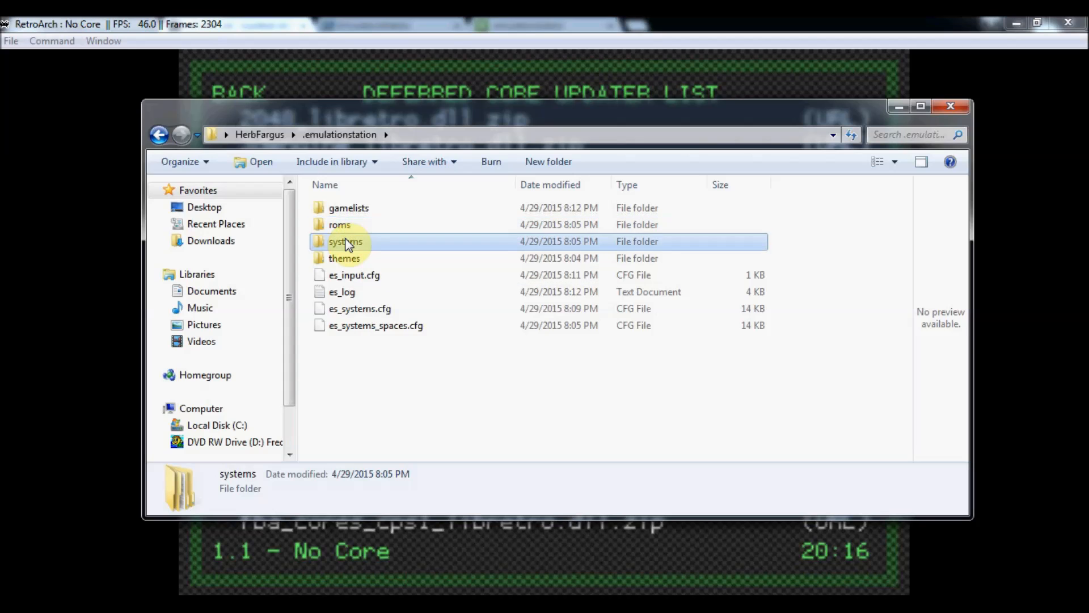
# Step: Inspect the new empty system folder under systems\retroarch, then return to .emulationstation
pyautogui.doubleClick(346, 241)
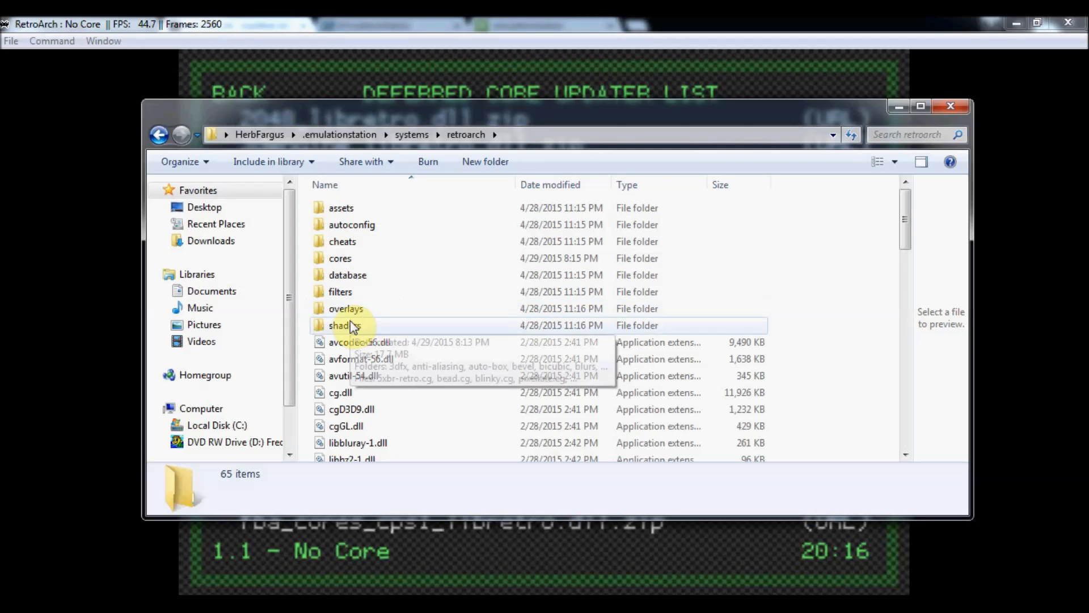
pyautogui.moveTo(291, 325)
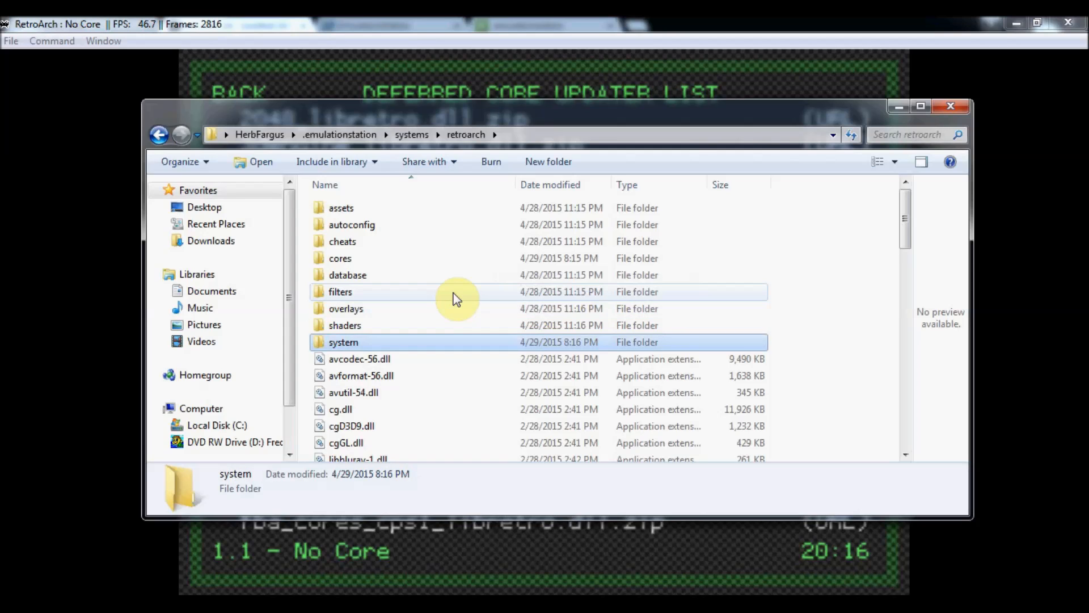
pyautogui.doubleClick(342, 342)
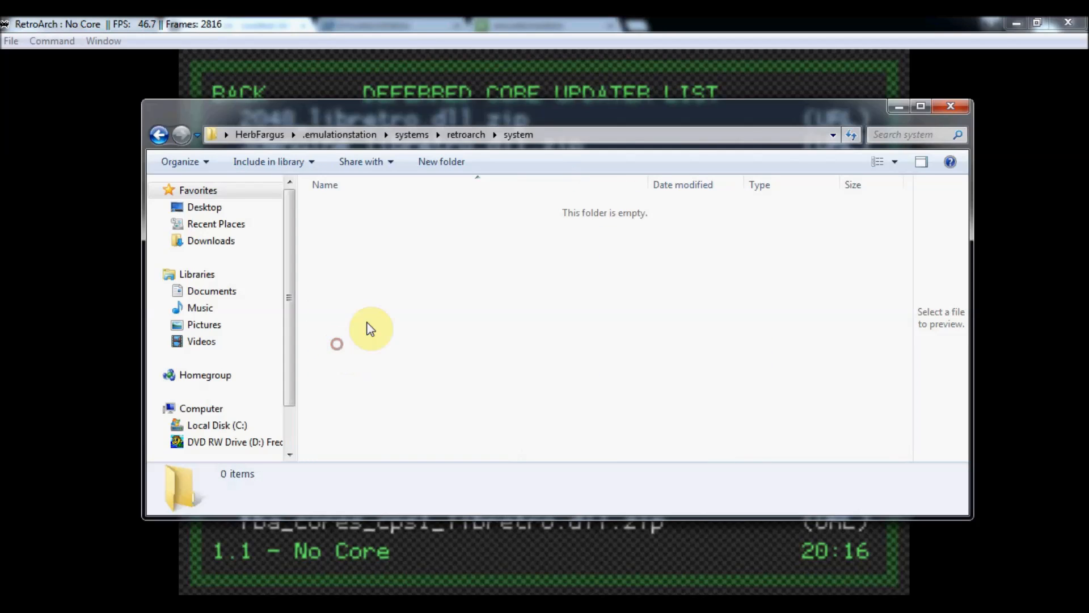
pyautogui.click(159, 135)
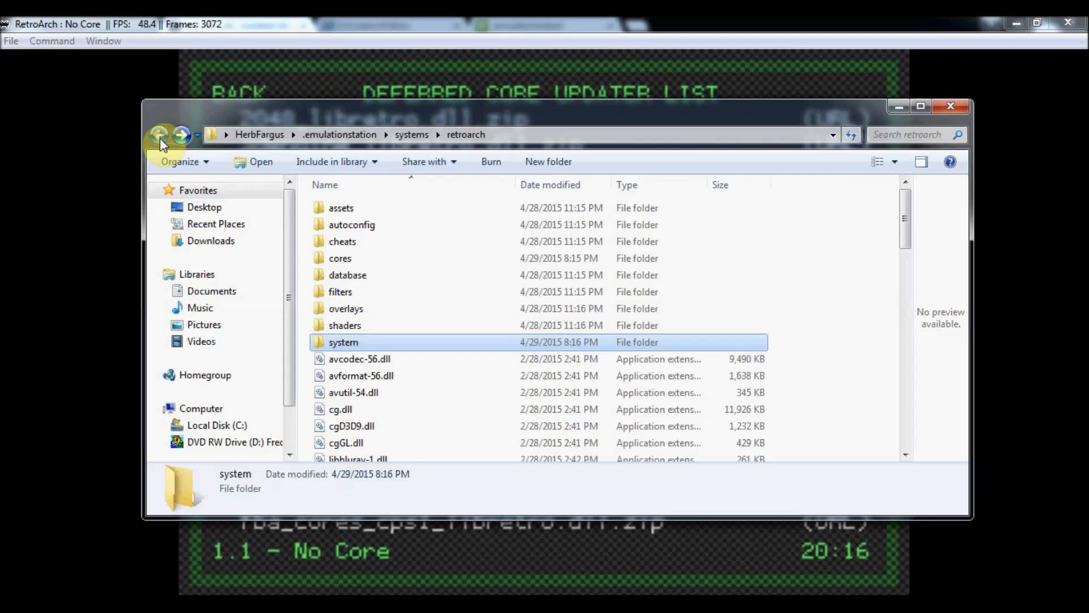
pyautogui.click(162, 135)
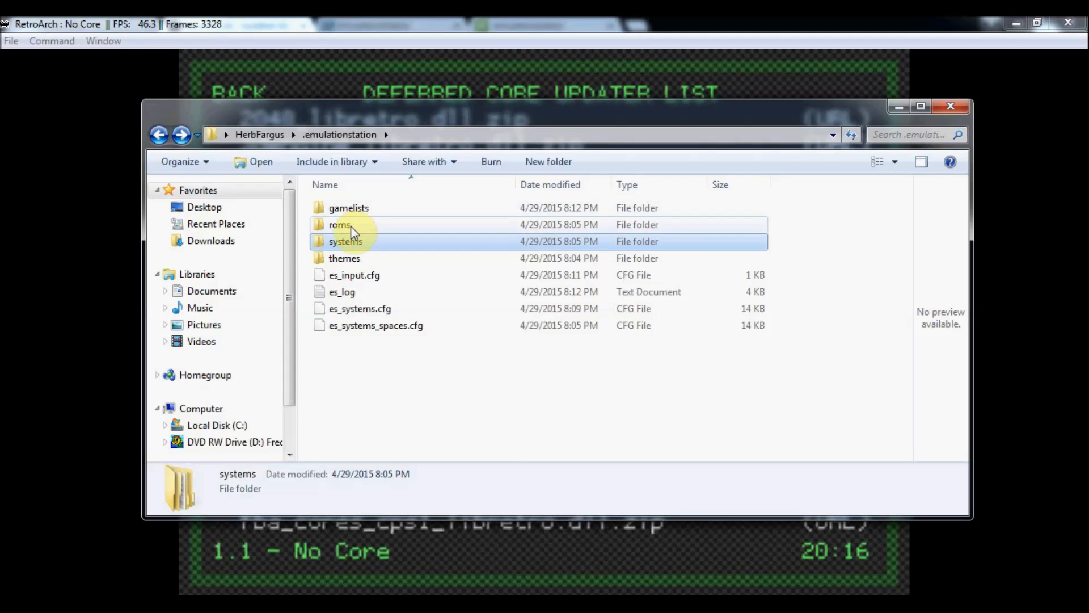
pyautogui.moveTo(345, 241)
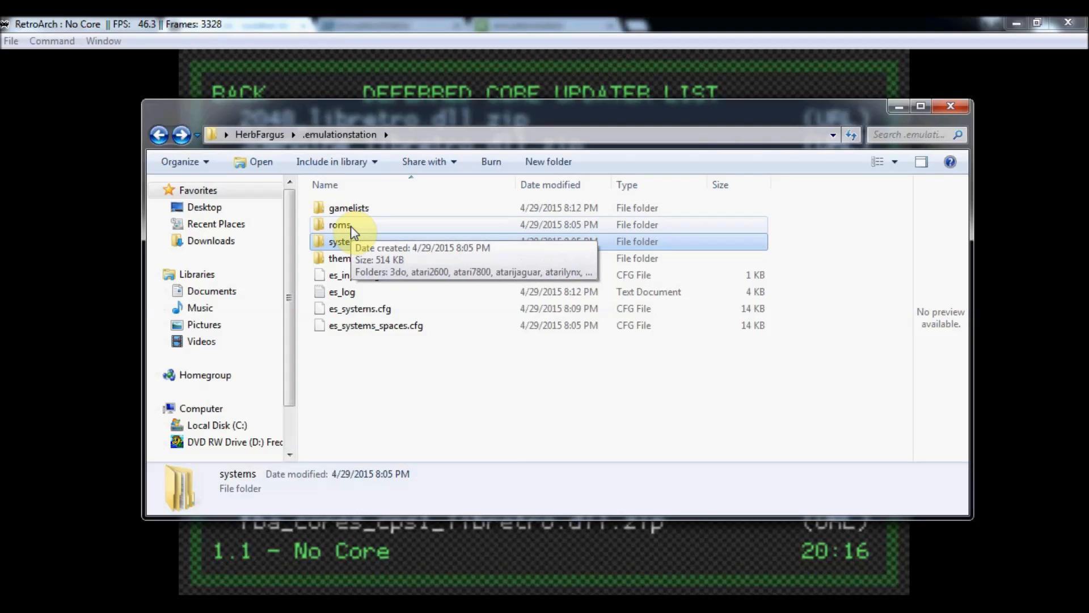
pyautogui.moveTo(343, 230)
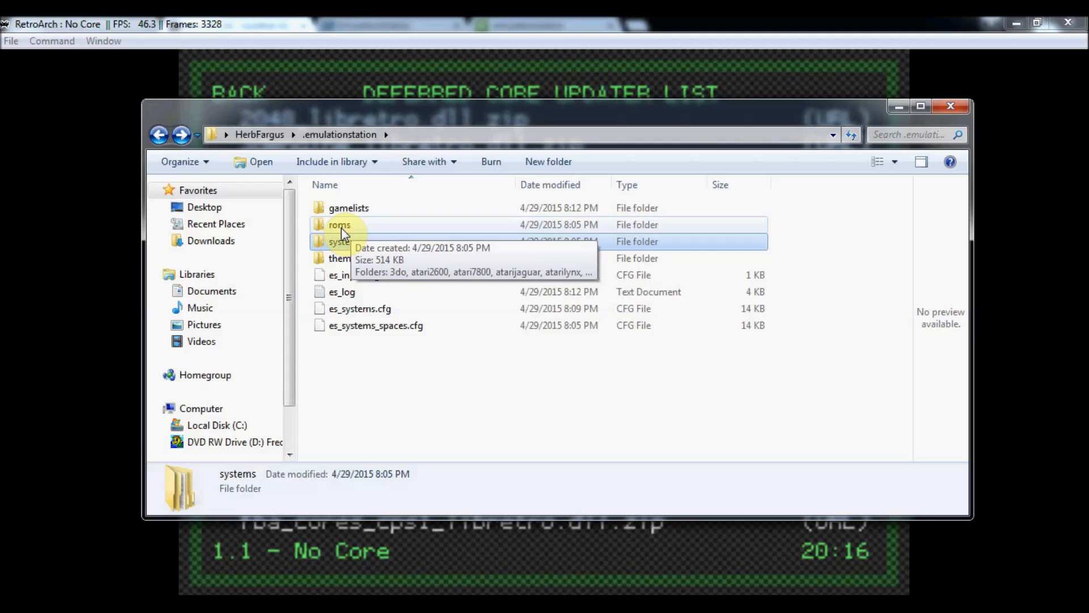
# Step: Inside systems, confirm the scummvm folder is empty and return to the scummvm/retroarch/dolphin list
pyautogui.doubleClick(341, 241)
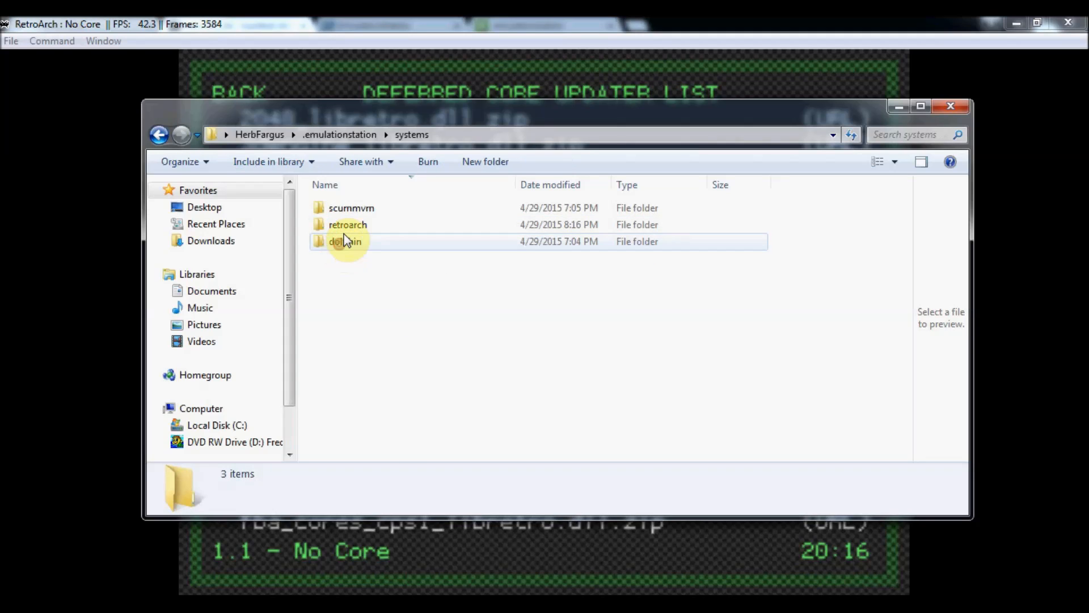
pyautogui.doubleClick(351, 208)
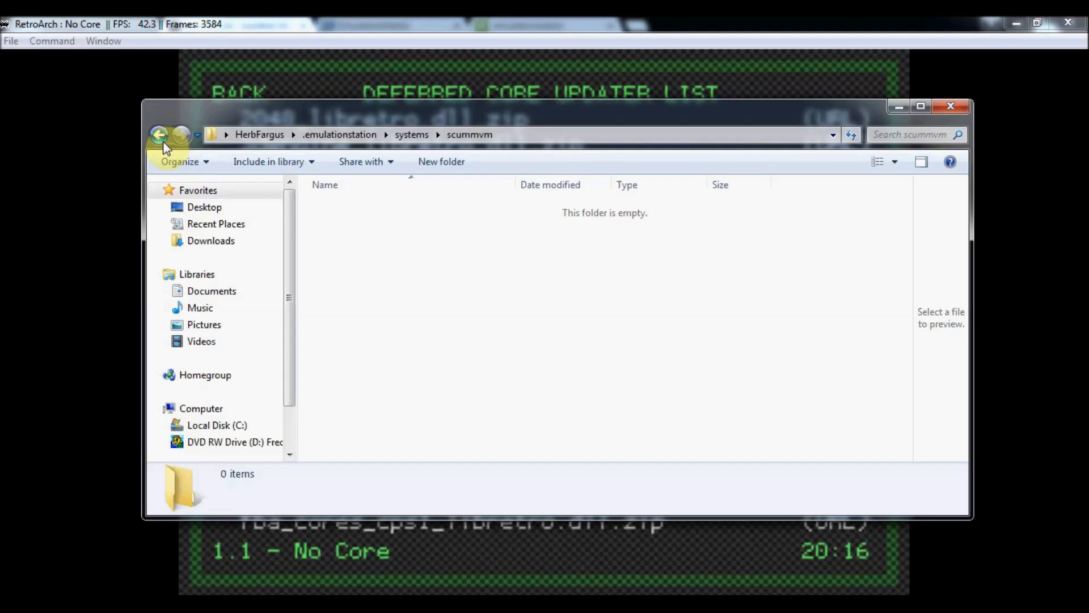
pyautogui.click(160, 134)
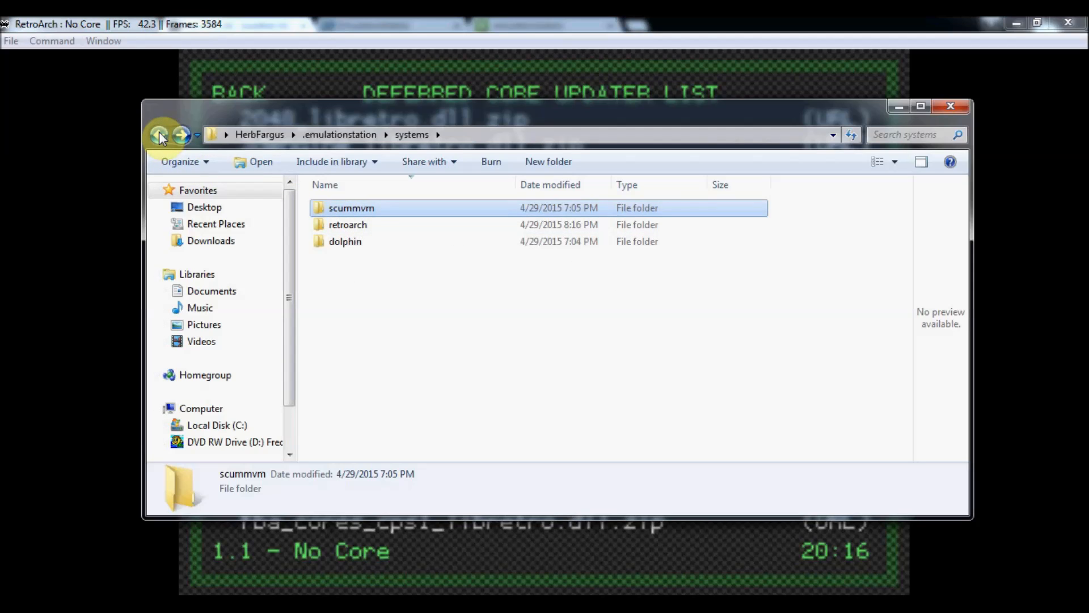
pyautogui.moveTo(160, 135)
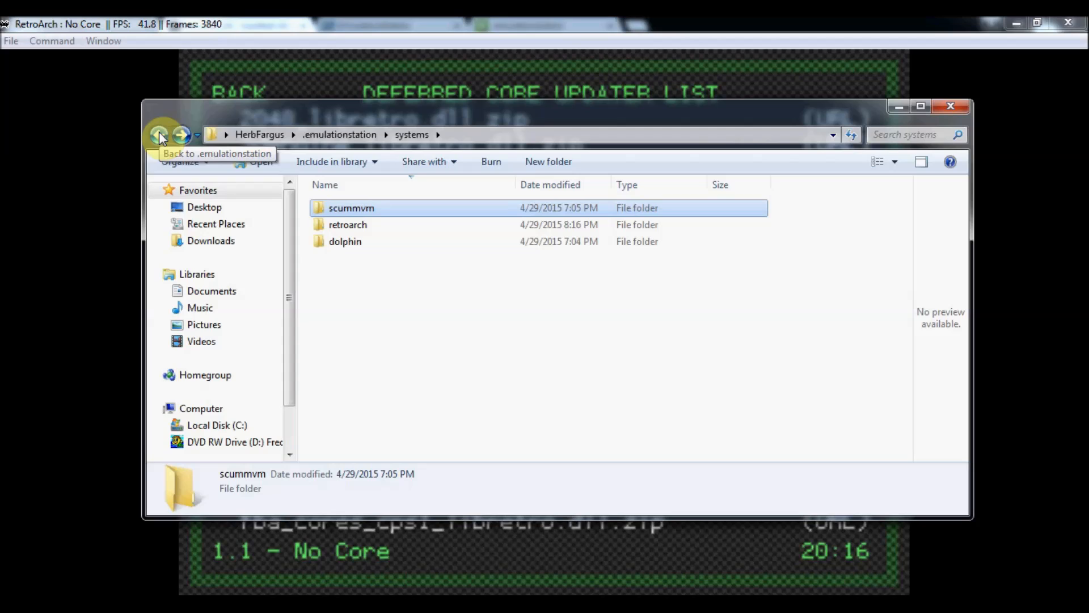
pyautogui.moveTo(355, 265)
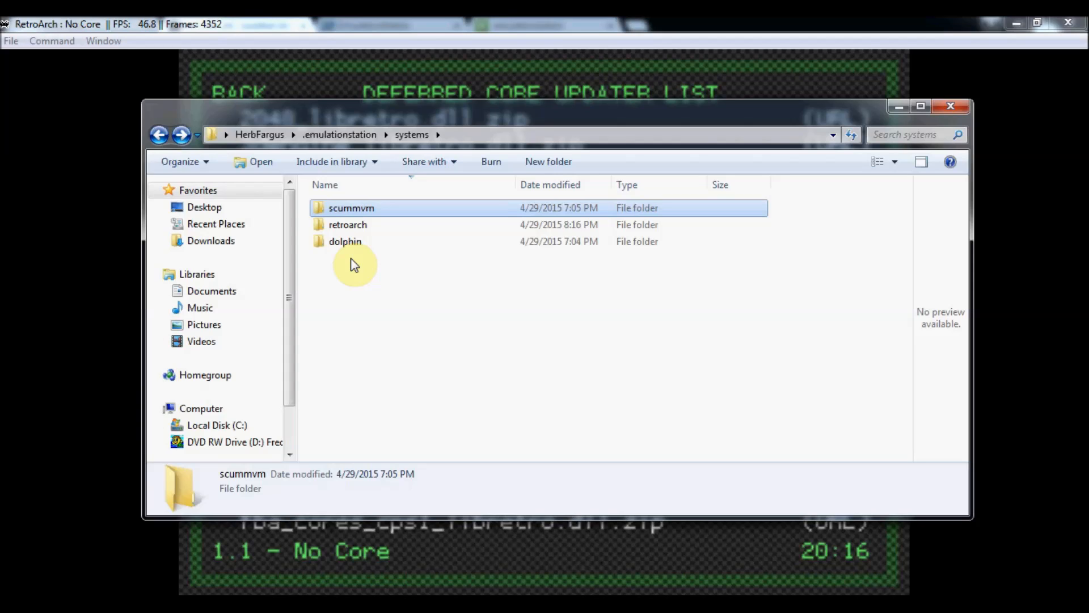
pyautogui.moveTo(299, 328)
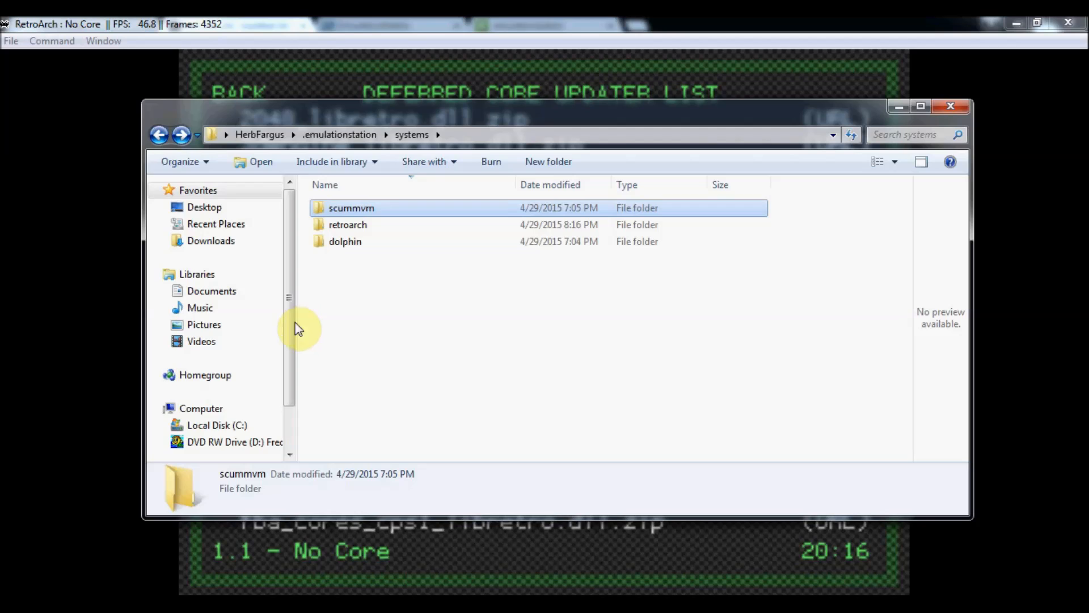
pyautogui.scroll(-3)
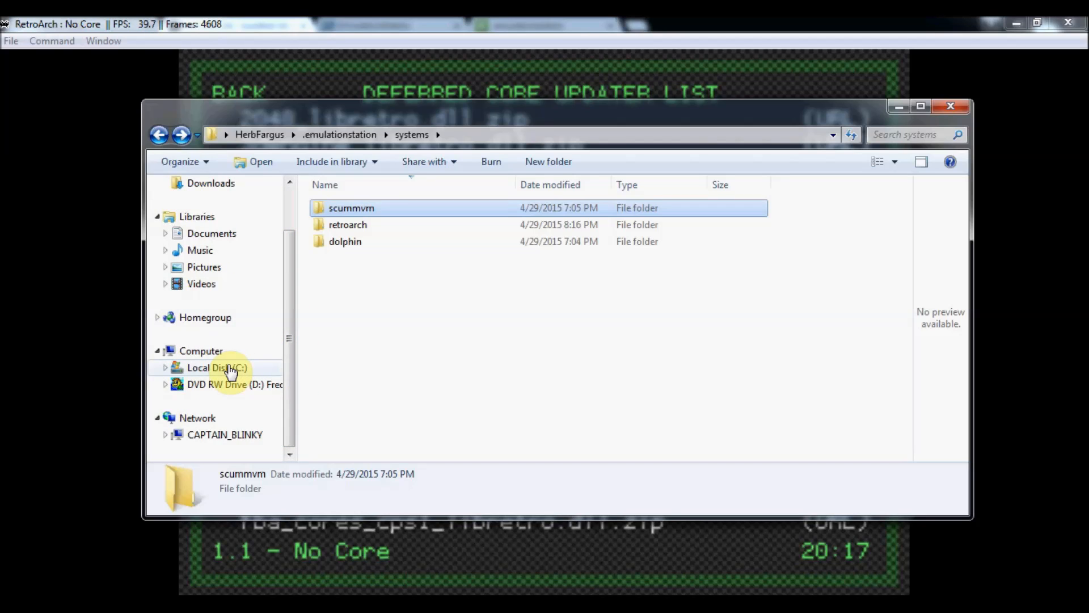
pyautogui.scroll(3)
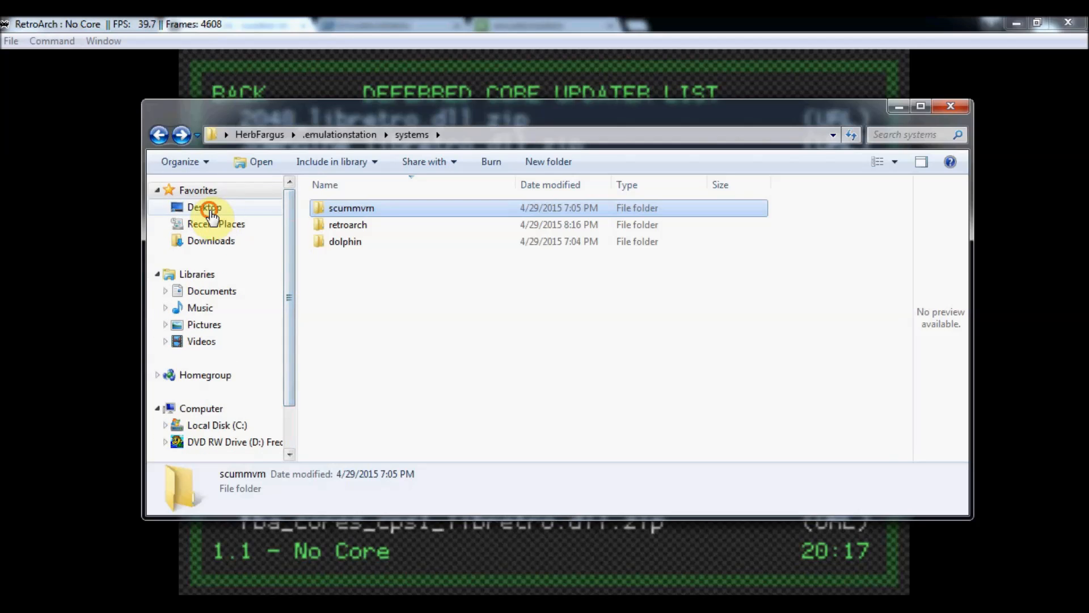
# Step: From the desktop's scummvm shortcuts folder, edit the Backyard Baseball batch script with Notepad++
pyautogui.click(204, 206)
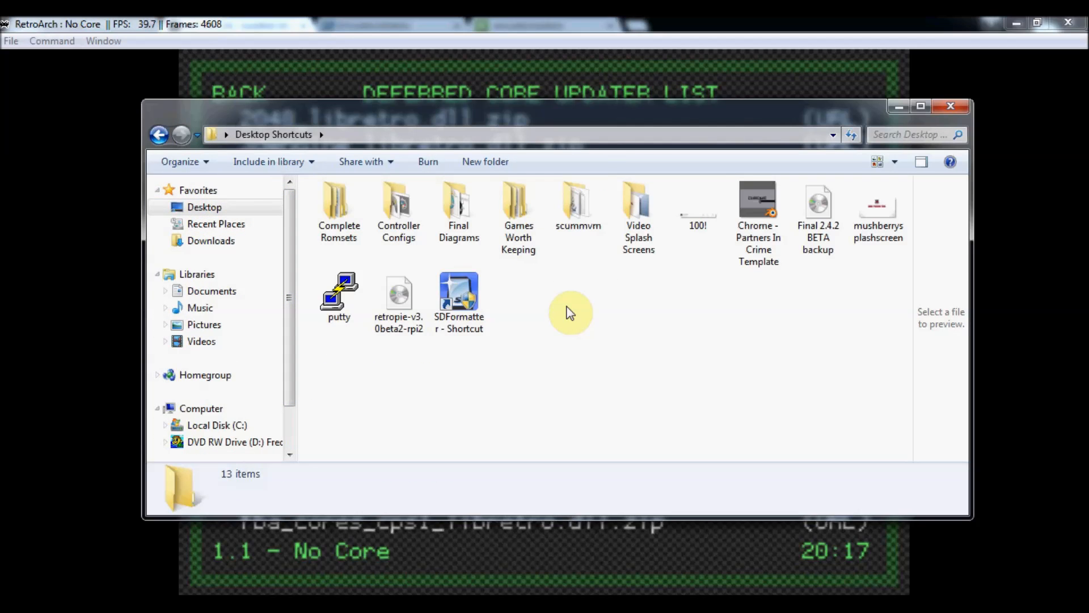
pyautogui.doubleClick(578, 202)
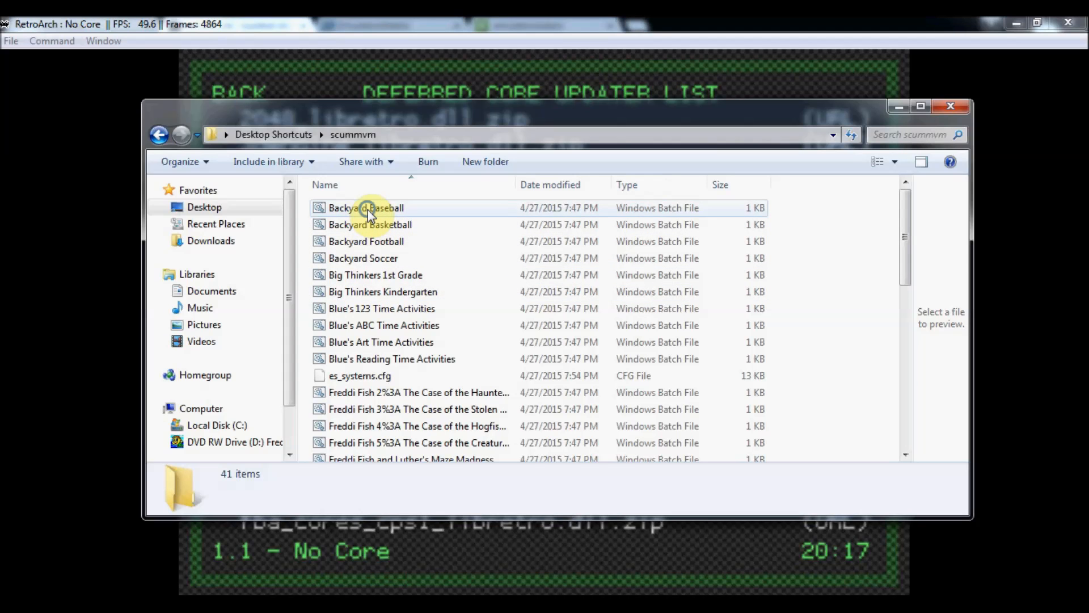
pyautogui.rightClick(367, 207)
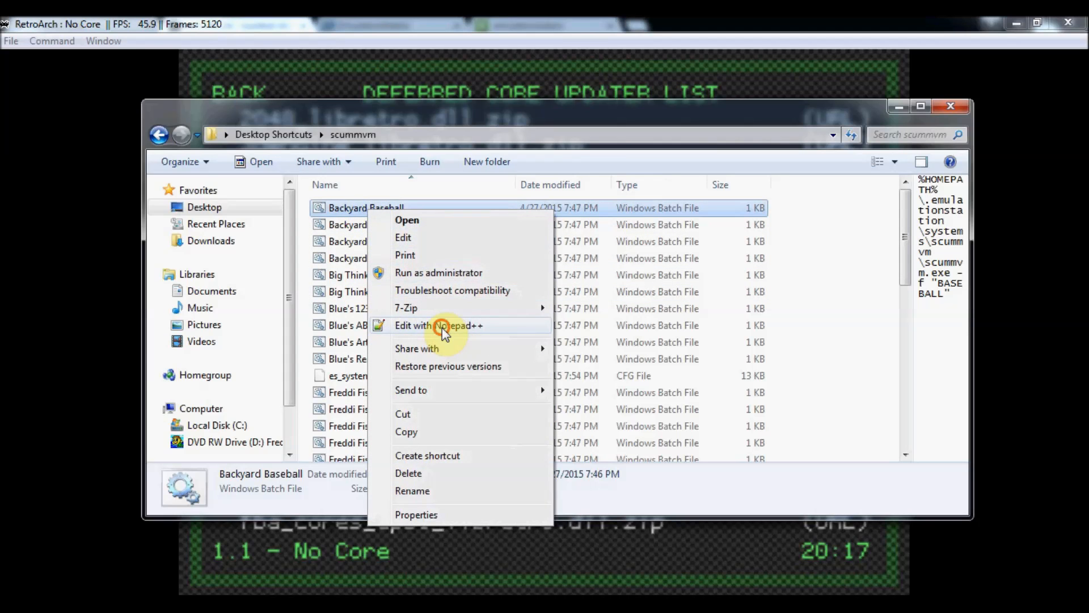
pyautogui.click(438, 326)
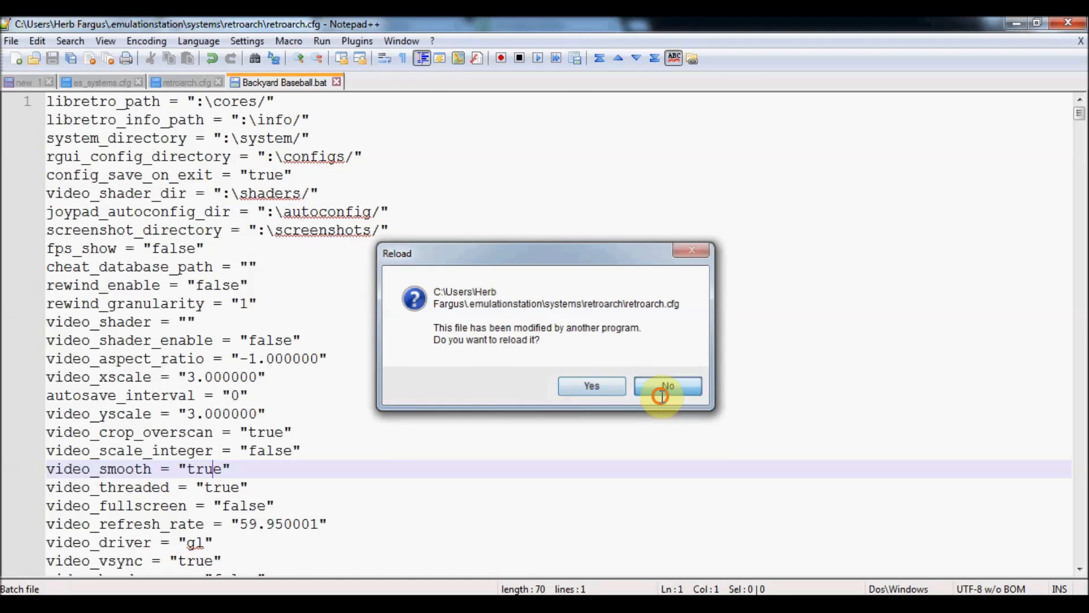
# Step: Decline reloading retroarch.cfg and bring up the roms\scummvm game folder list in Explorer
pyautogui.click(667, 386)
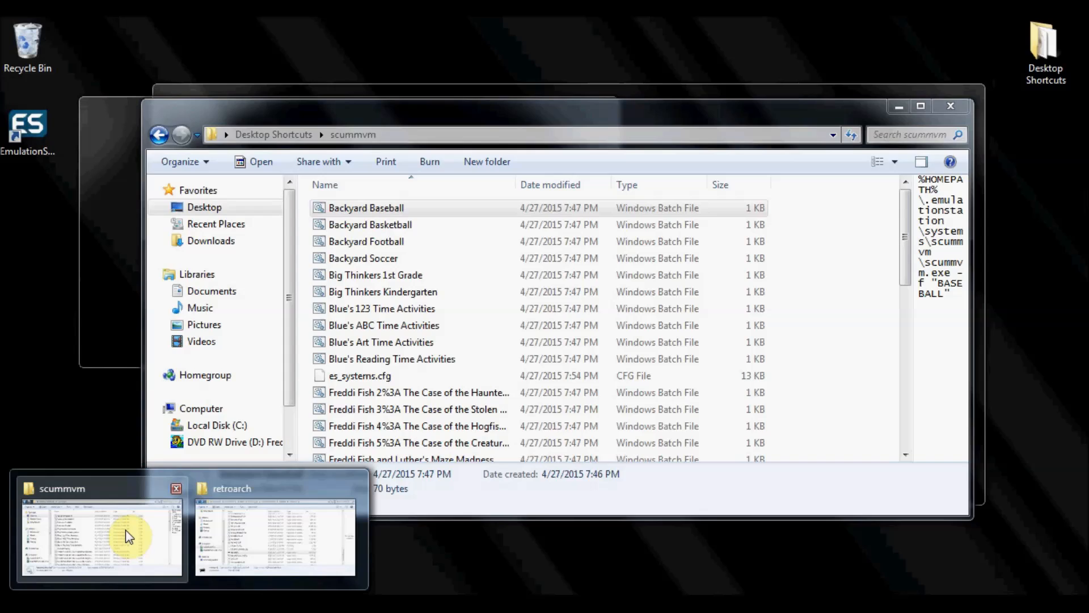
pyautogui.click(274, 535)
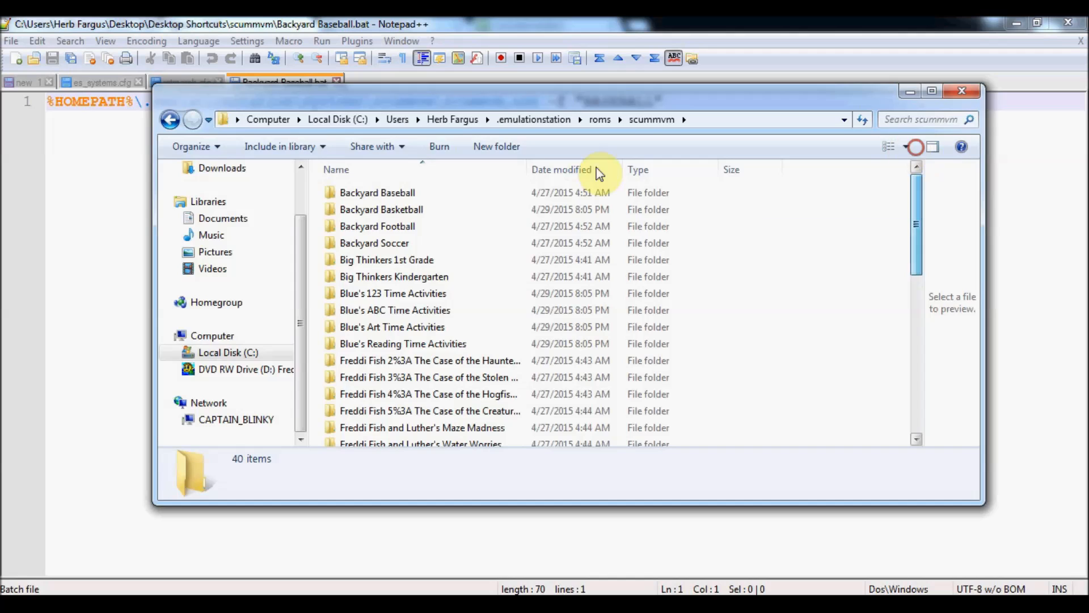
pyautogui.click(377, 193)
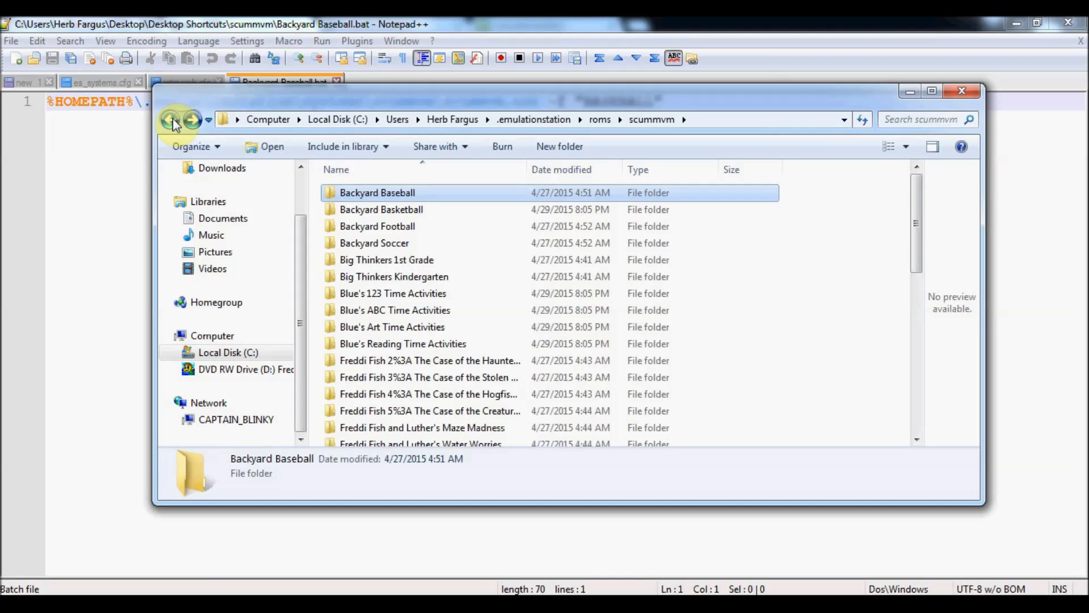
pyautogui.scroll(-3)
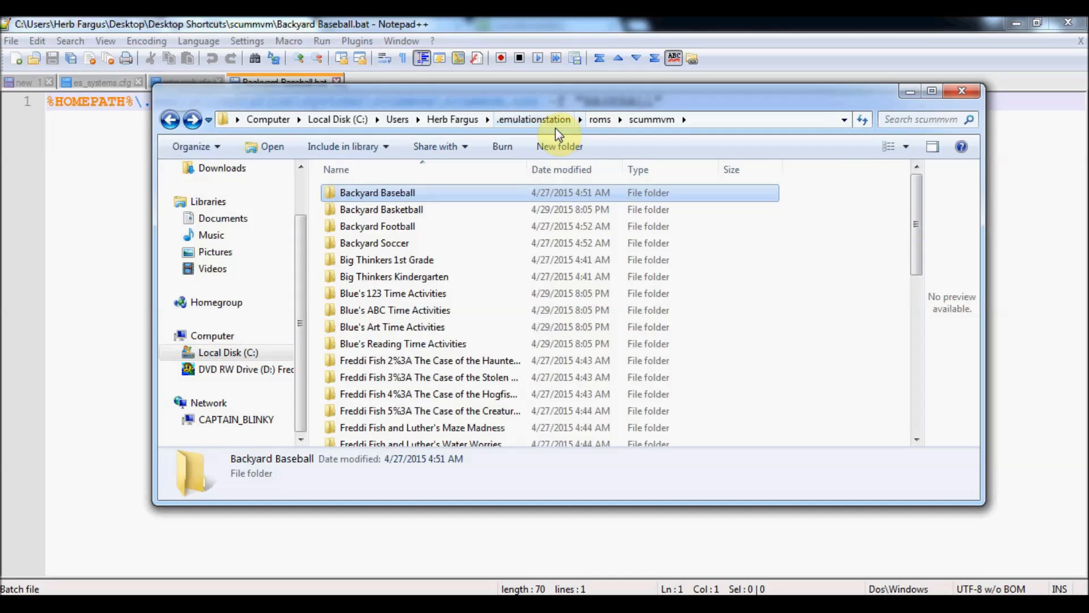
pyautogui.moveTo(478, 35)
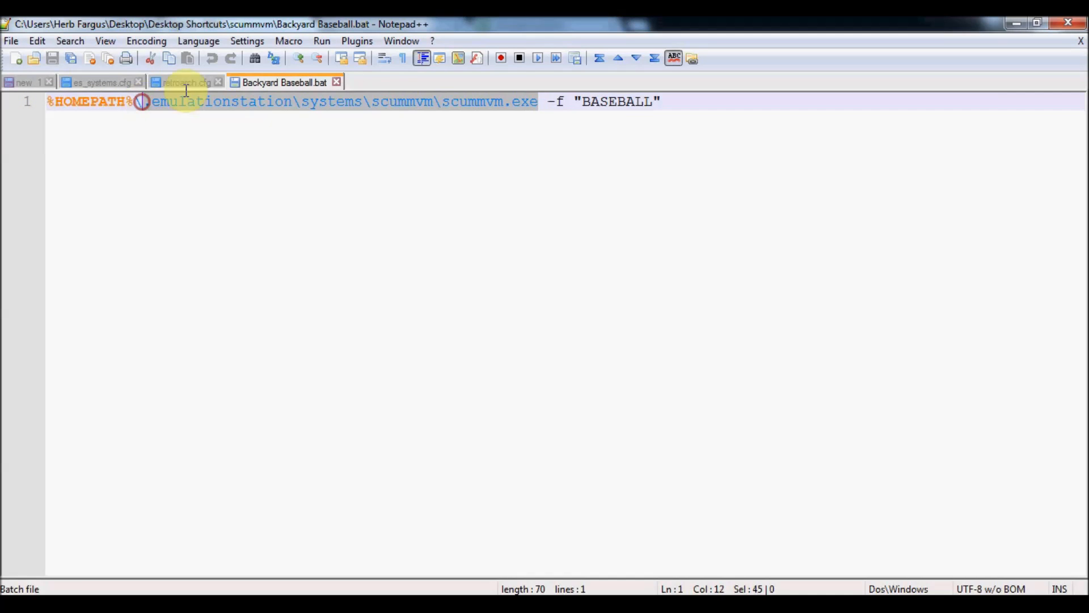
# Step: Highlight the -f "BASEBALL" launch option and check the empty Backyard Baseball rom folder
pyautogui.click(555, 101)
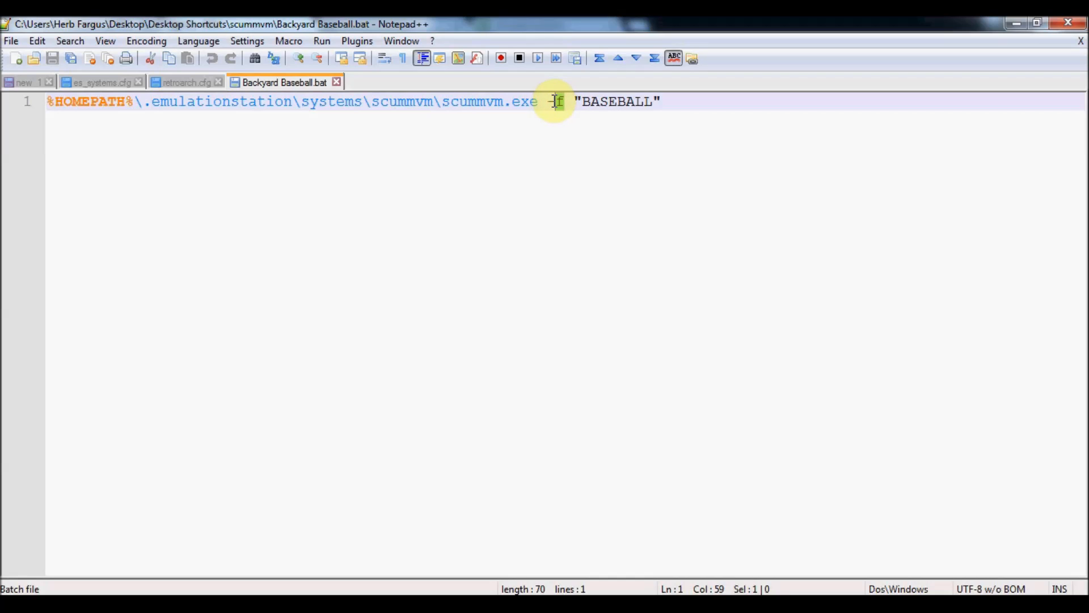
pyautogui.click(577, 101)
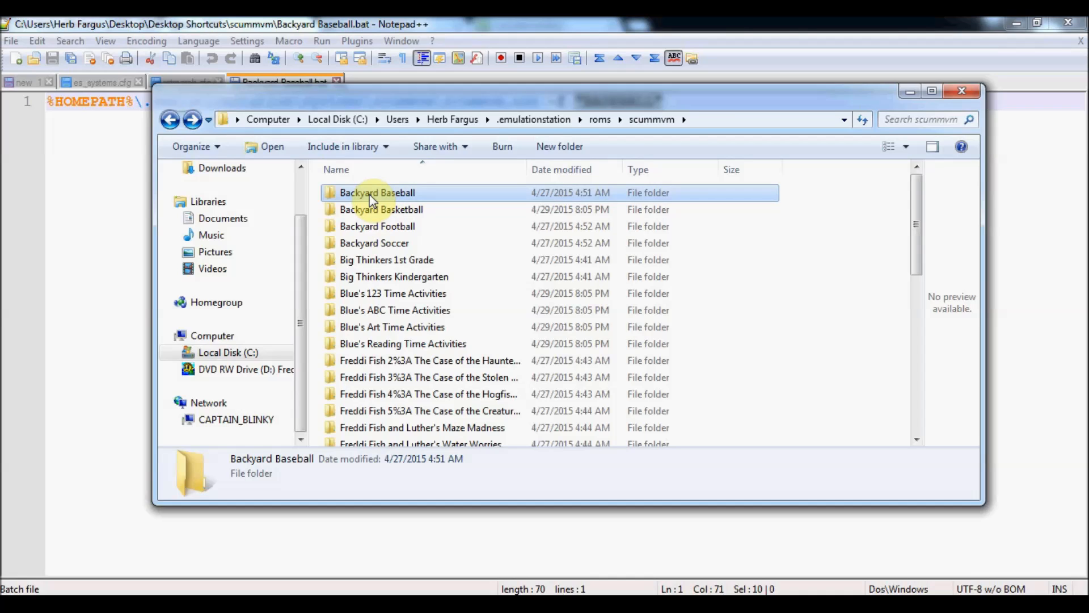
pyautogui.doubleClick(376, 193)
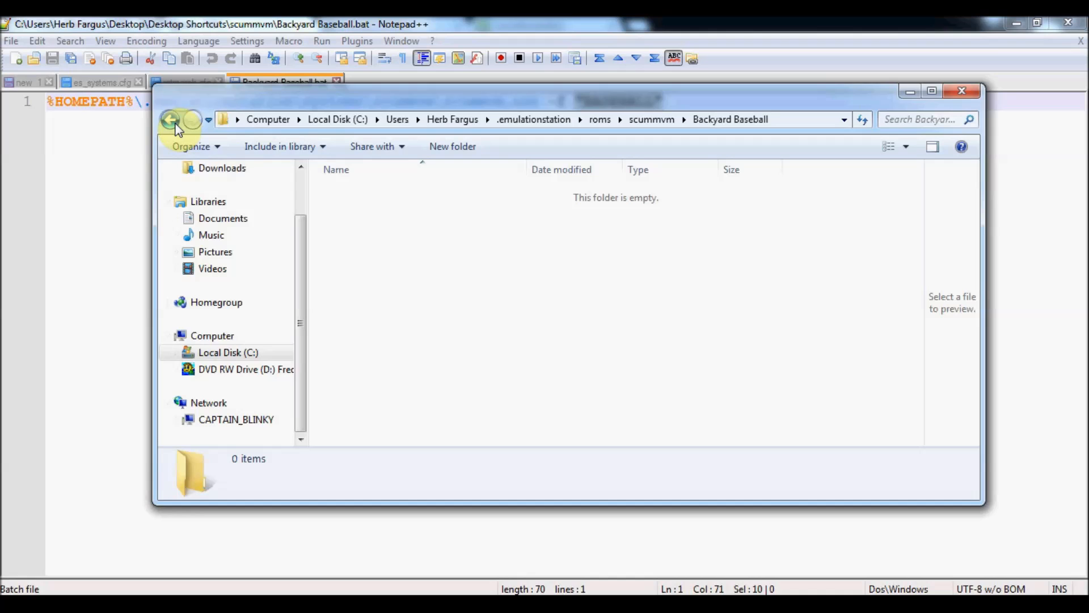
pyautogui.click(171, 119)
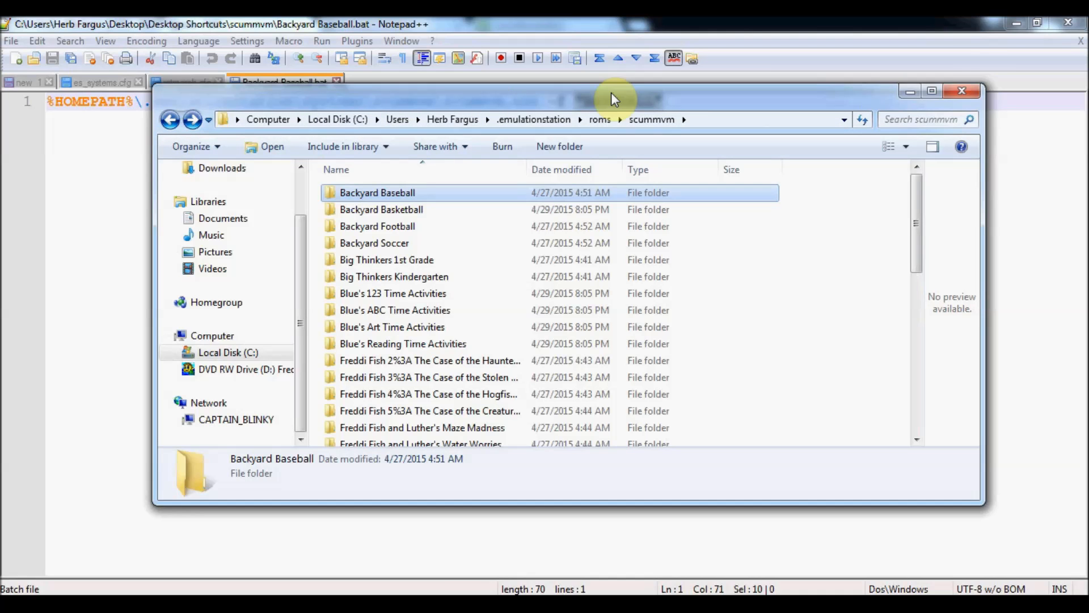